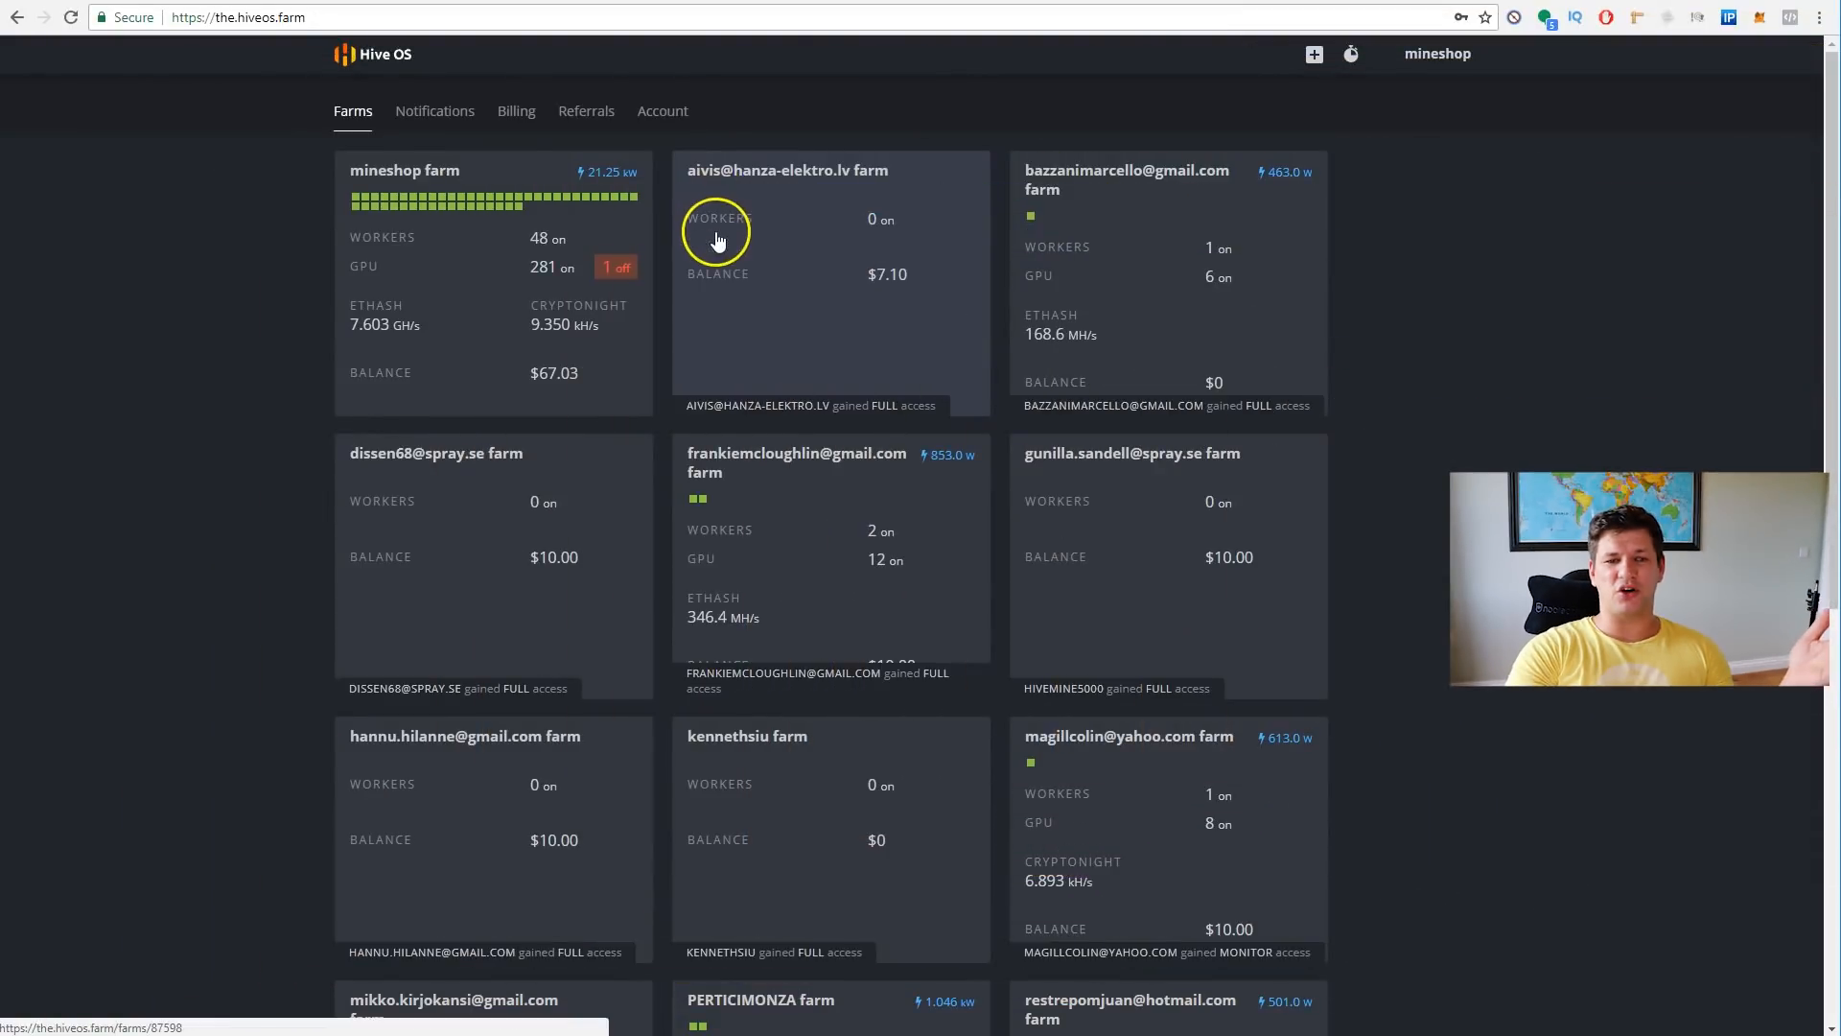
mouse_move(1122, 359)
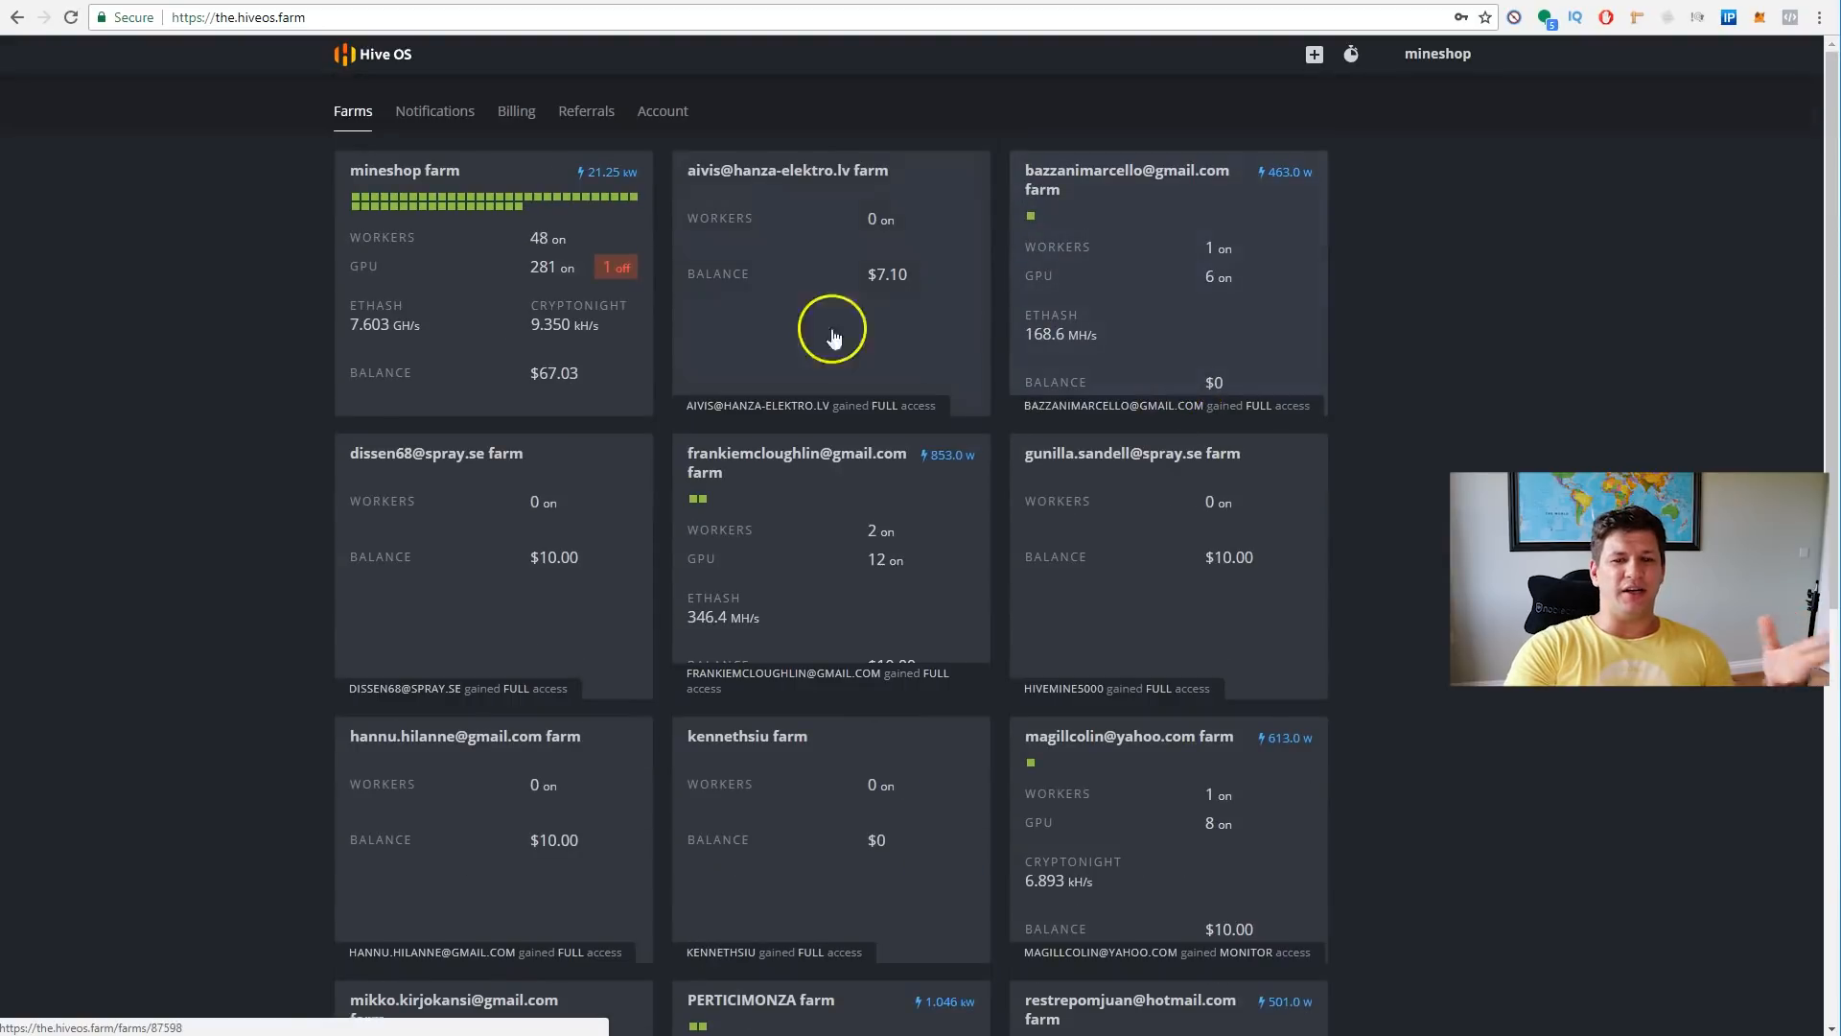
- Open the mineshop farm card to view its overview with 48 workers
left_click(405, 169)
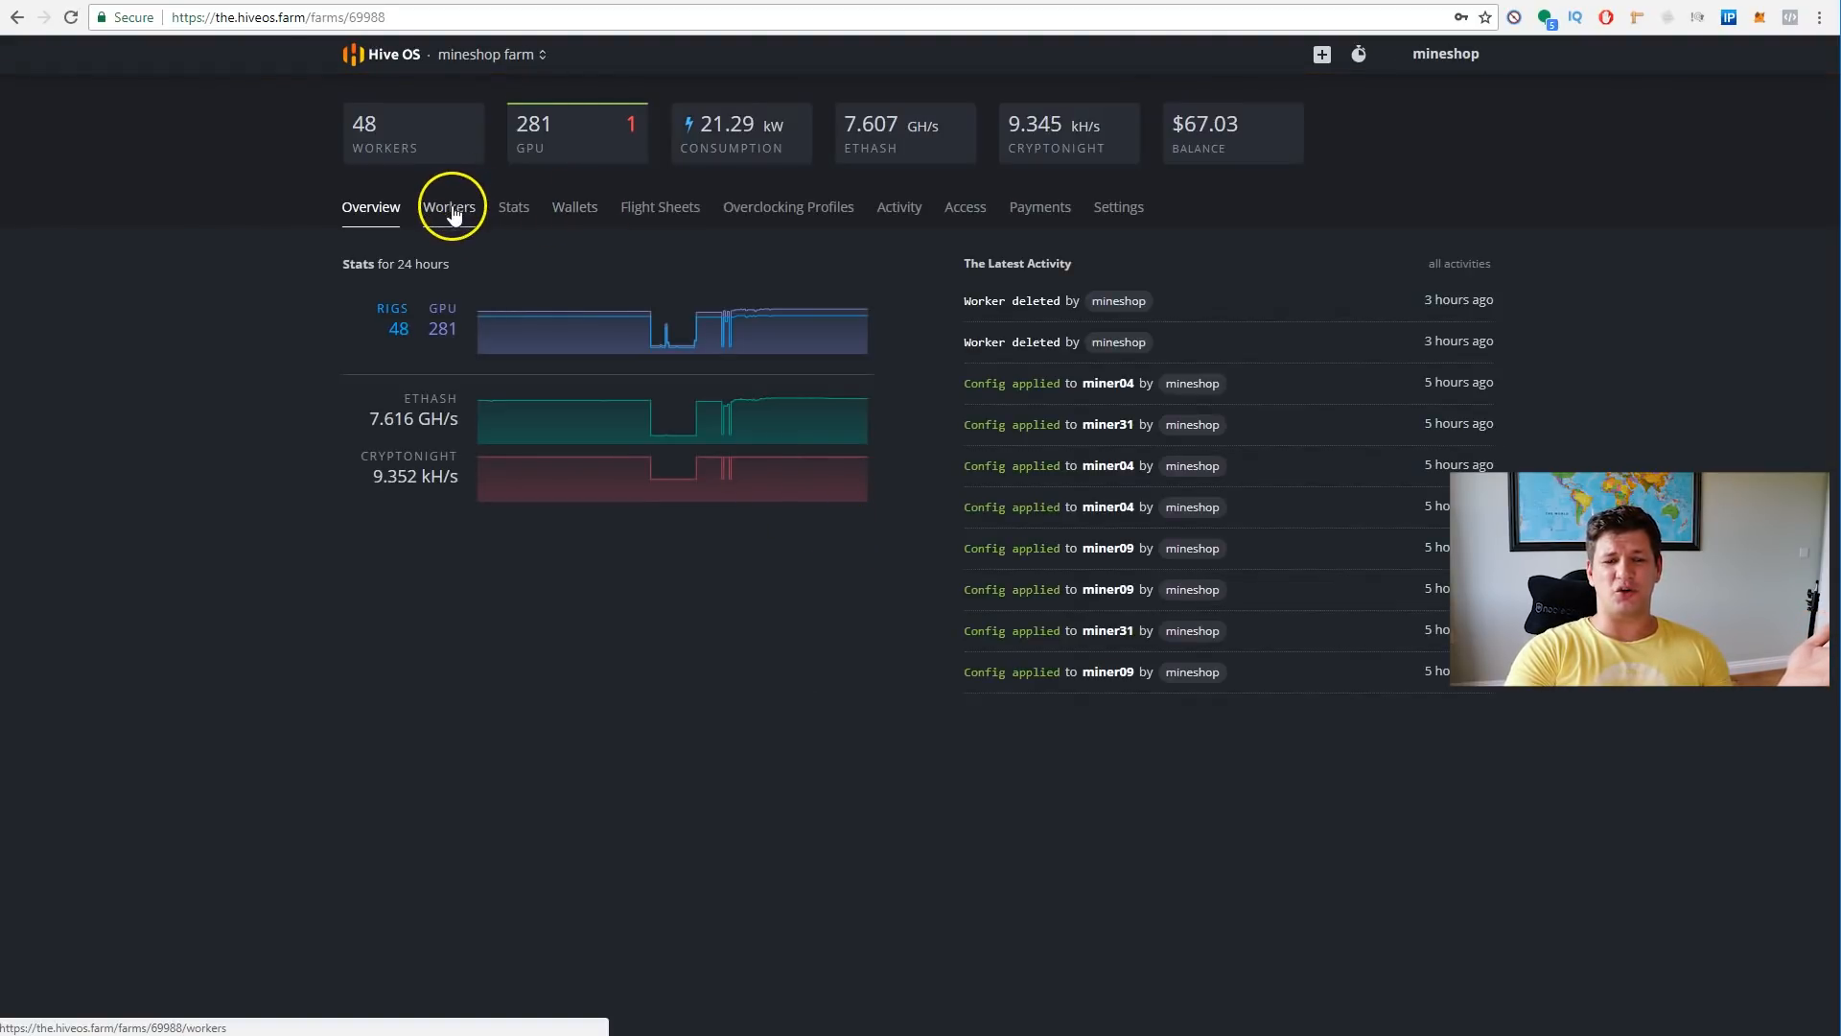
- Show the Workers list and expand per-GPU details for miner, miner04 and miner09
left_click(449, 207)
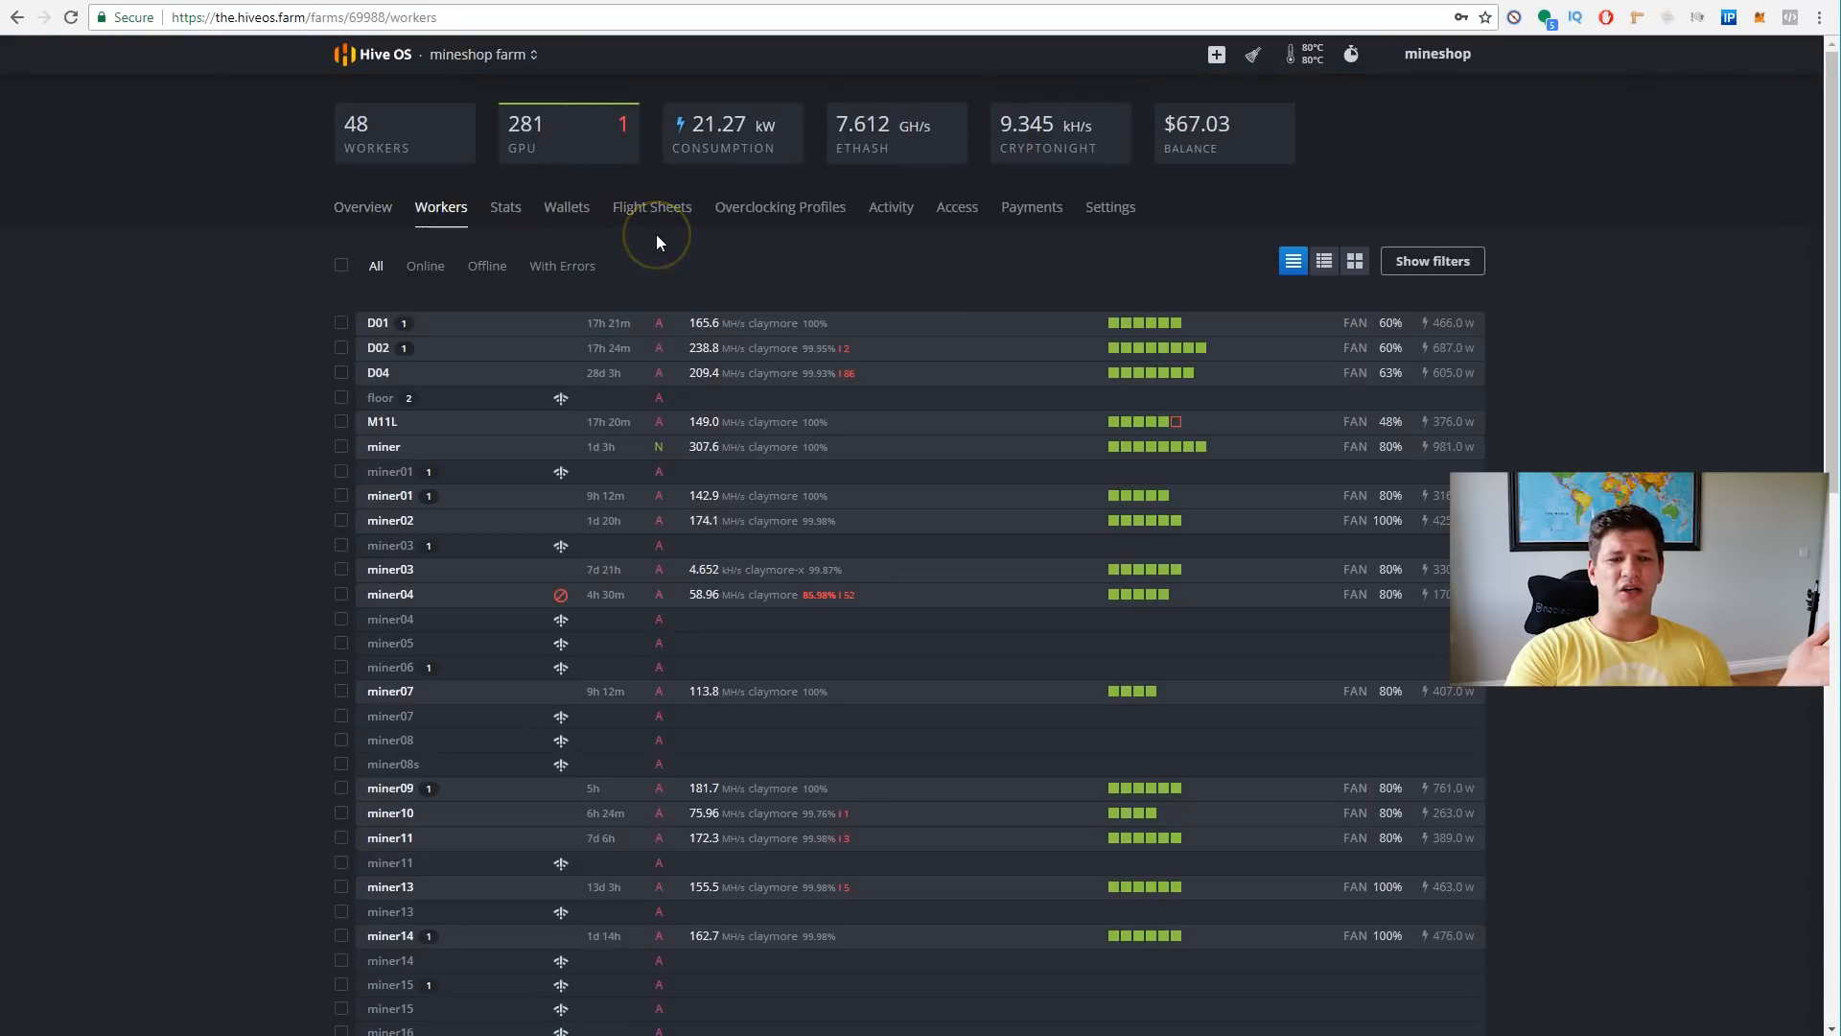
mouse_move(439, 208)
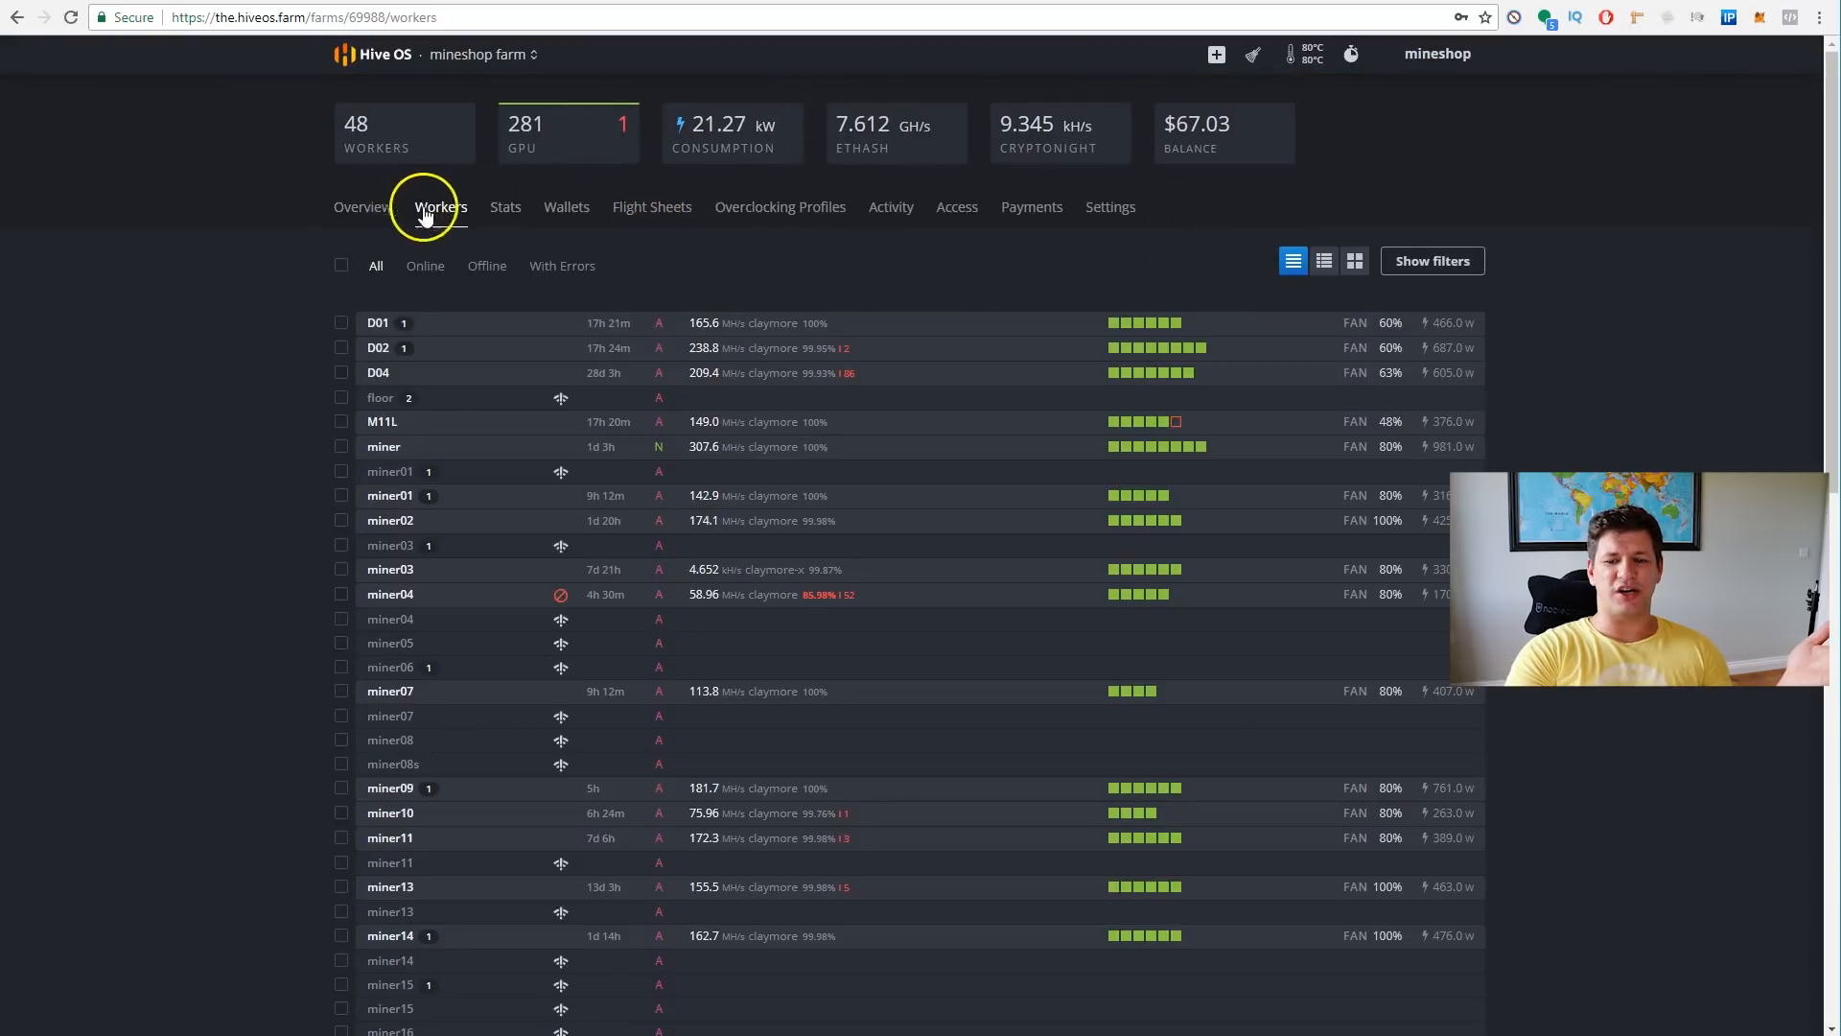
scroll("down", 3)
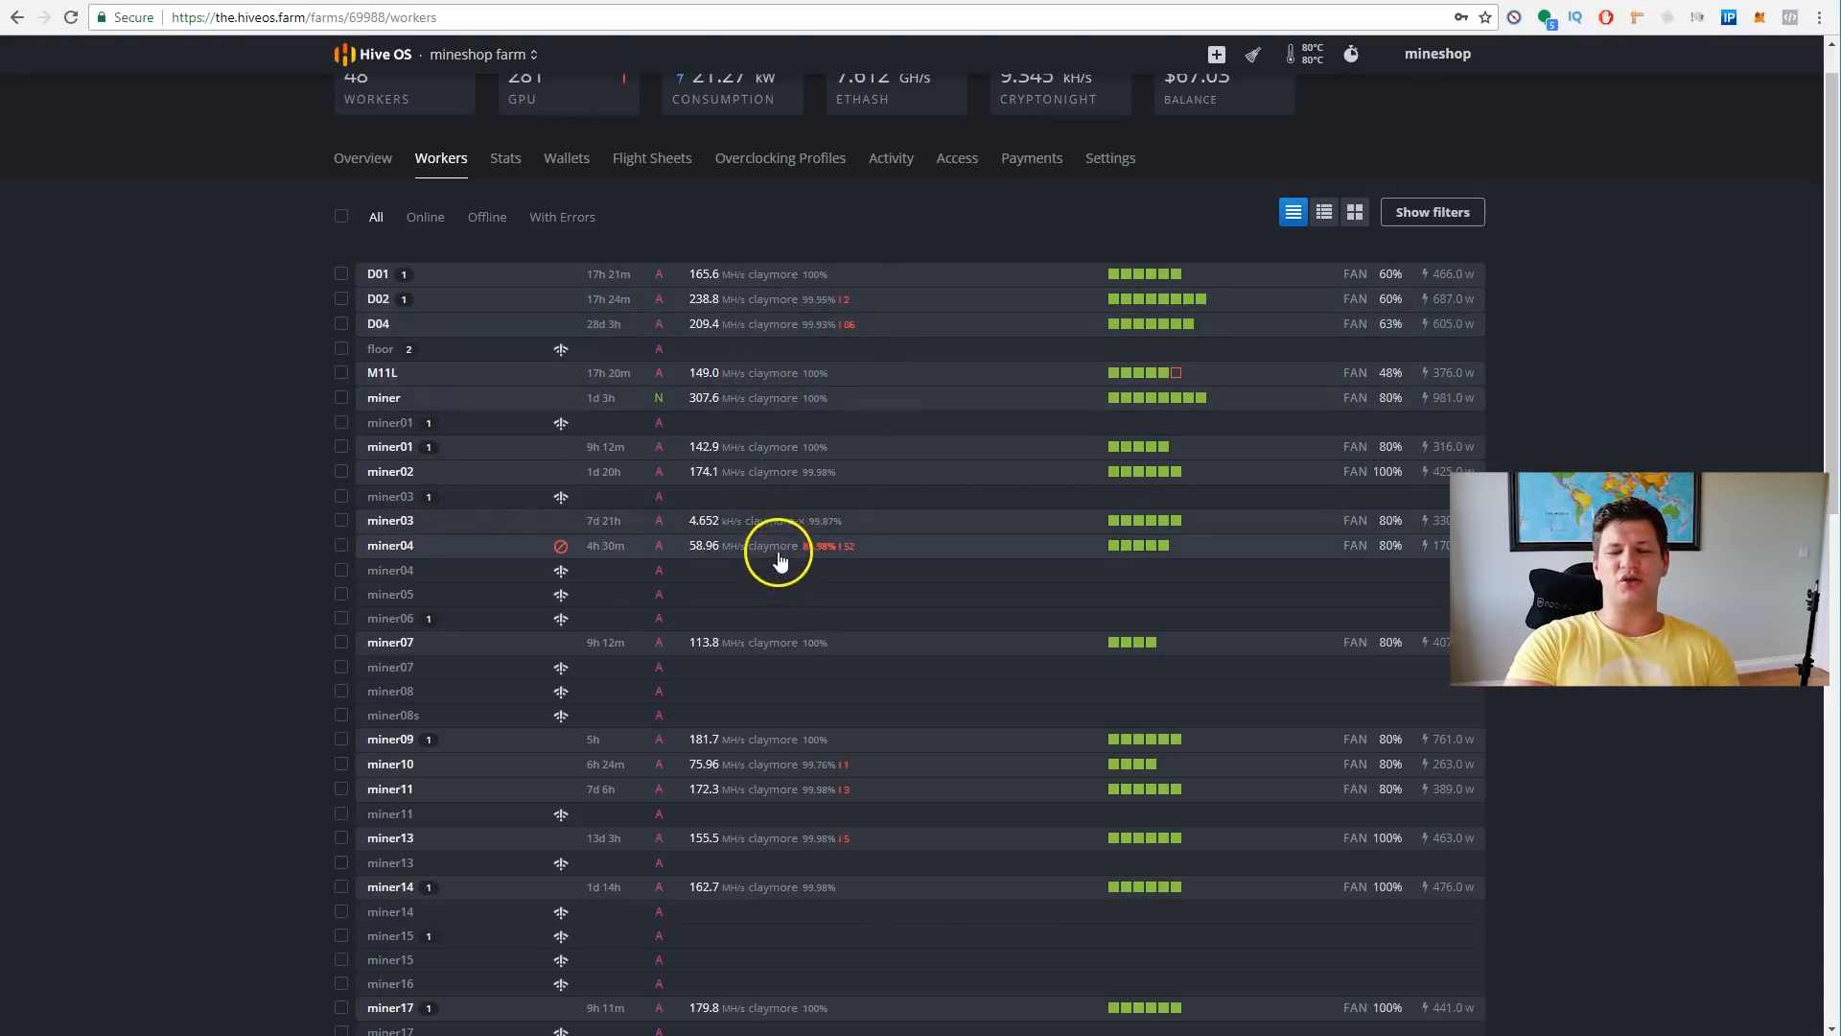
mouse_move(840, 564)
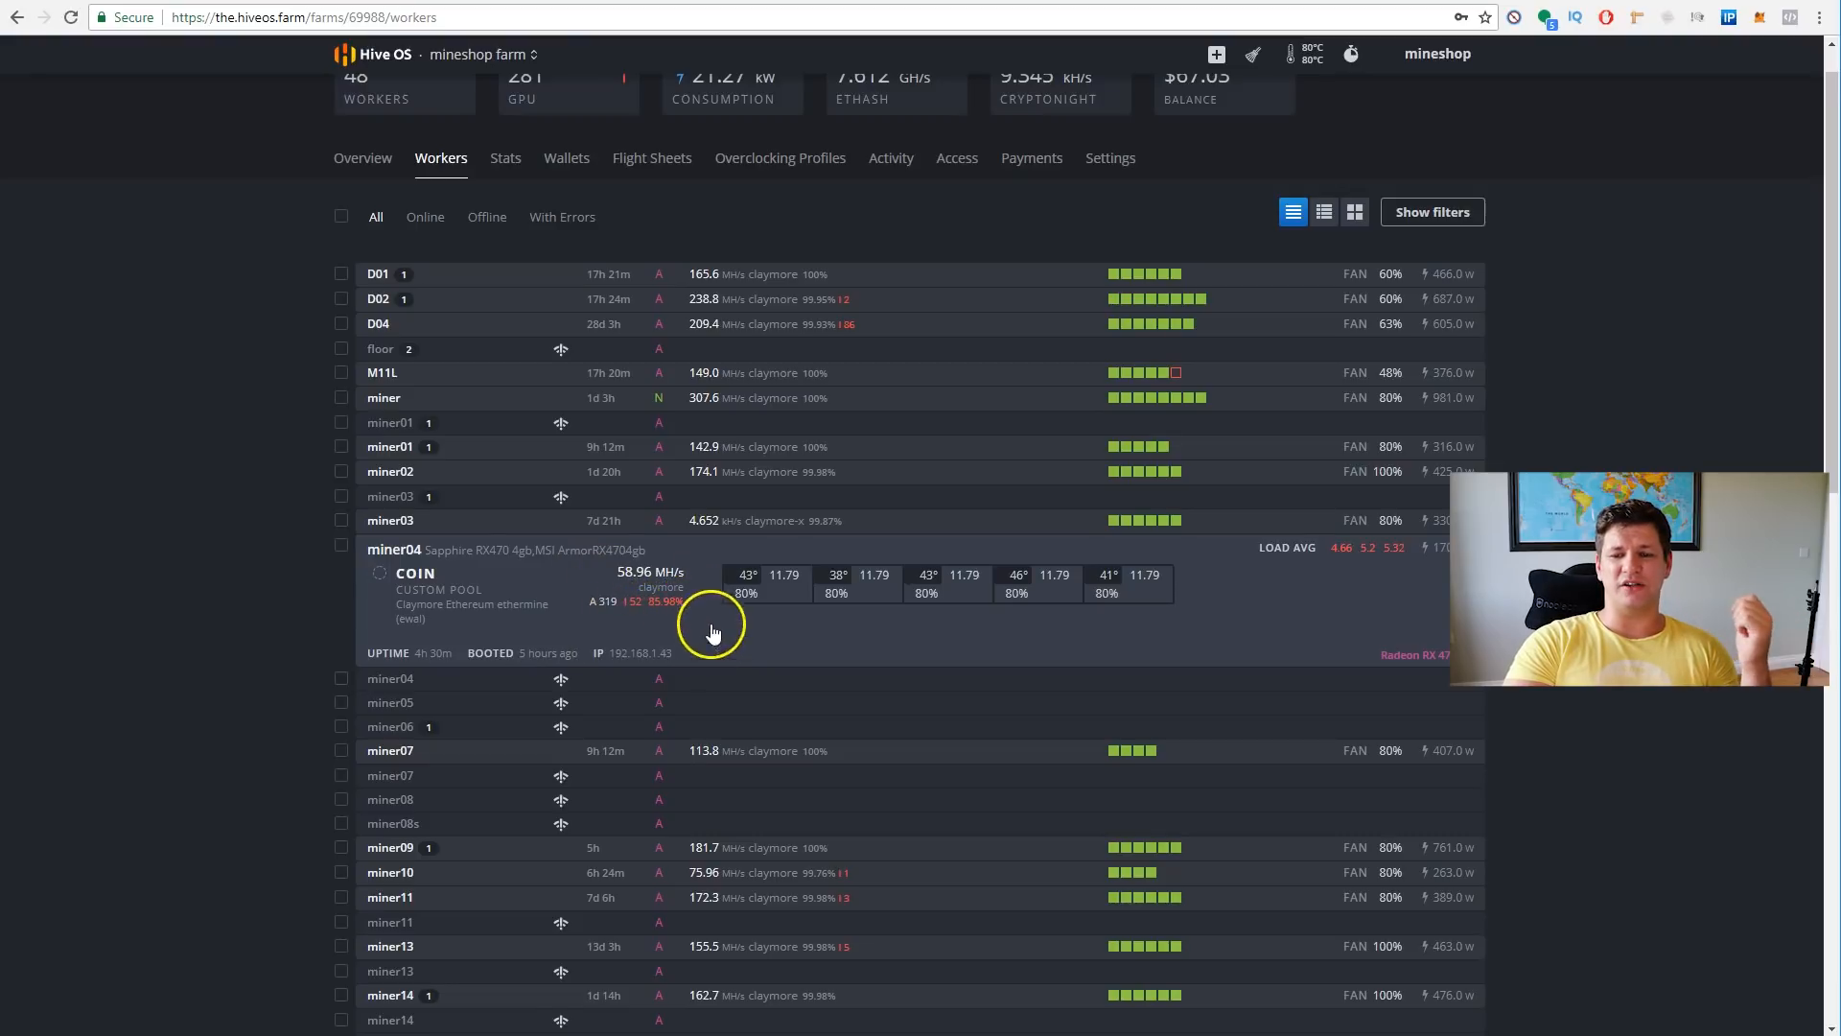
mouse_move(975, 675)
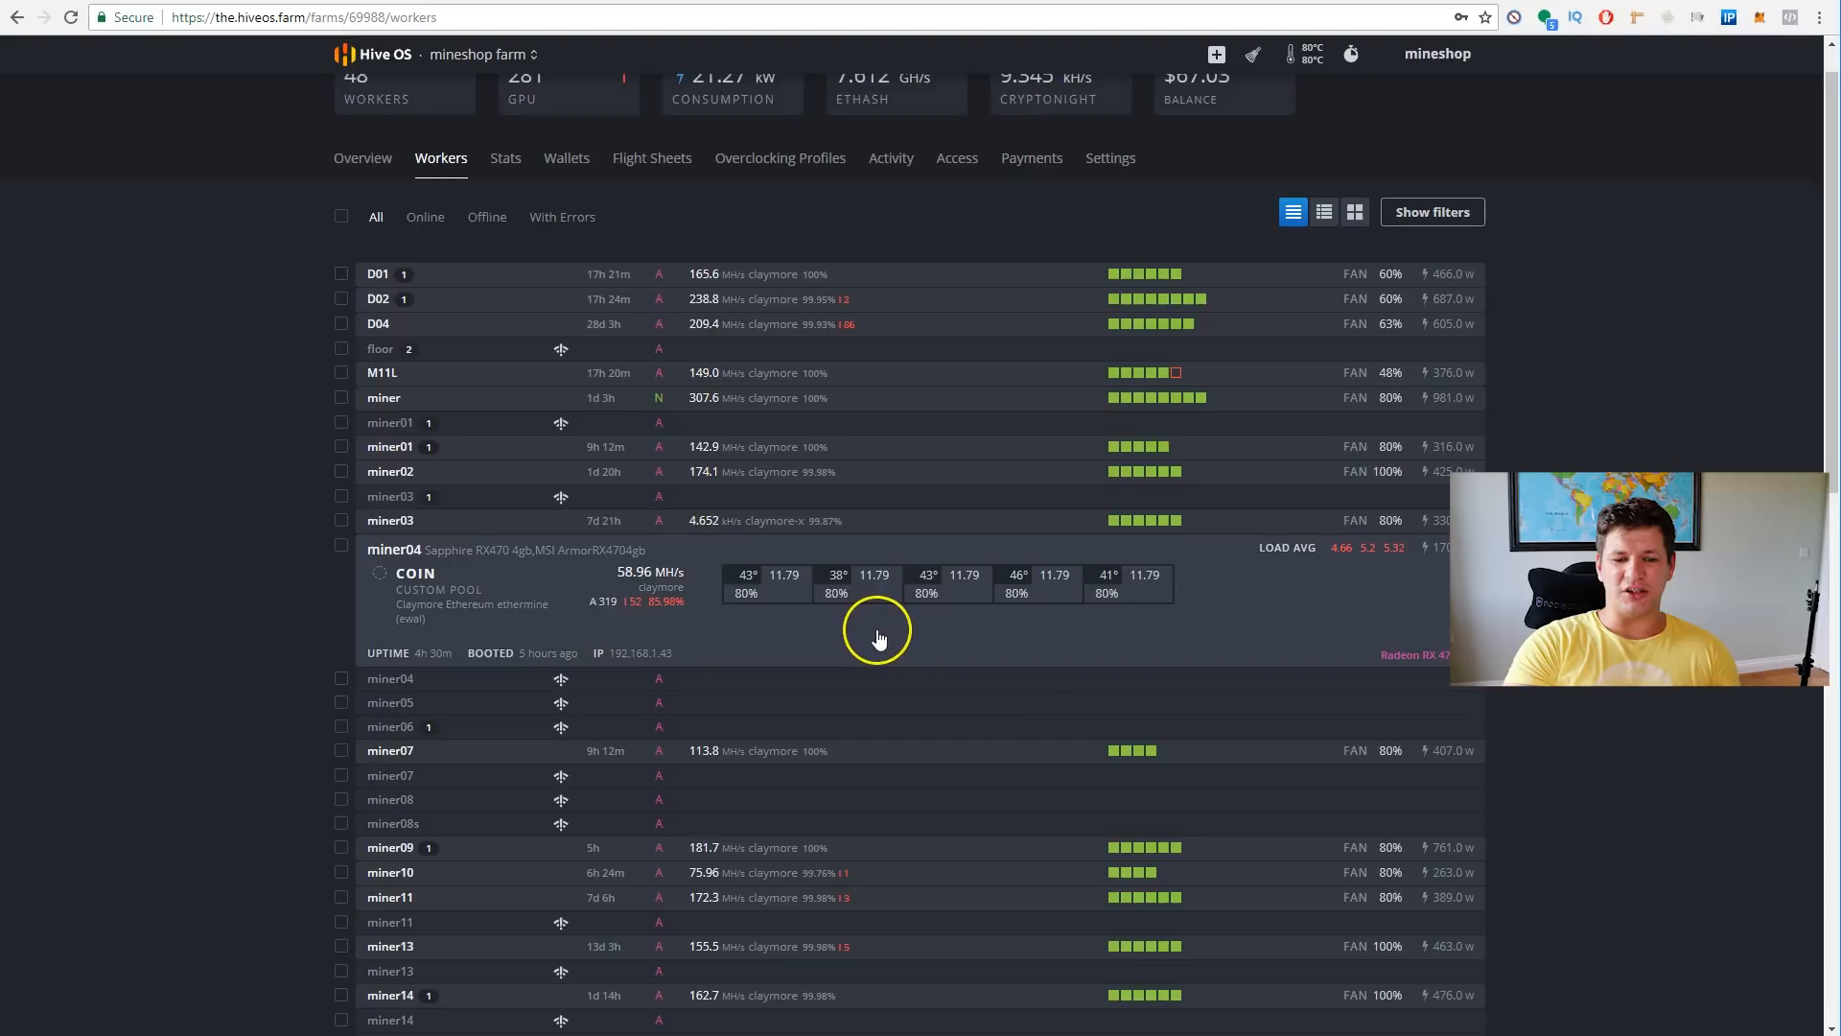
mouse_move(897, 625)
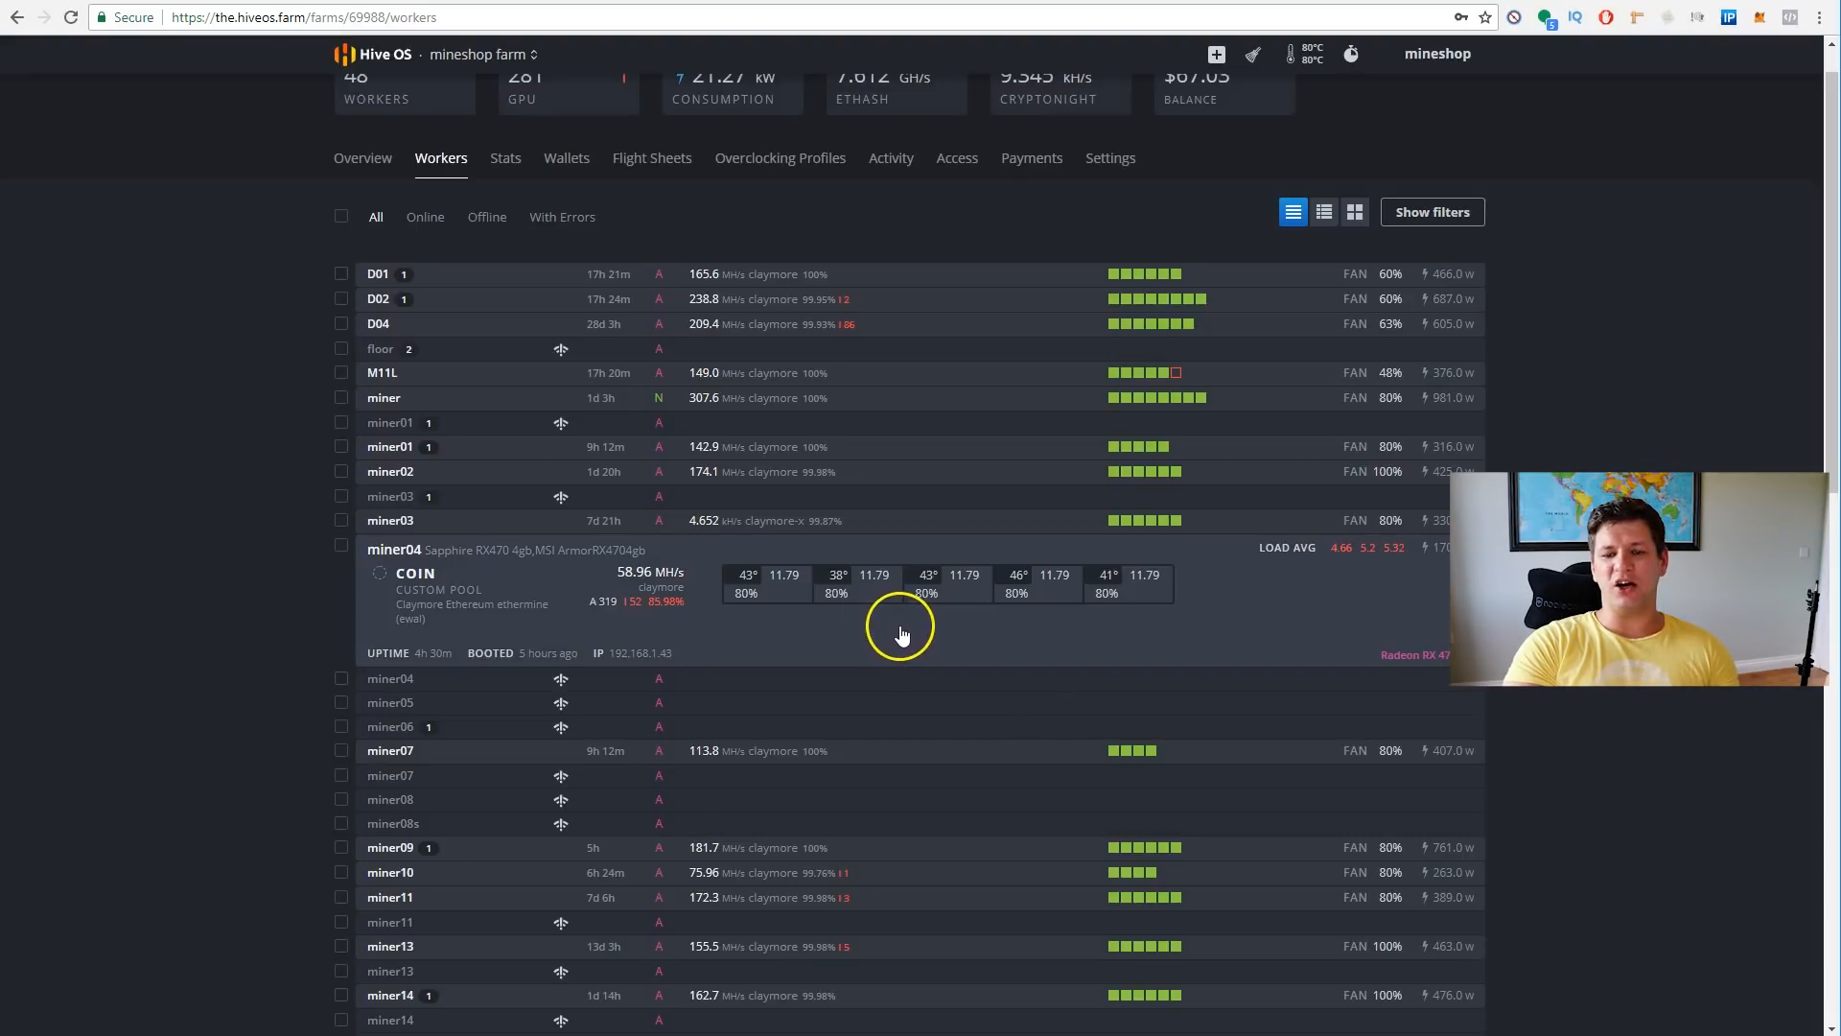
scroll("down", 3)
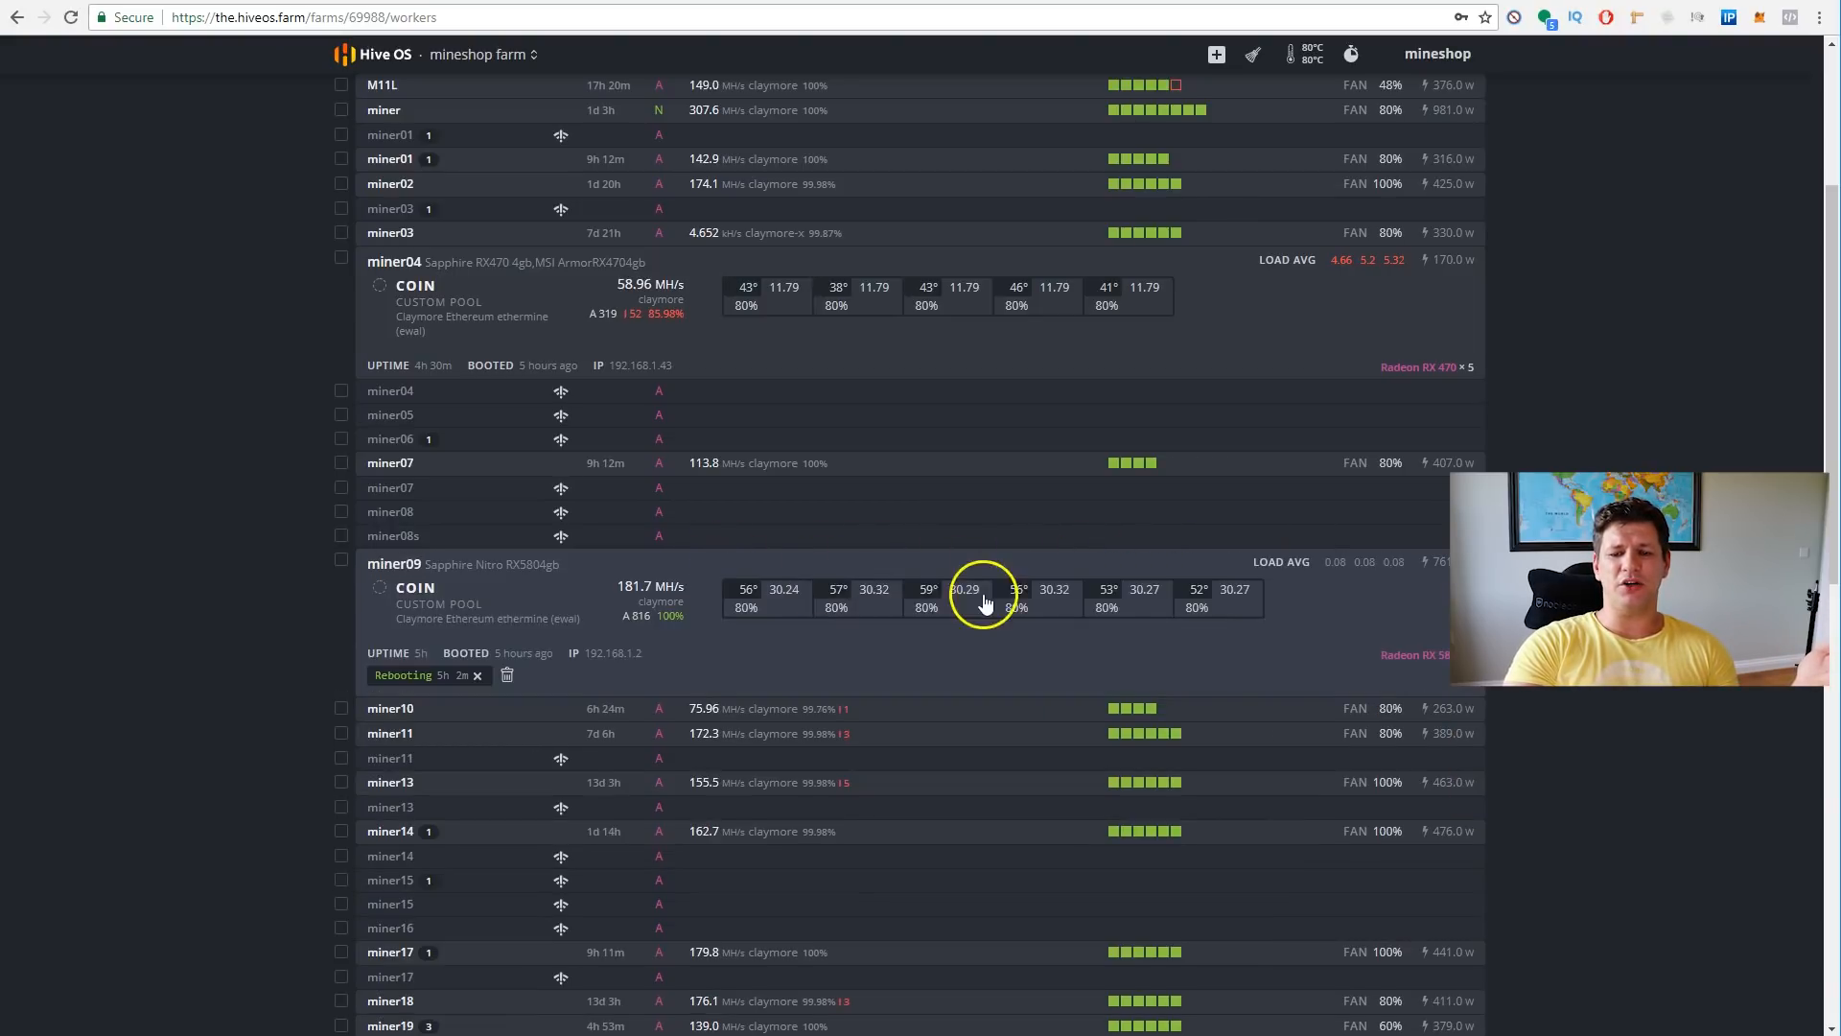
mouse_move(789, 625)
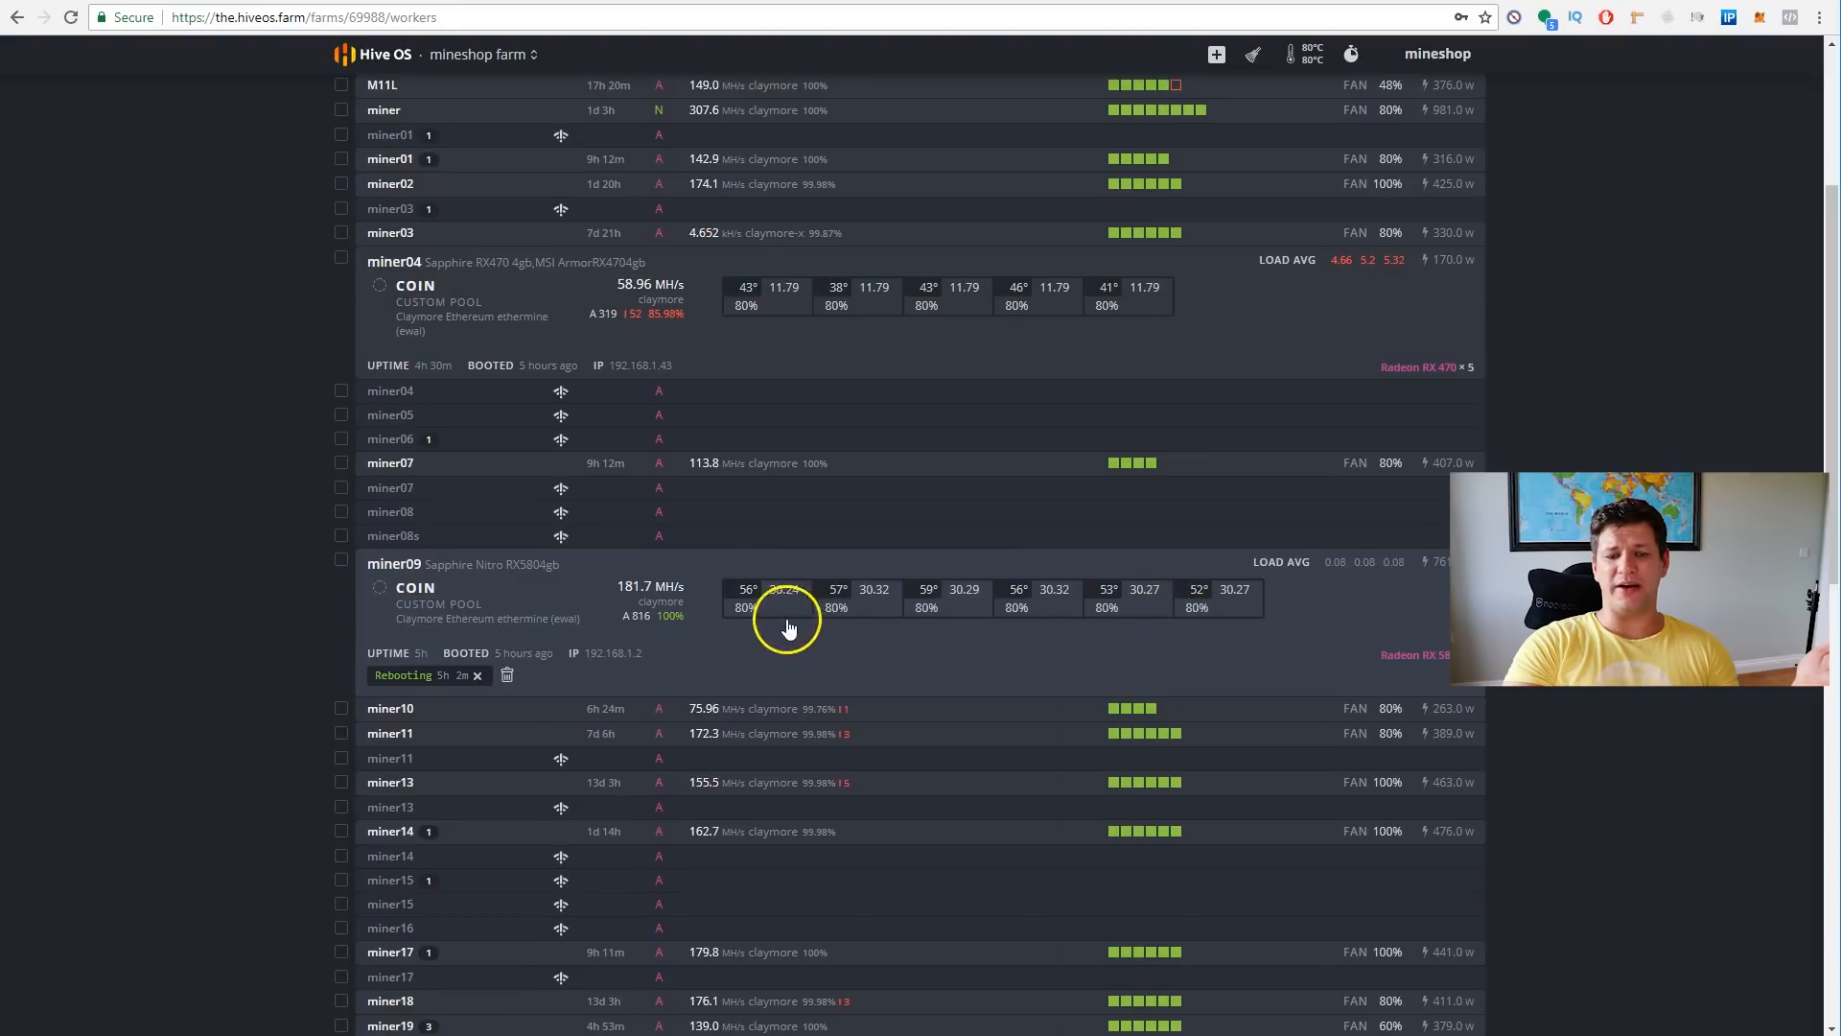
mouse_move(1097, 641)
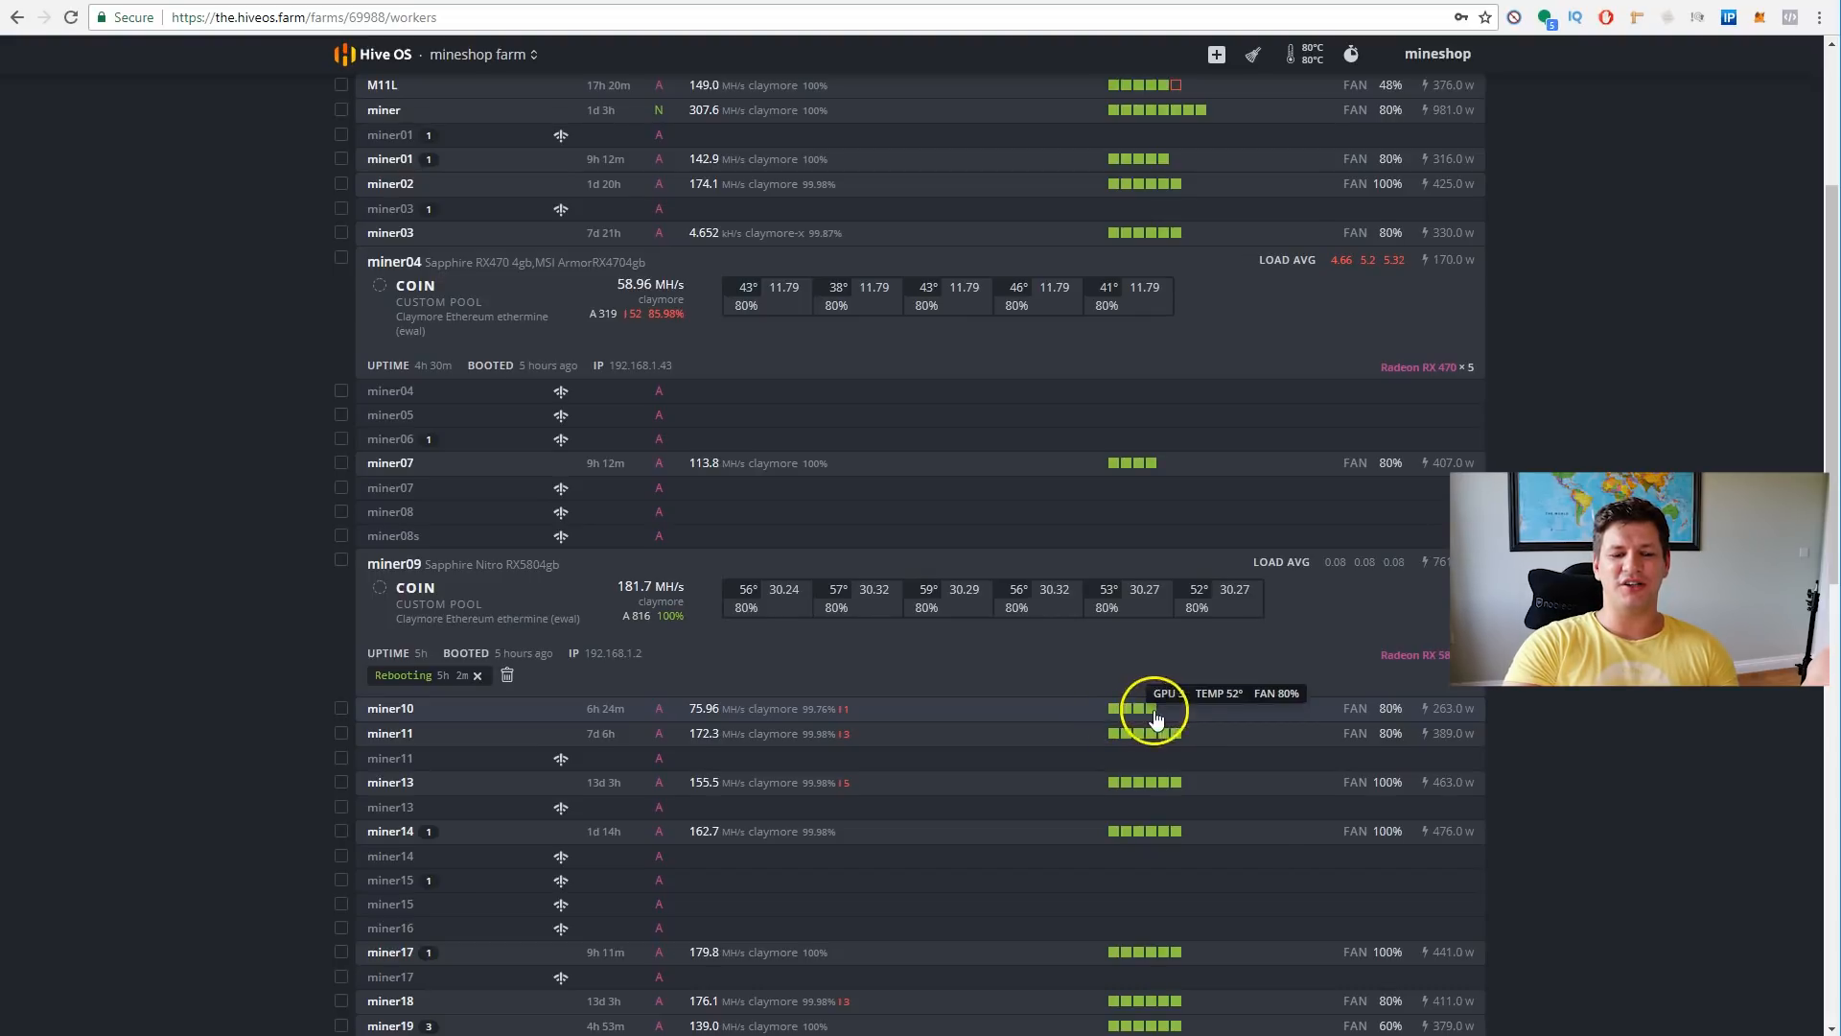
mouse_move(1134, 621)
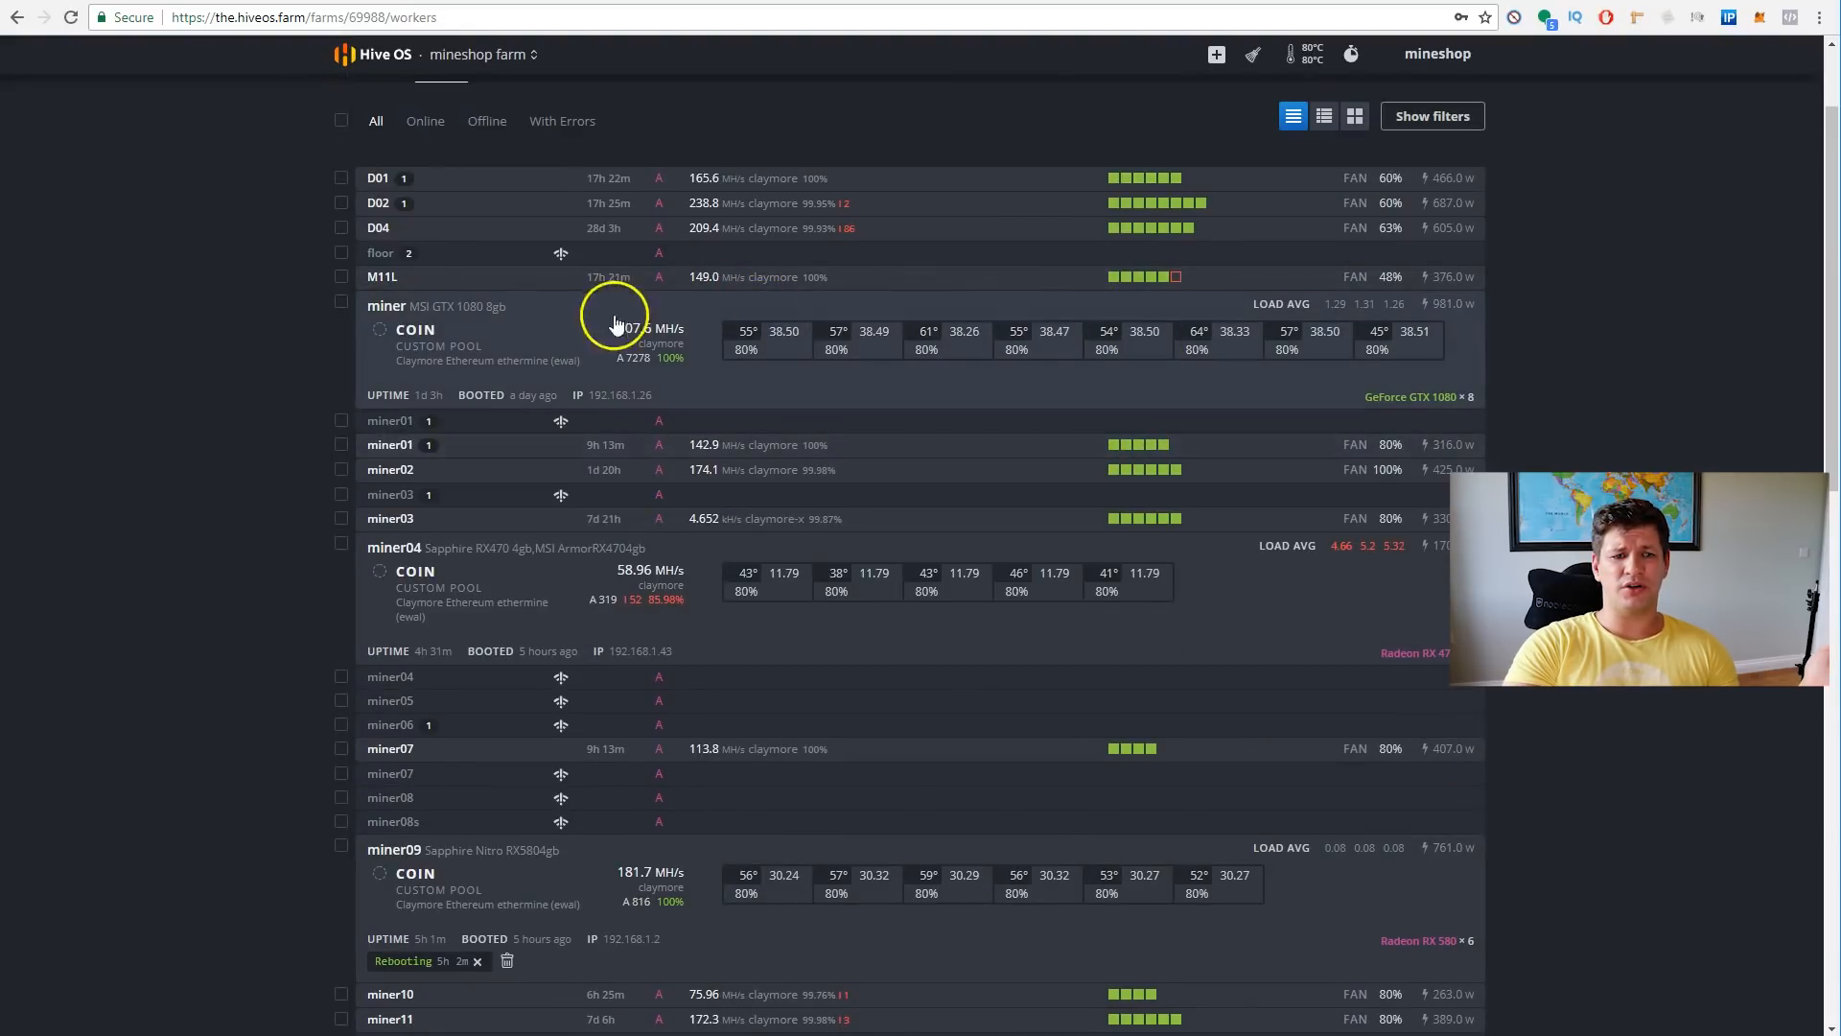
mouse_move(530, 296)
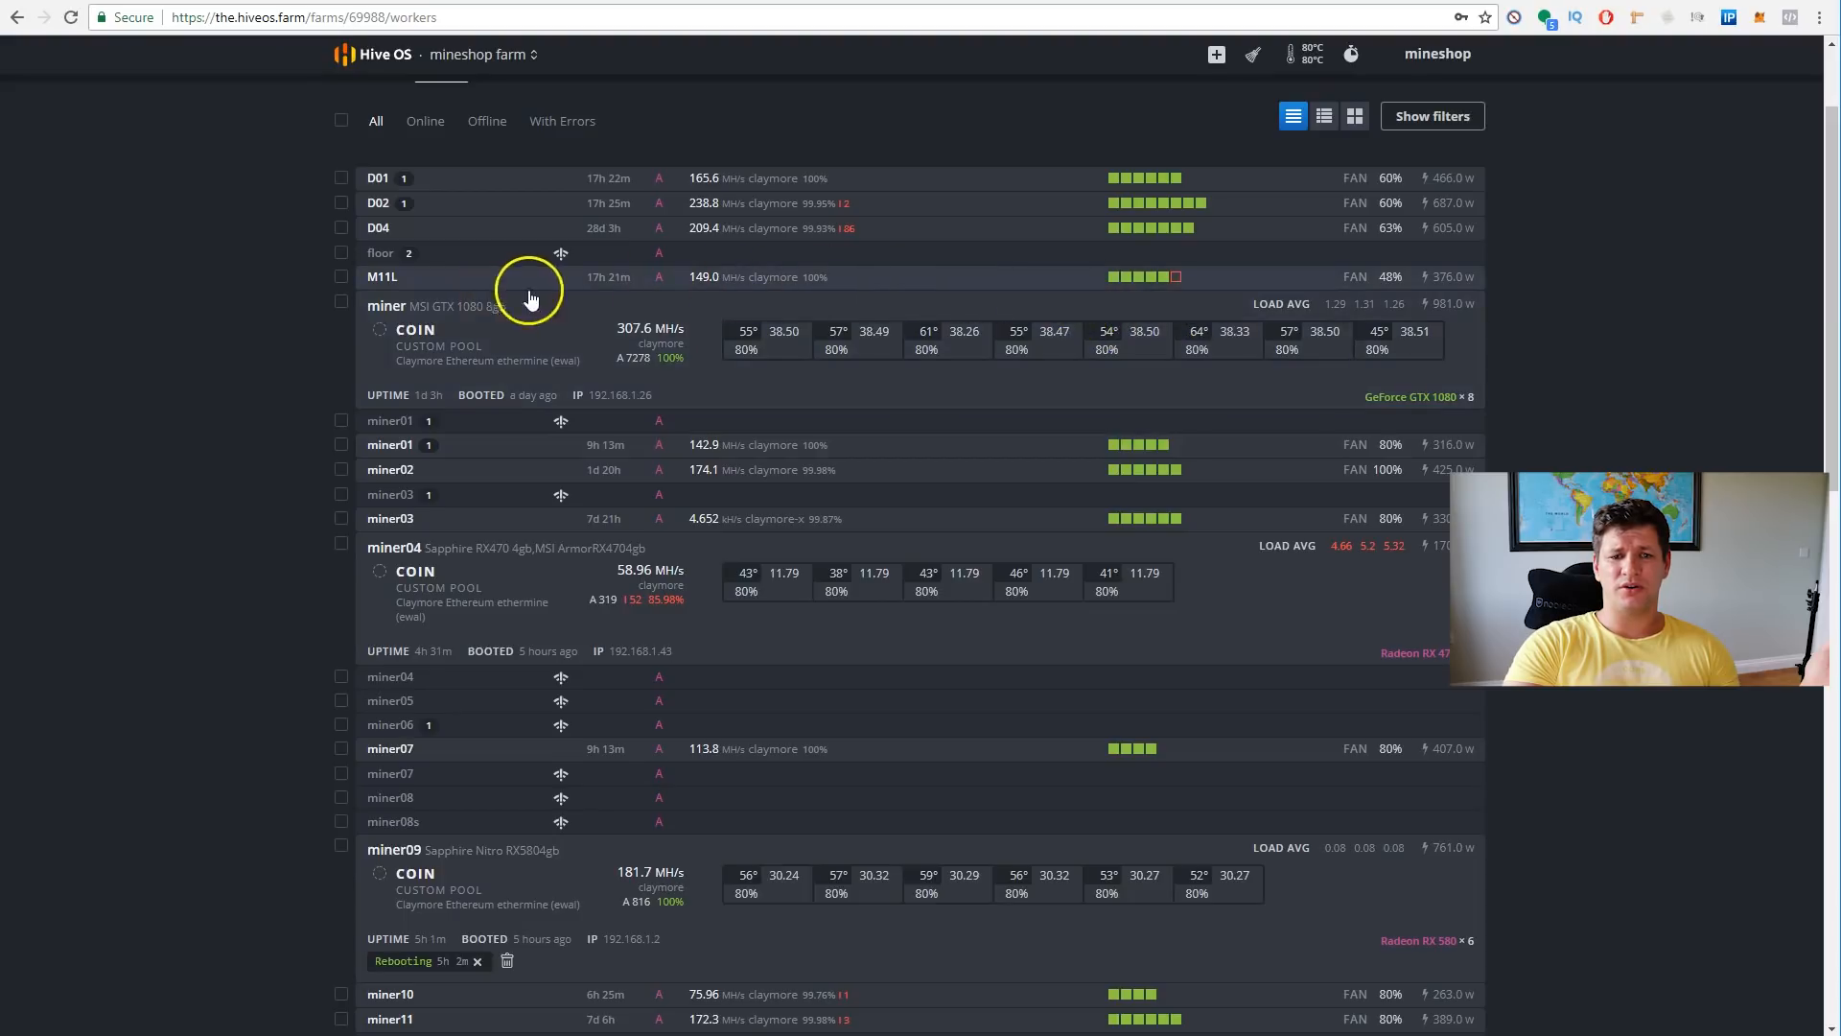
mouse_move(704, 288)
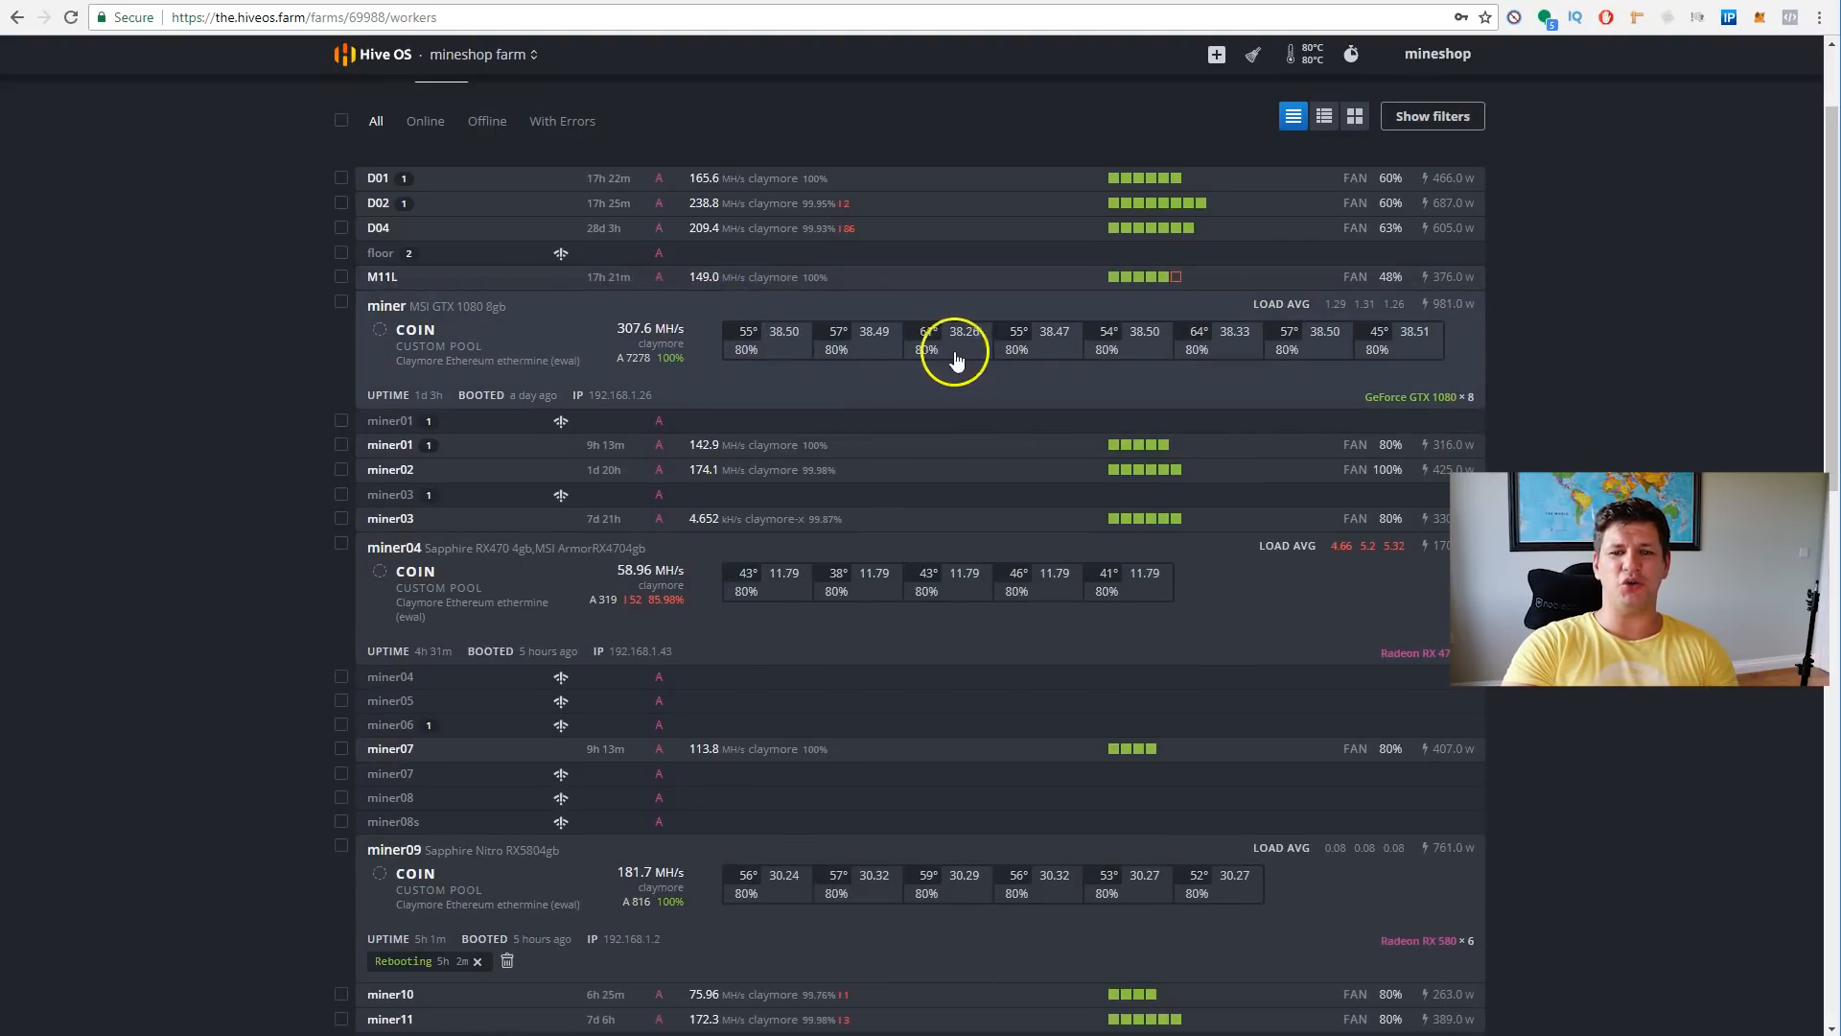
mouse_move(869, 349)
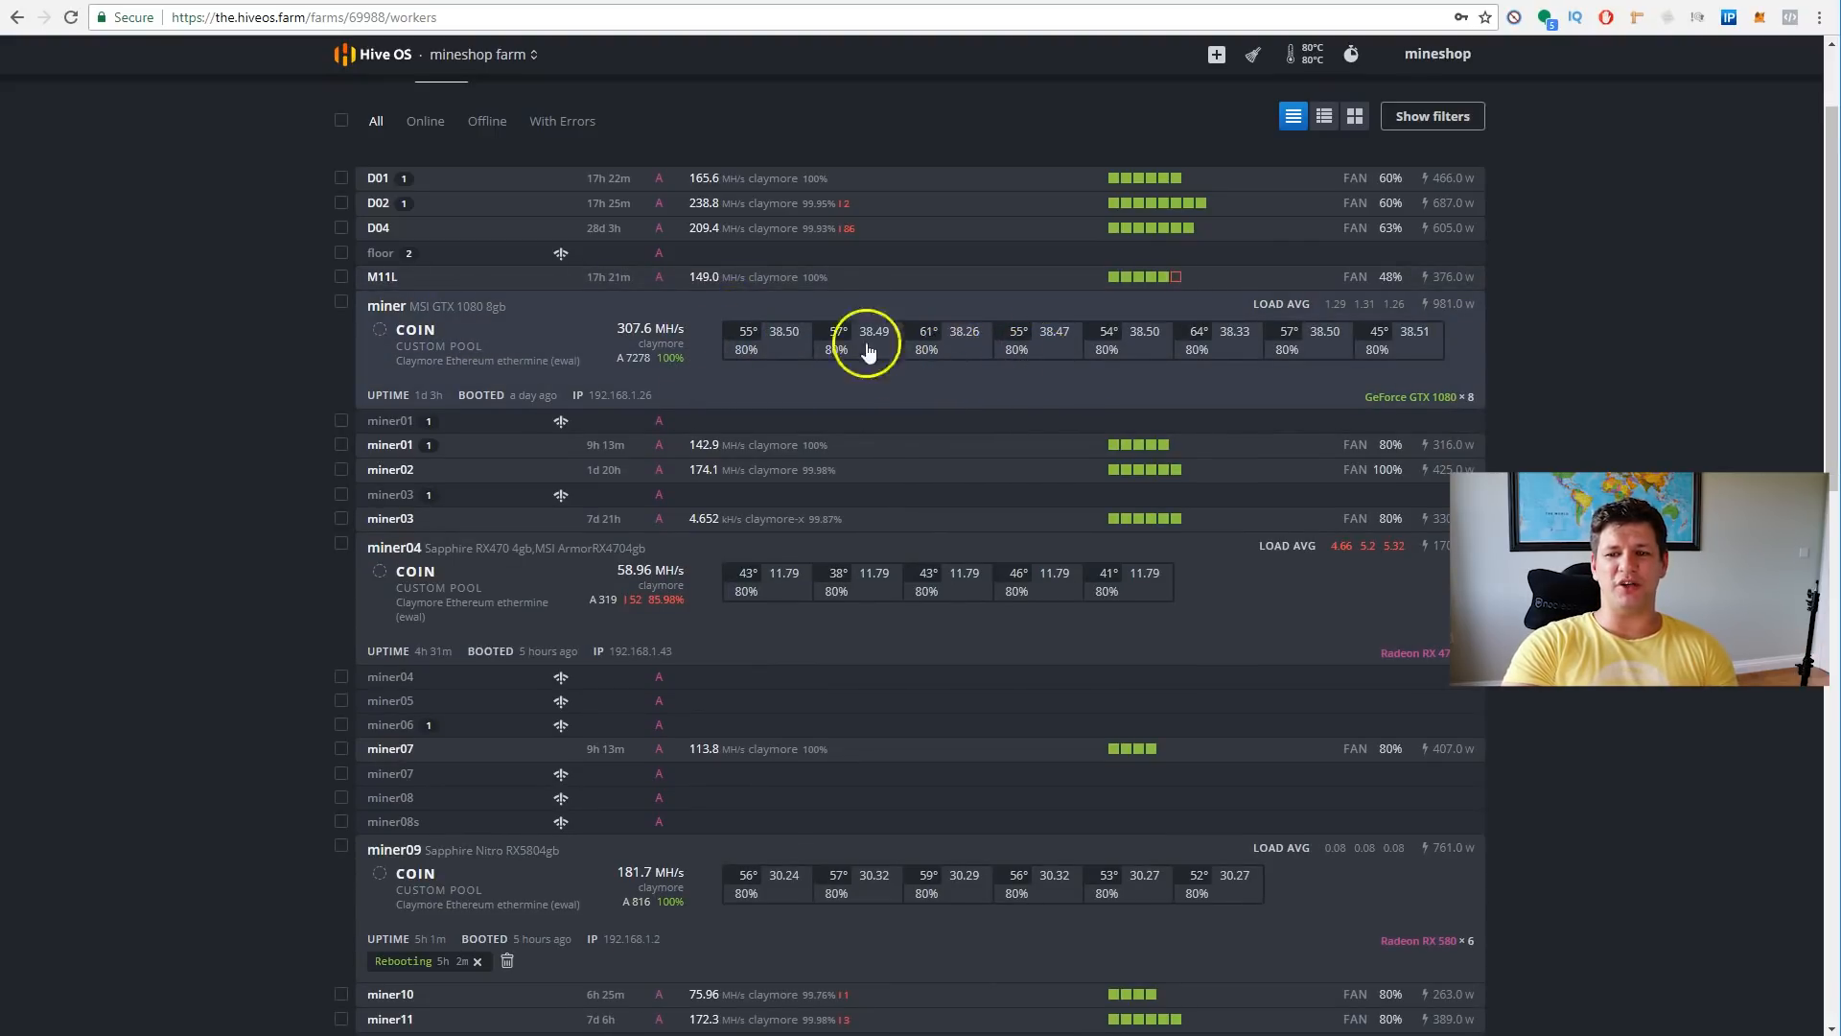
mouse_move(803, 452)
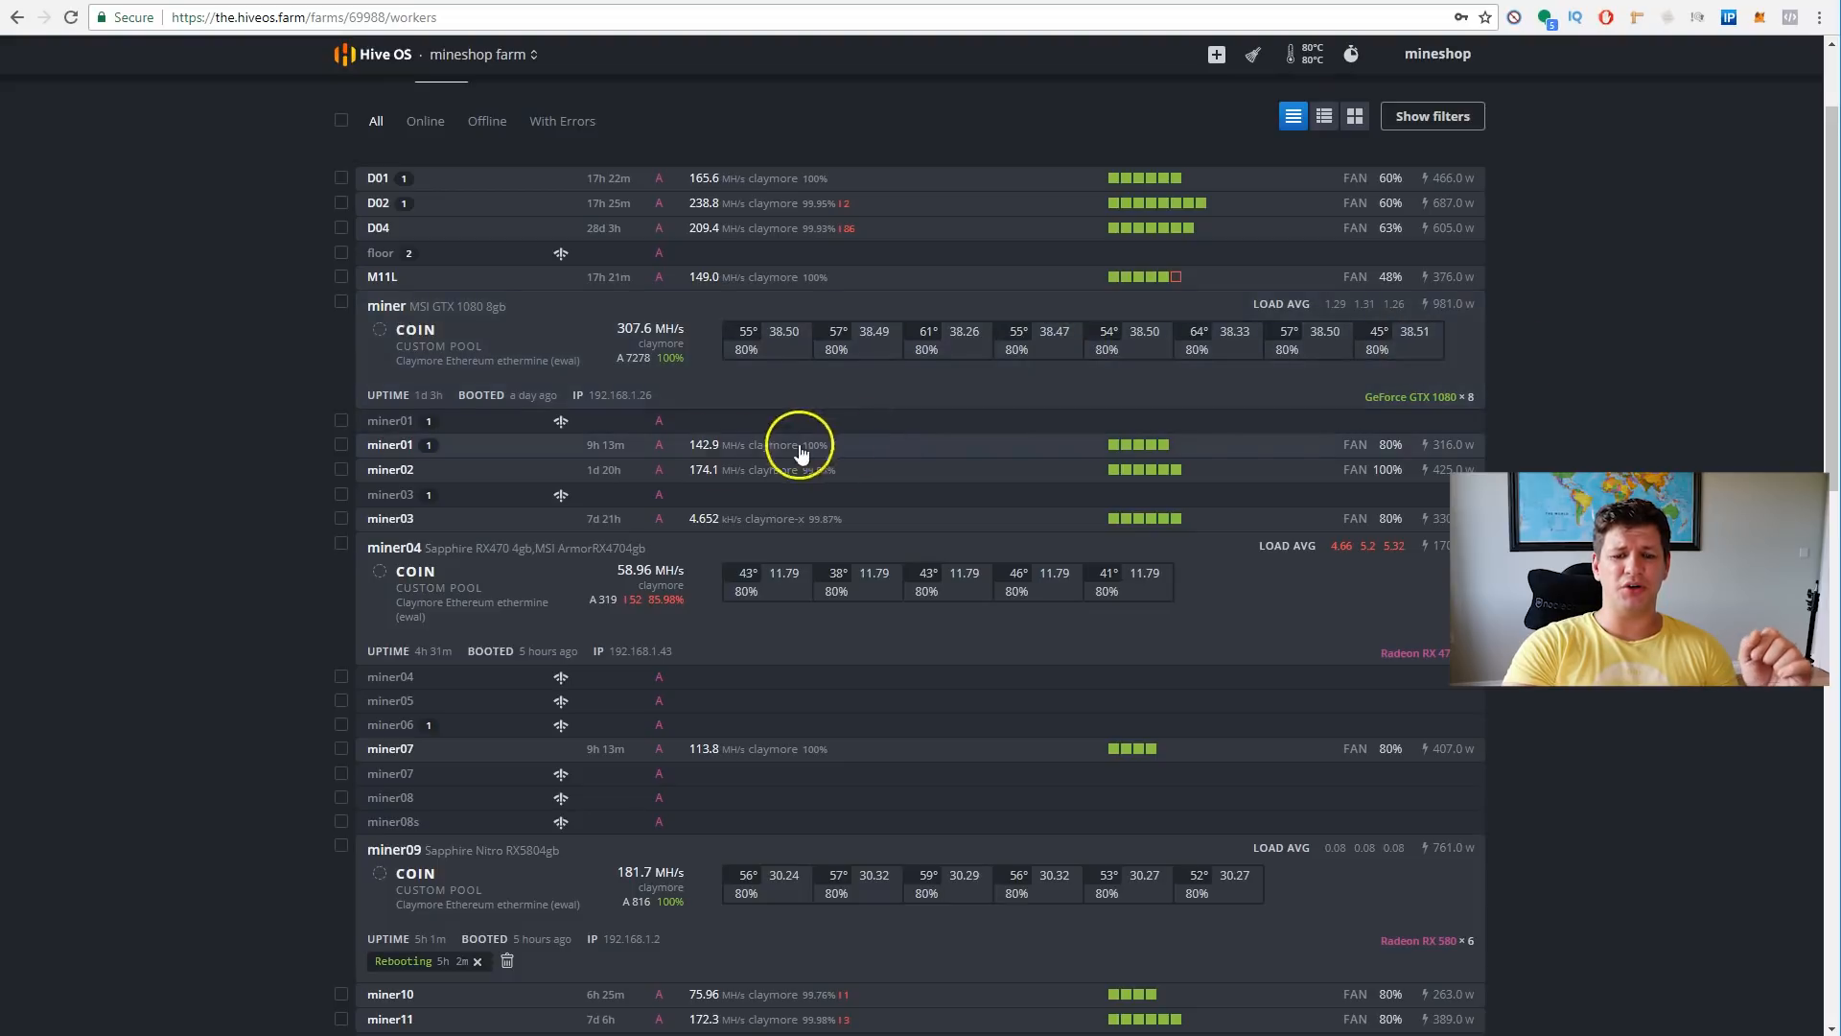
scroll("down", 3)
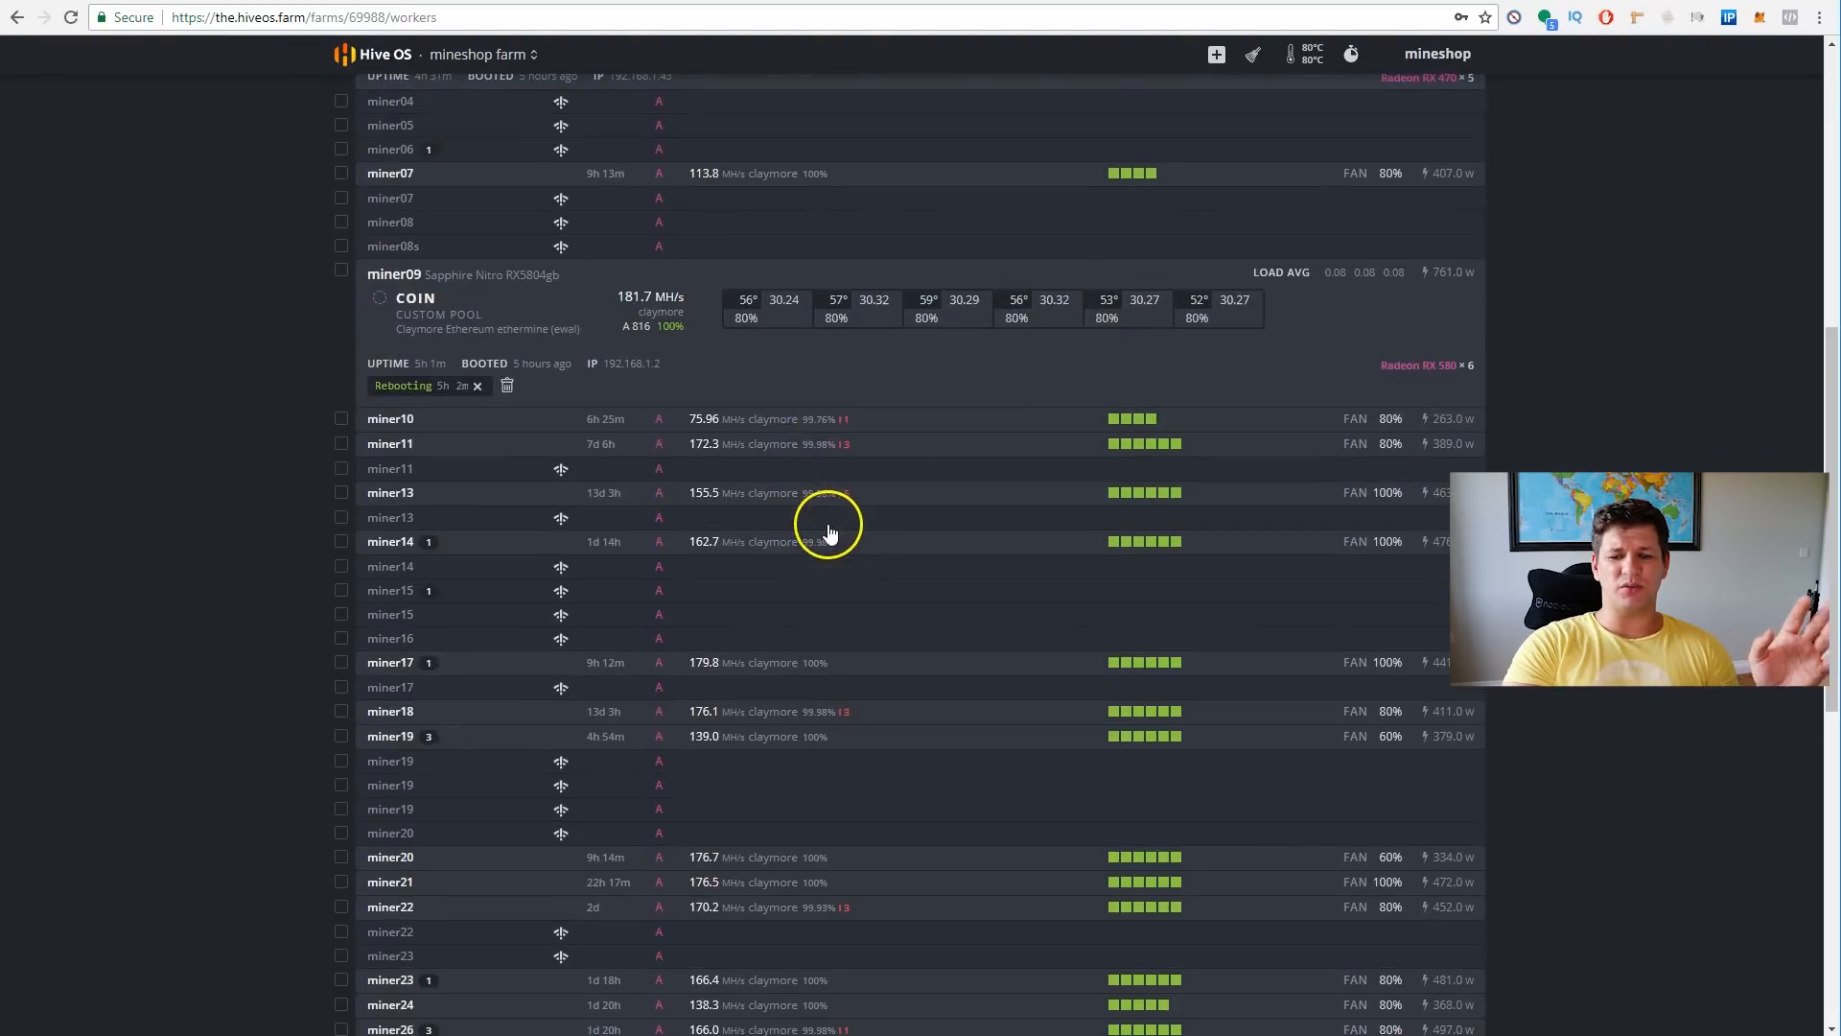
scroll("down", 3)
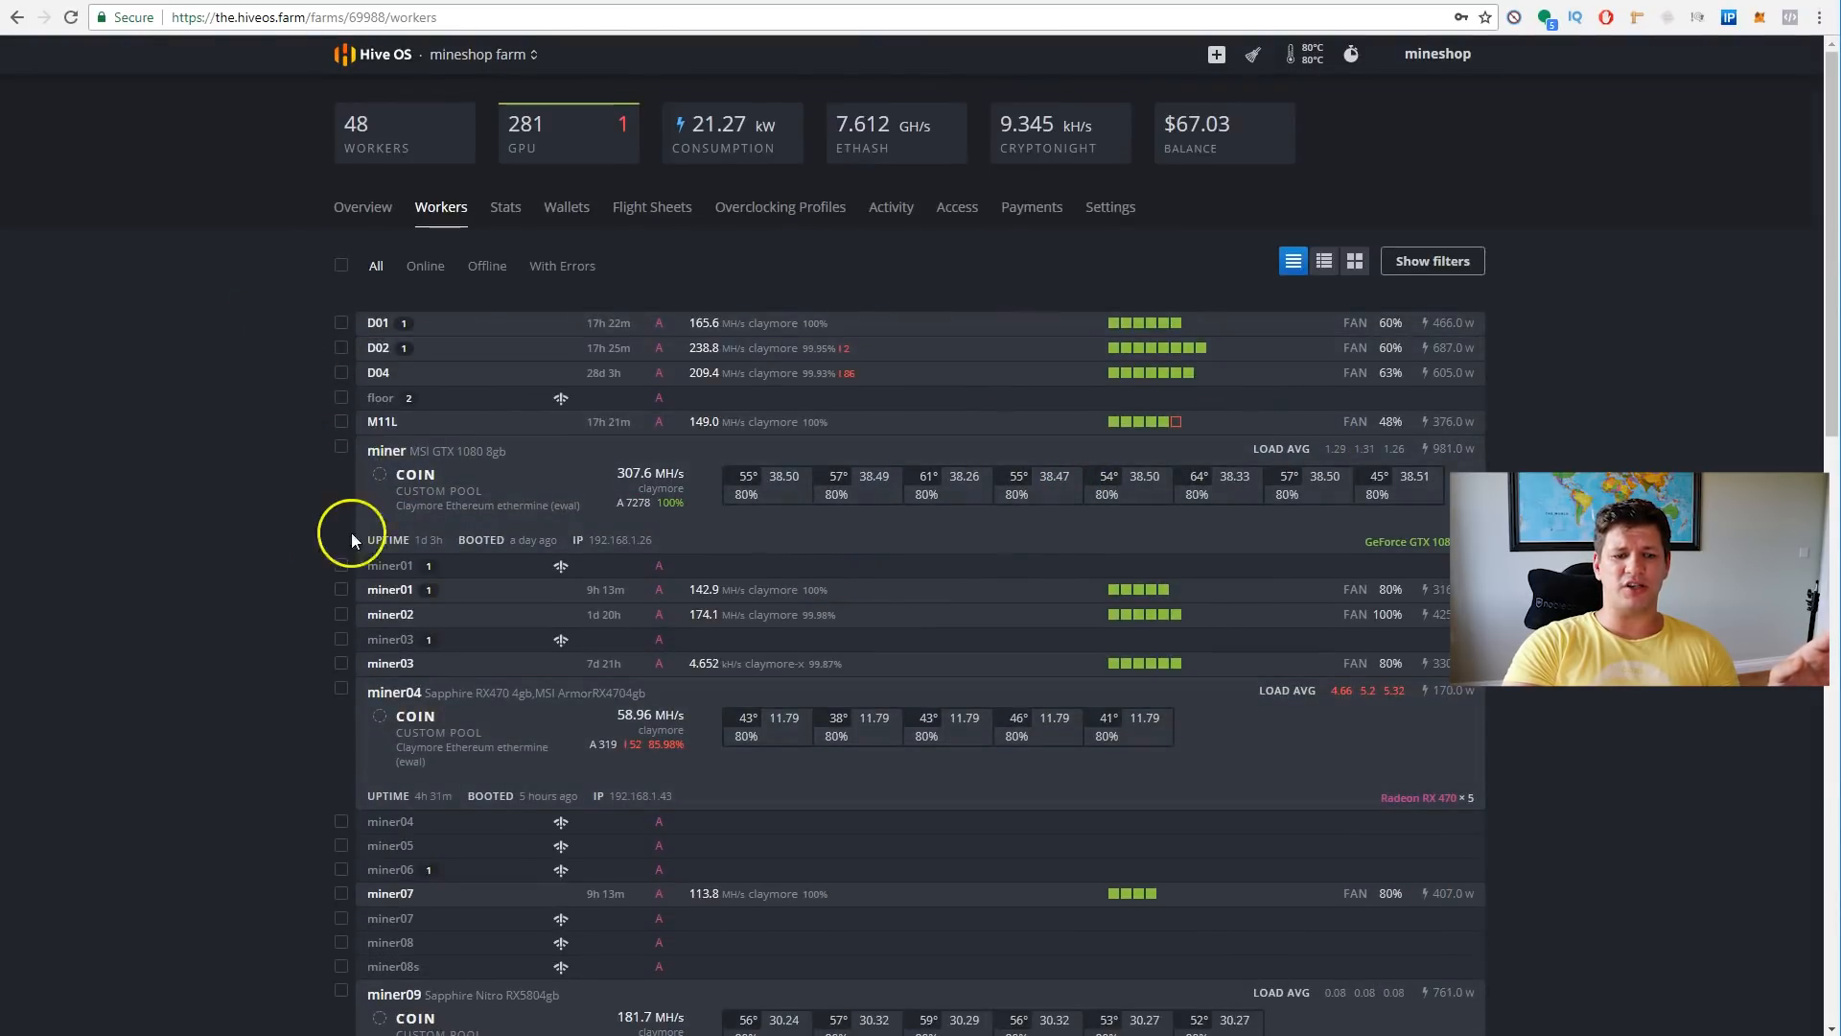
- Select the miner01, miner02 and miner03 workers for a bulk action
left_click(342, 589)
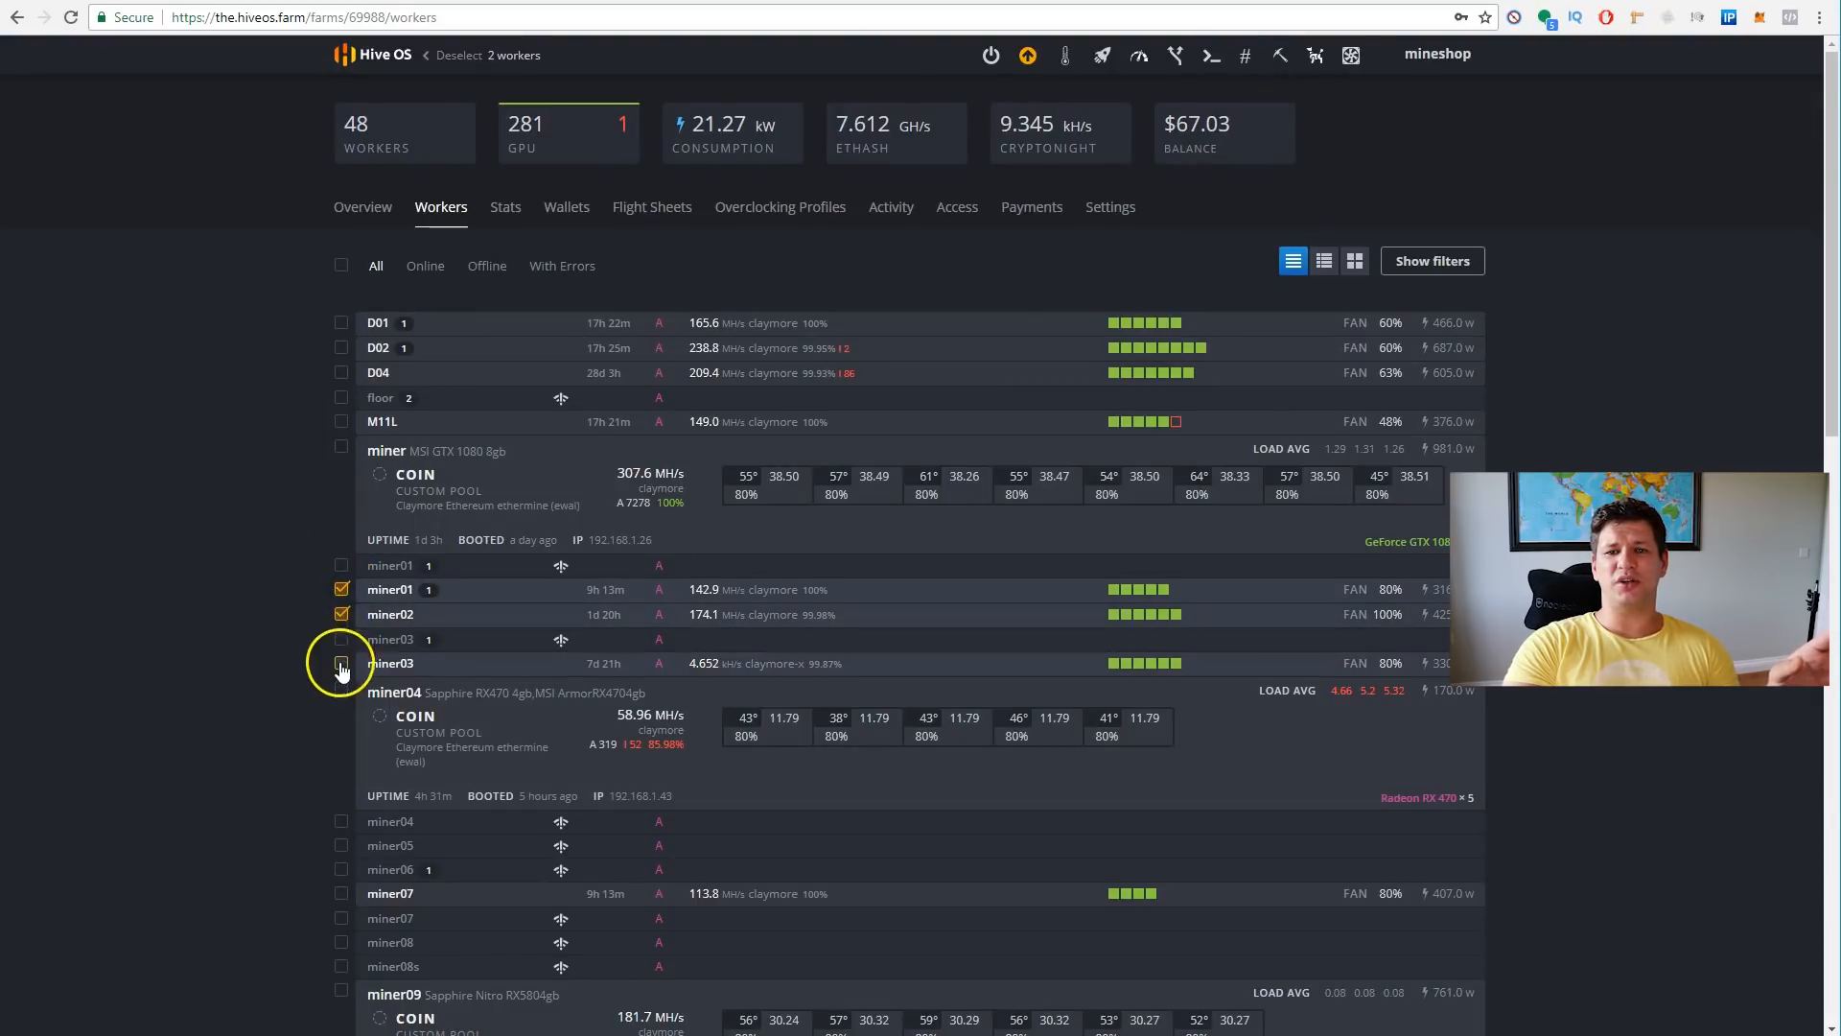
left_click(341, 663)
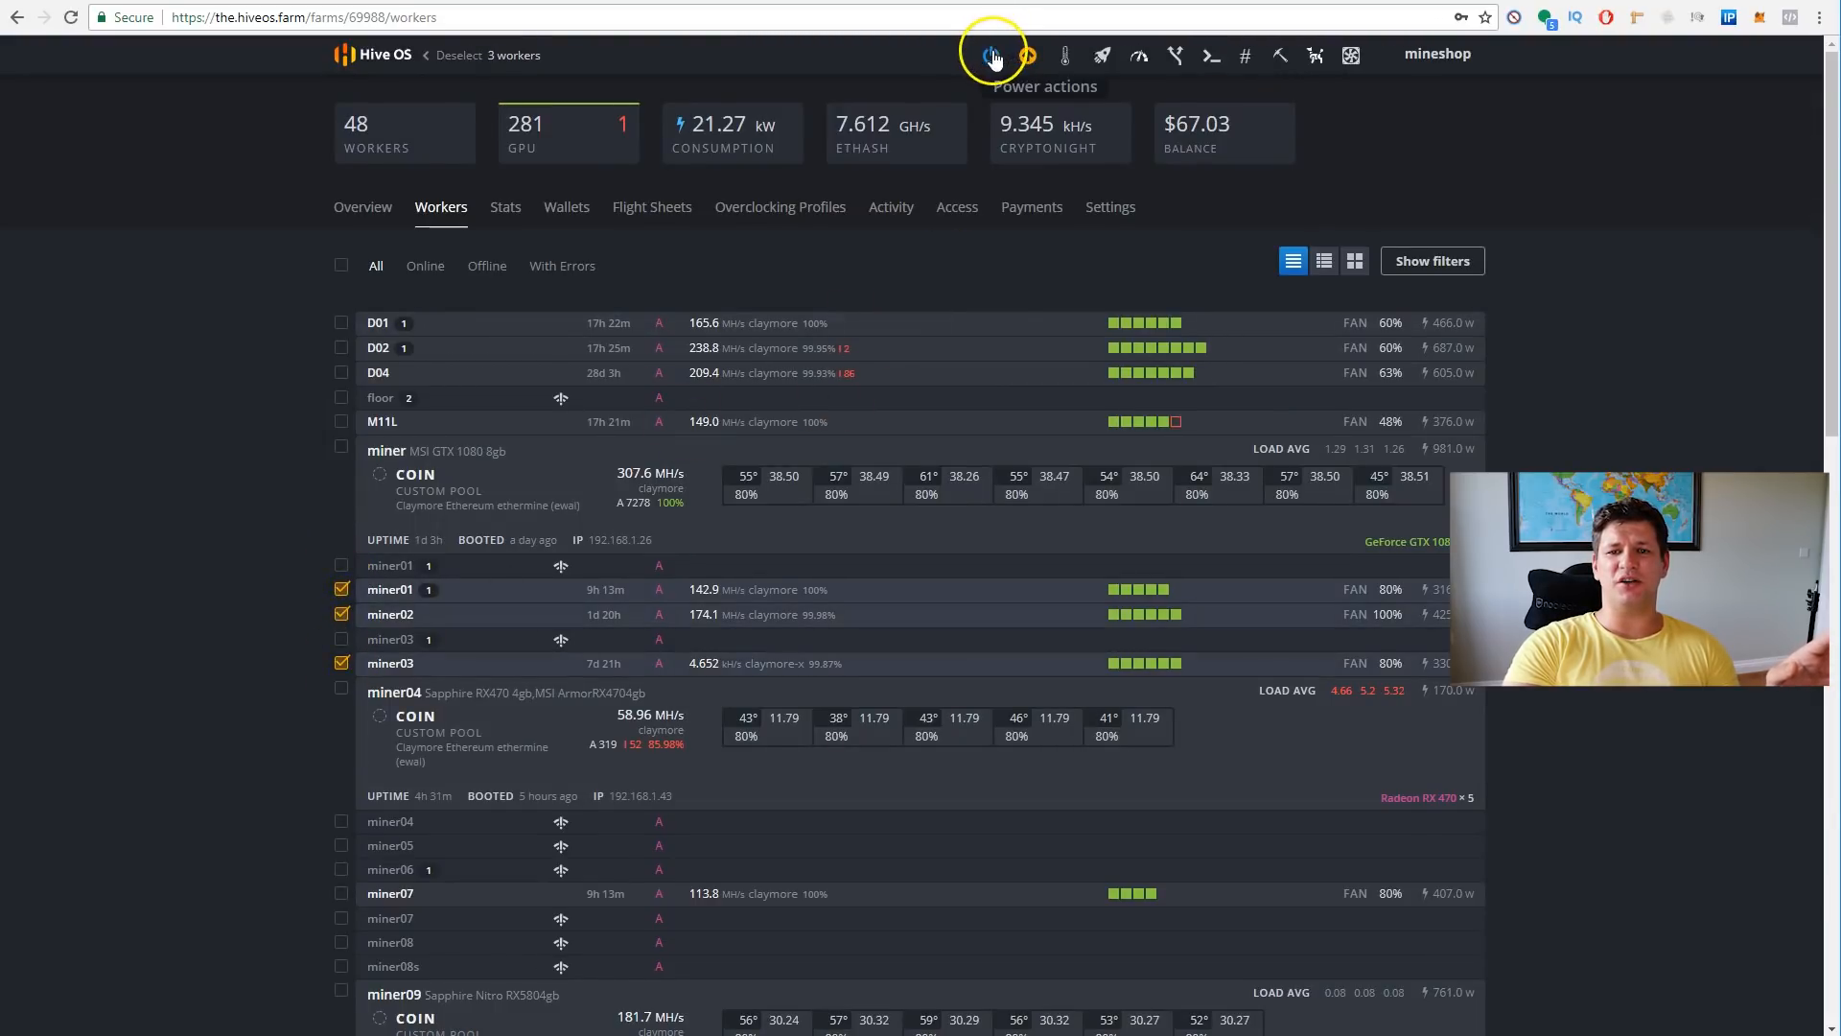
mouse_move(1032, 55)
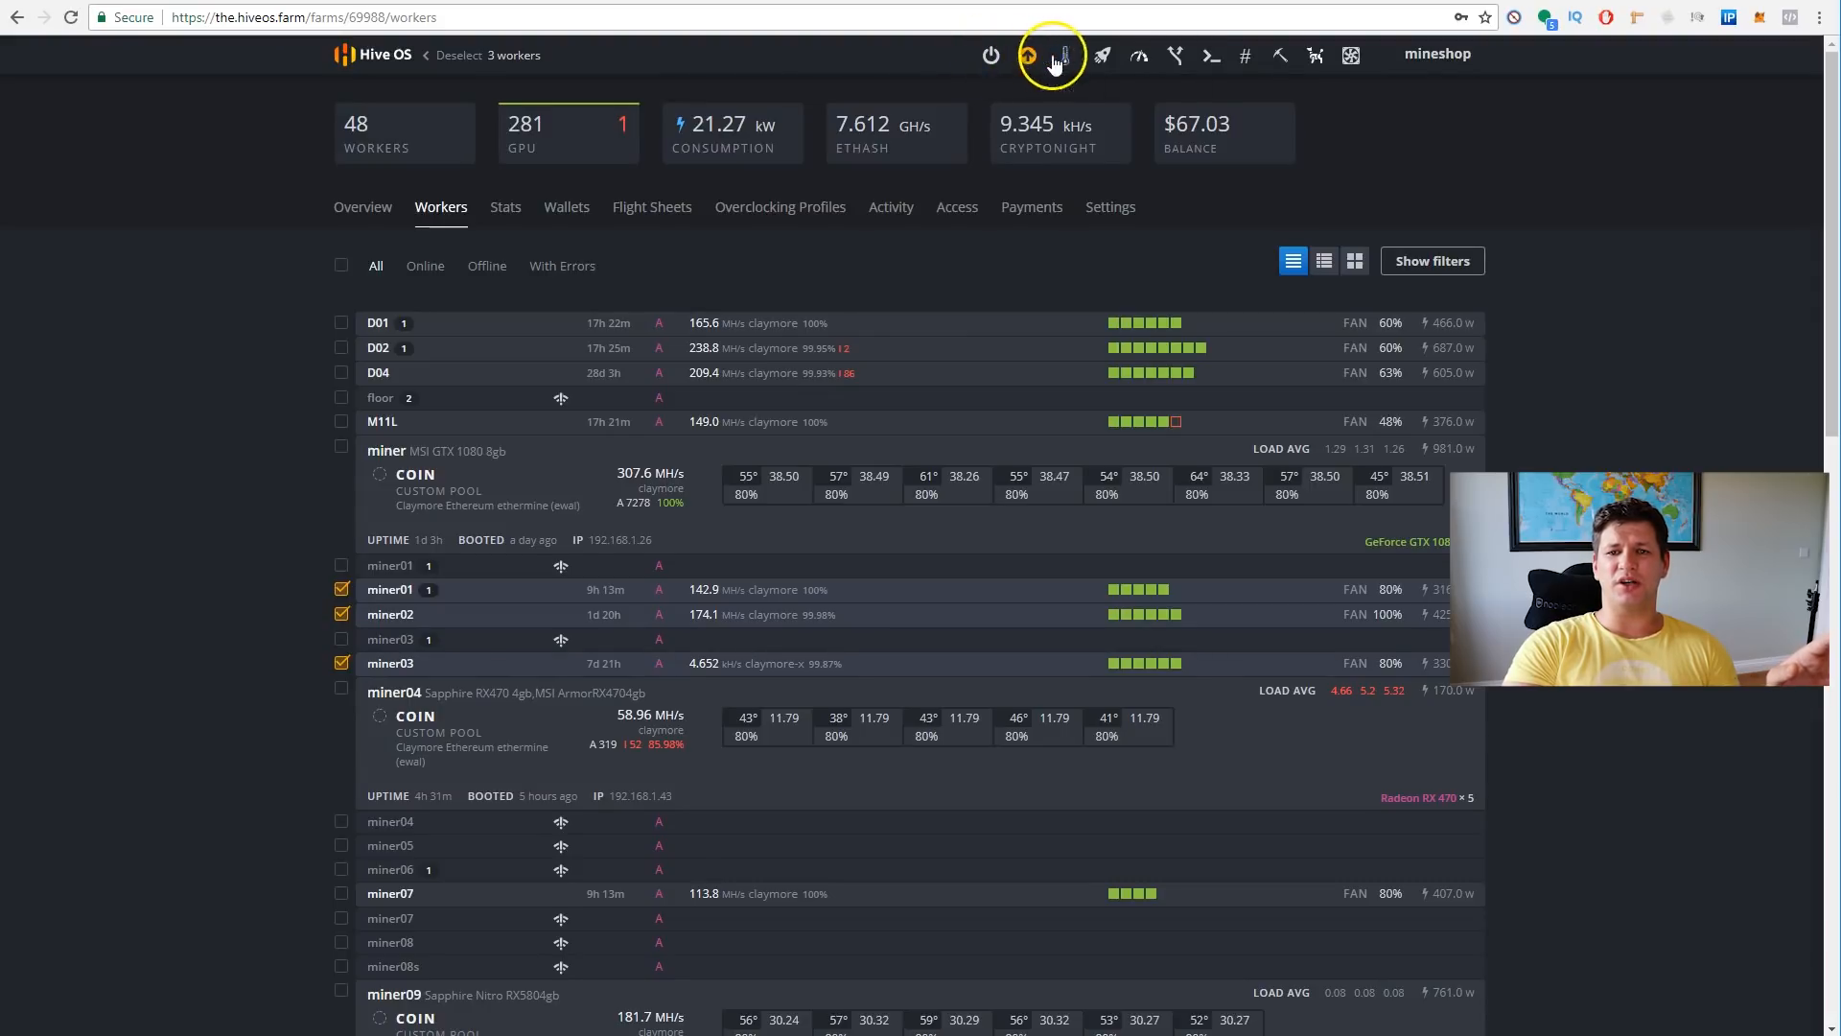
mouse_move(1159, 55)
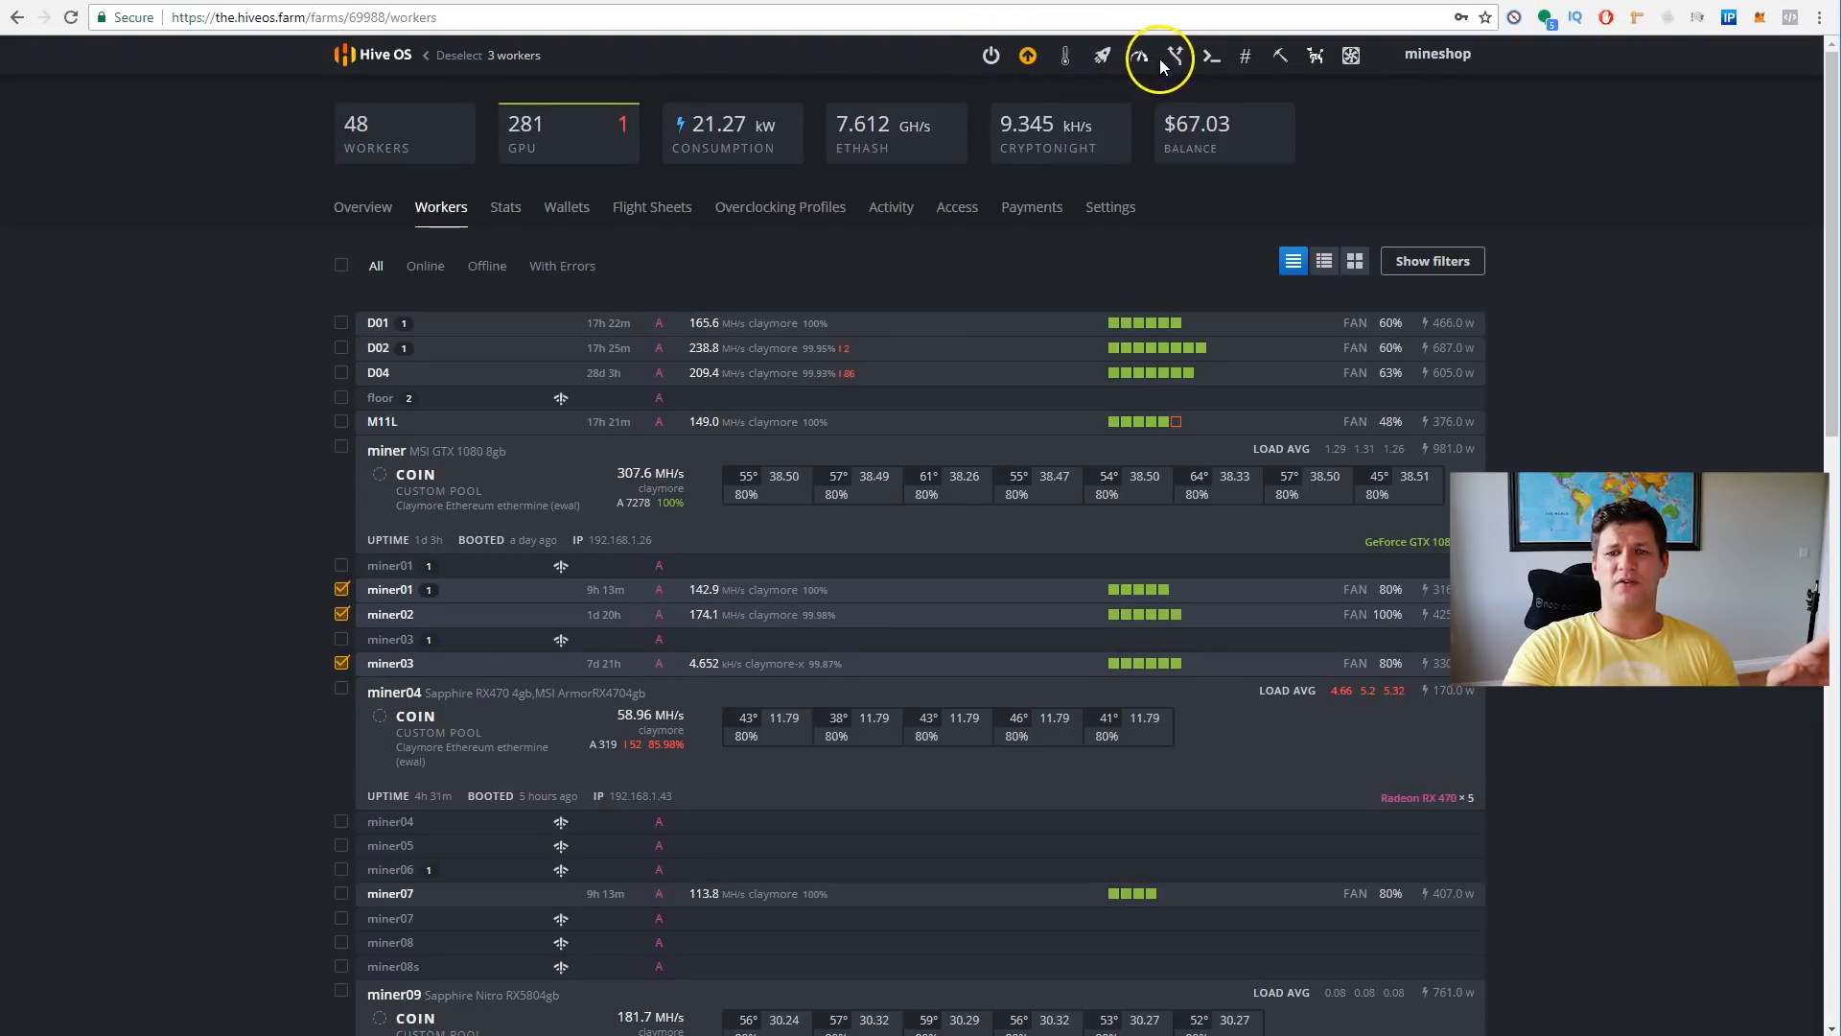
mouse_move(1170, 56)
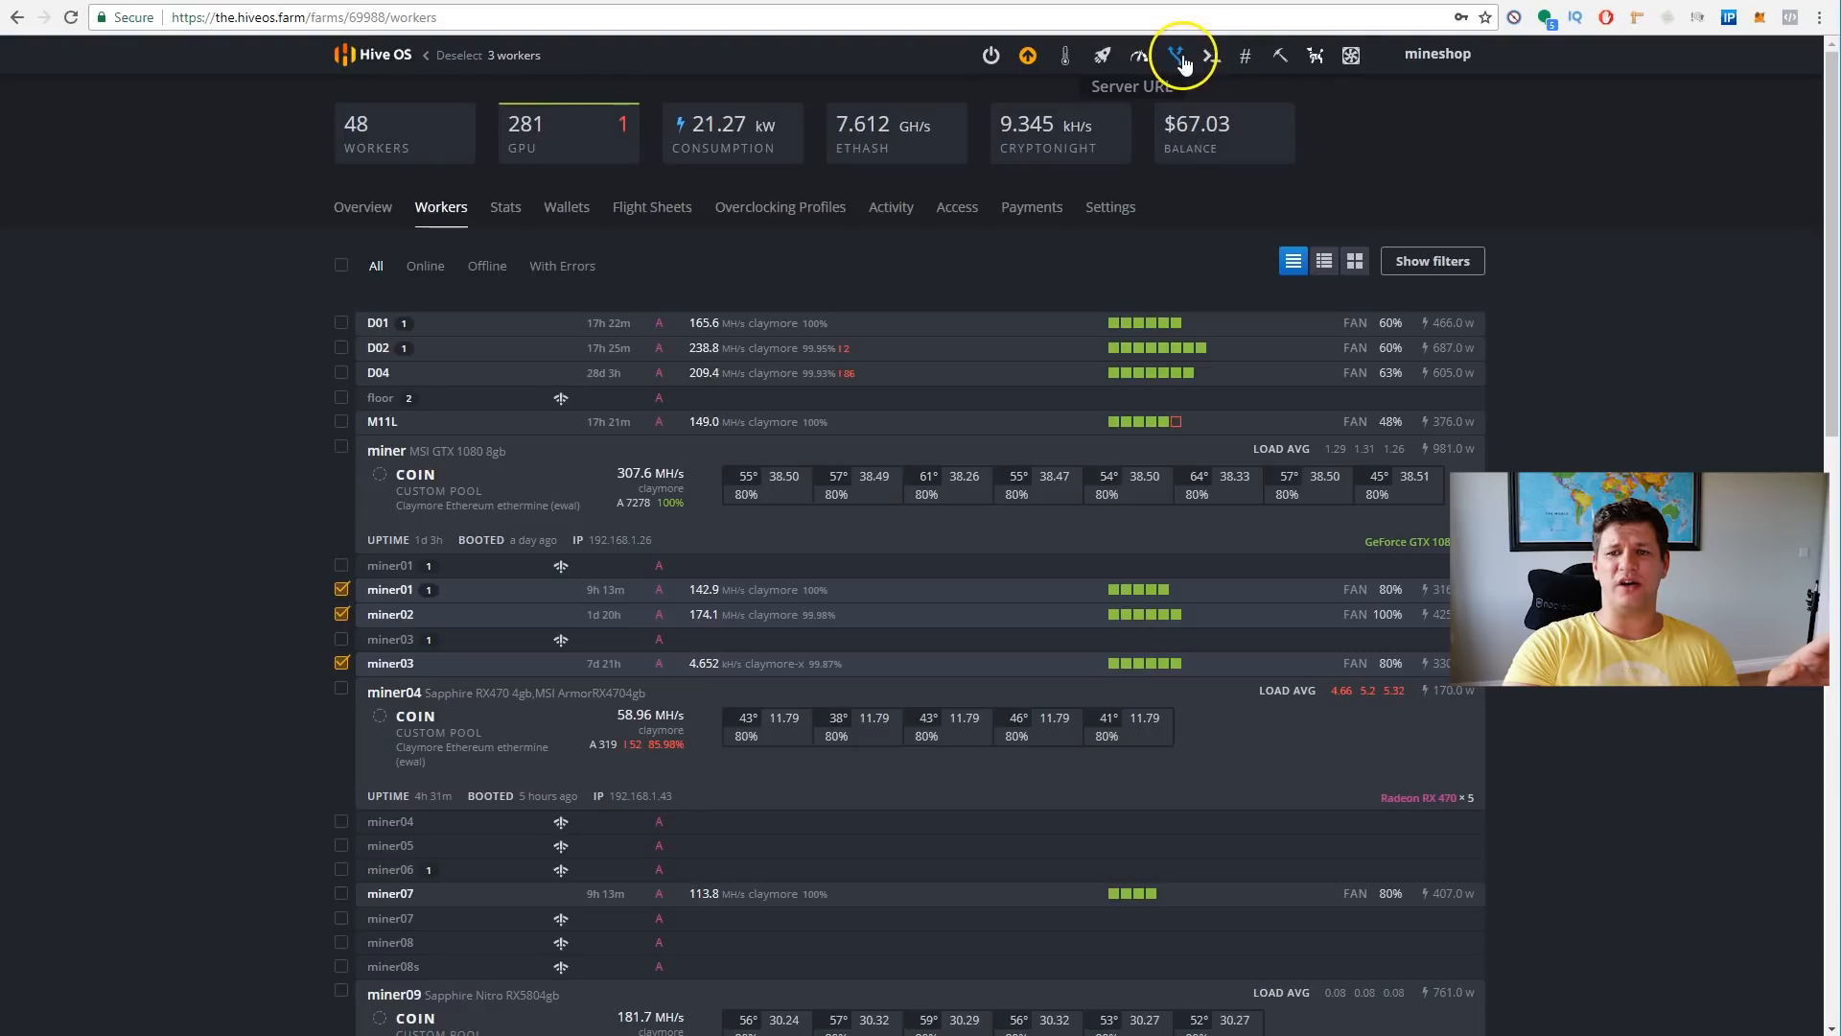
mouse_move(1312, 54)
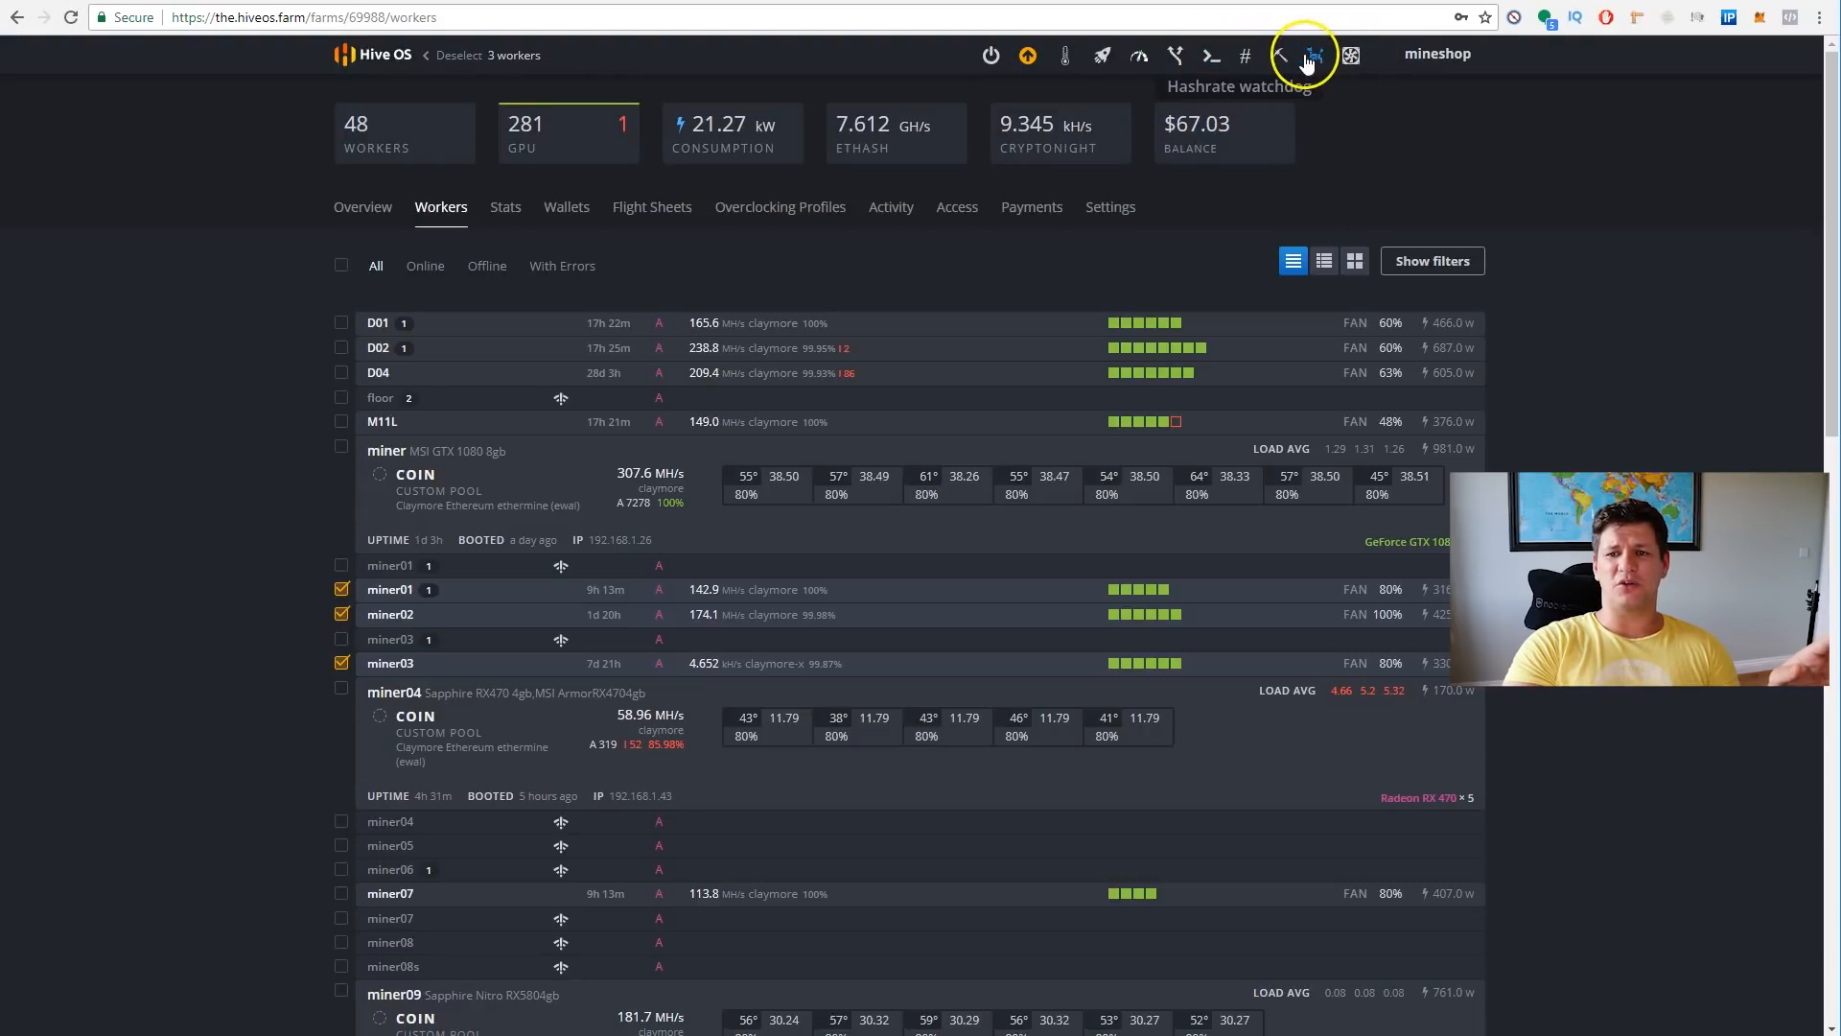
- Review the hashrate watchdog and AutoFan settings, cancel without applying, and deselect the workers
left_click(1350, 54)
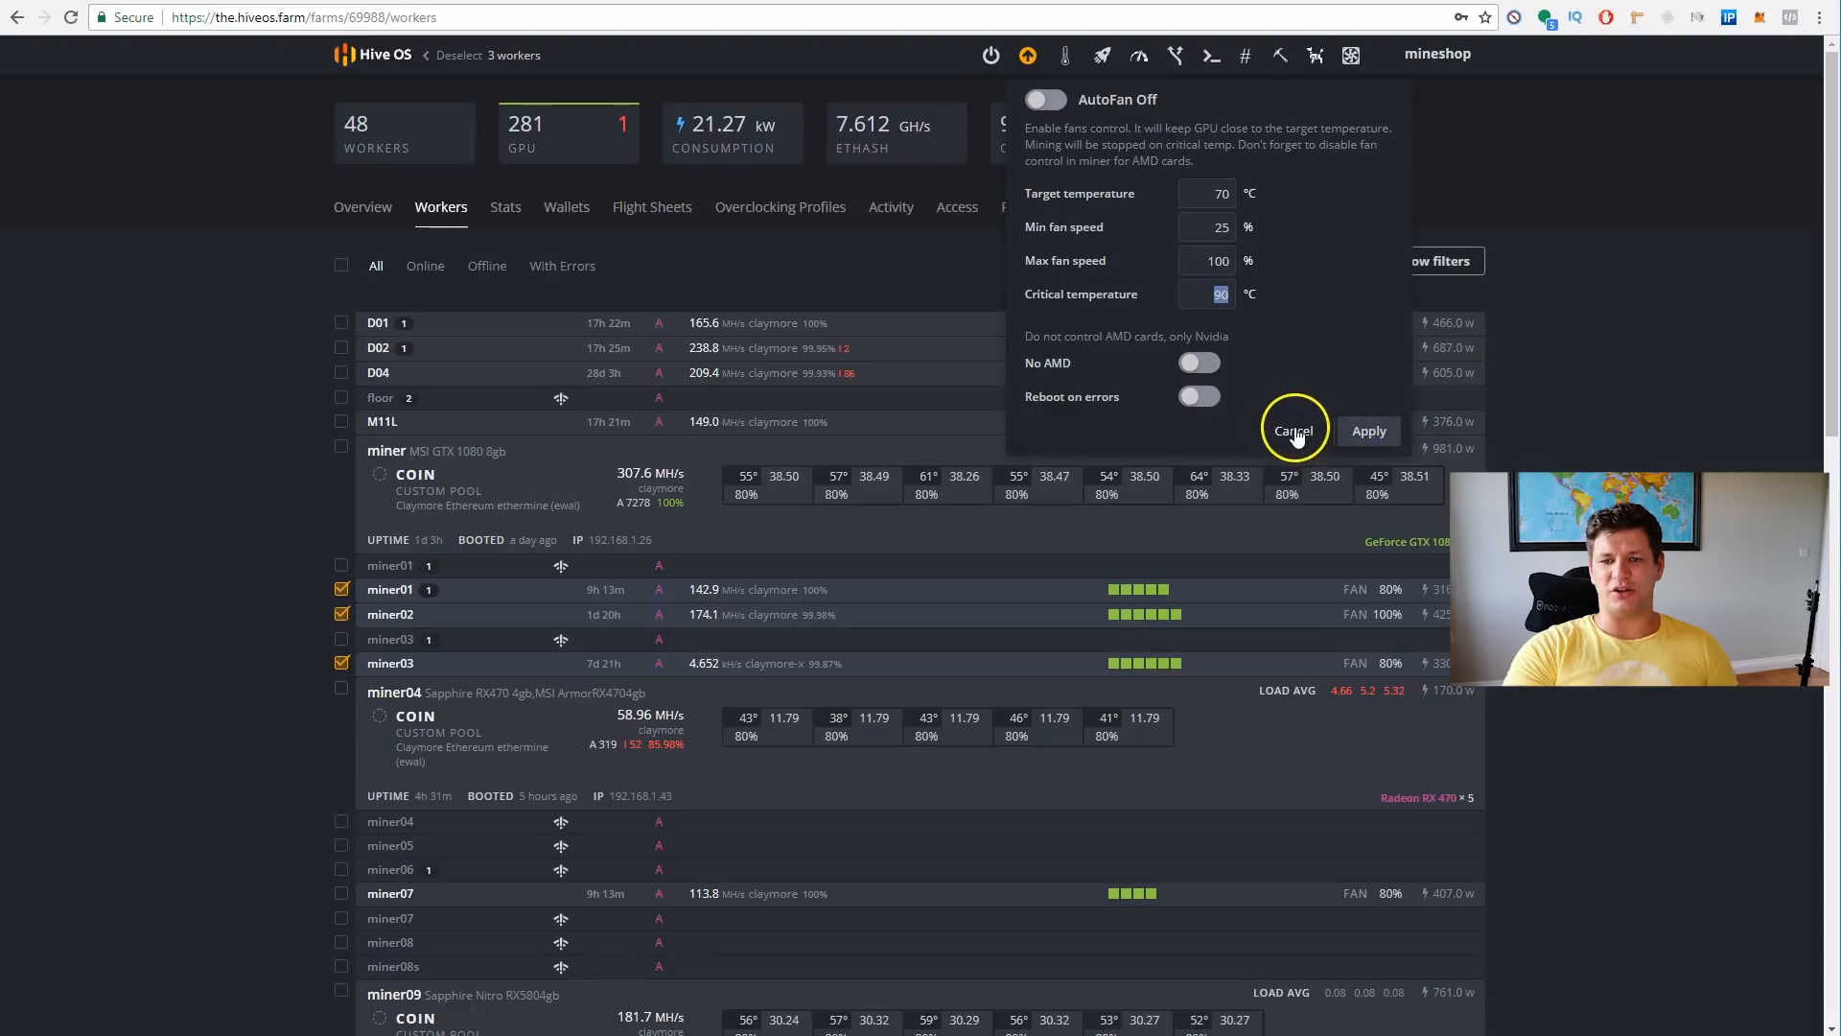
left_click(1199, 362)
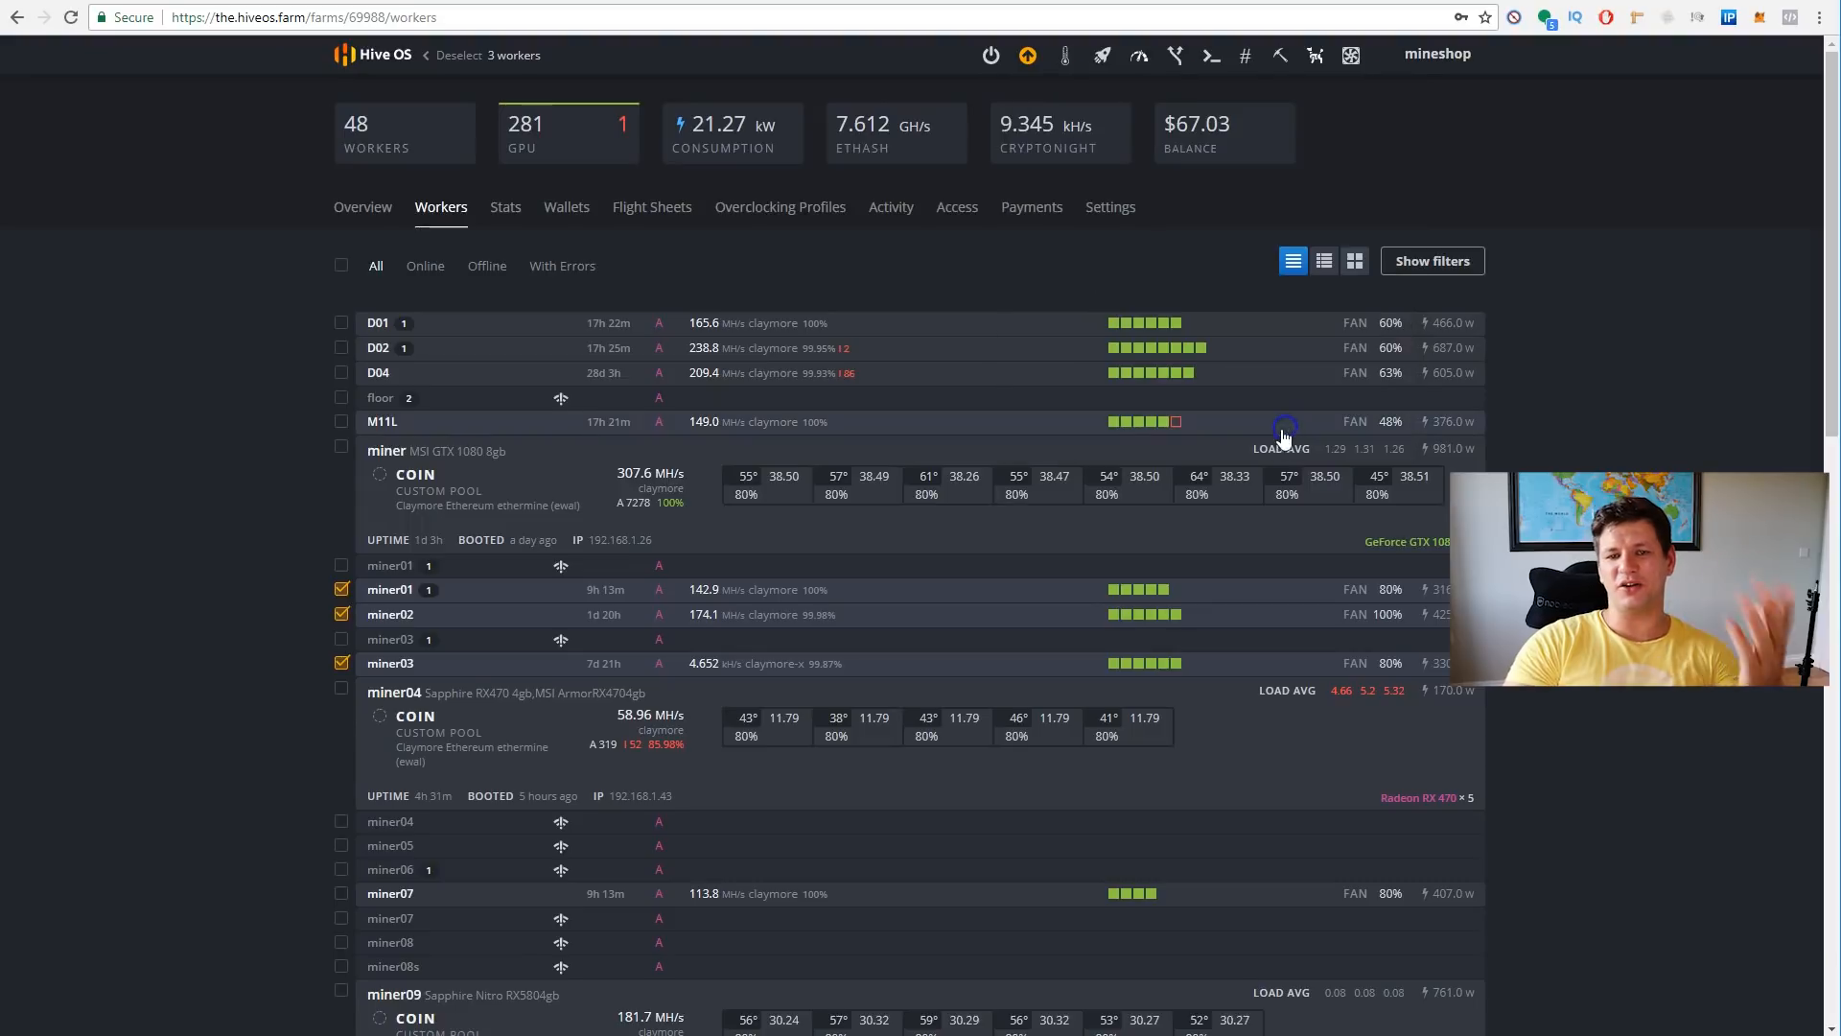
mouse_move(1274, 405)
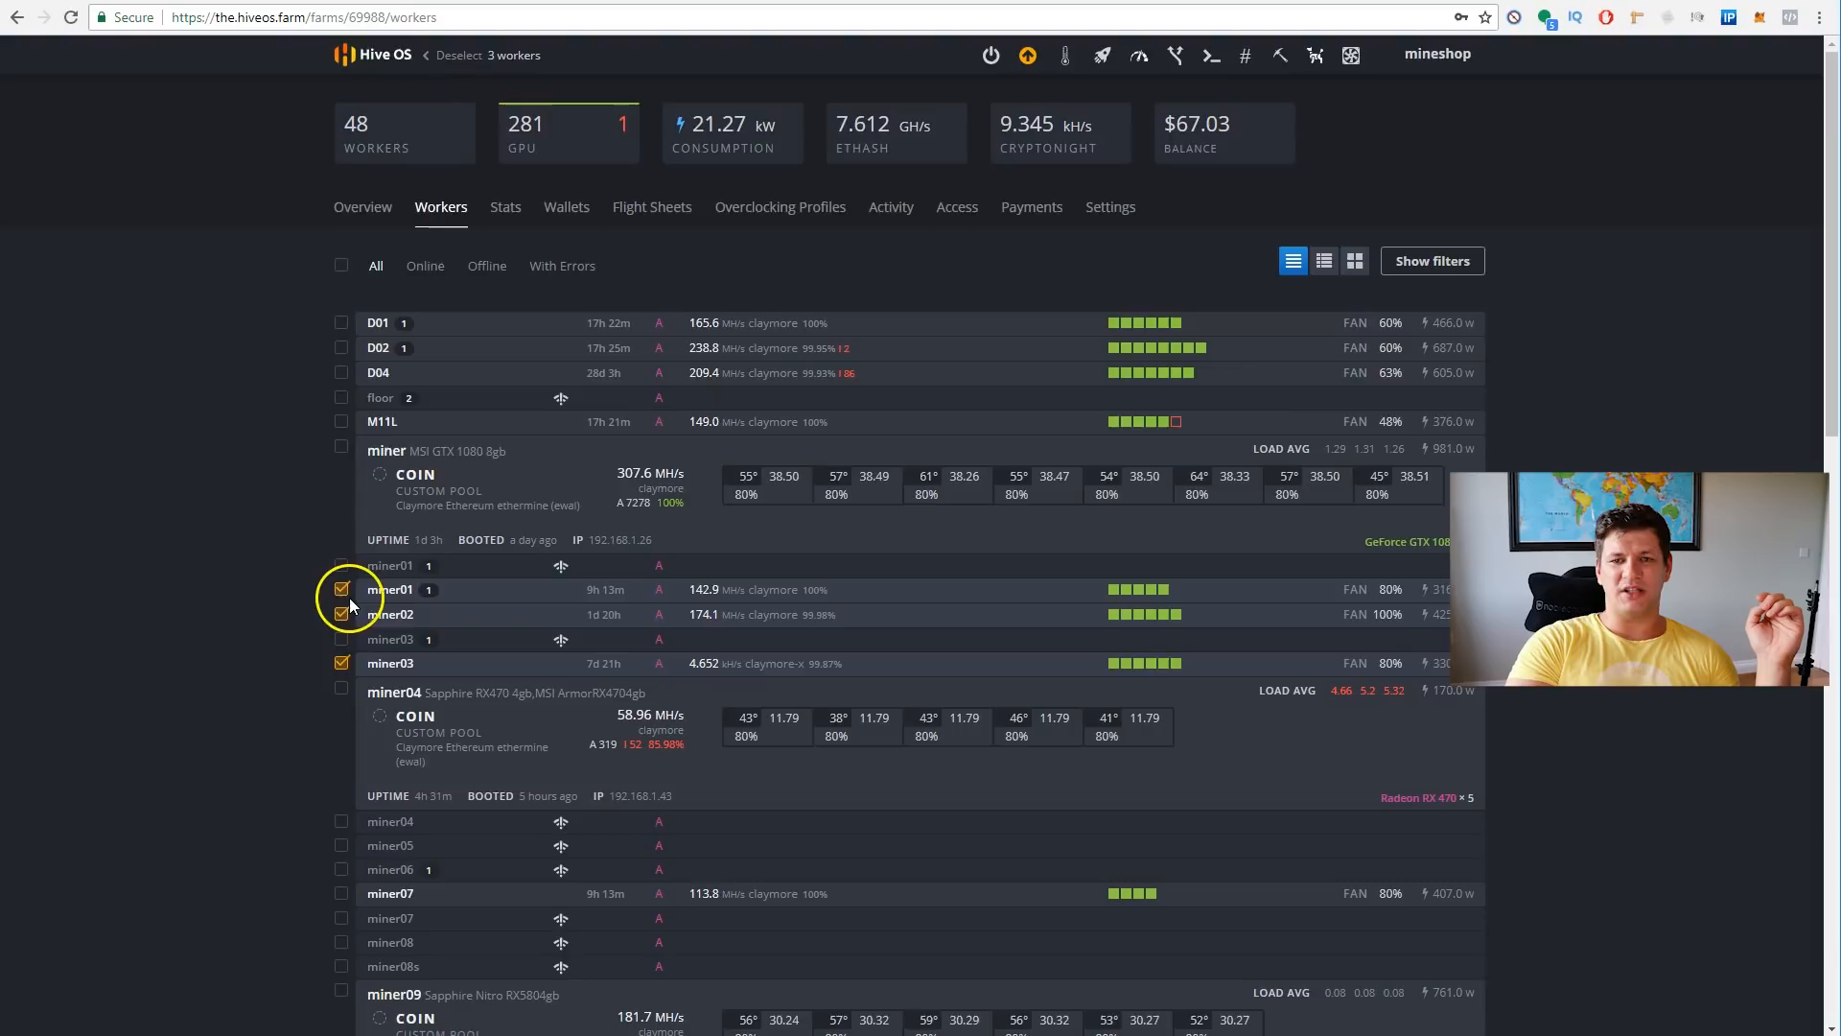
left_click(342, 588)
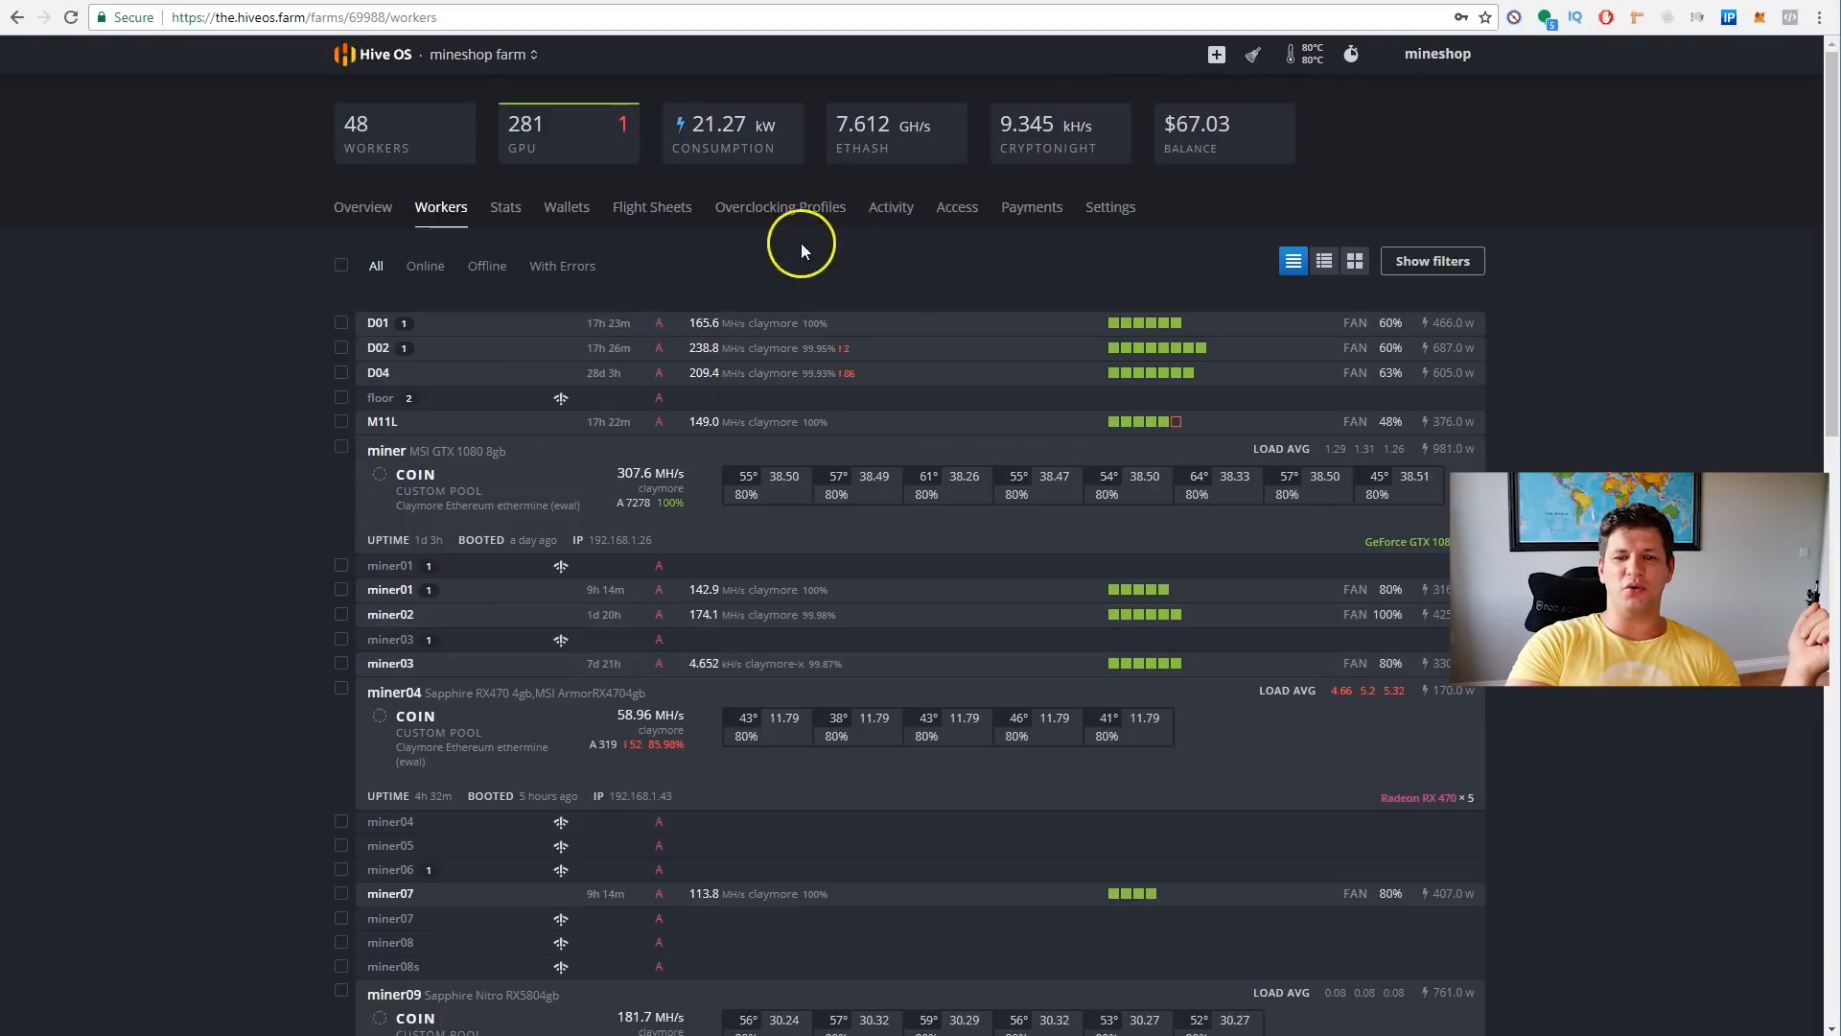
- Create a new ETH wallet with its address and the name hfdhhs in the farm's wallet list
left_click(566, 207)
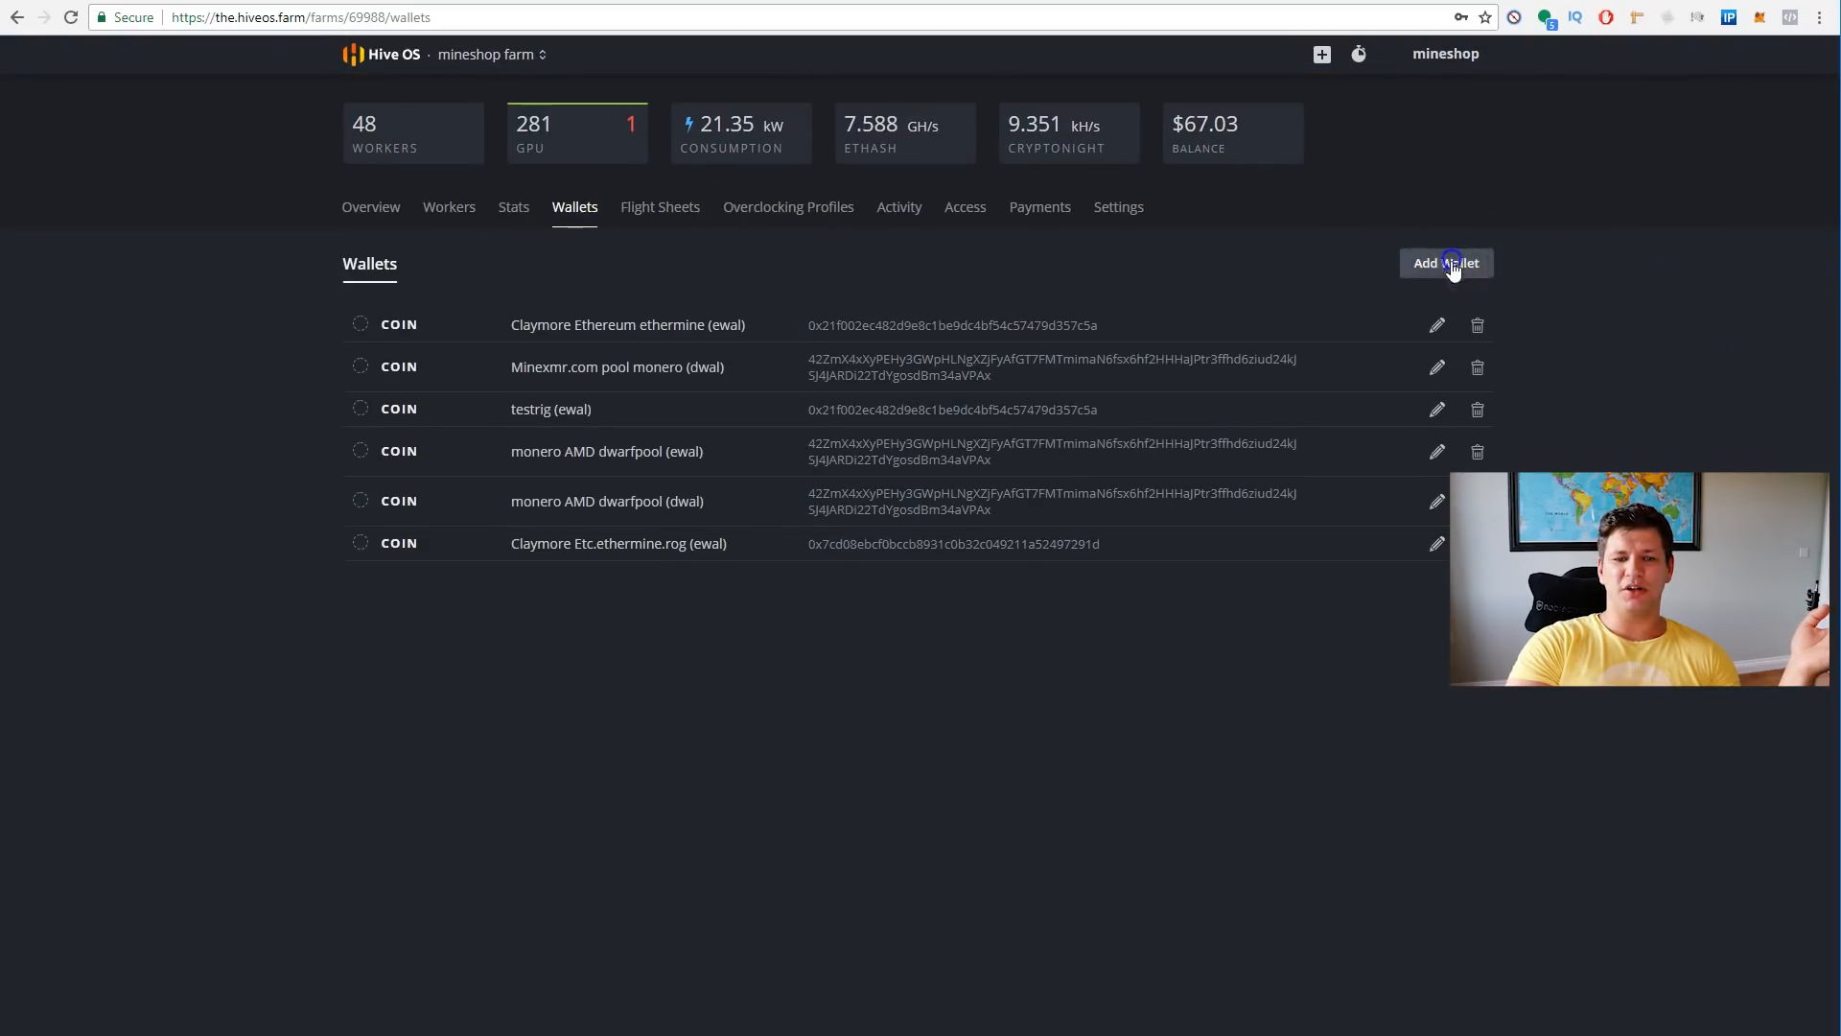
left_click(1446, 262)
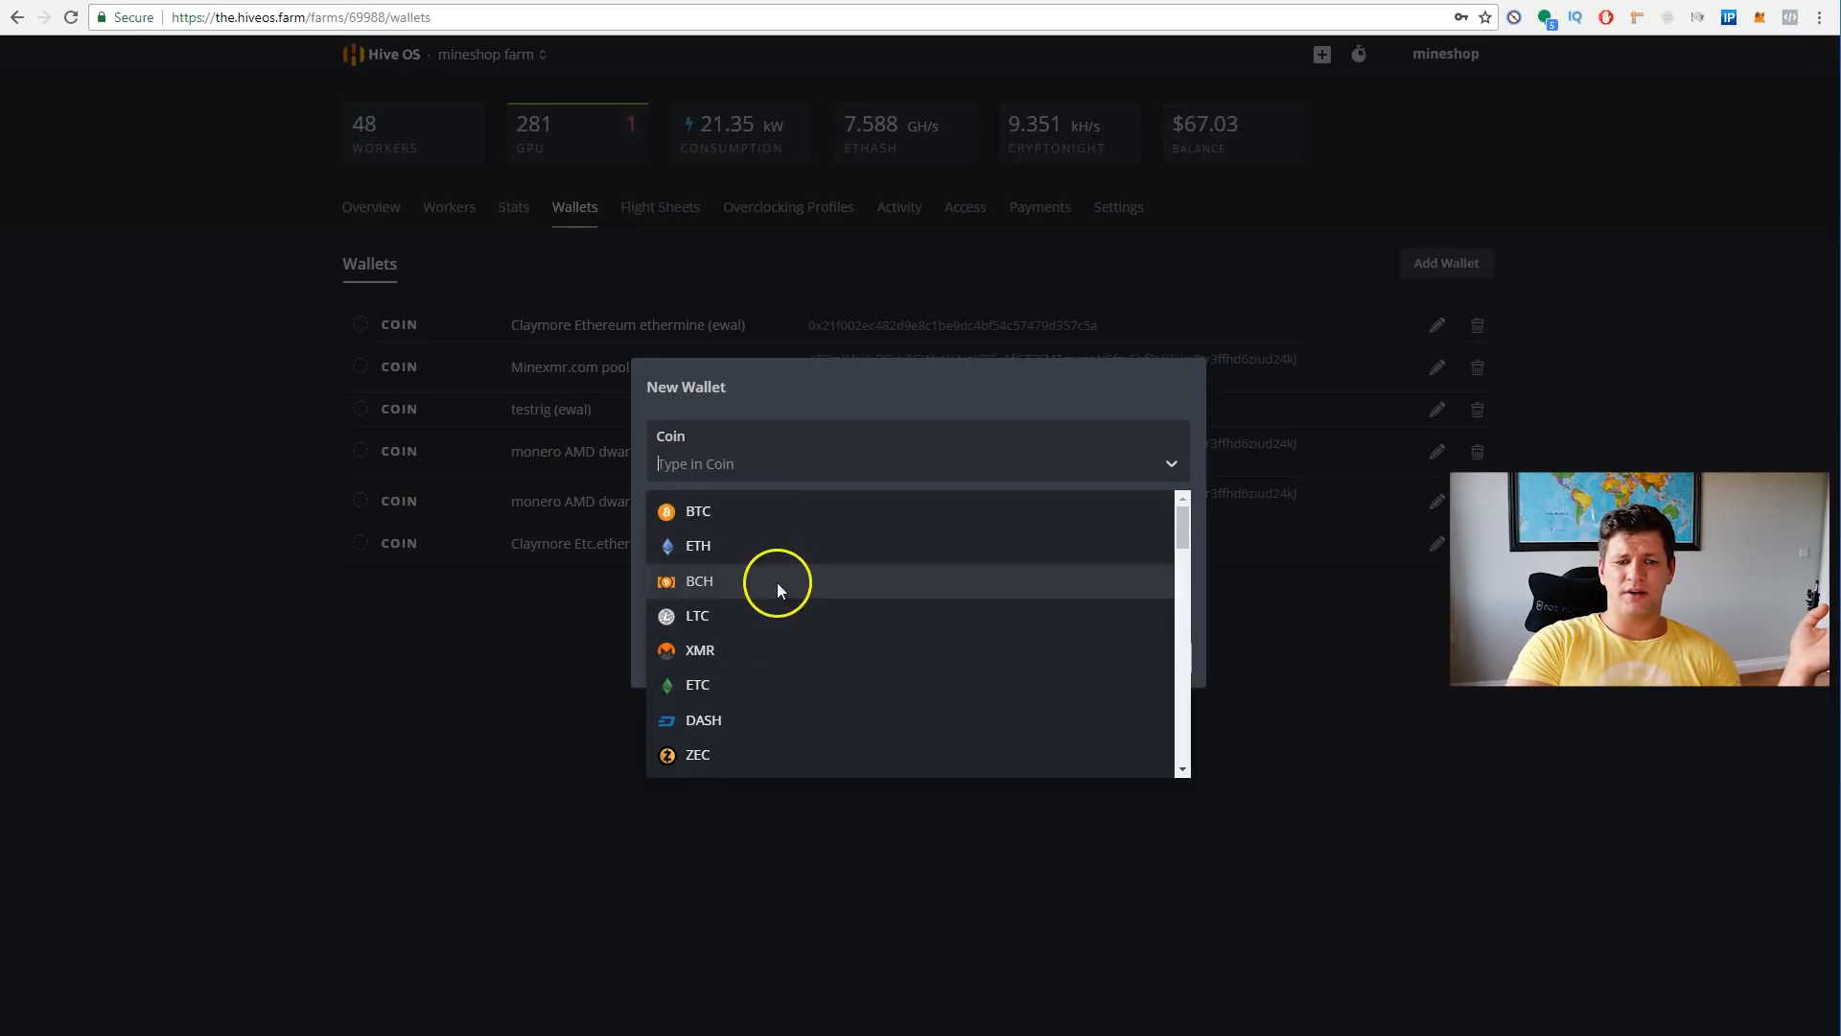
left_click(698, 545)
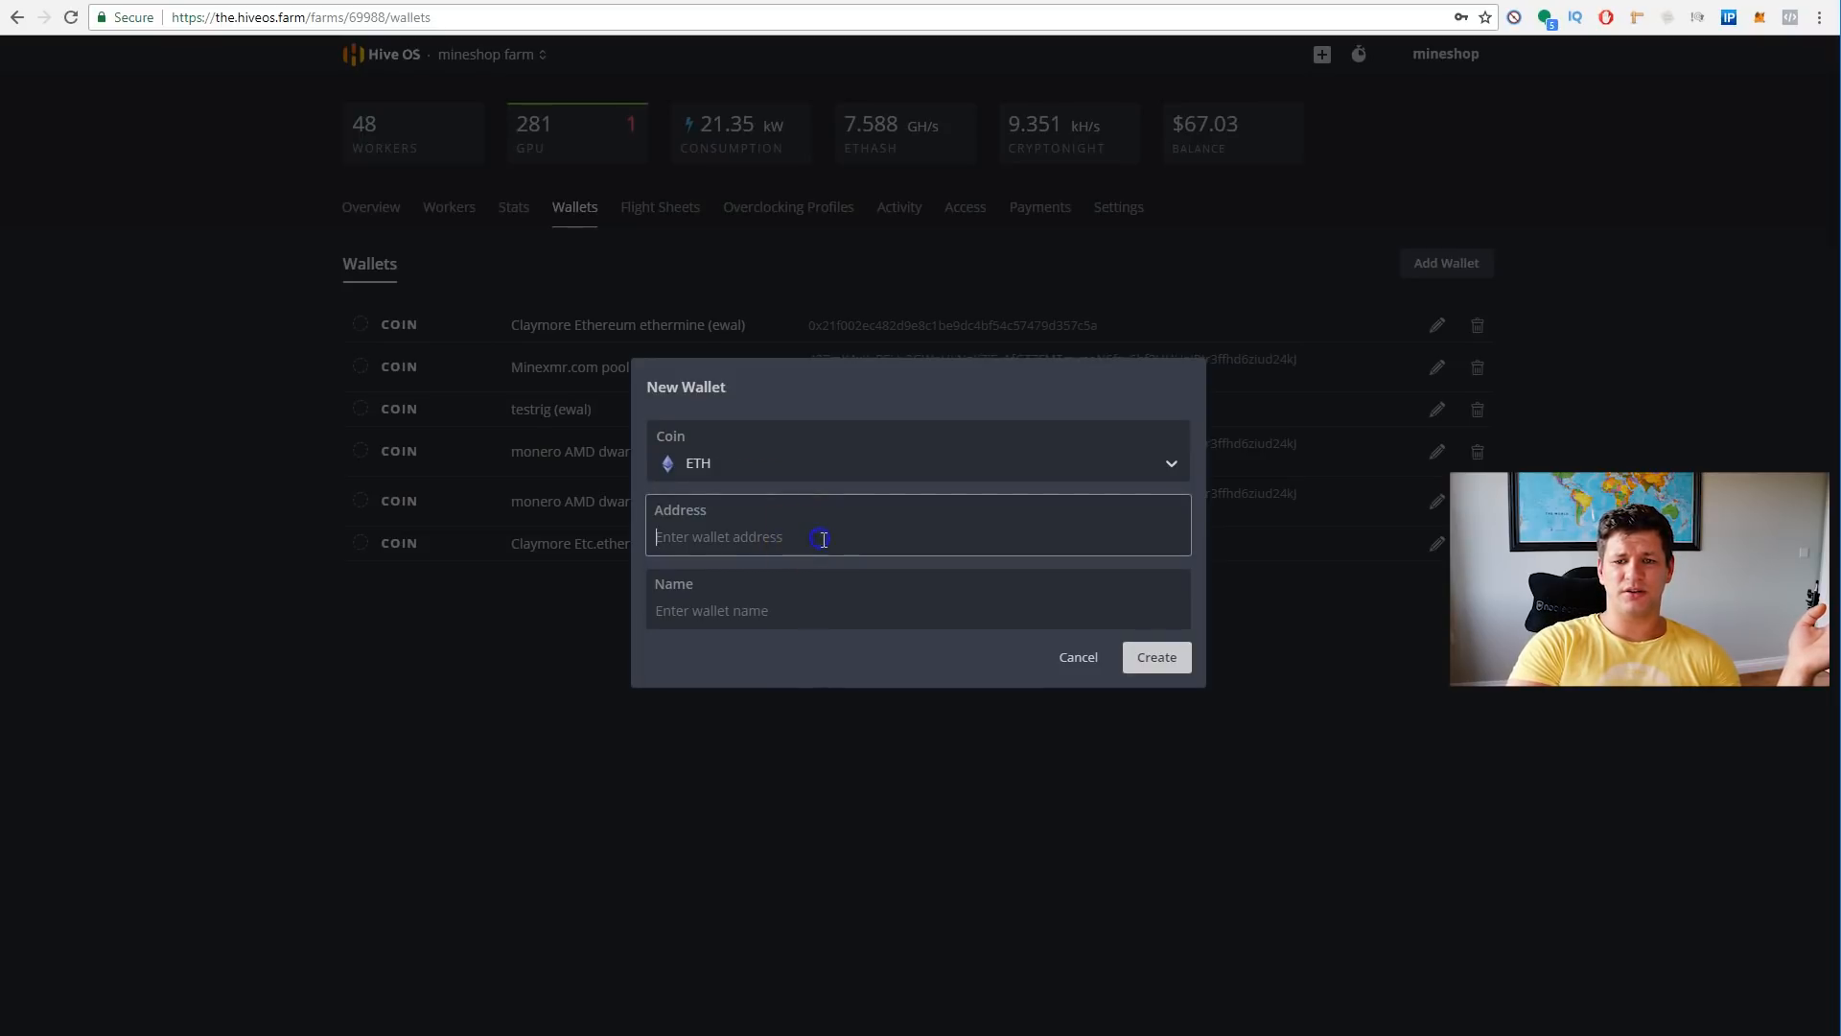
mouse_move(928, 514)
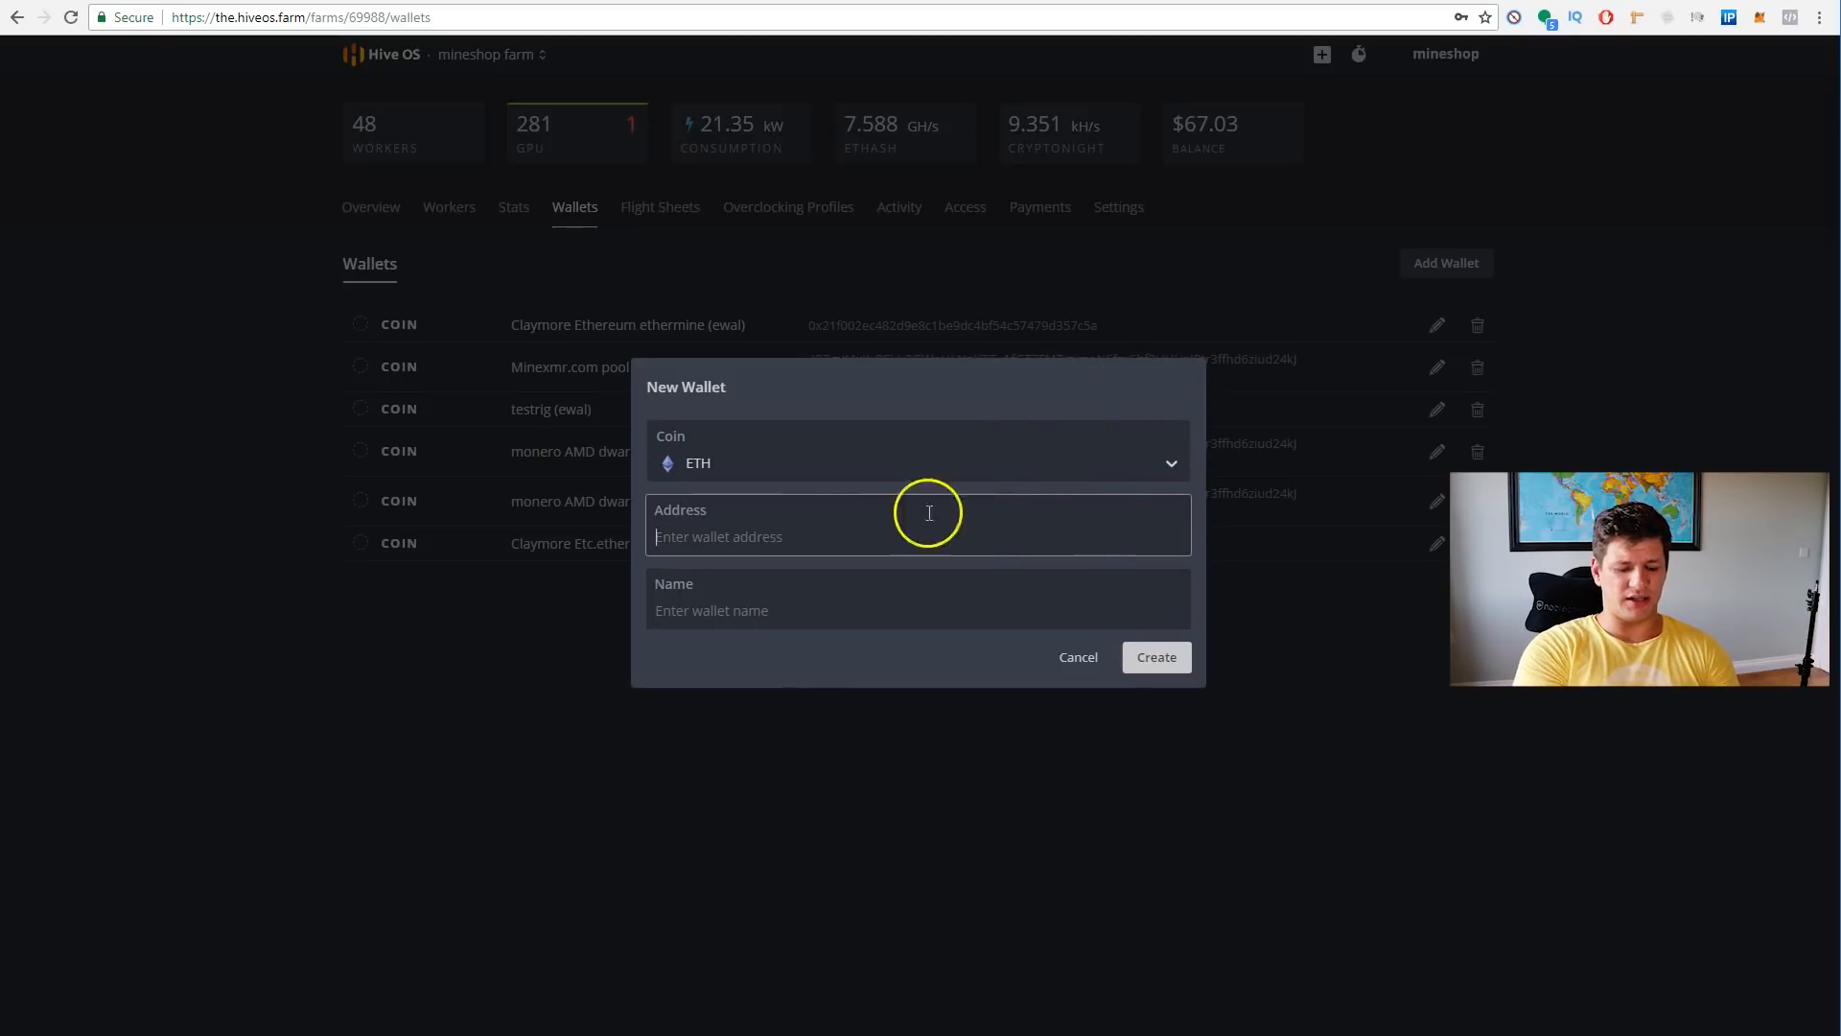
type("0")
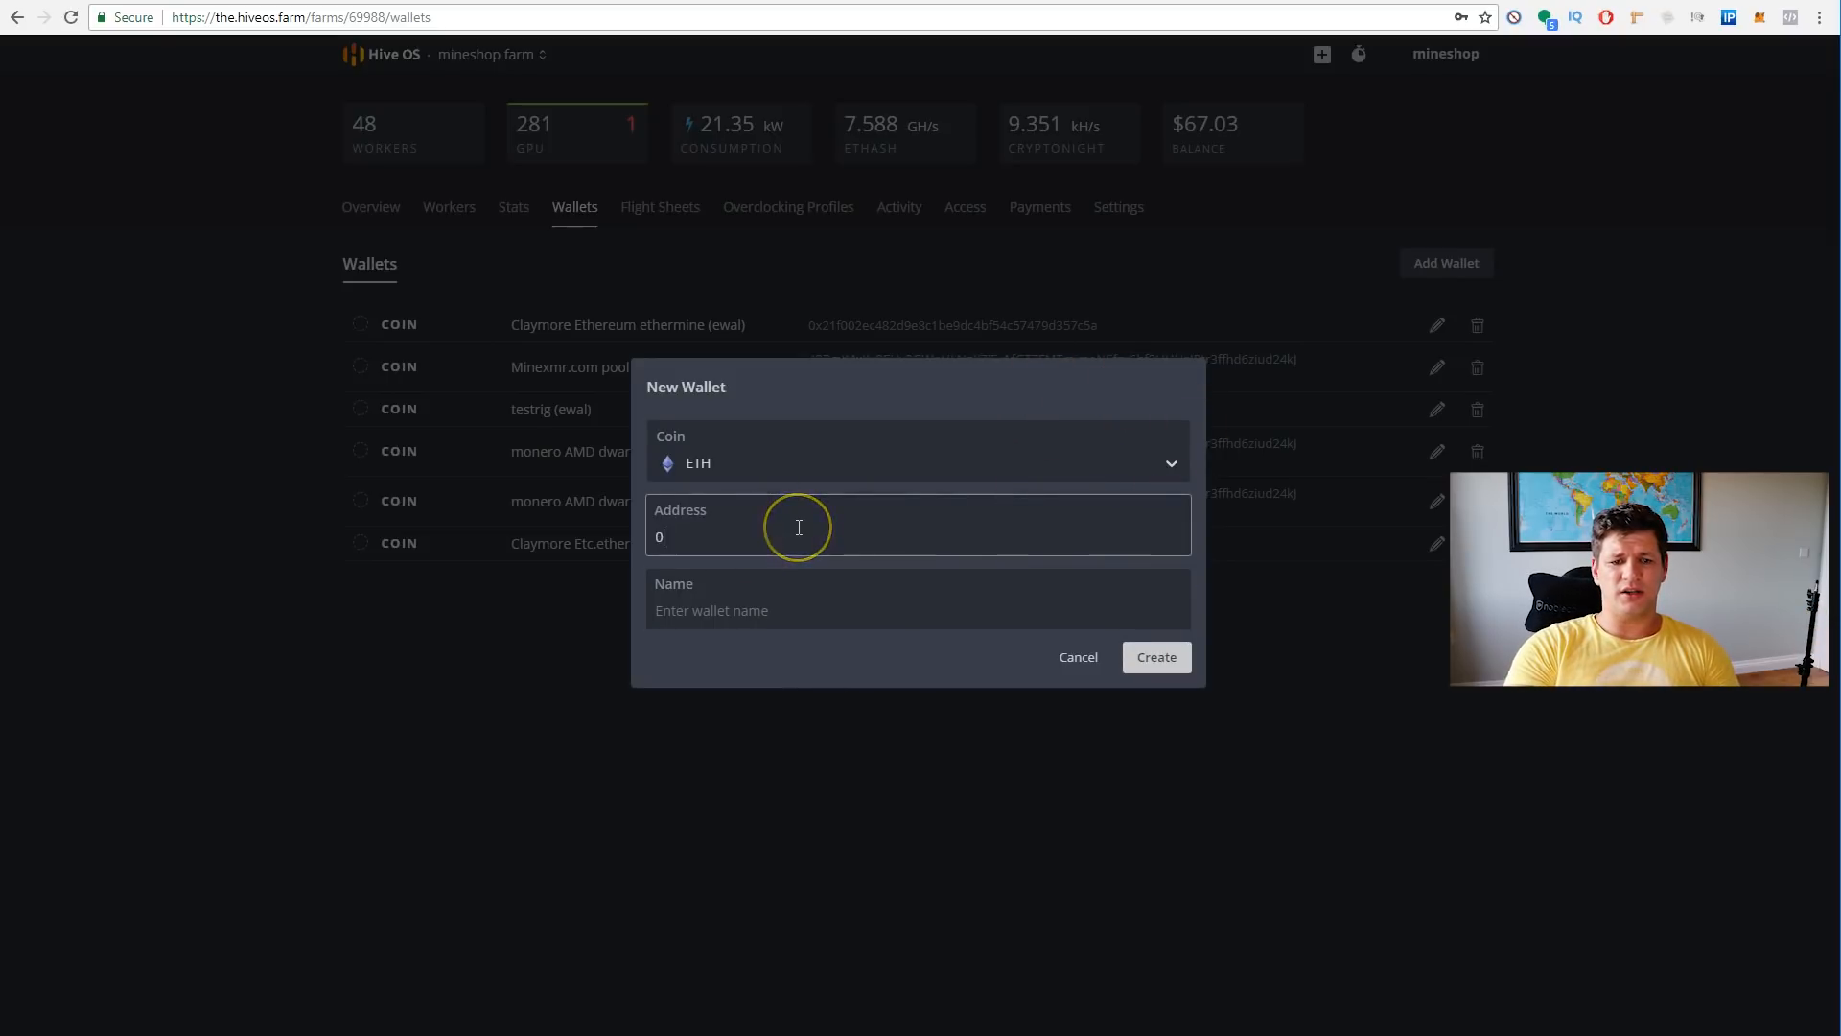
type("hfd")
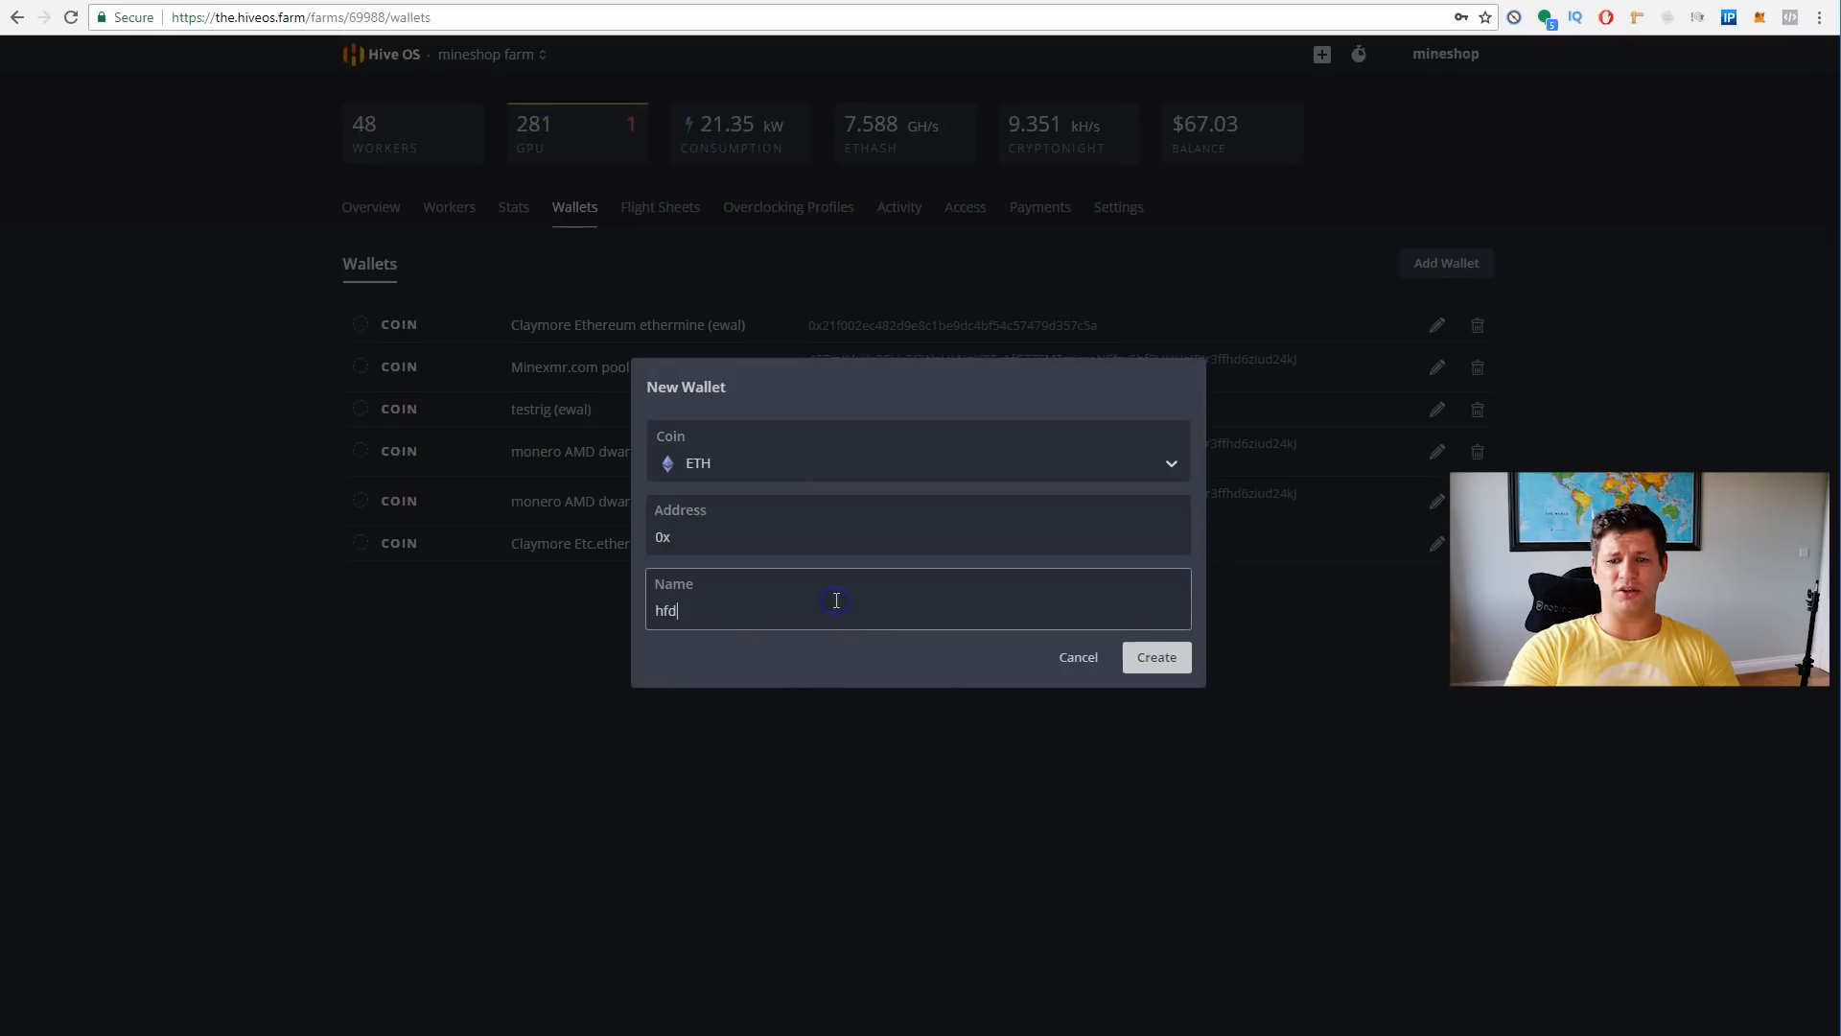
left_click(1155, 656)
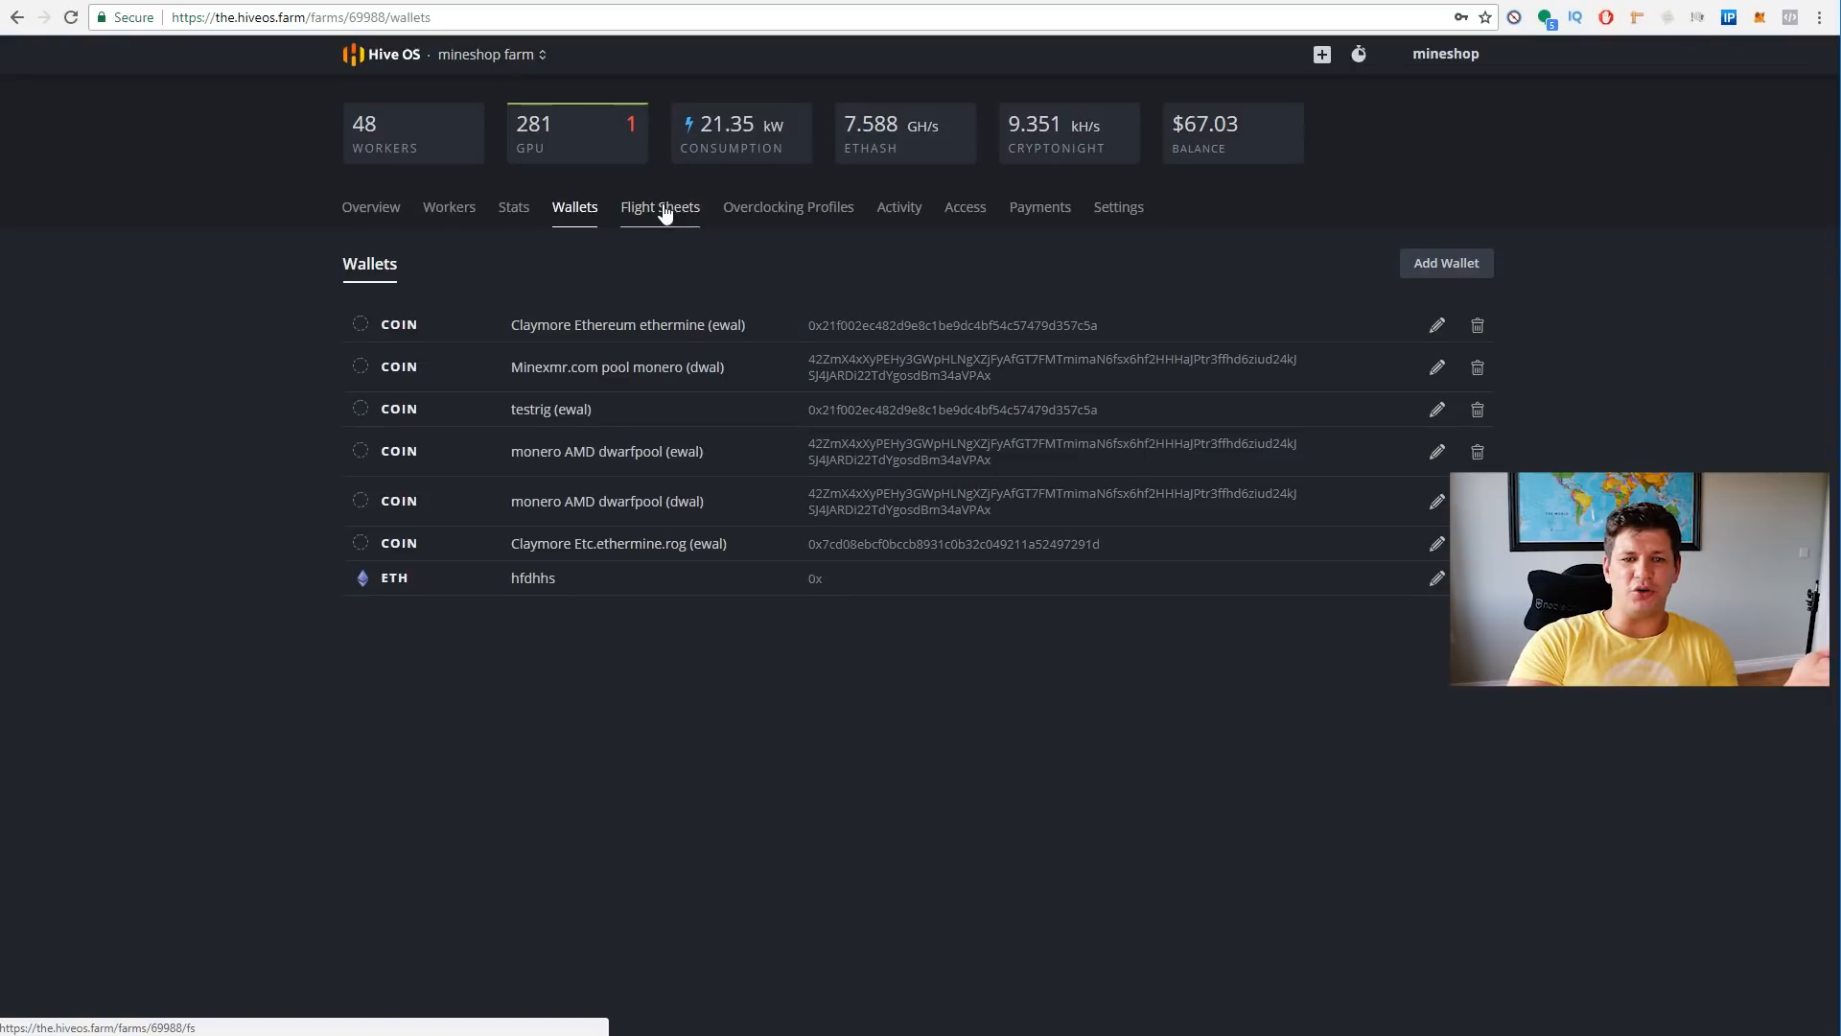
- Start a new flight sheet with coin ETH and the hfdhhs wallet
left_click(660, 207)
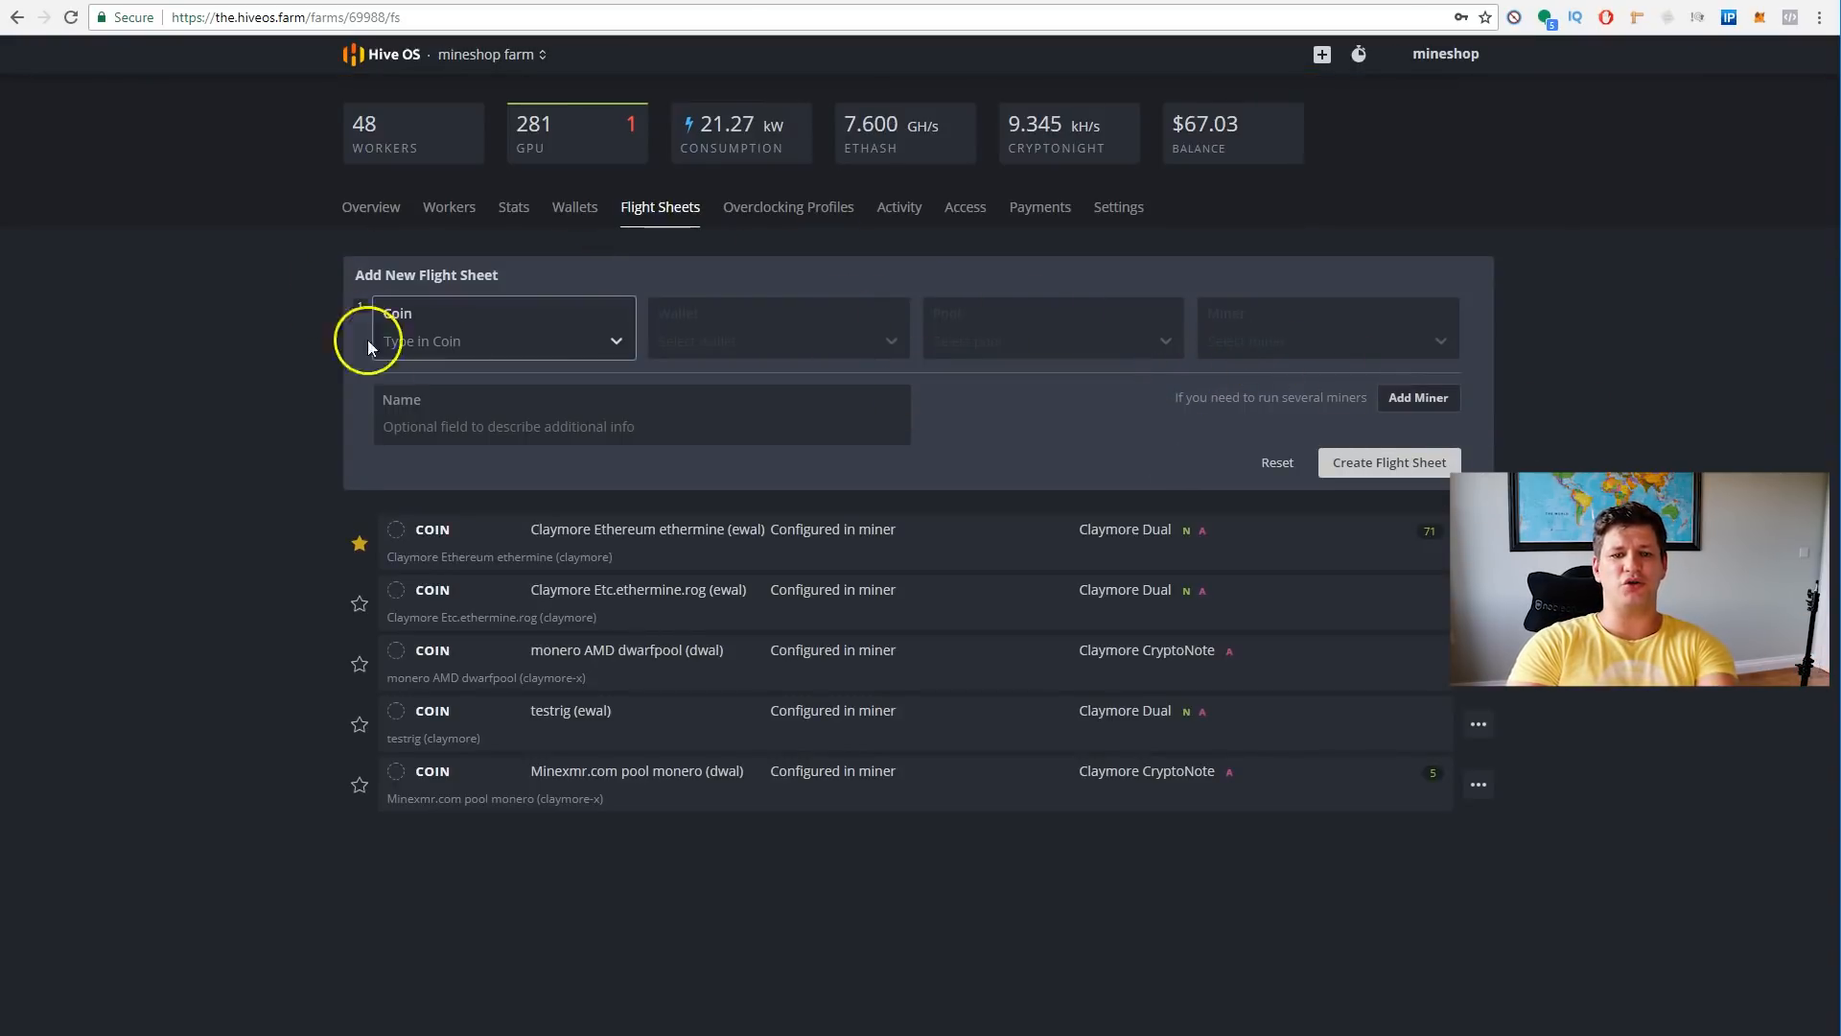
left_click(503, 341)
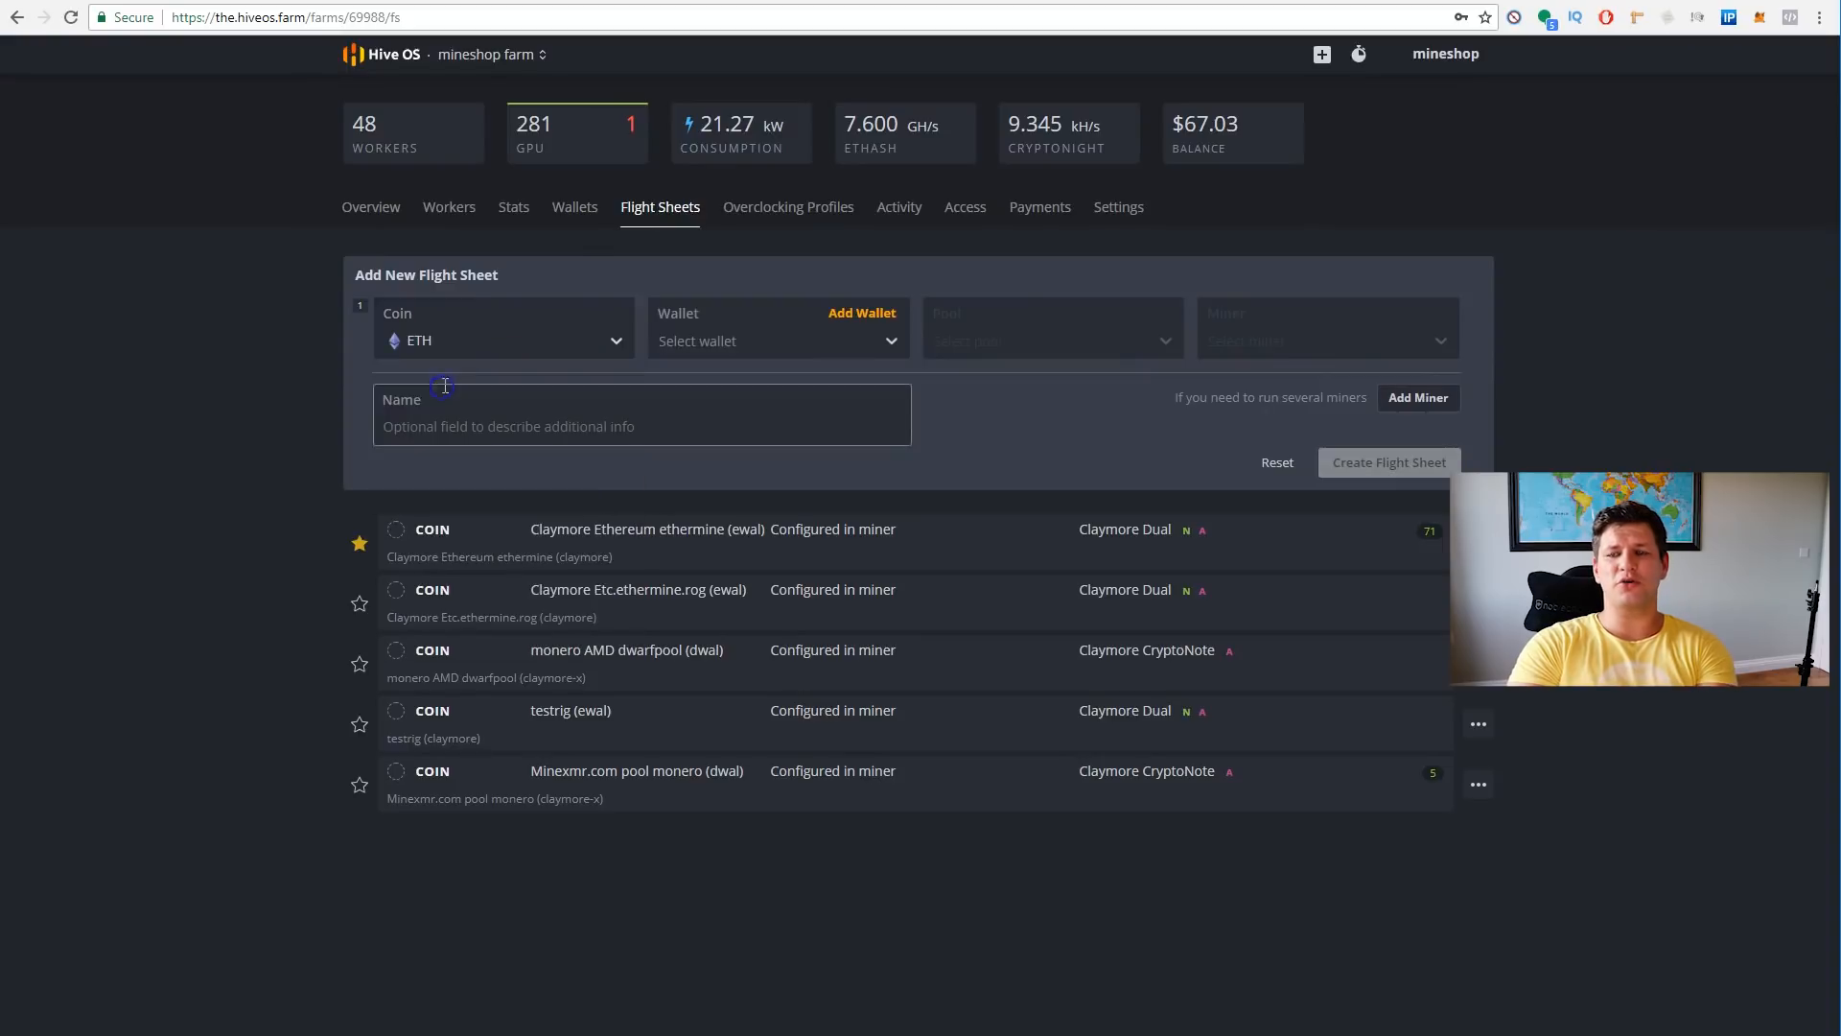
left_click(774, 341)
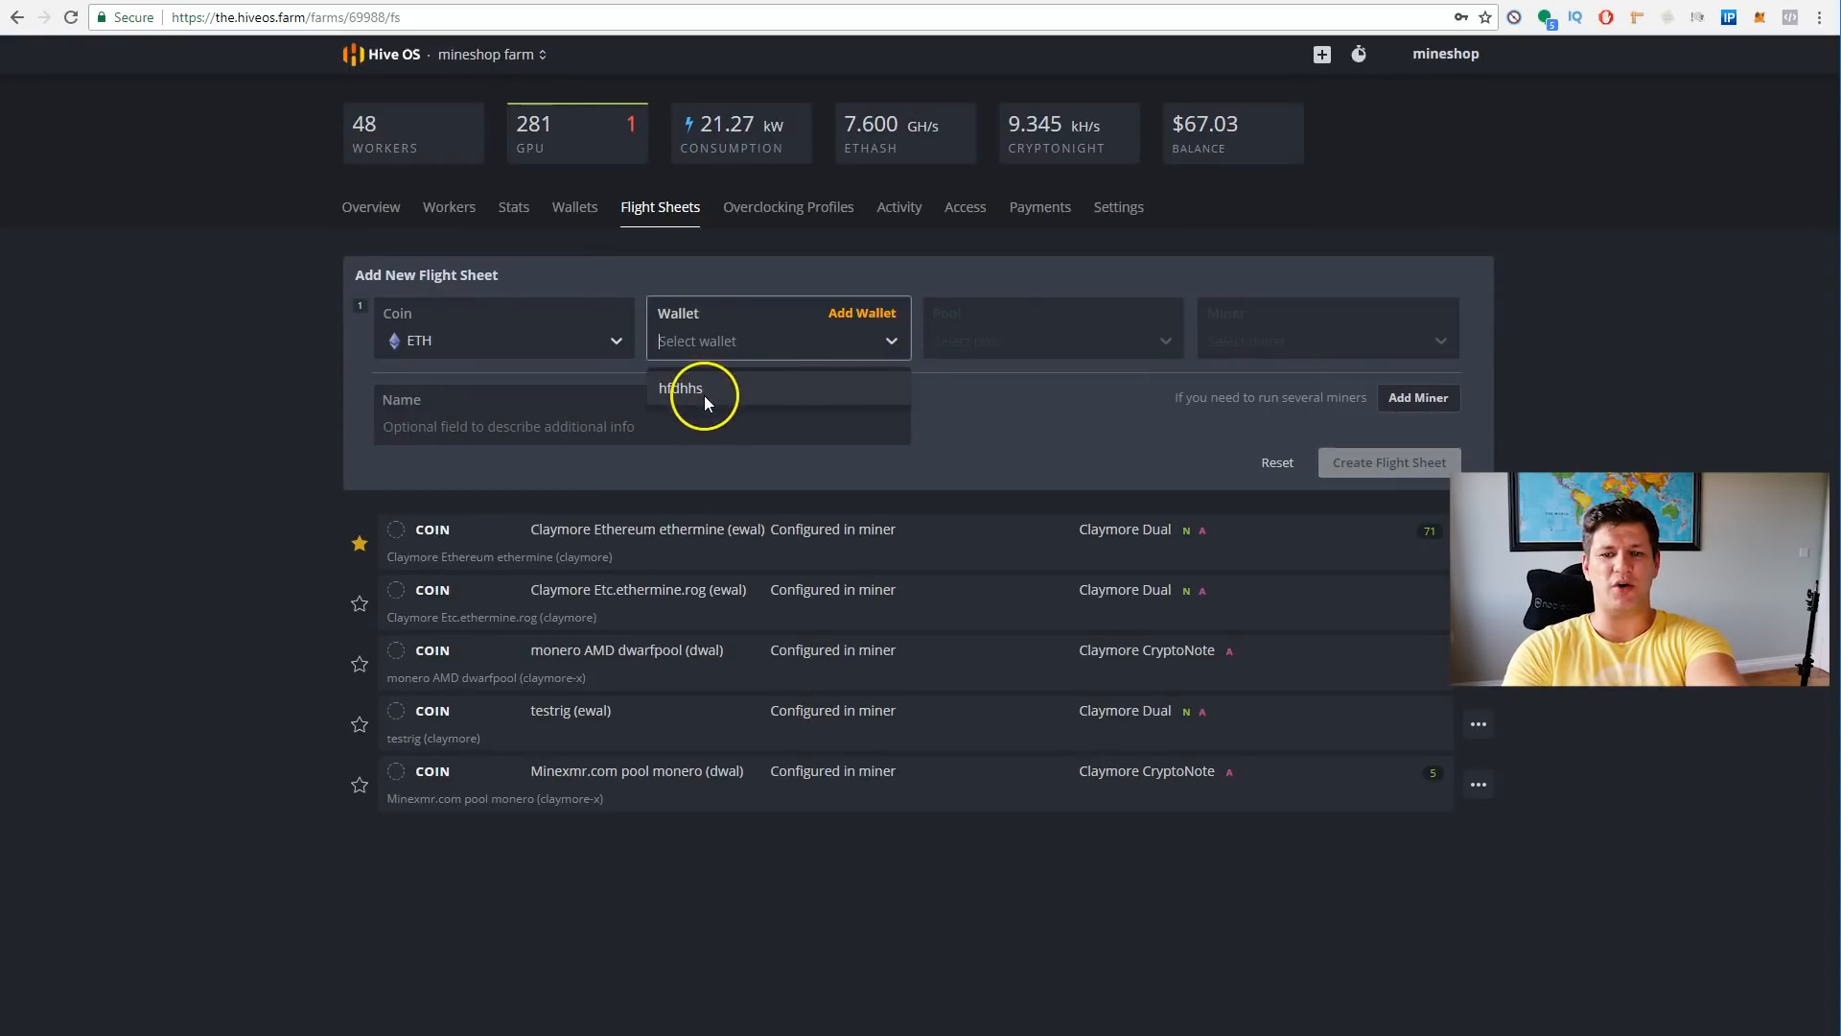
left_click(681, 388)
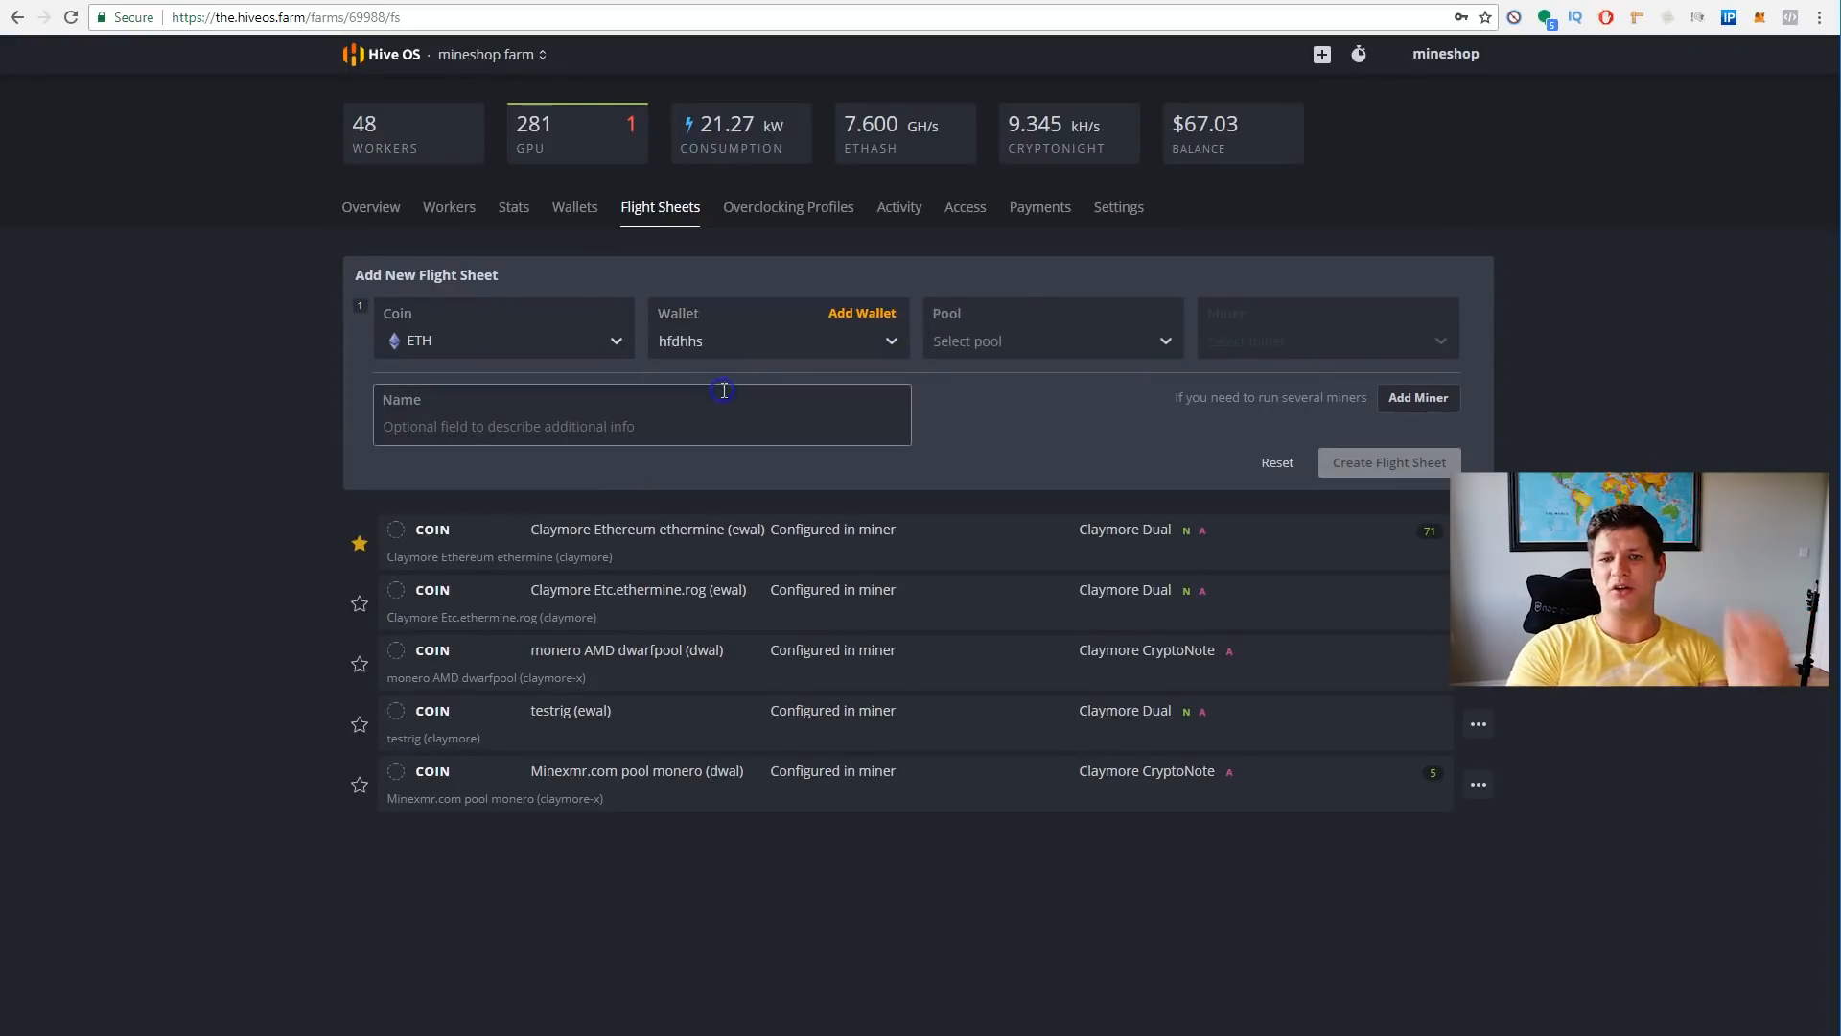
- Set the pool to ethermine with its EU server enabled and apply
left_click(1049, 342)
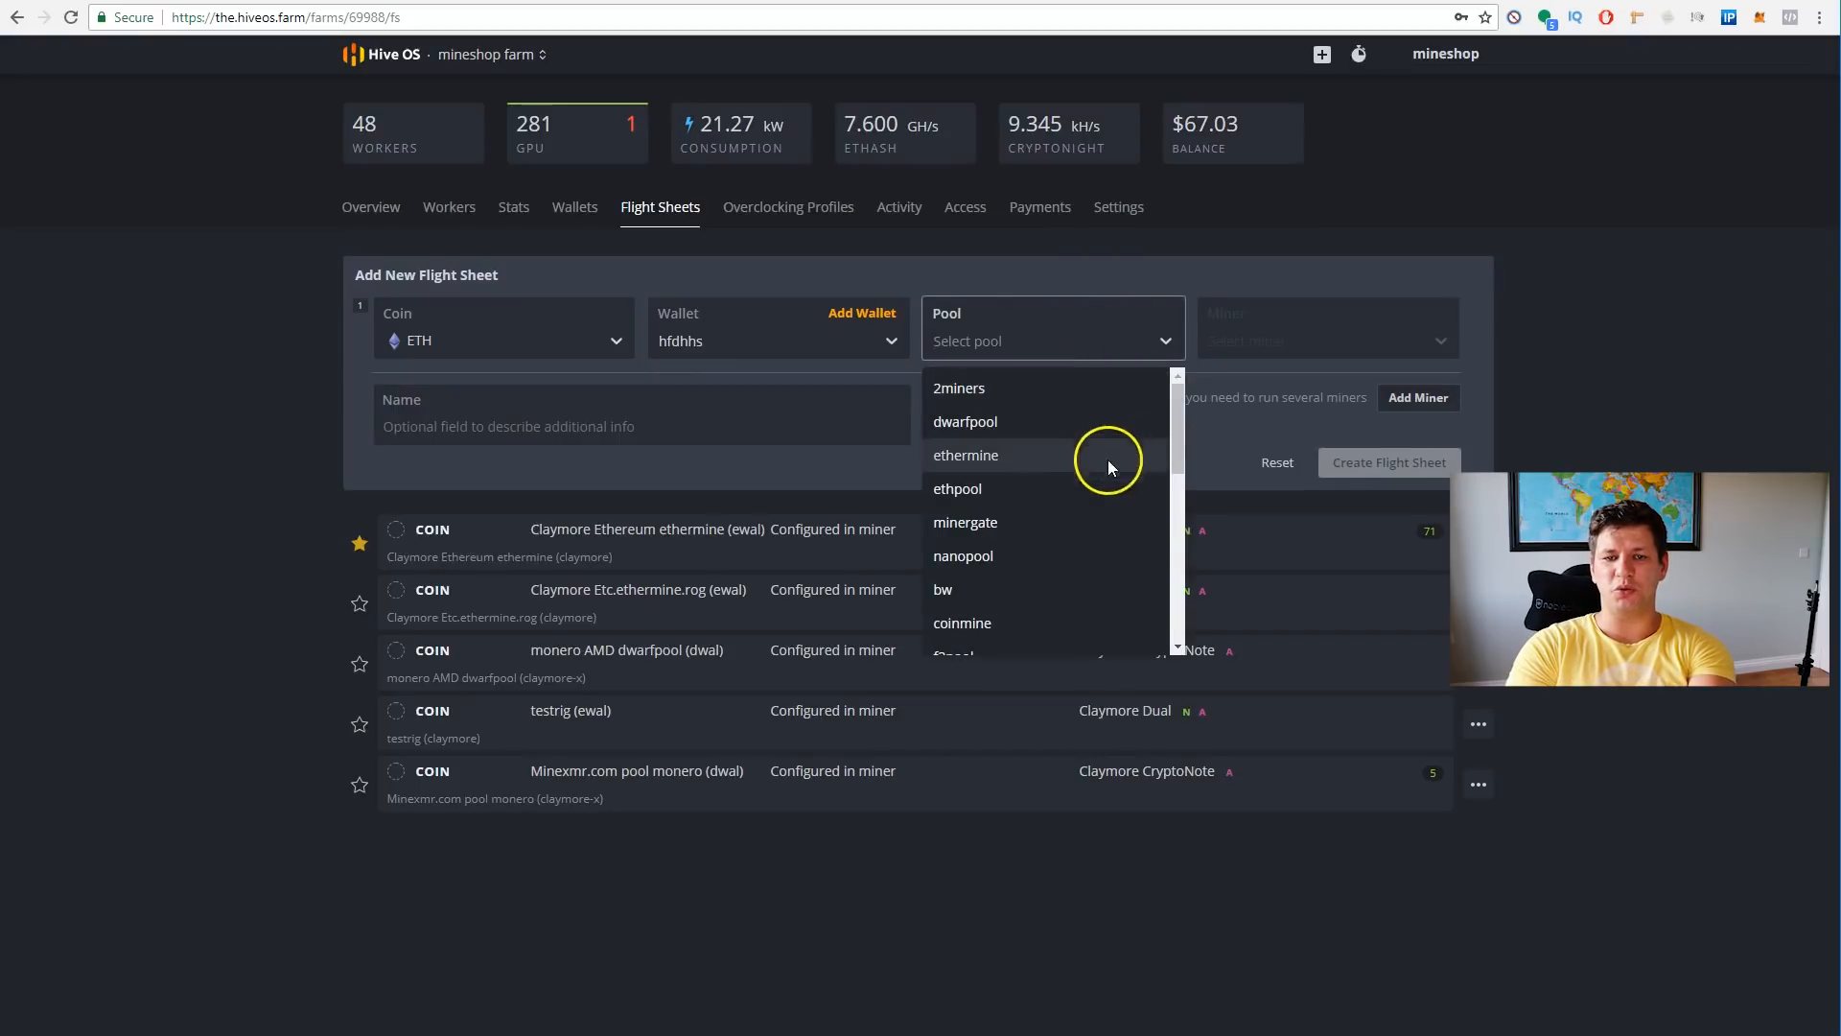
scroll("down", 3)
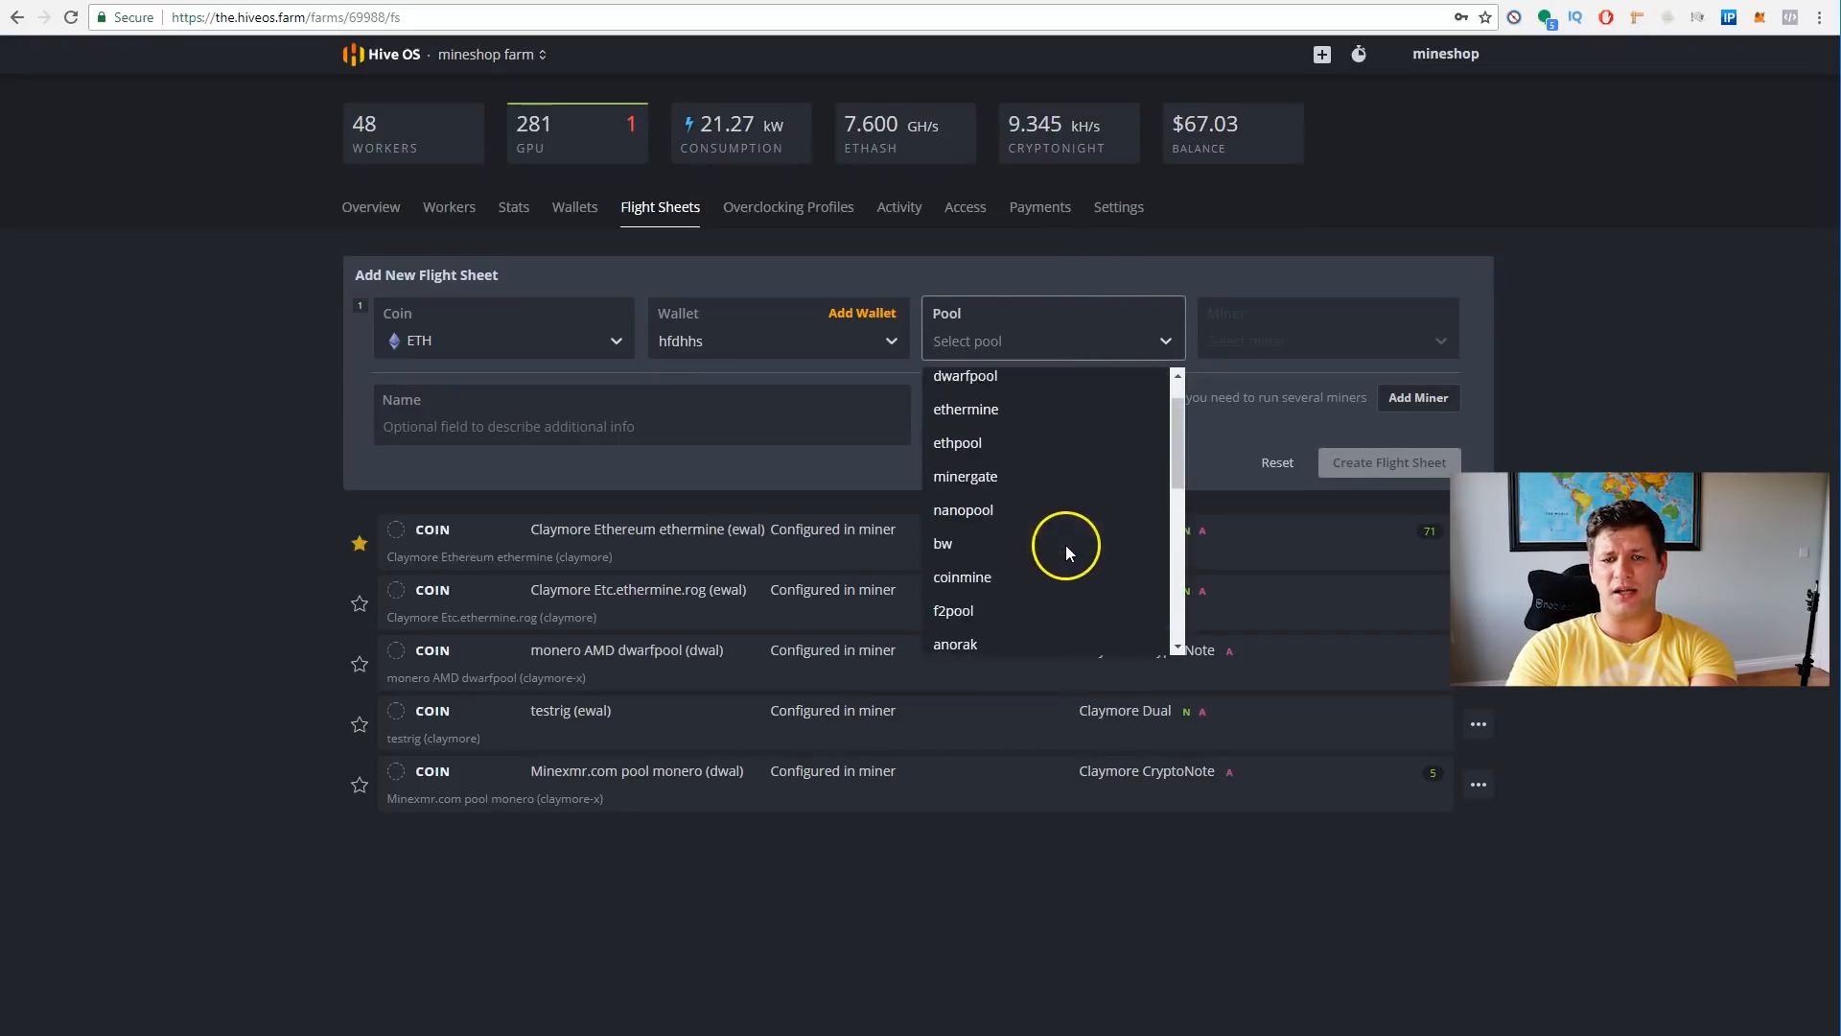
mouse_move(989, 416)
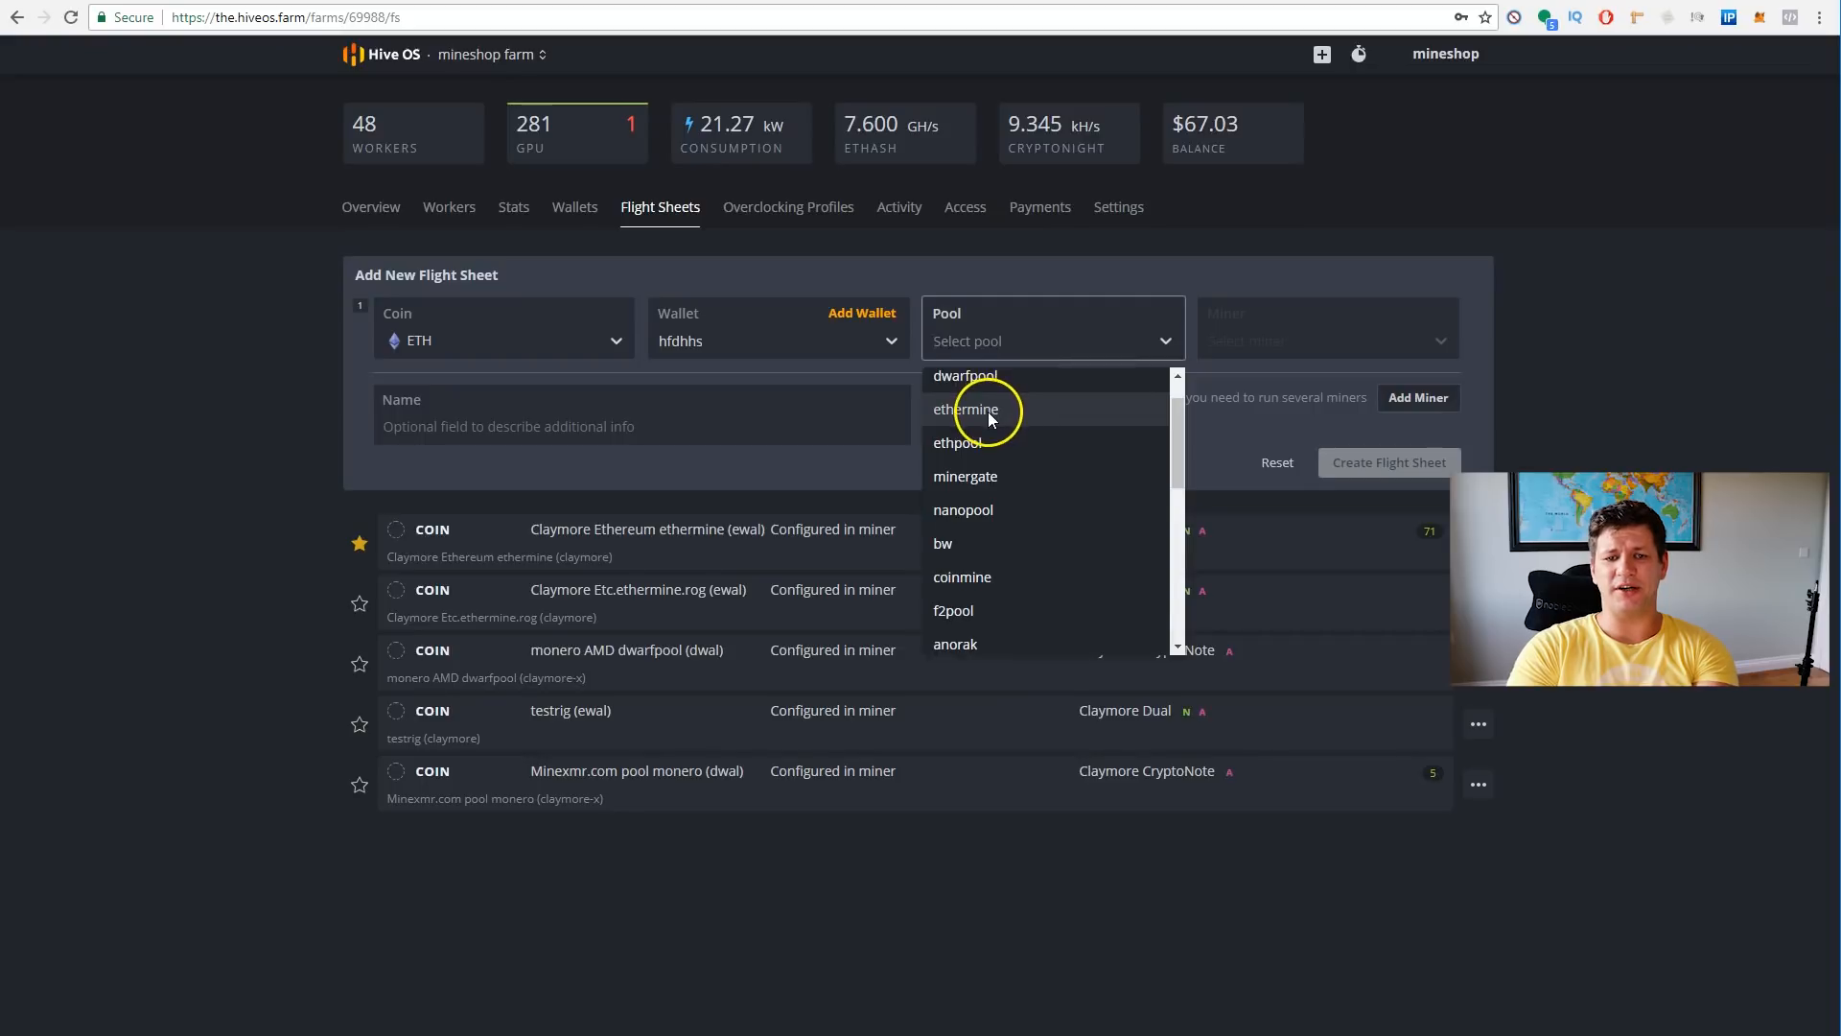
left_click(965, 409)
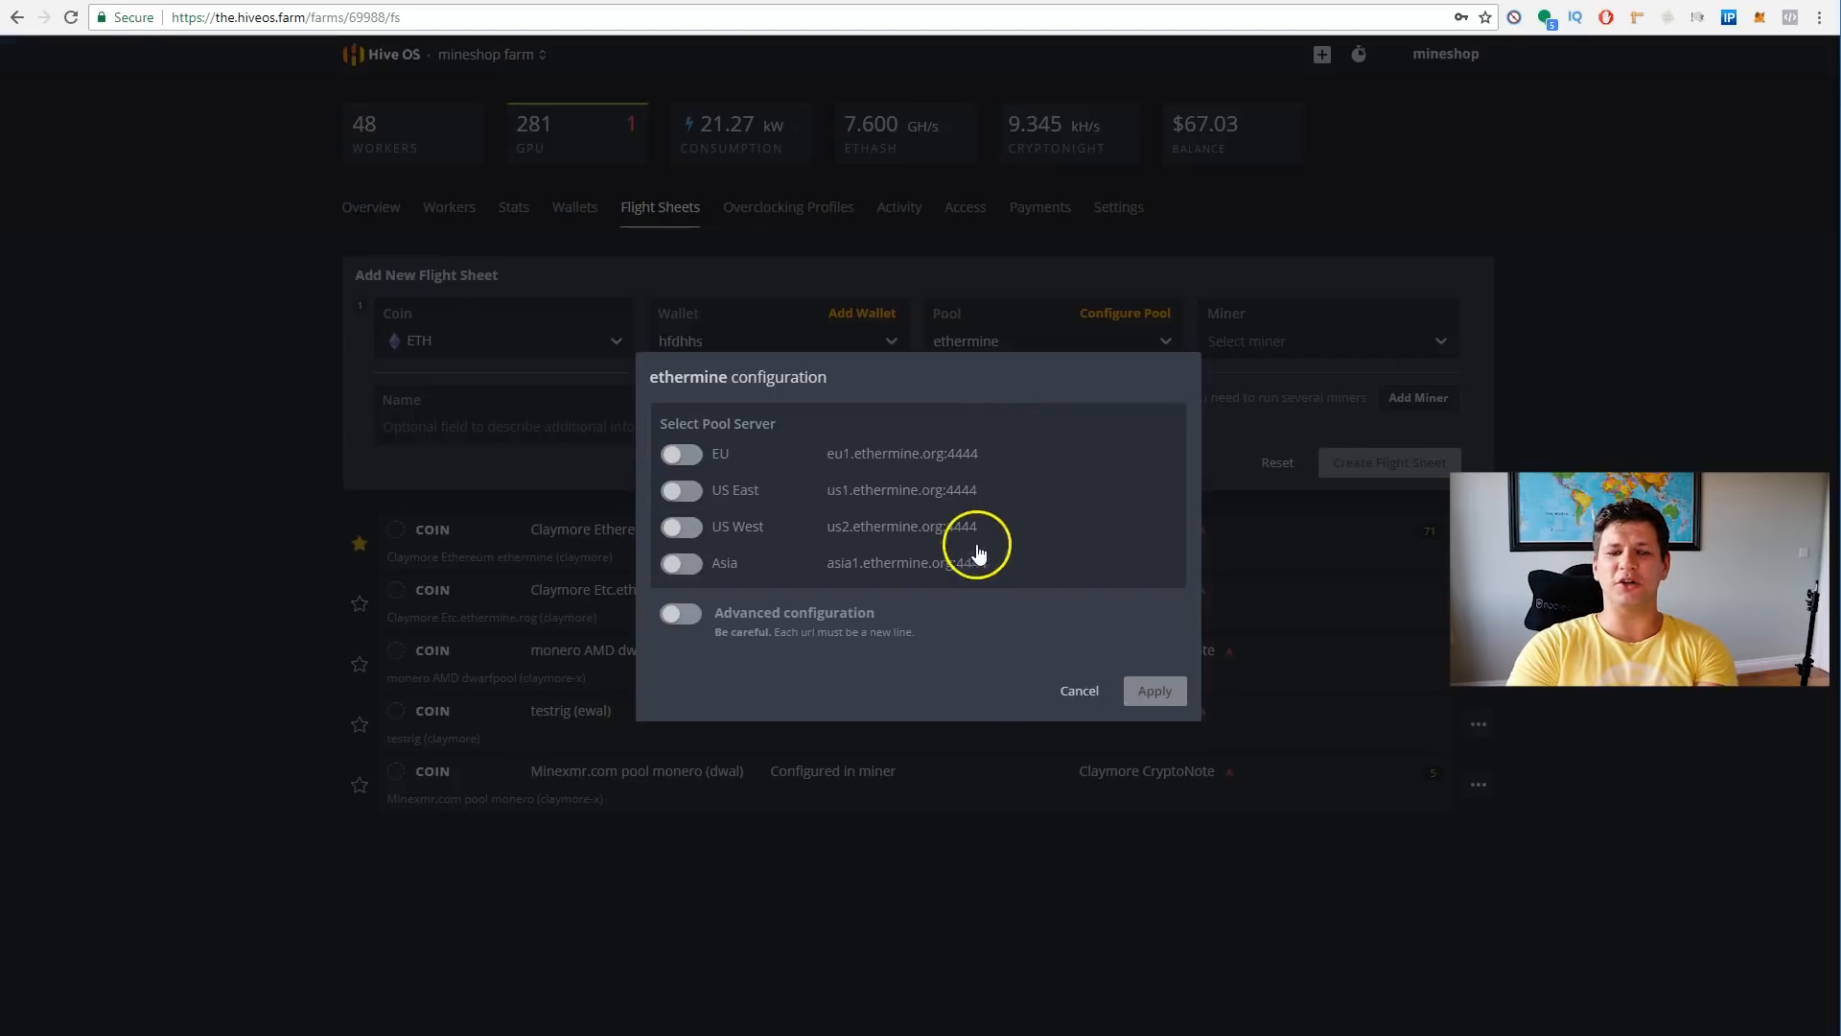
mouse_move(692, 458)
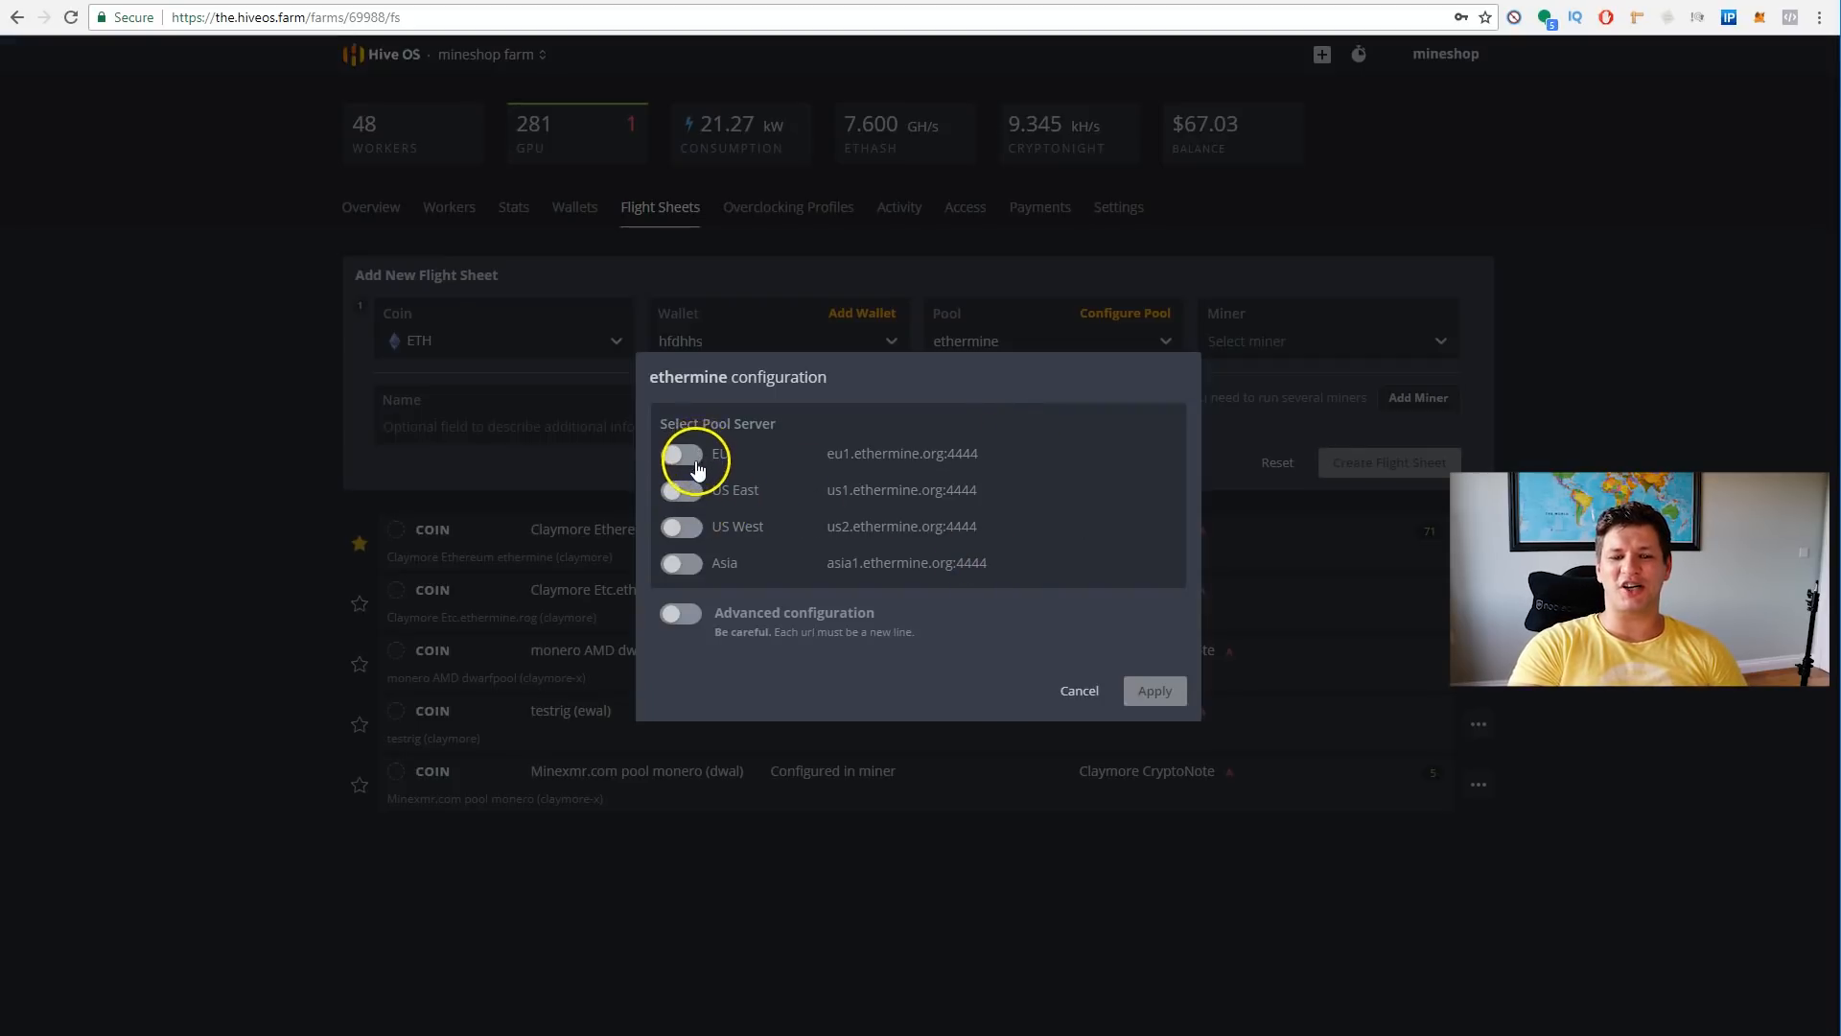
left_click(681, 455)
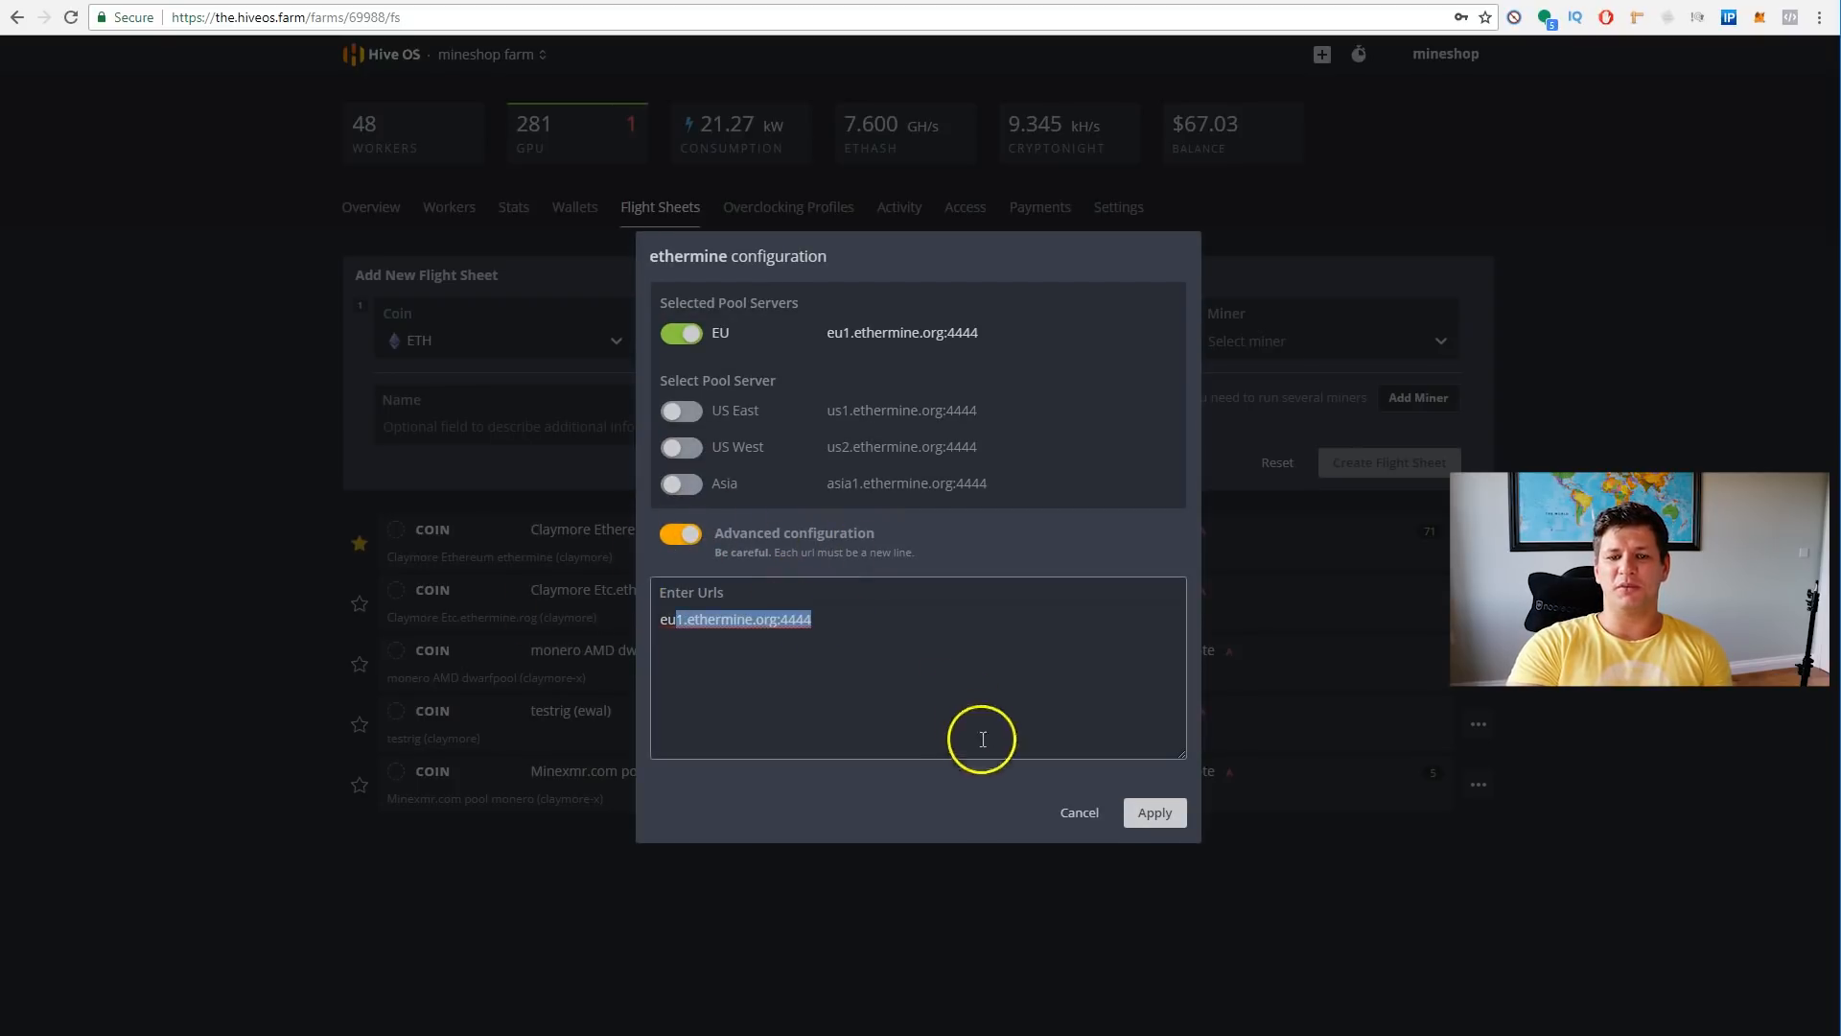
left_click(1153, 811)
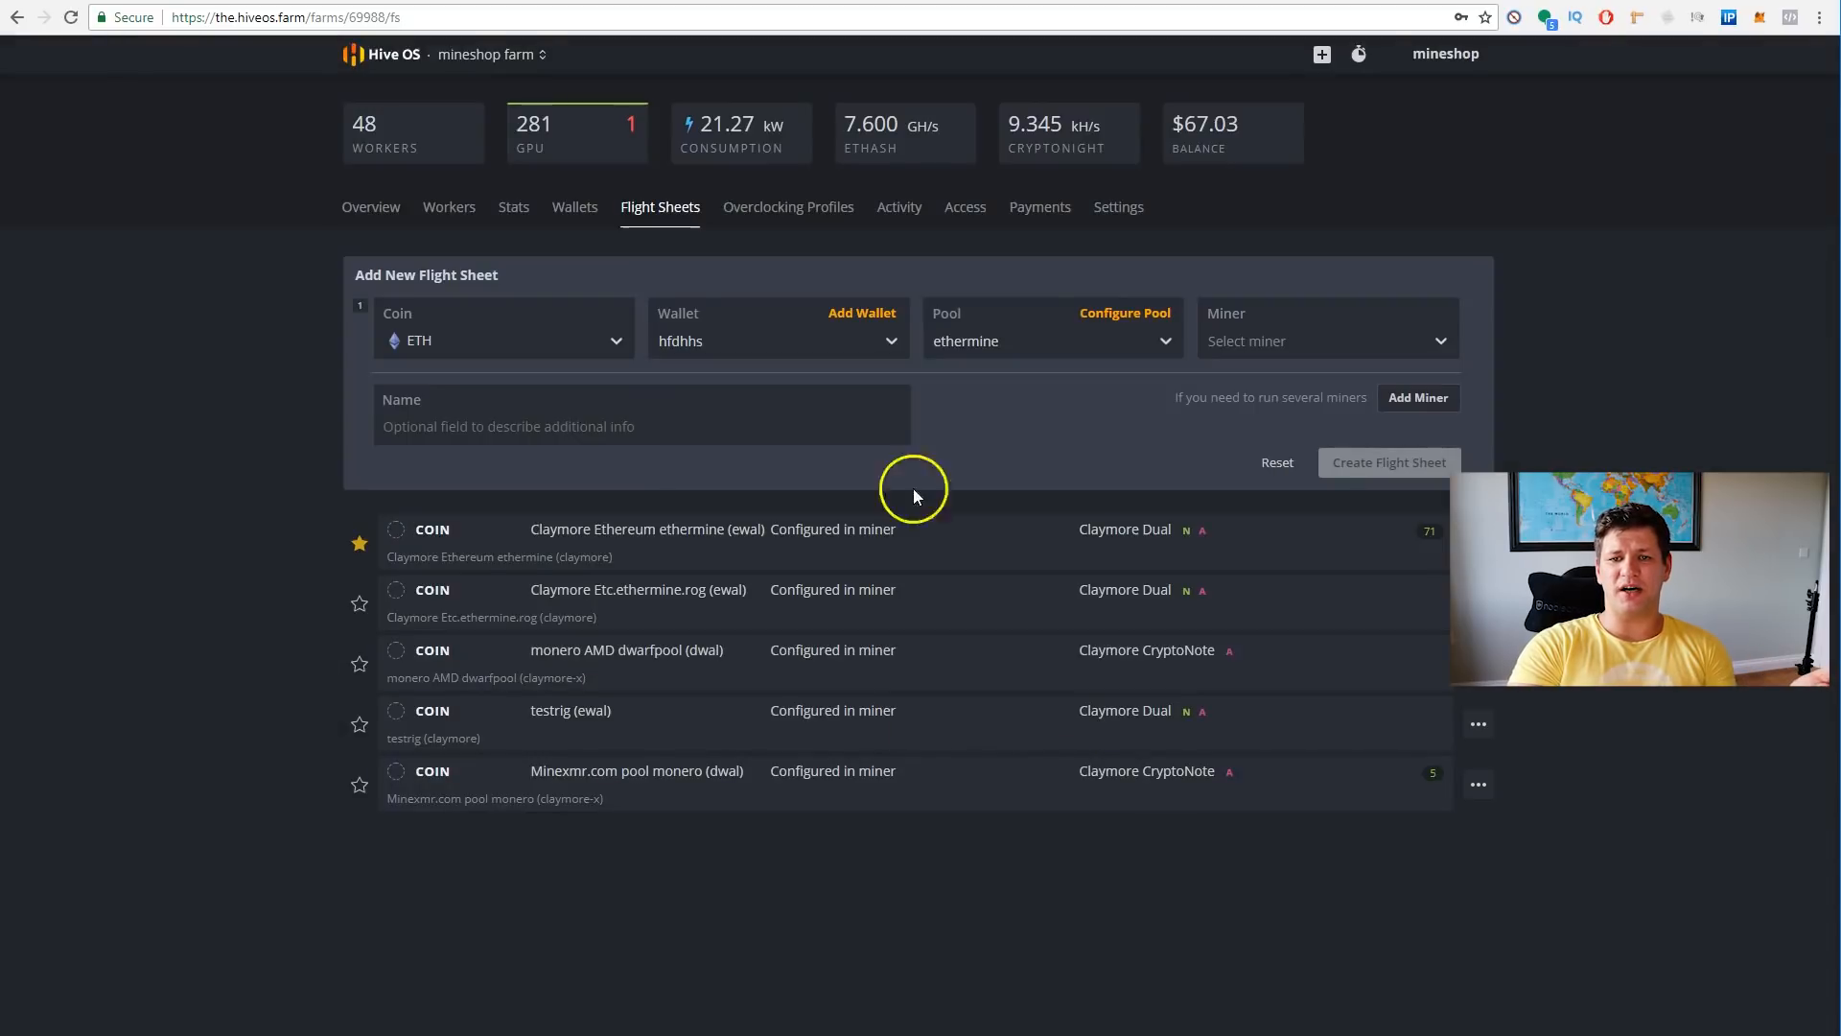
mouse_move(1122, 312)
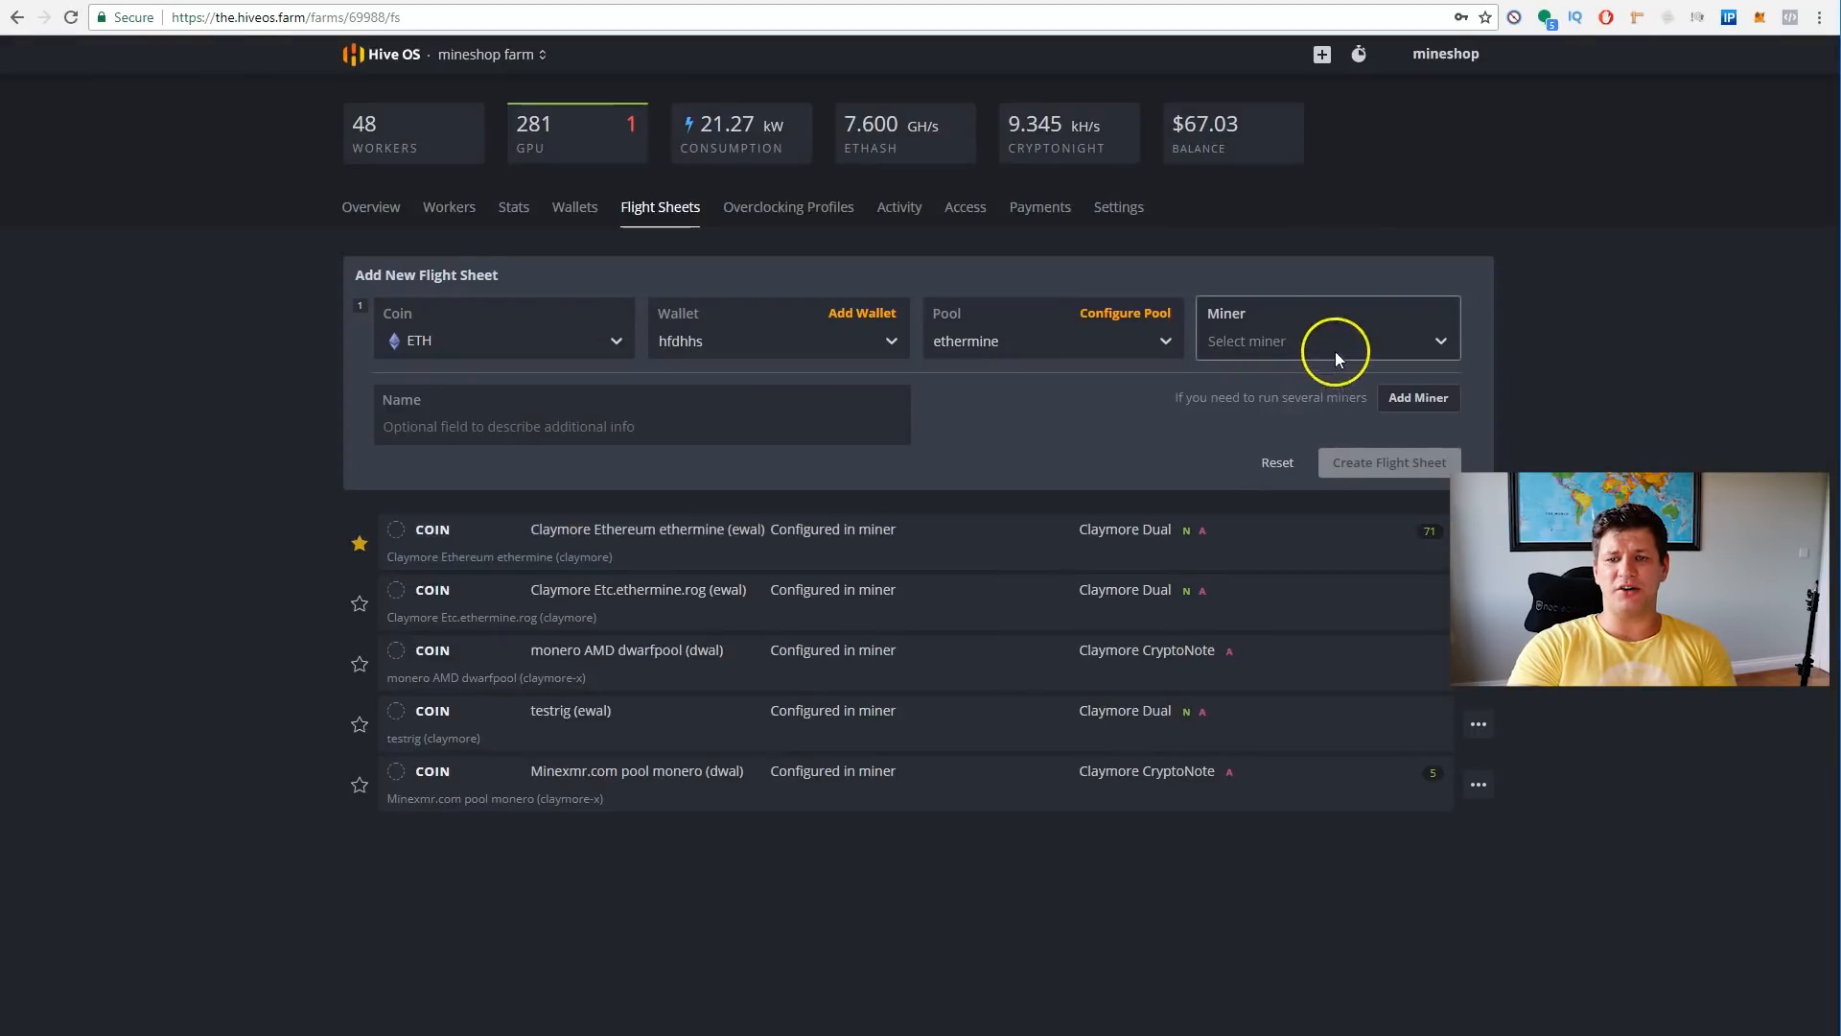
- Choose Claymore Dual as the miner and apply a -tt 1 config override
left_click(1326, 342)
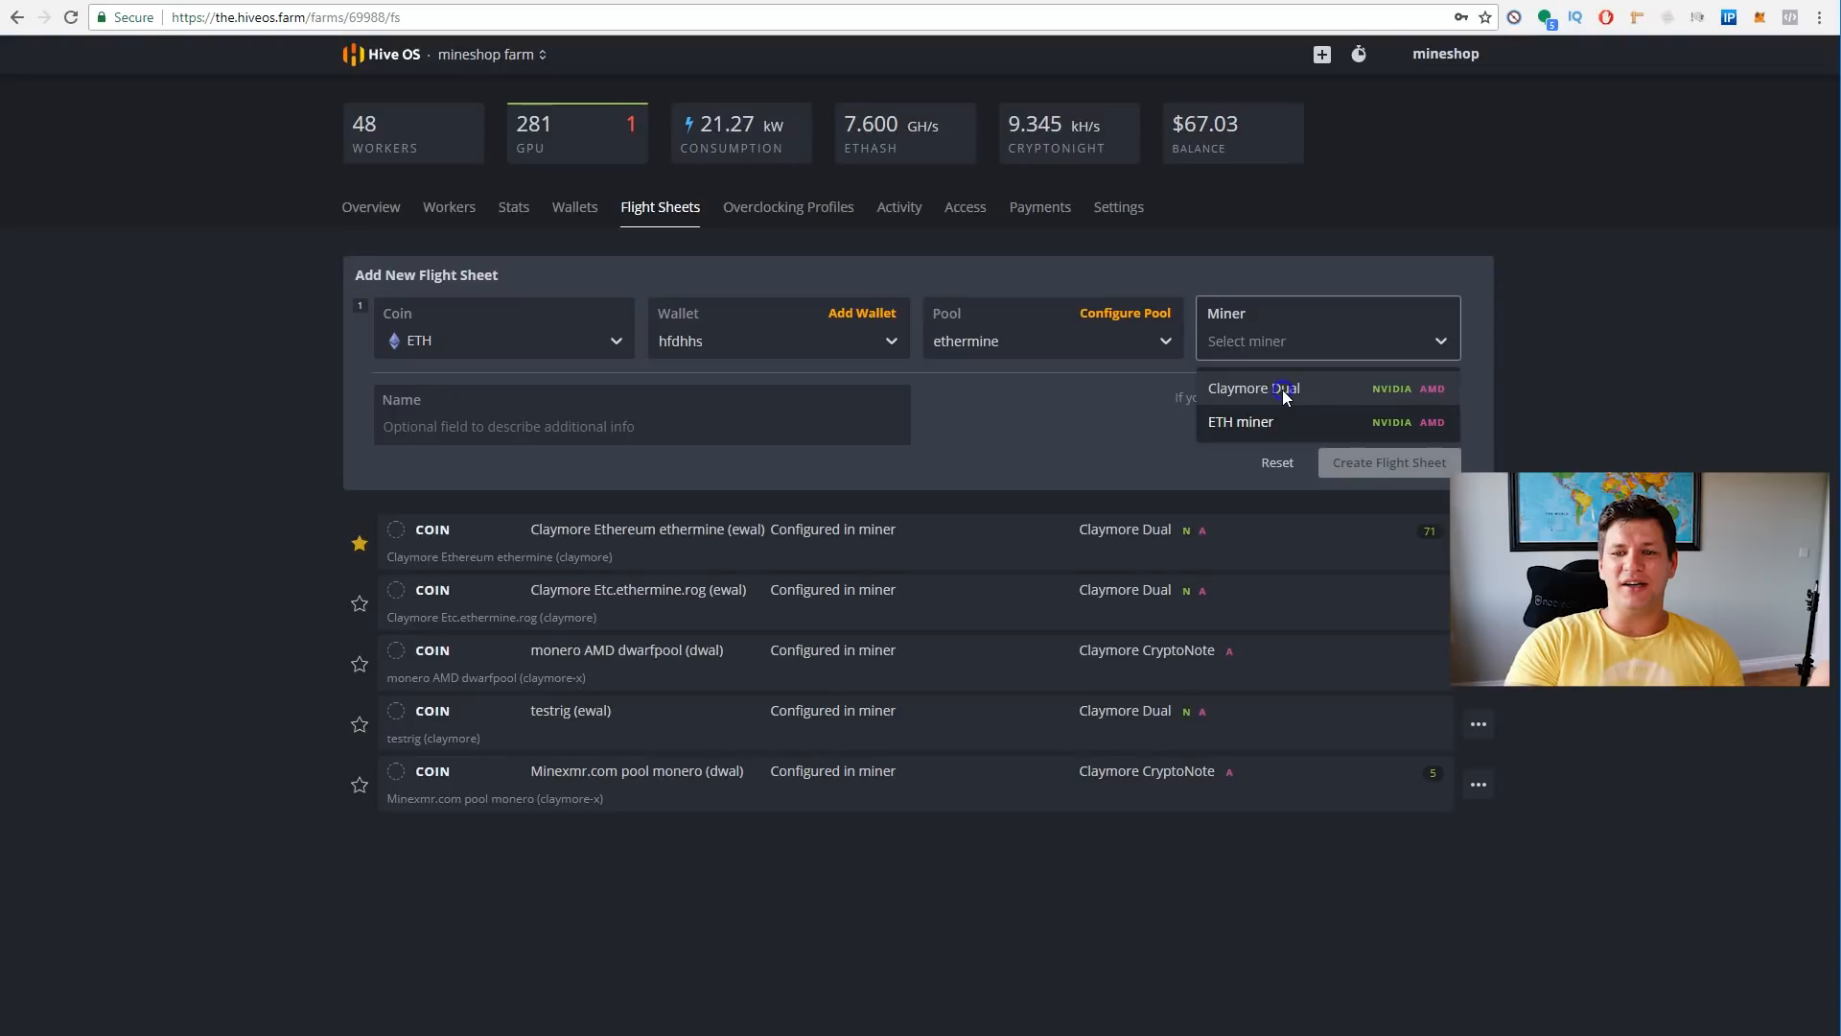
left_click(1253, 387)
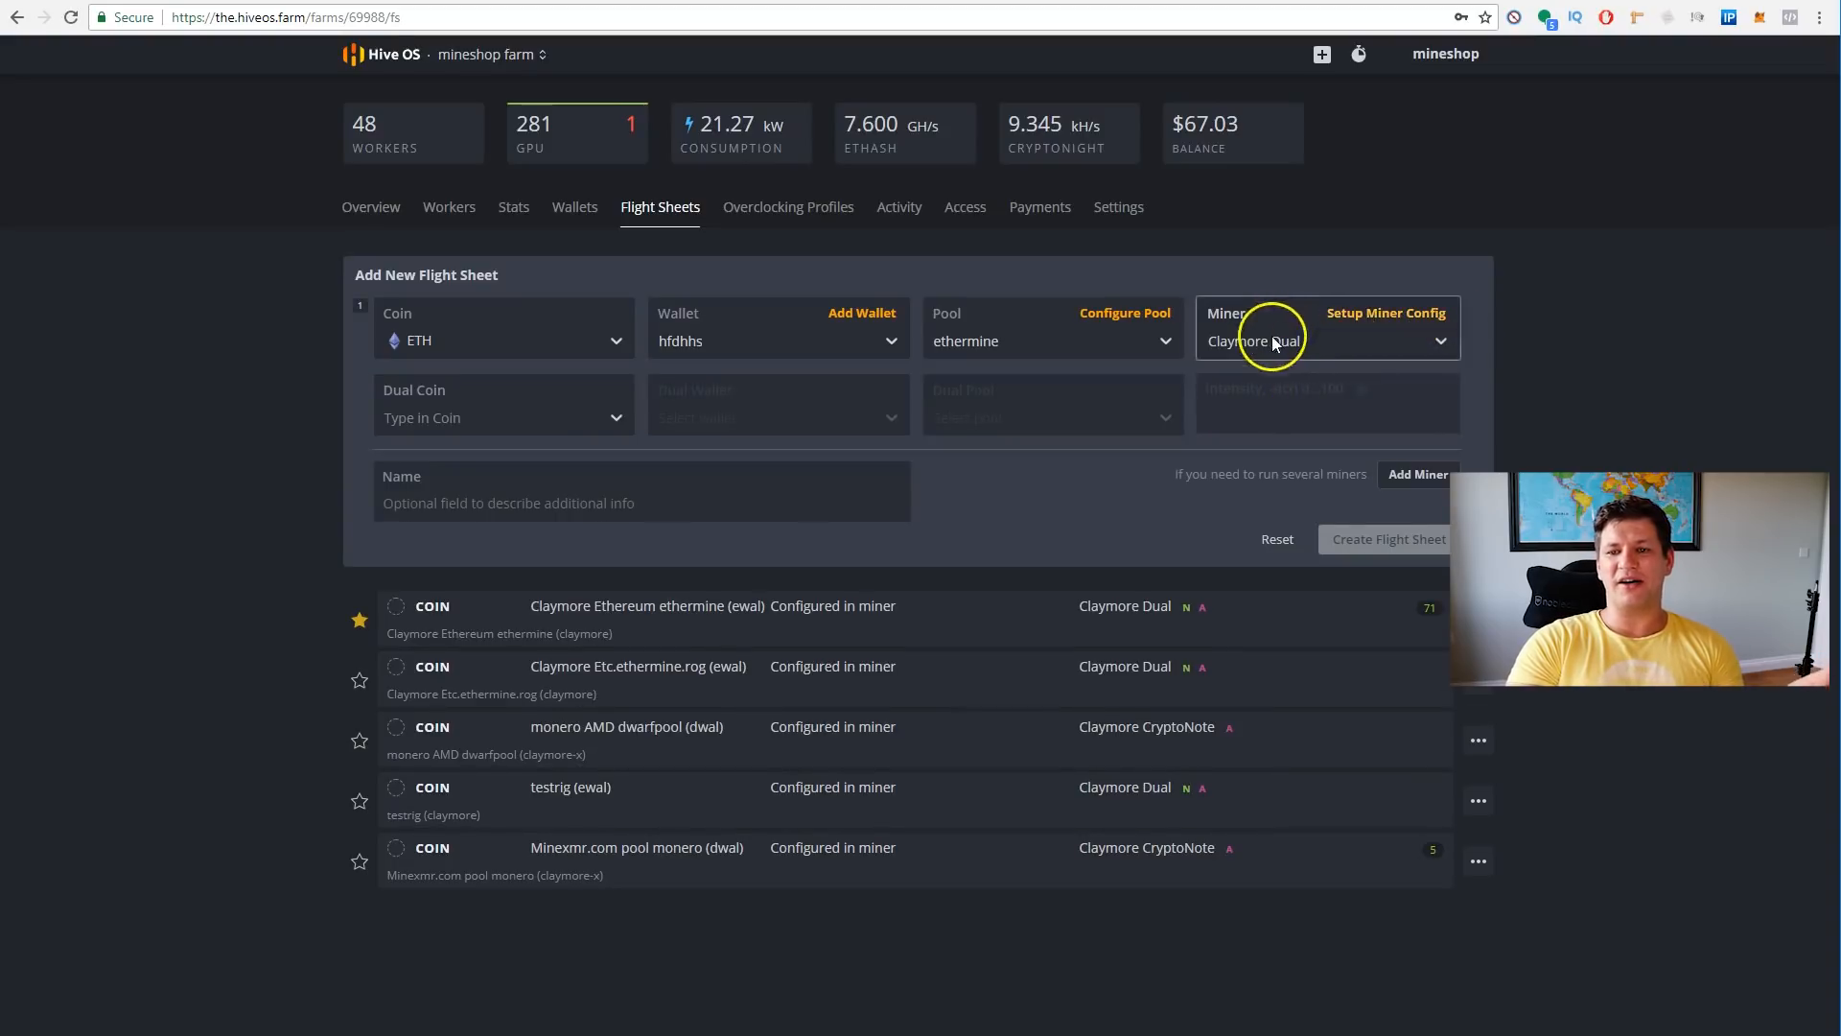
mouse_move(1385, 313)
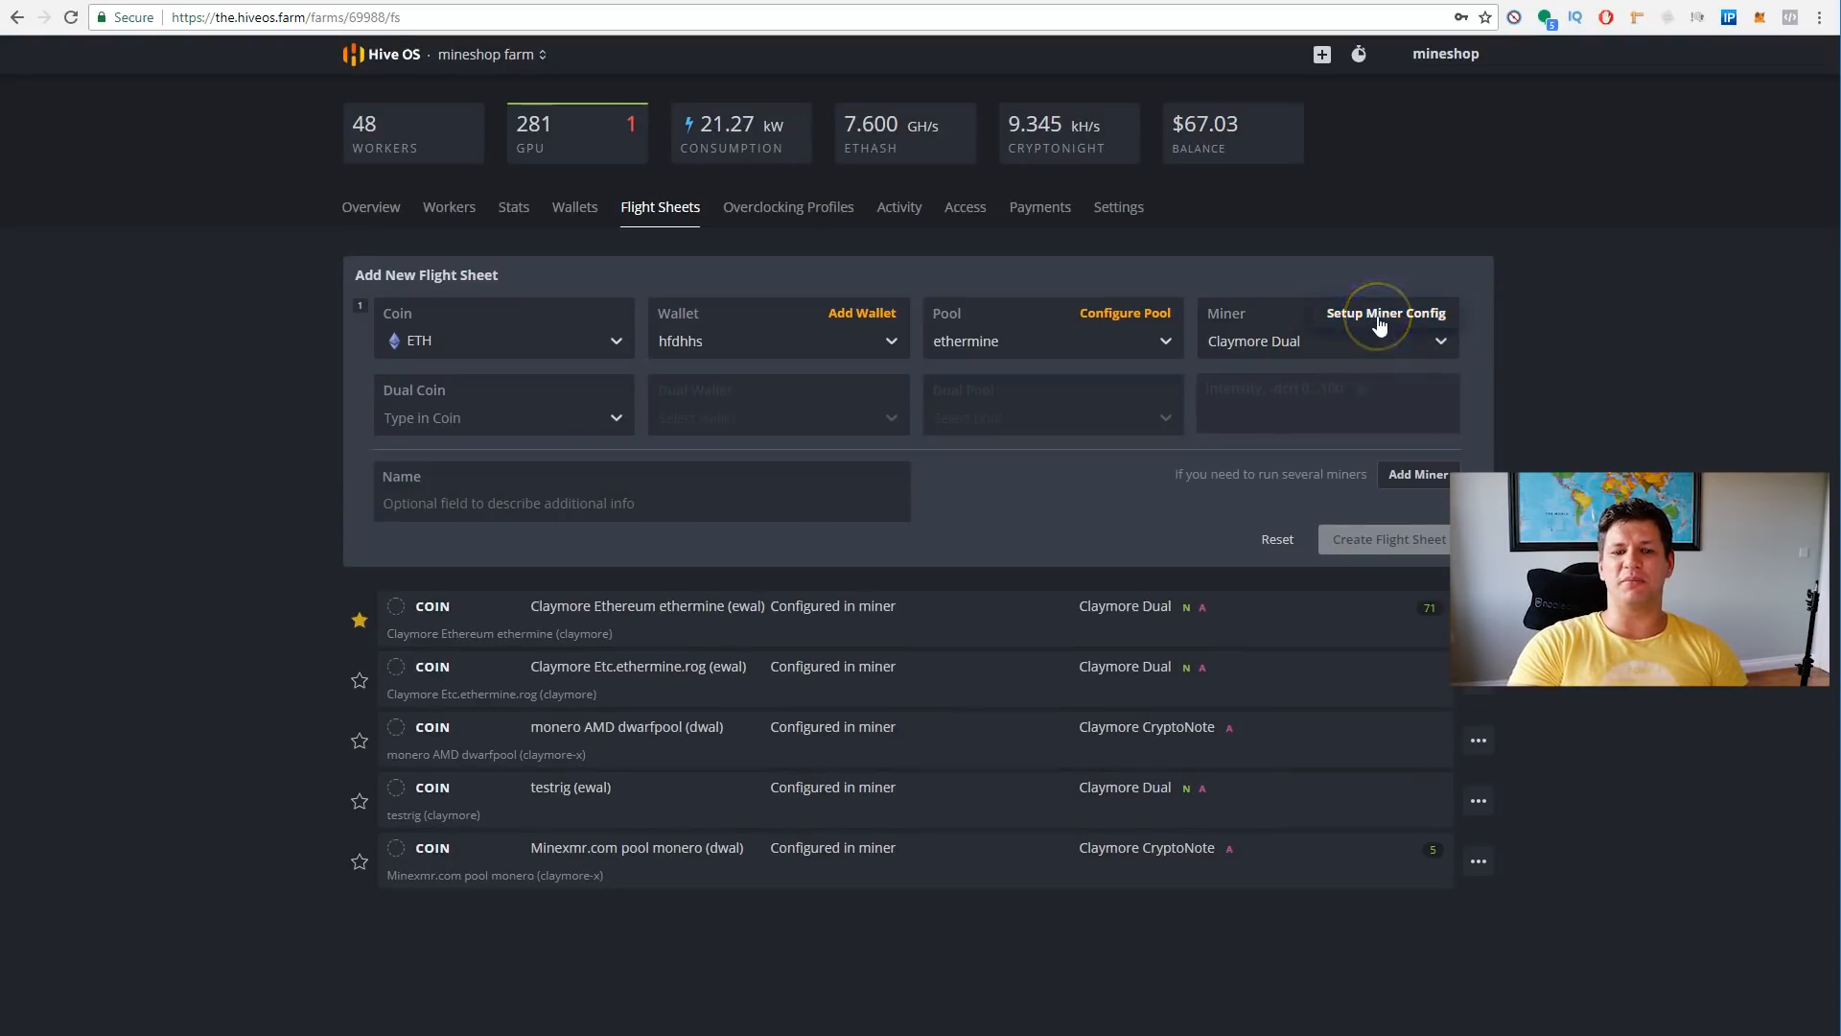
left_click(1385, 312)
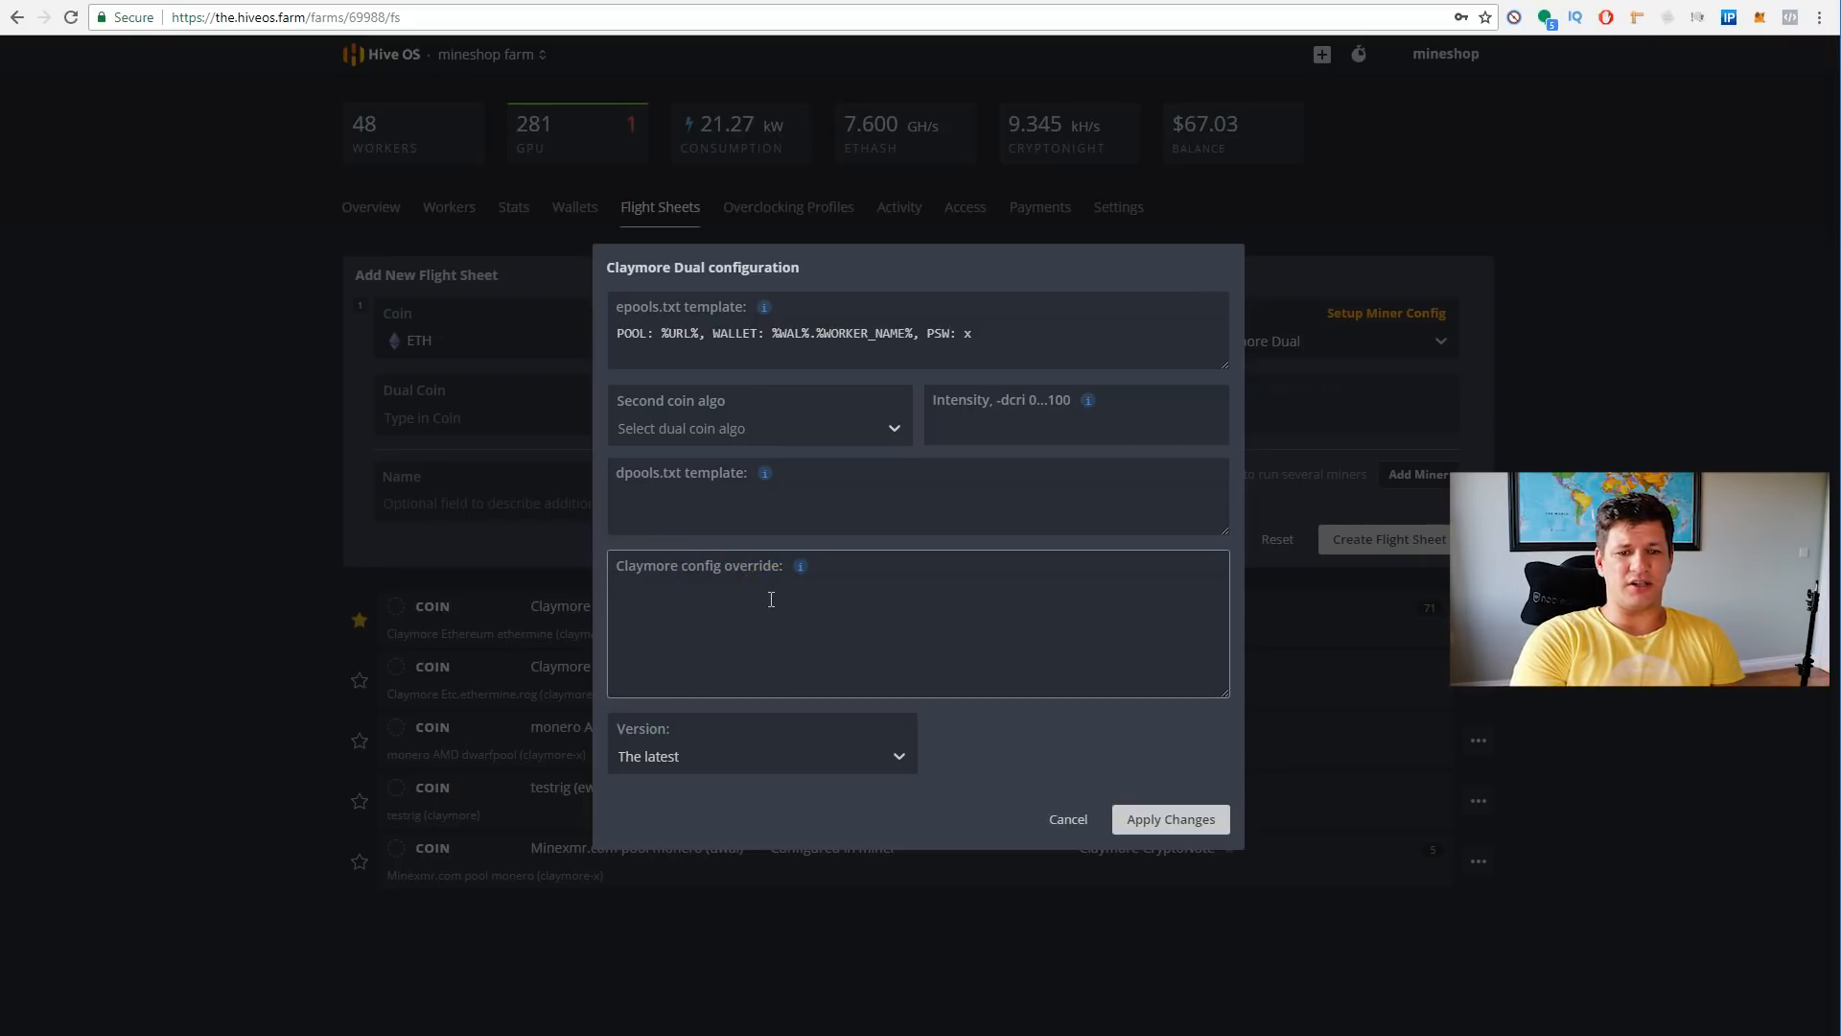
type("-11")
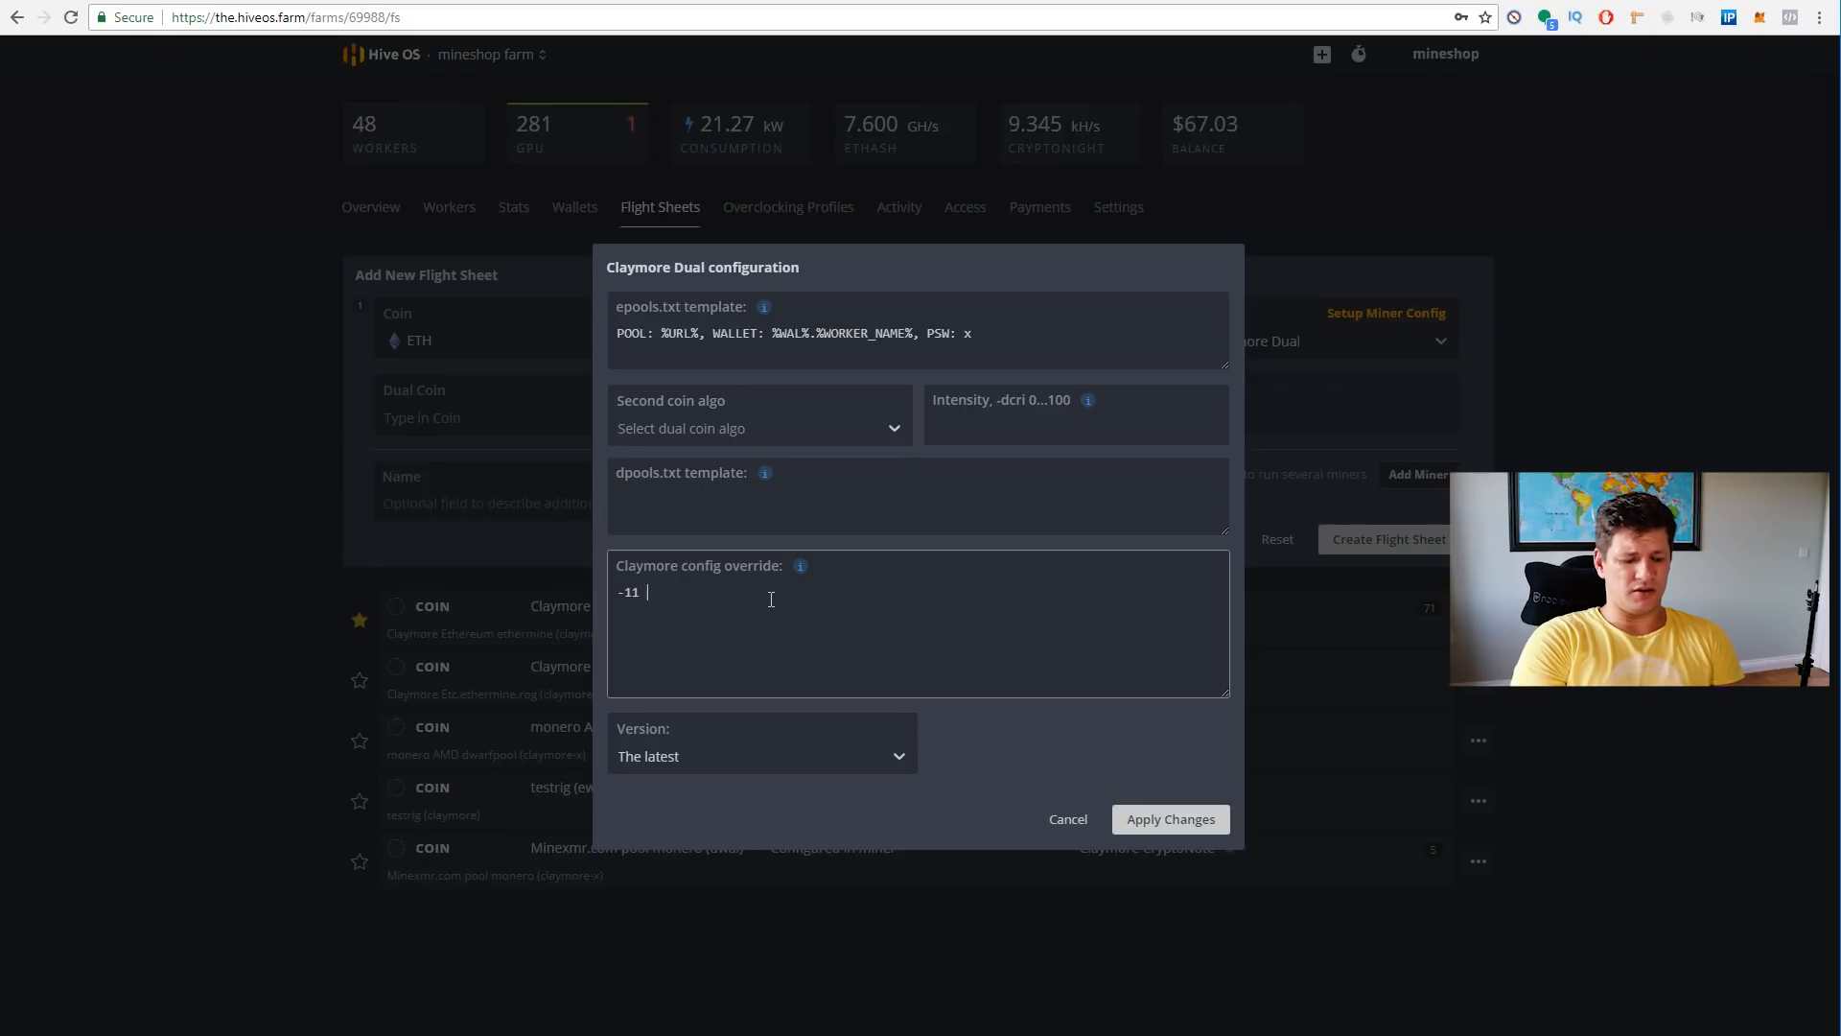
key("BackSpace")
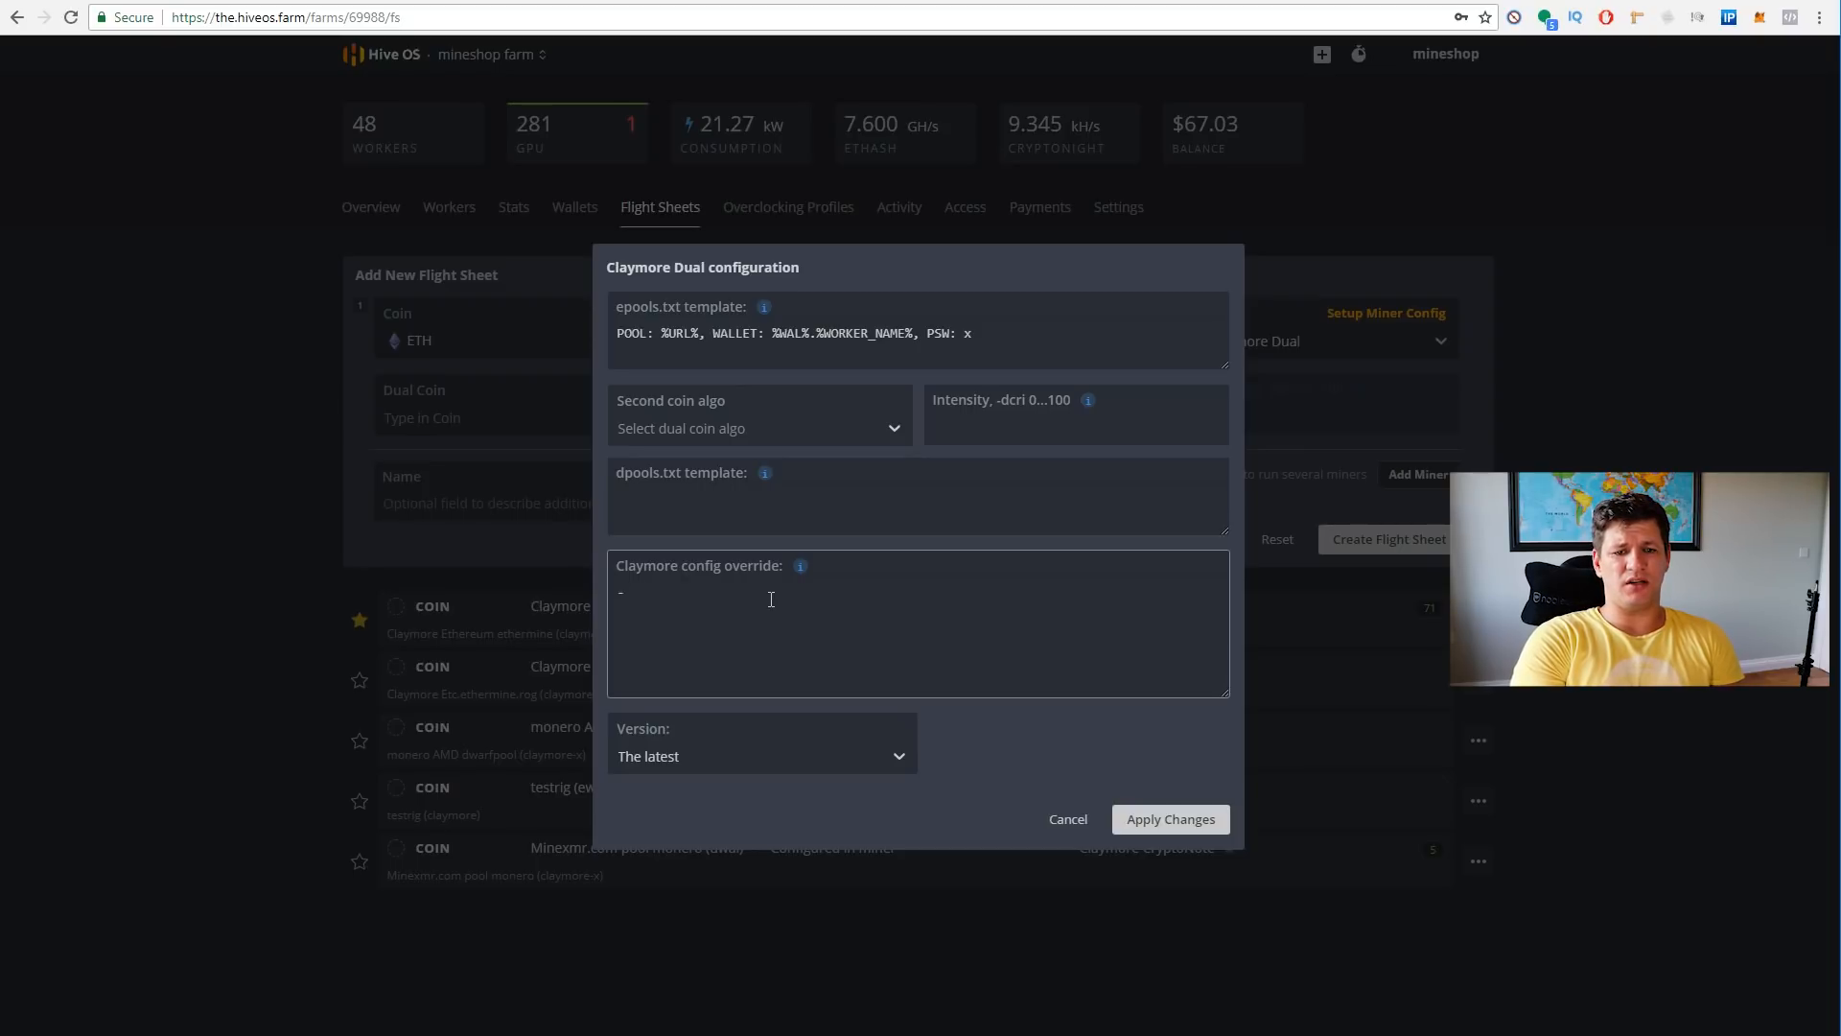
type("-tt 1")
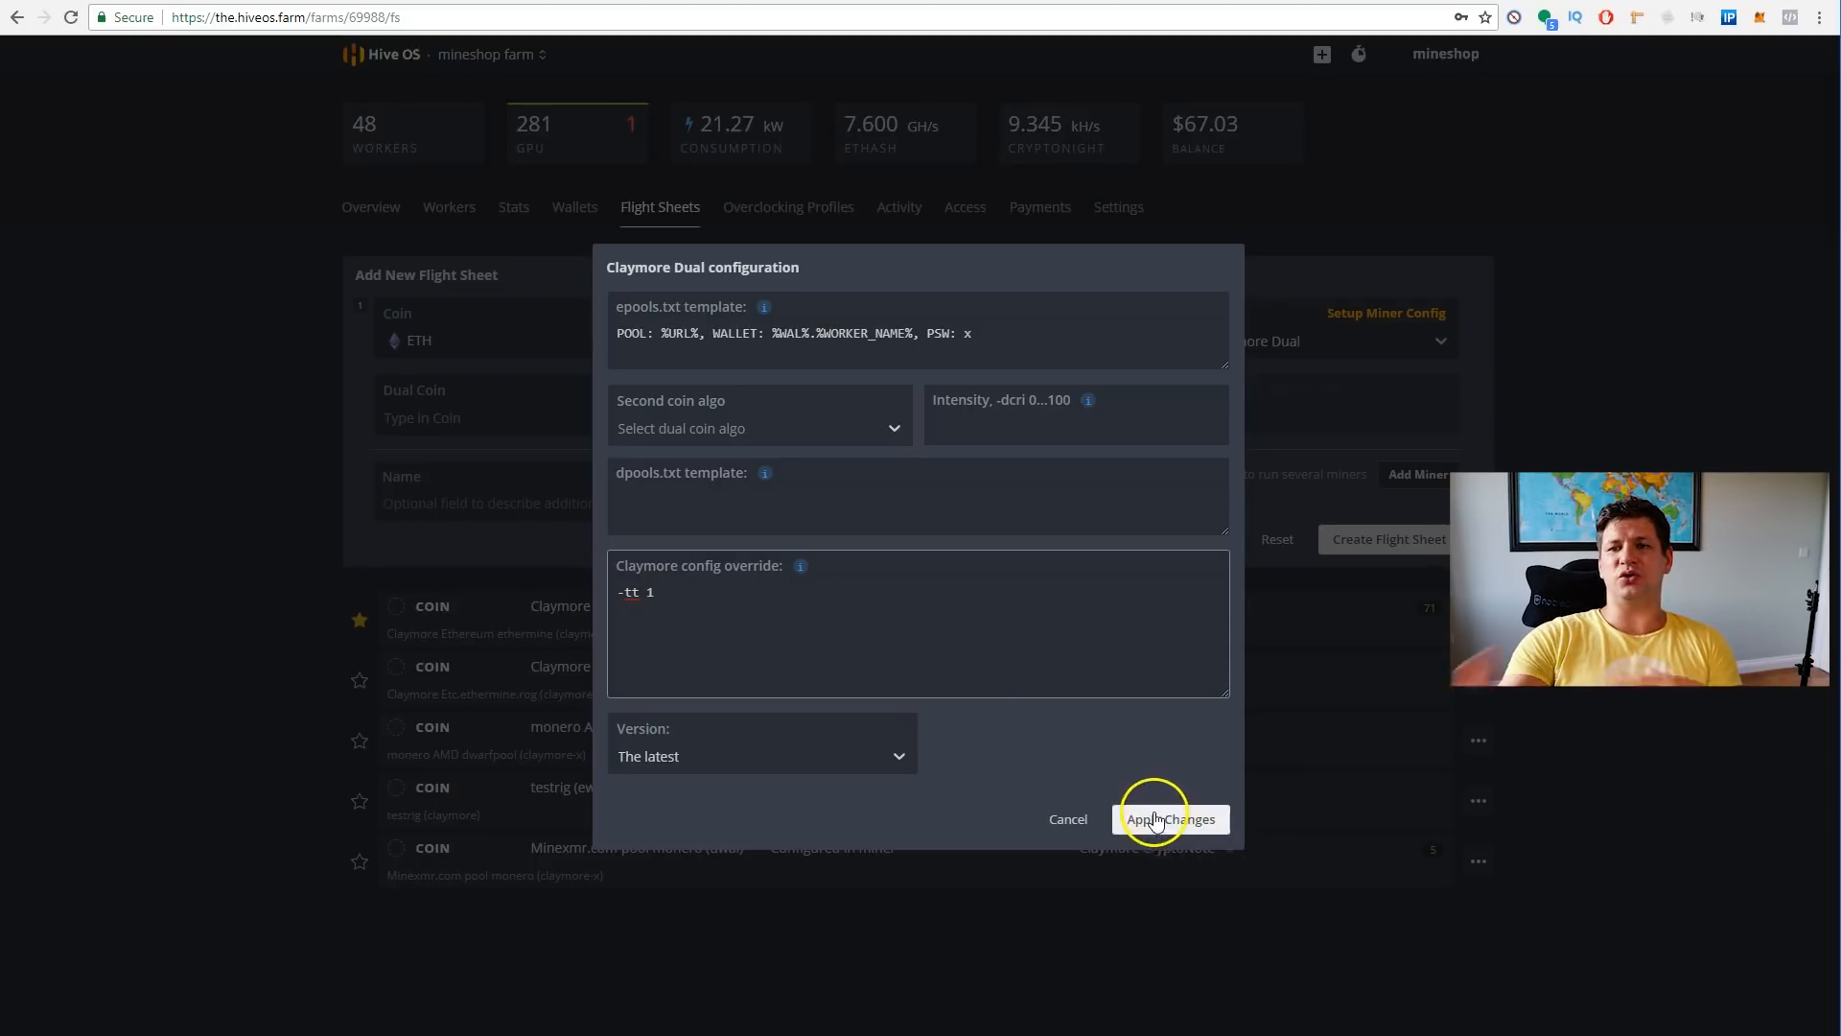
left_click(1163, 819)
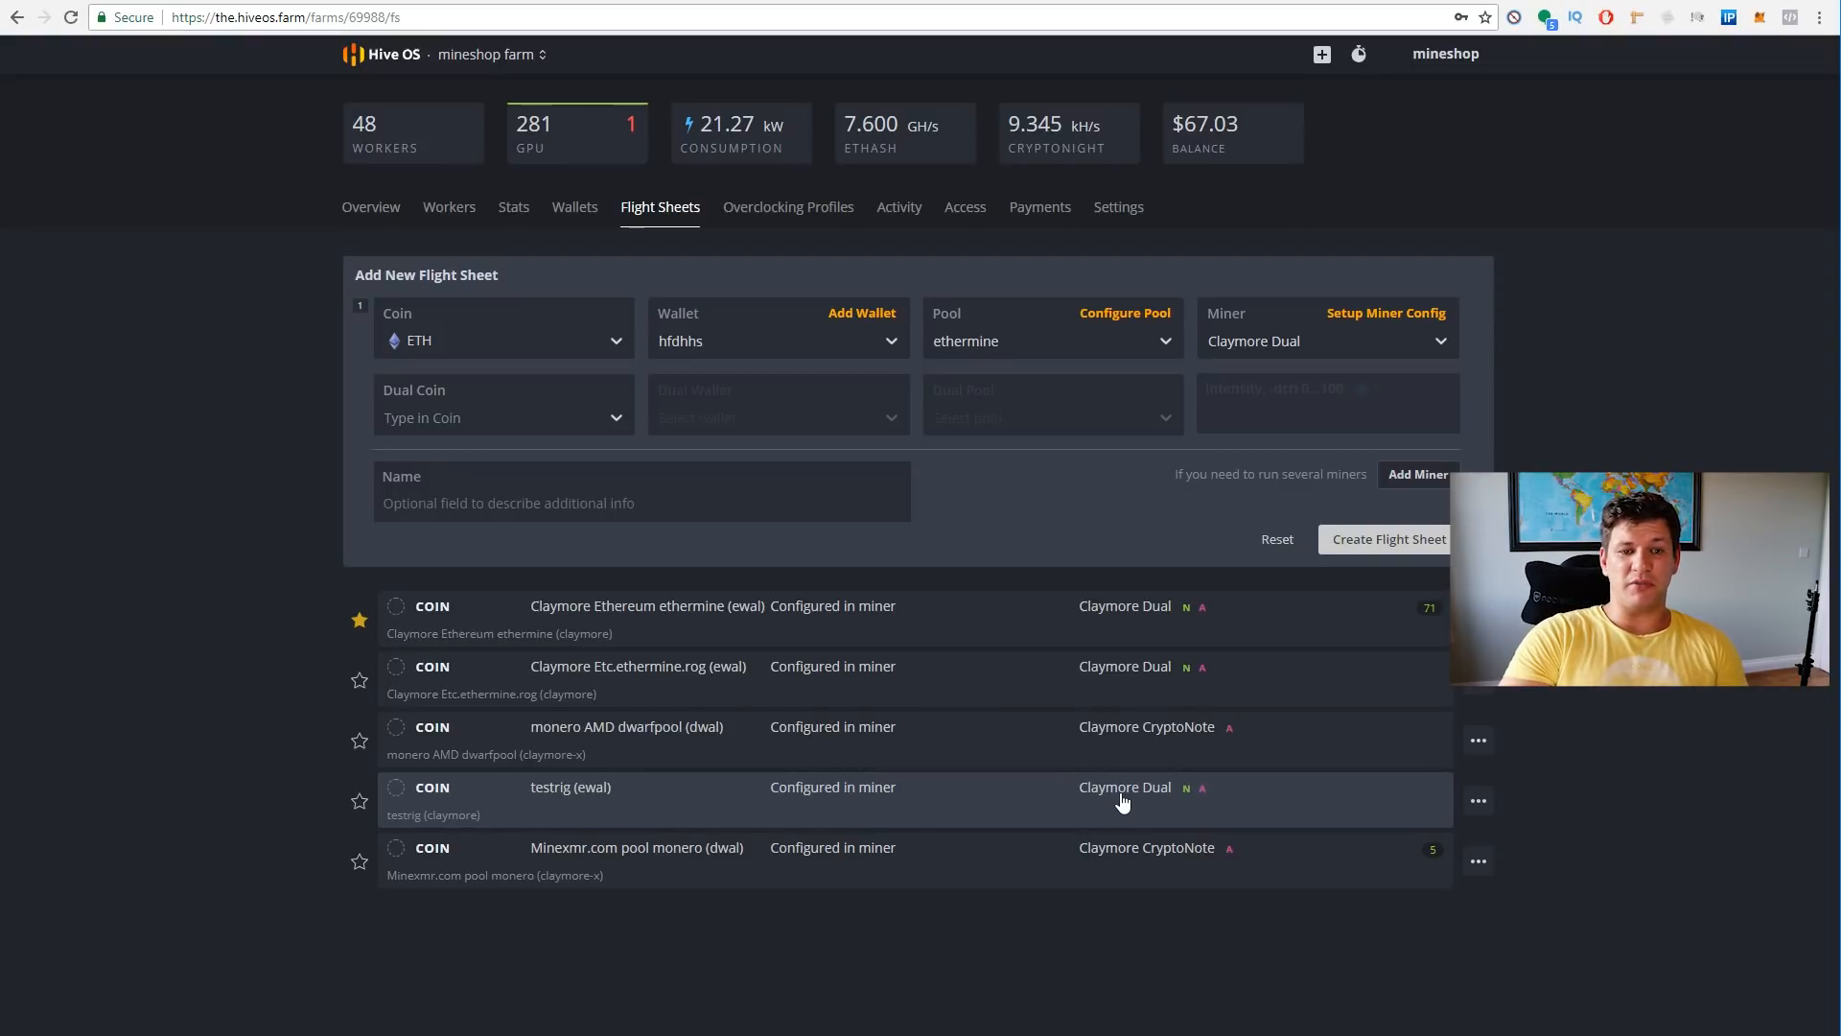
left_click(502, 417)
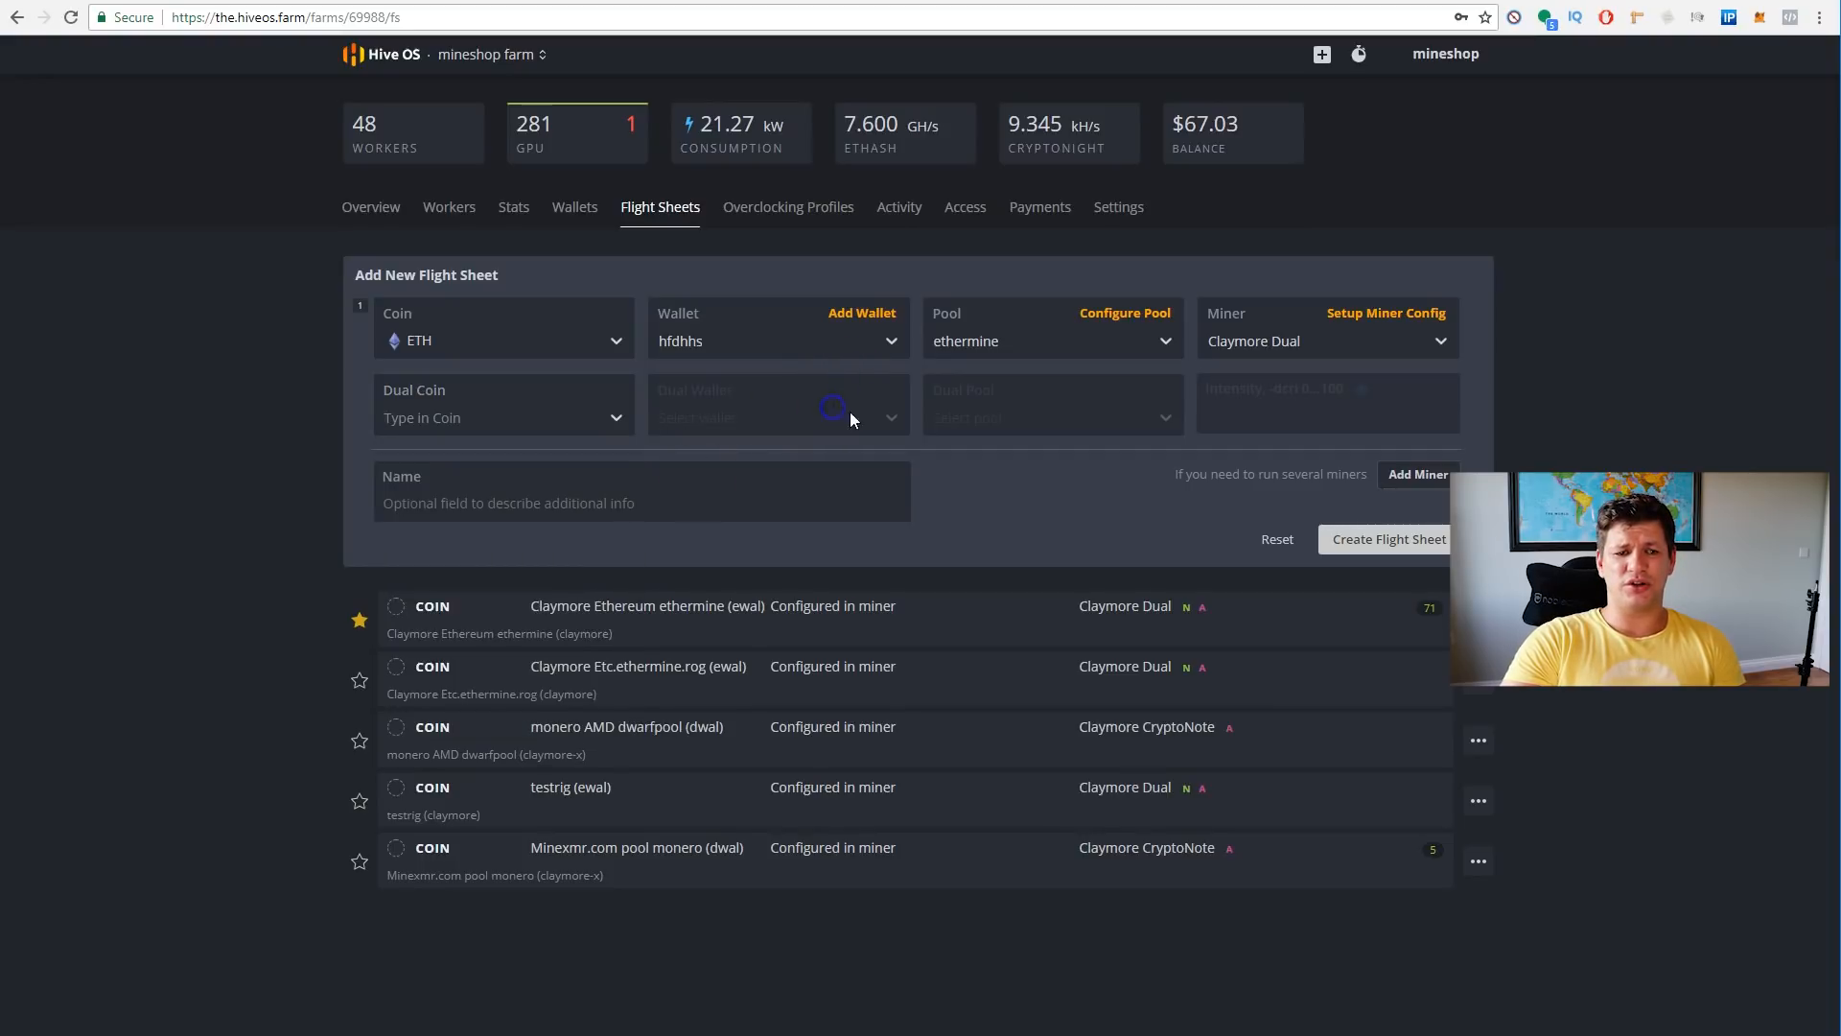
left_click(503, 416)
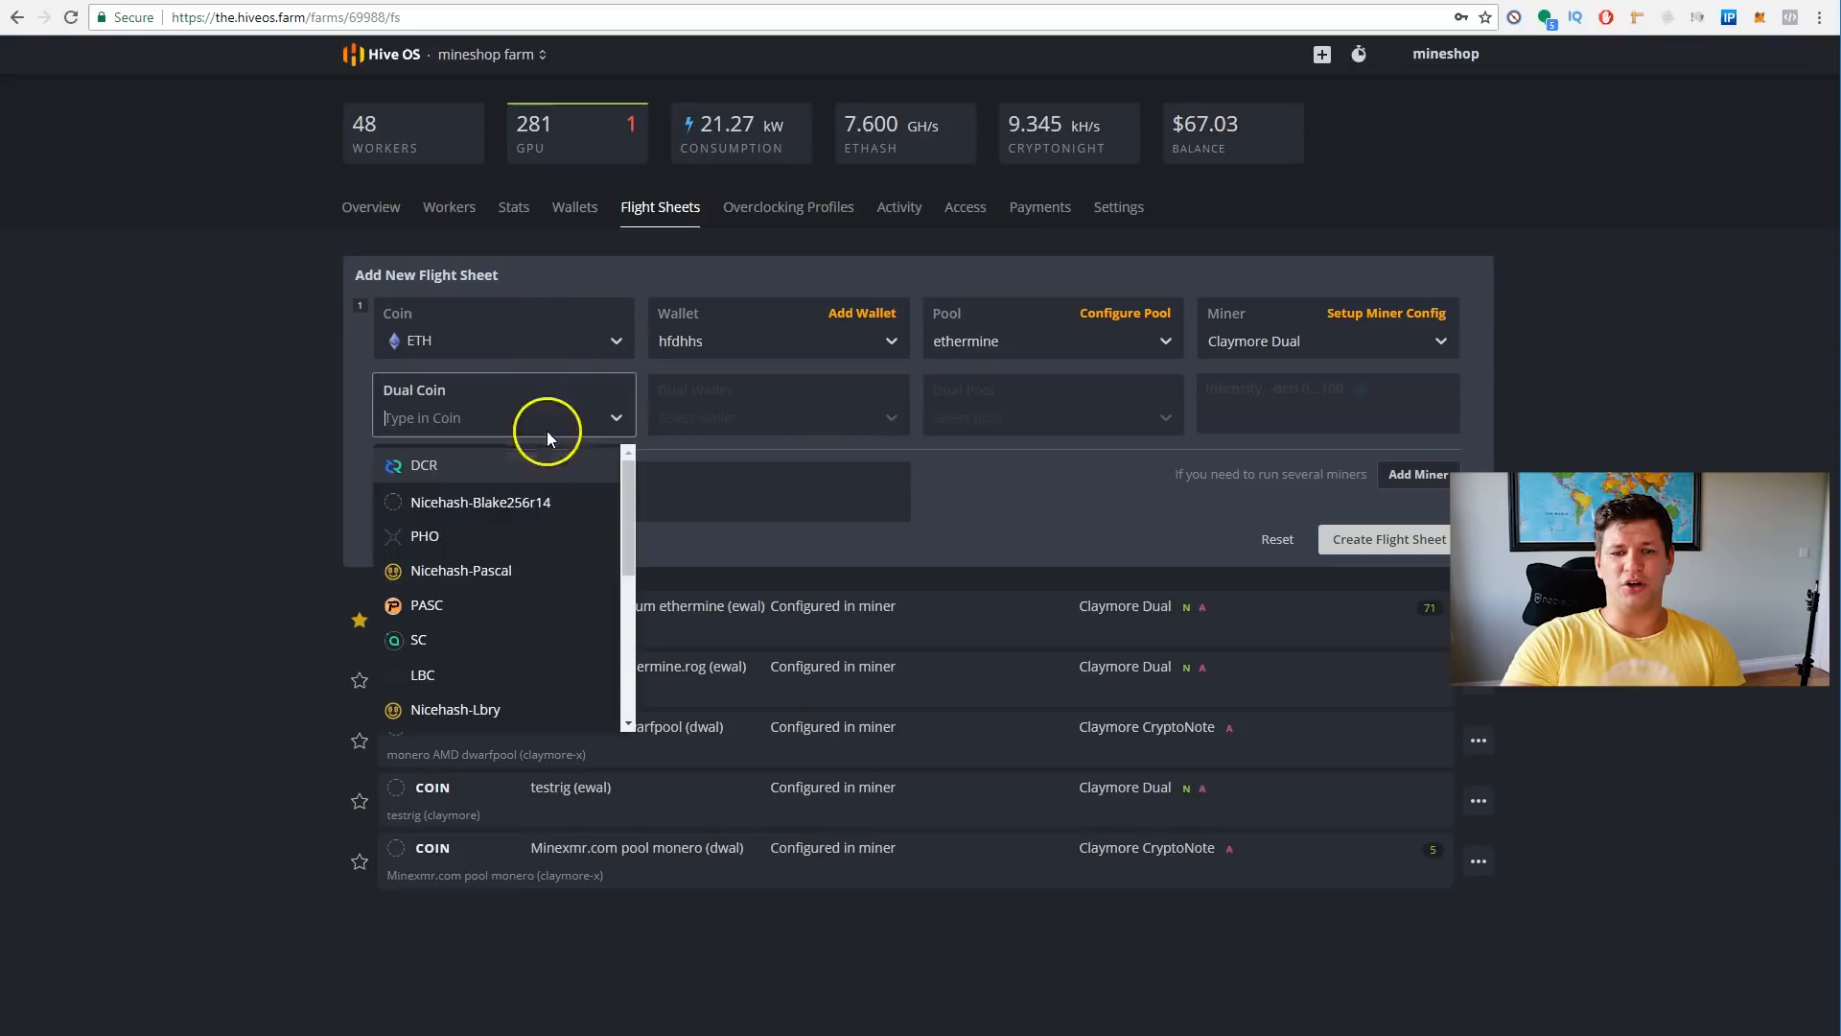
left_click(422, 464)
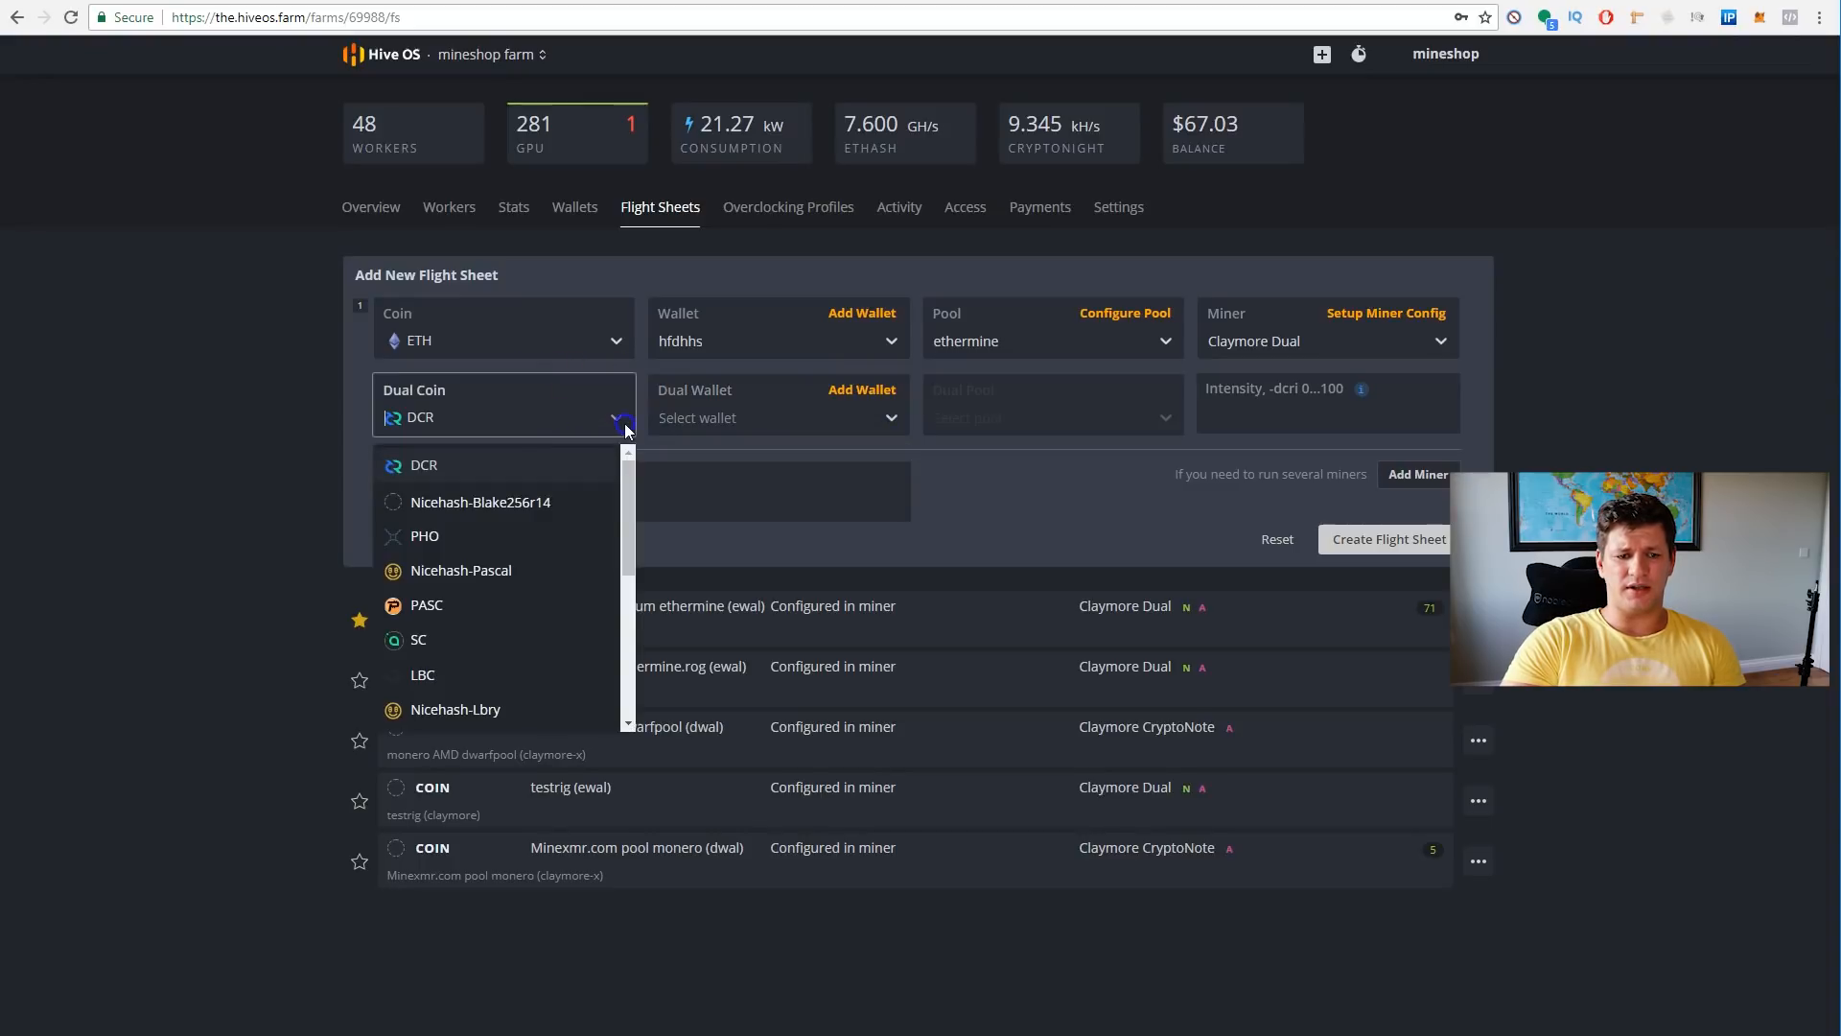
scroll("down", 3)
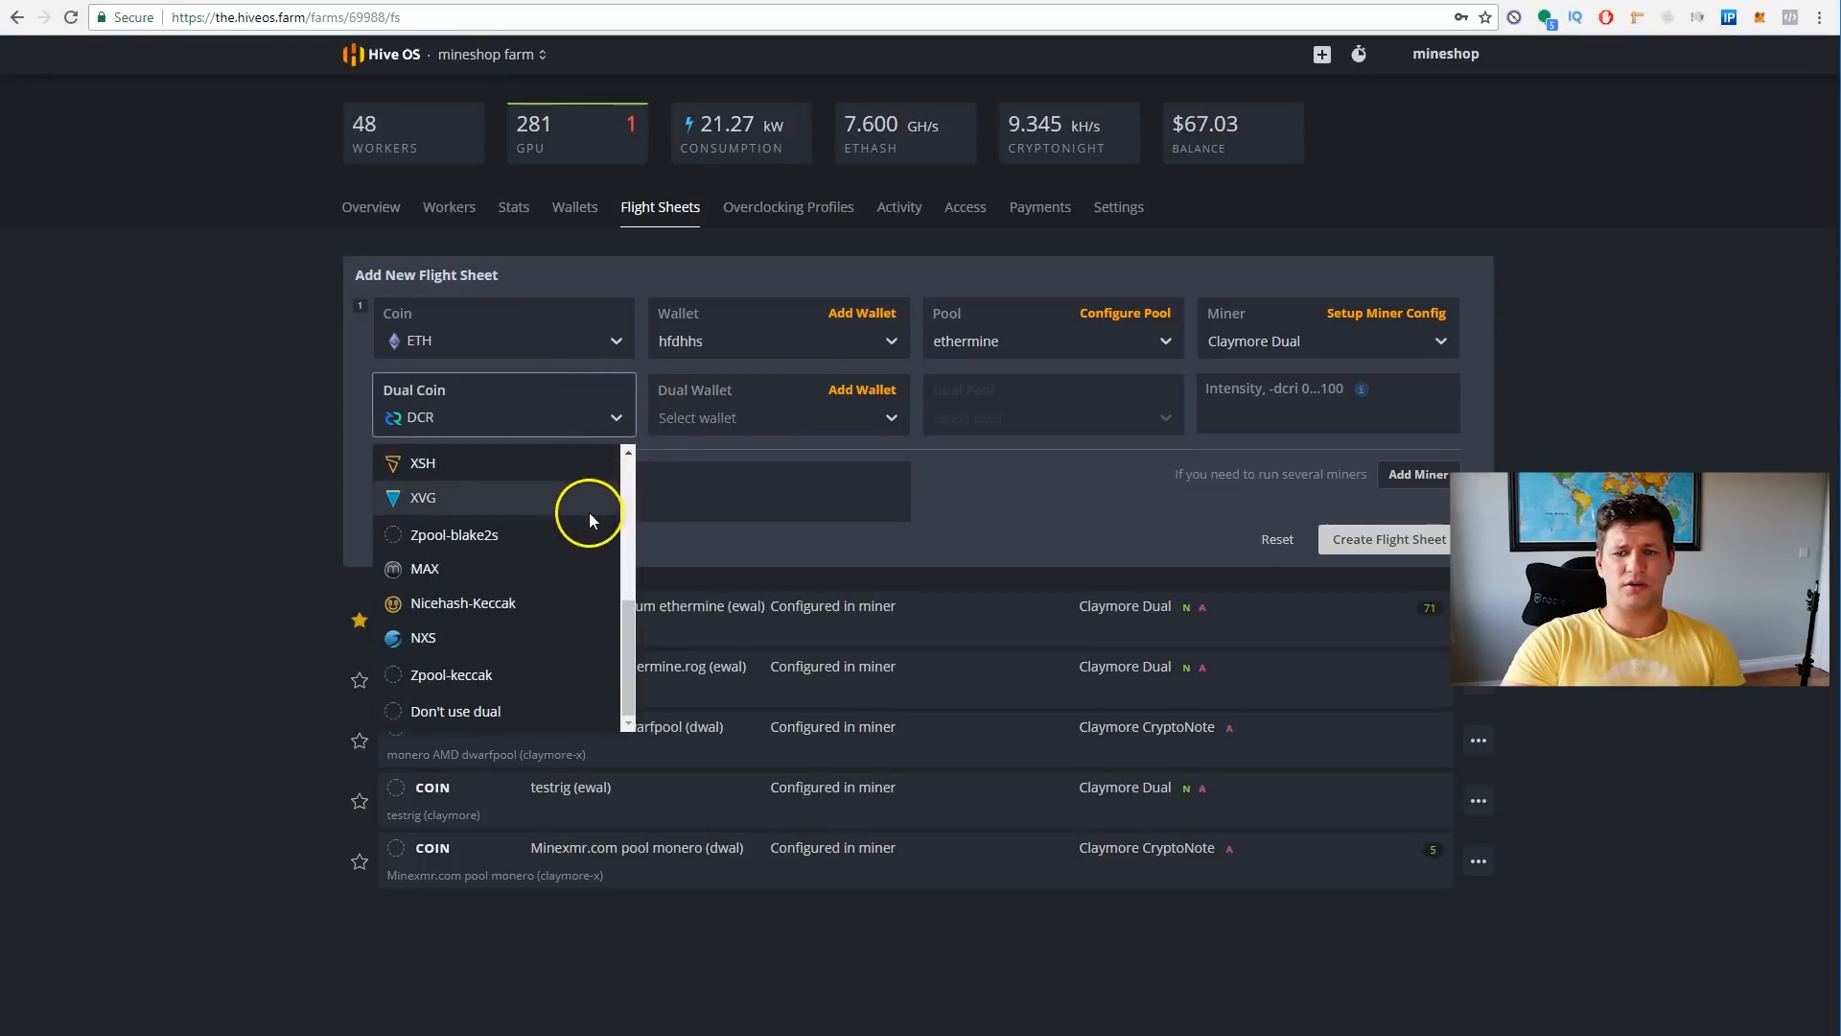
left_click(455, 709)
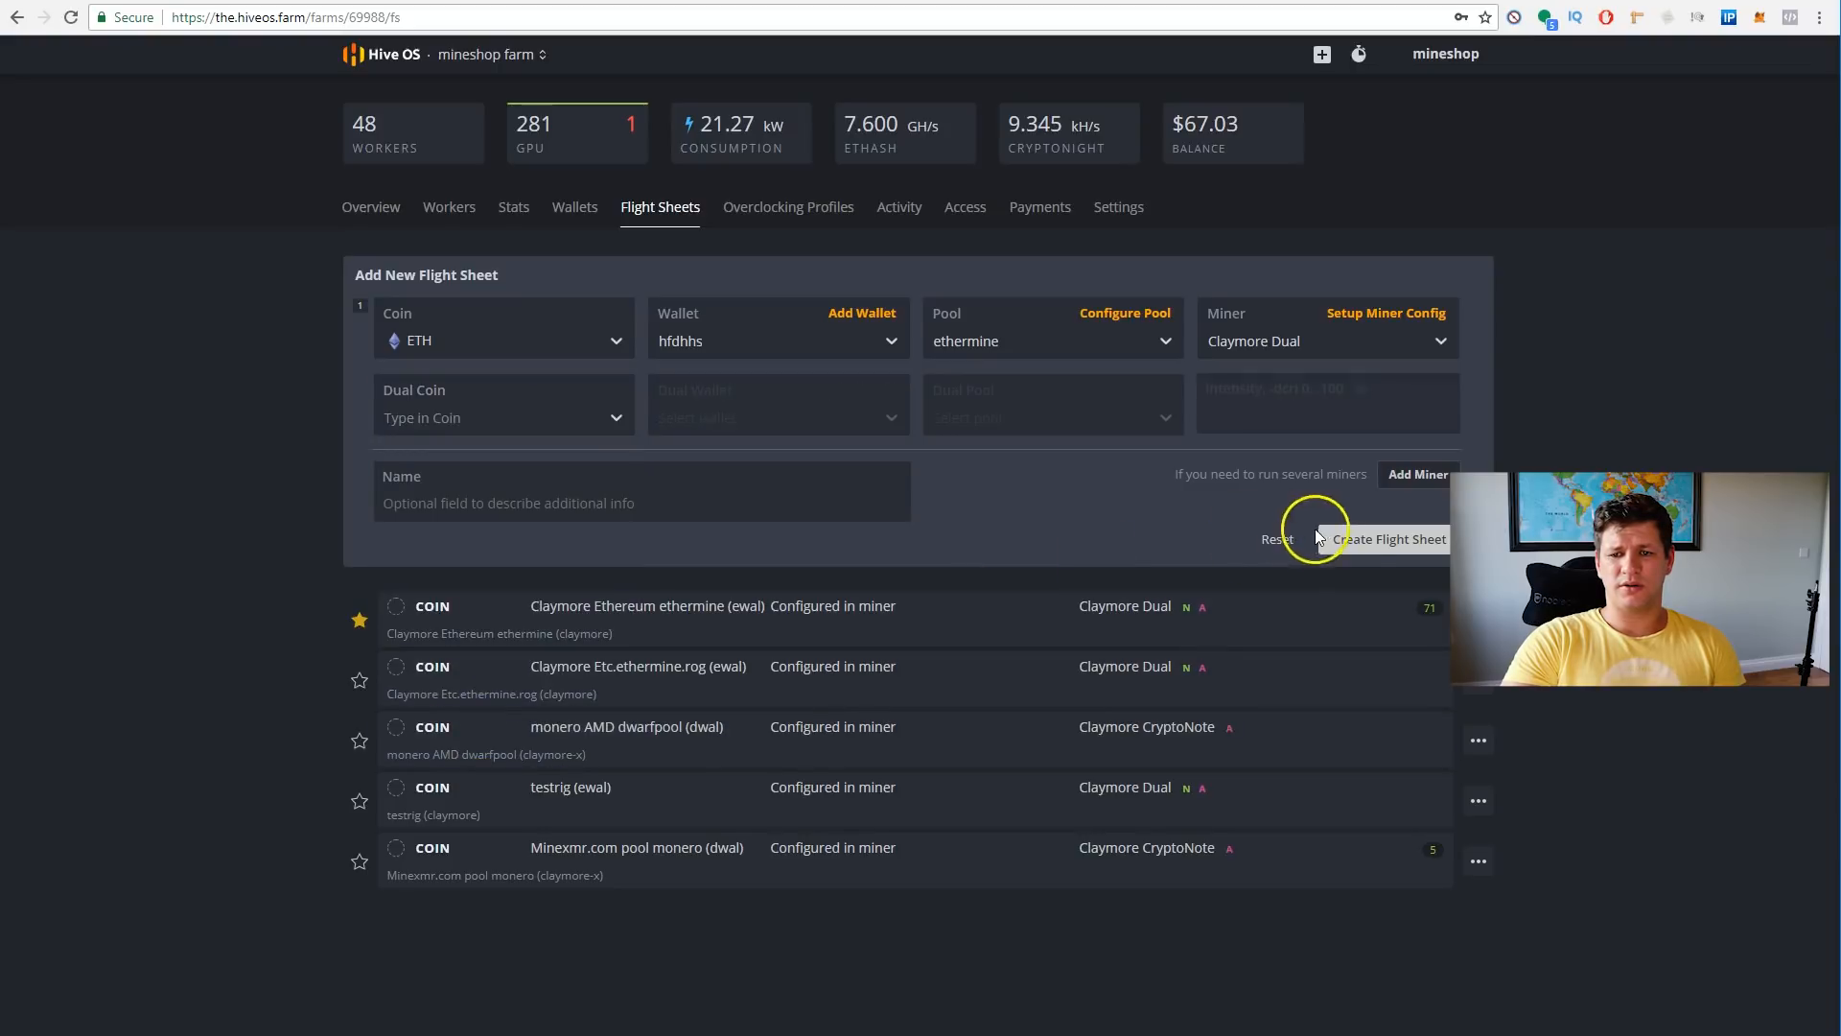
mouse_move(1195, 457)
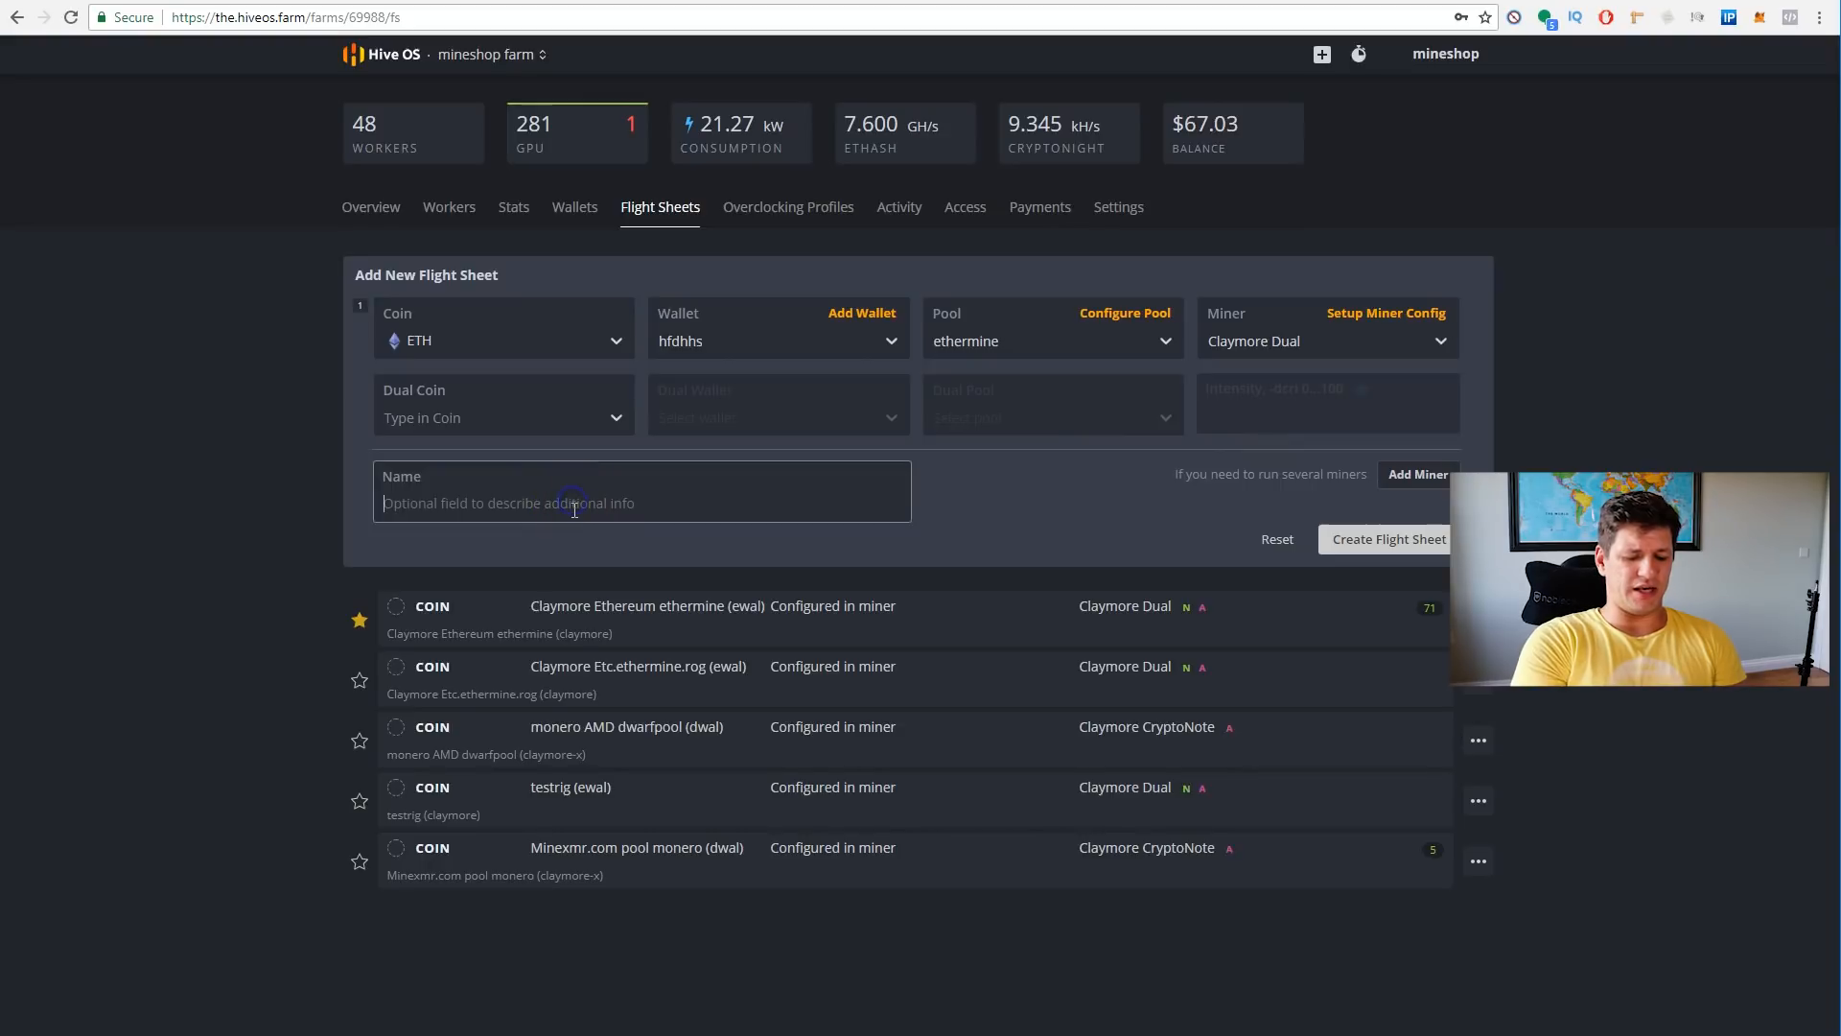
- Name the flight sheet 'claymore test ethereum' and create it
type("claymore")
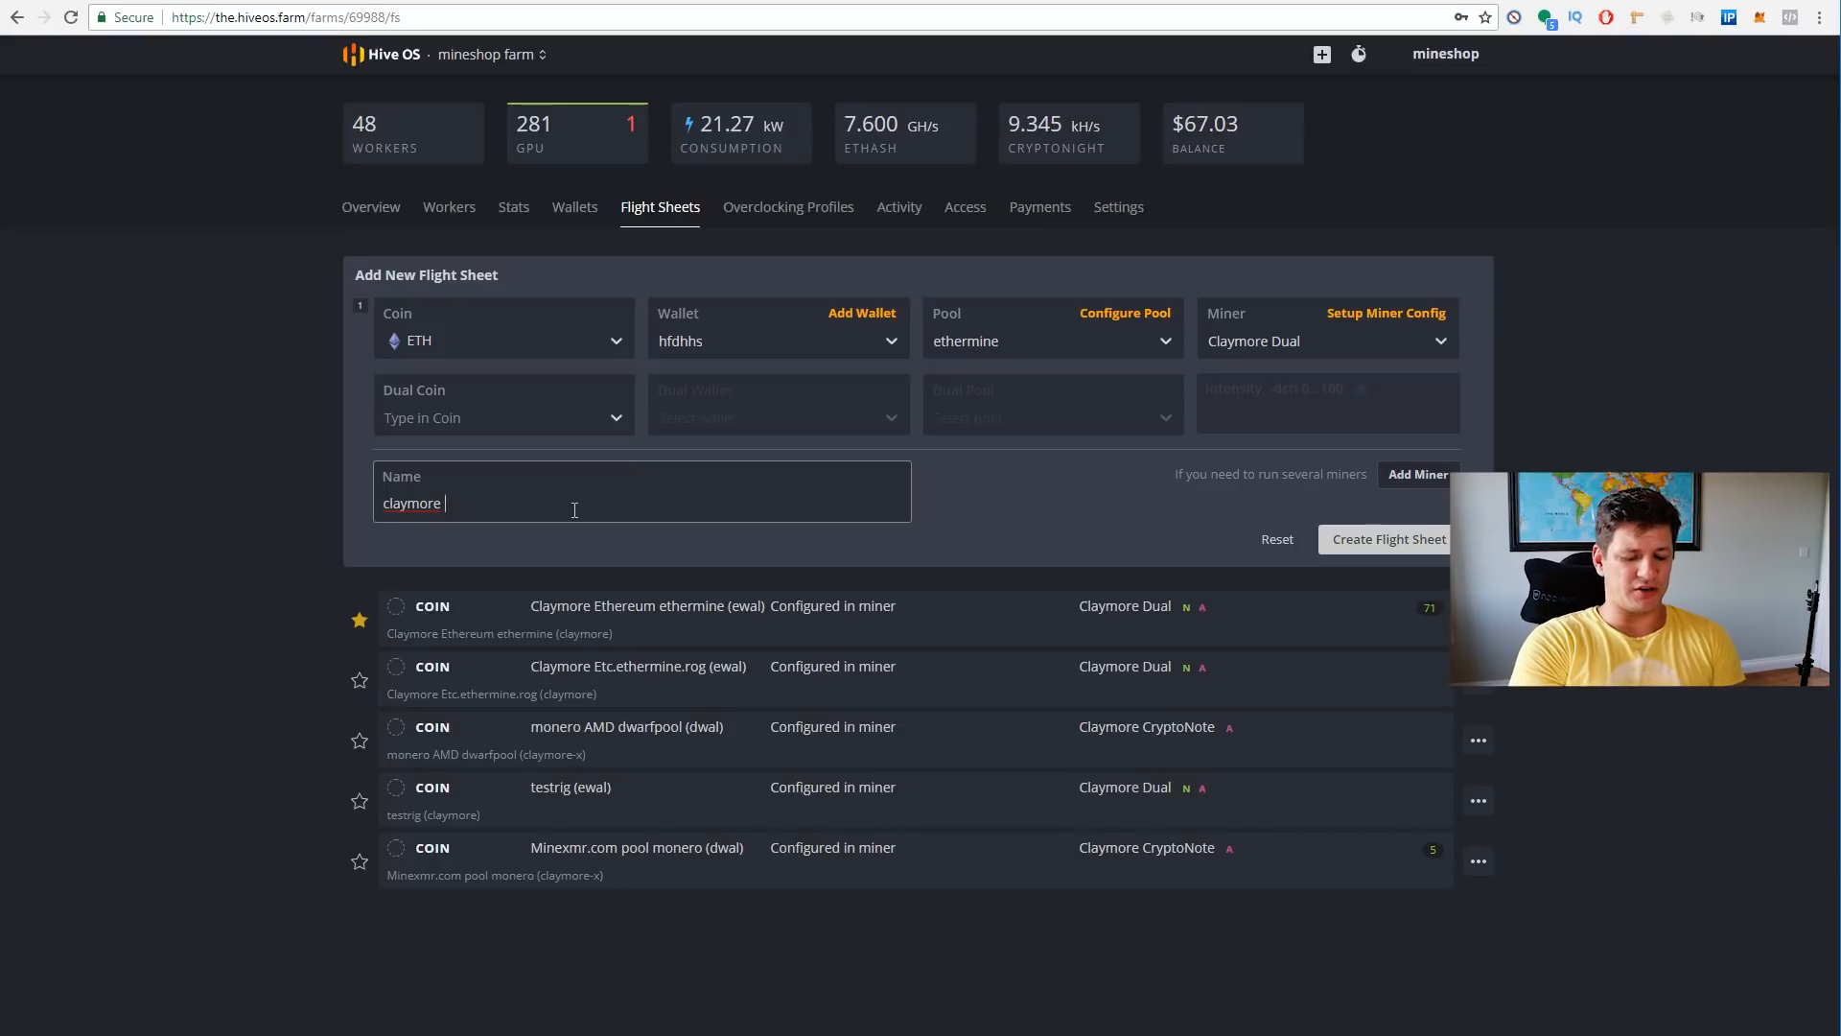
type("test")
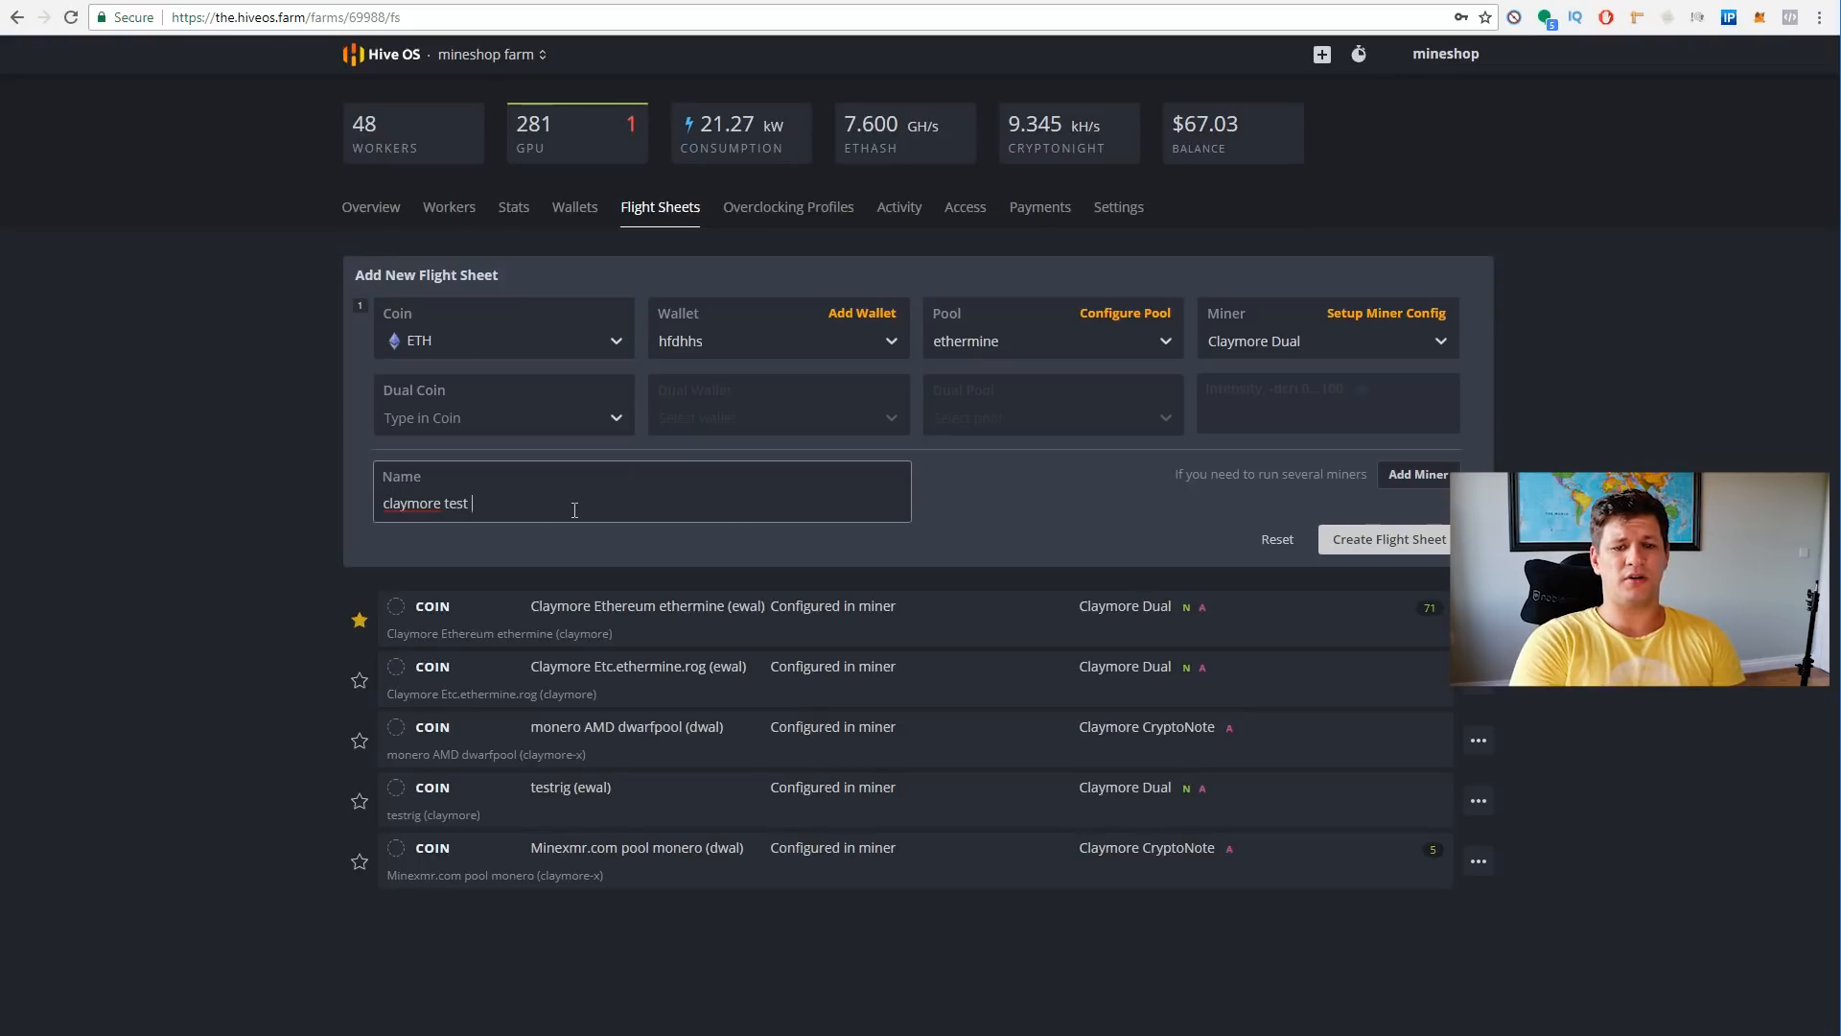
type("ethereum")
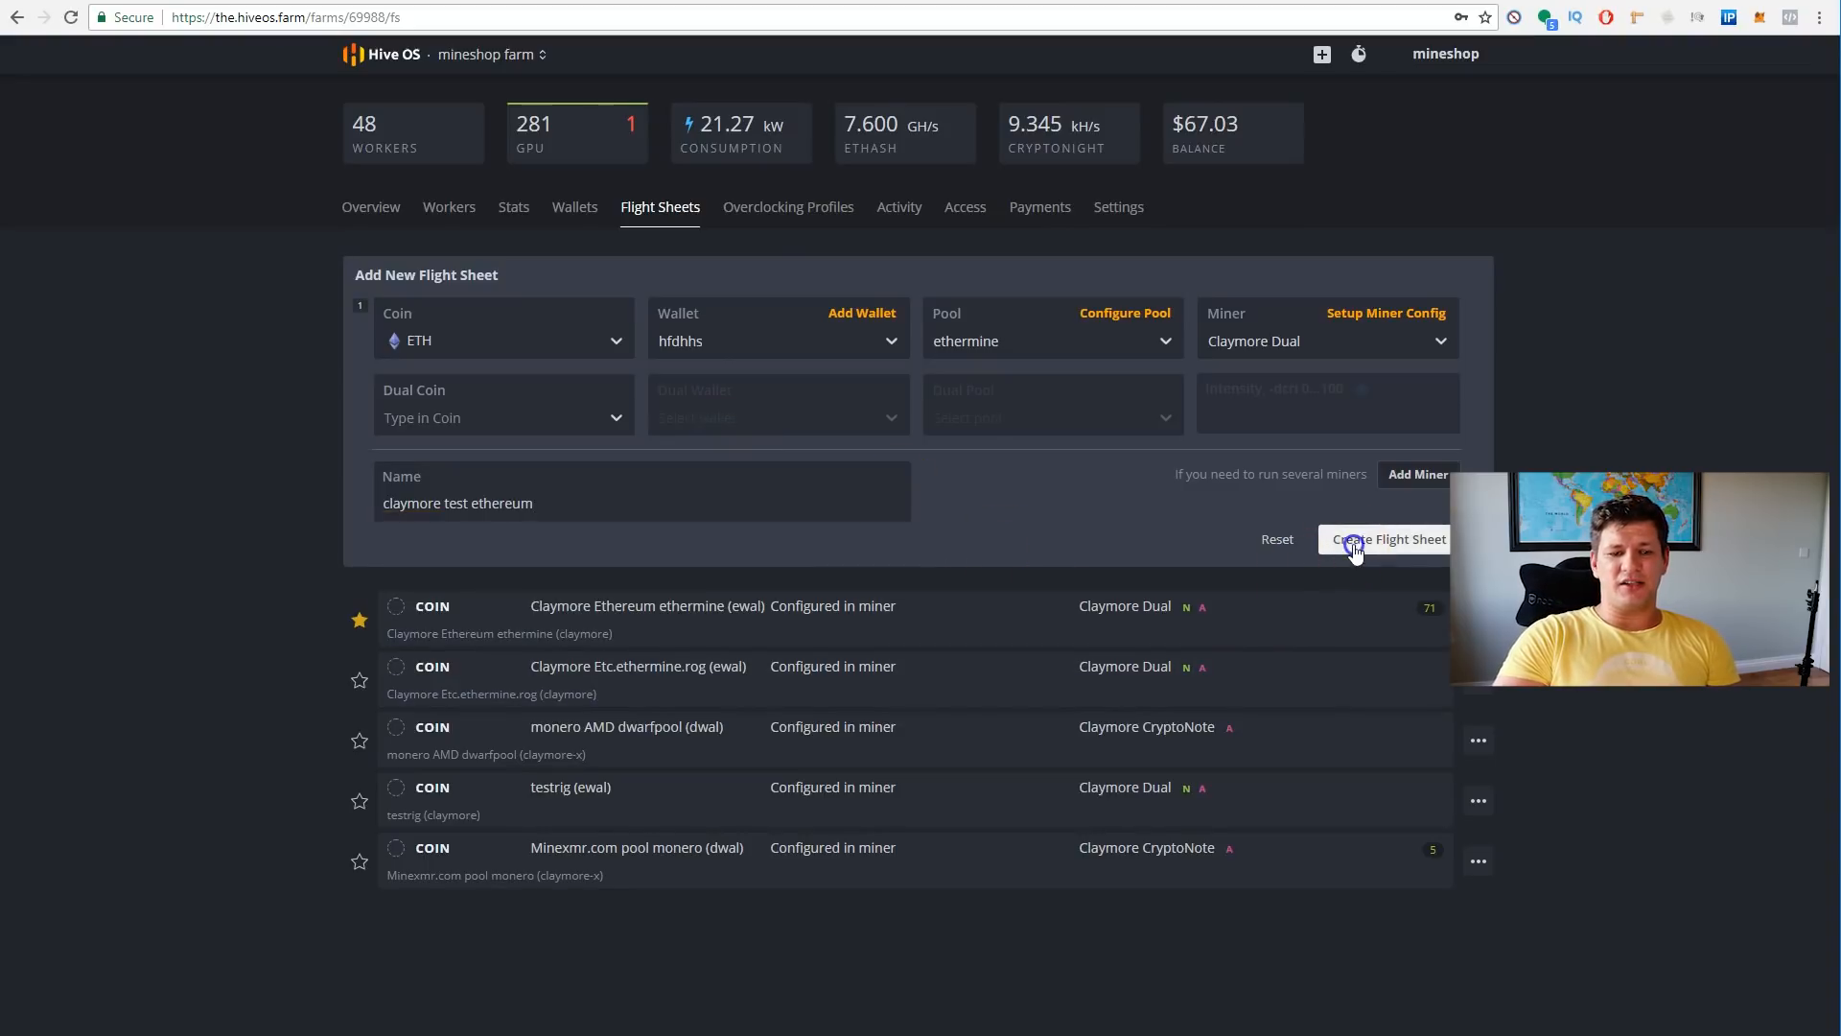
left_click(1389, 539)
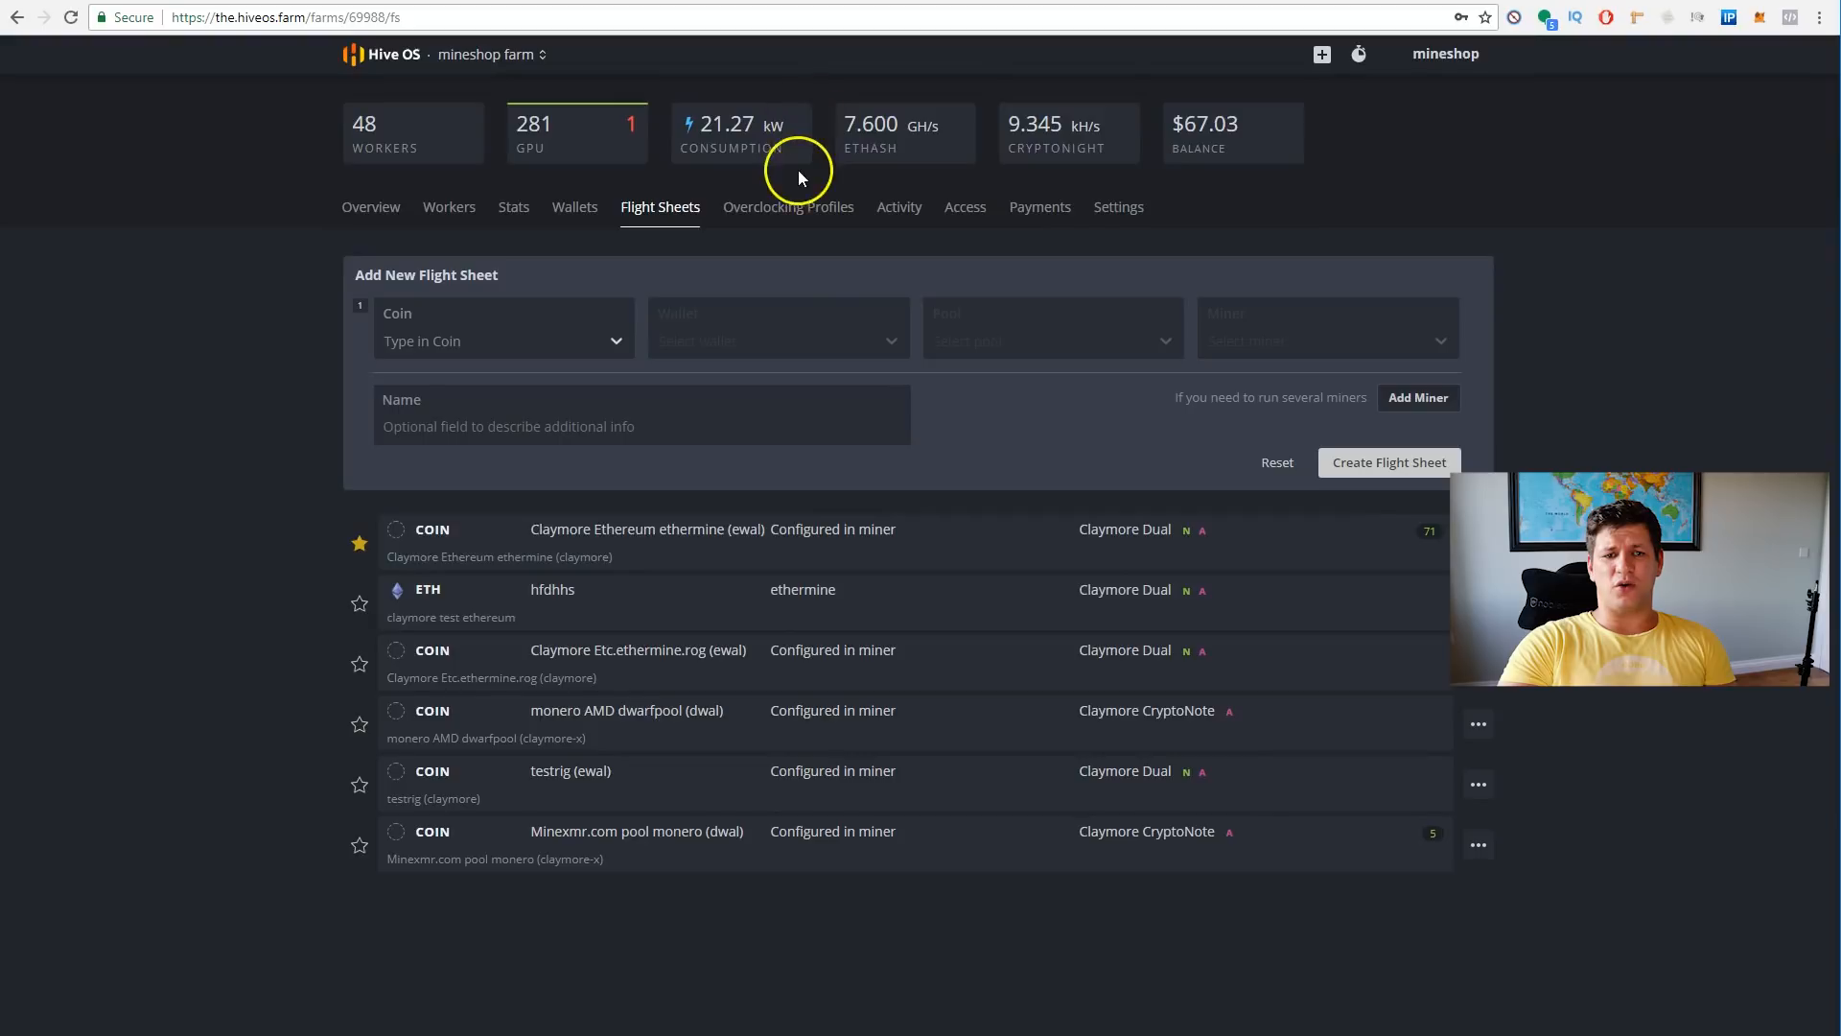
left_click(787, 207)
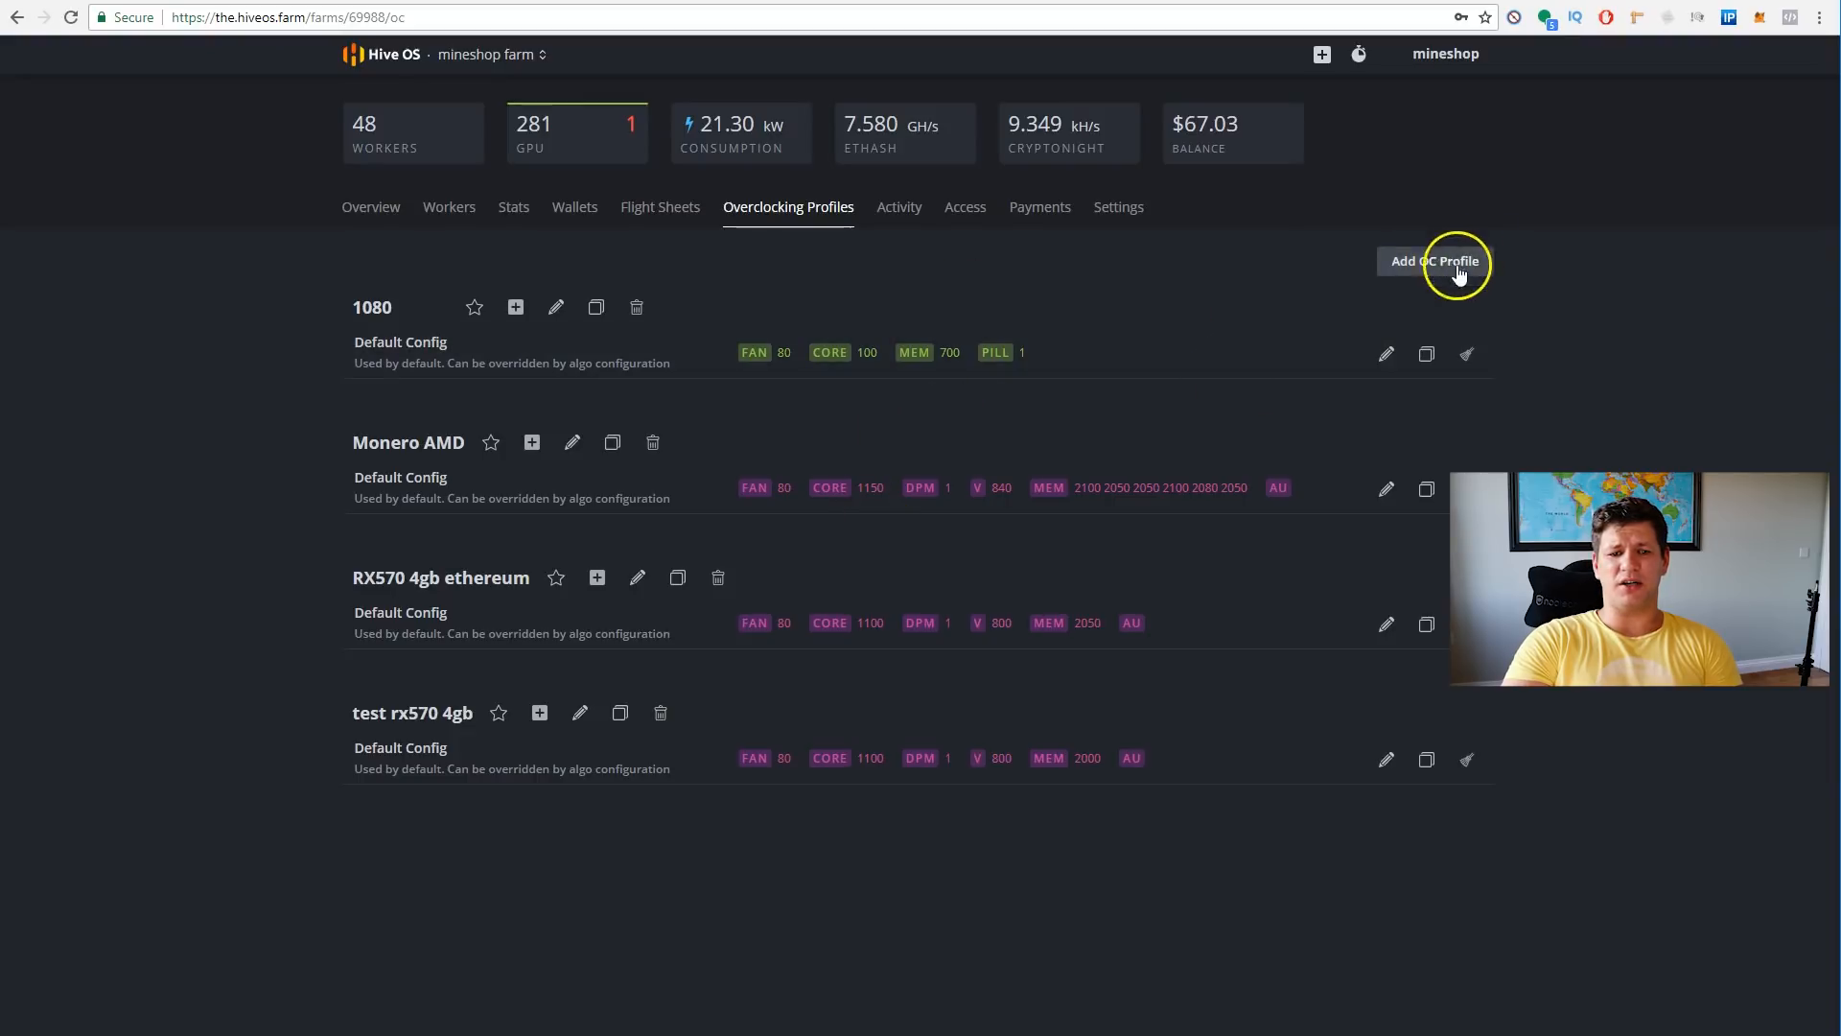
- Create an OC profile named test, view its NVIDIA default config and cancel without values
left_click(1434, 261)
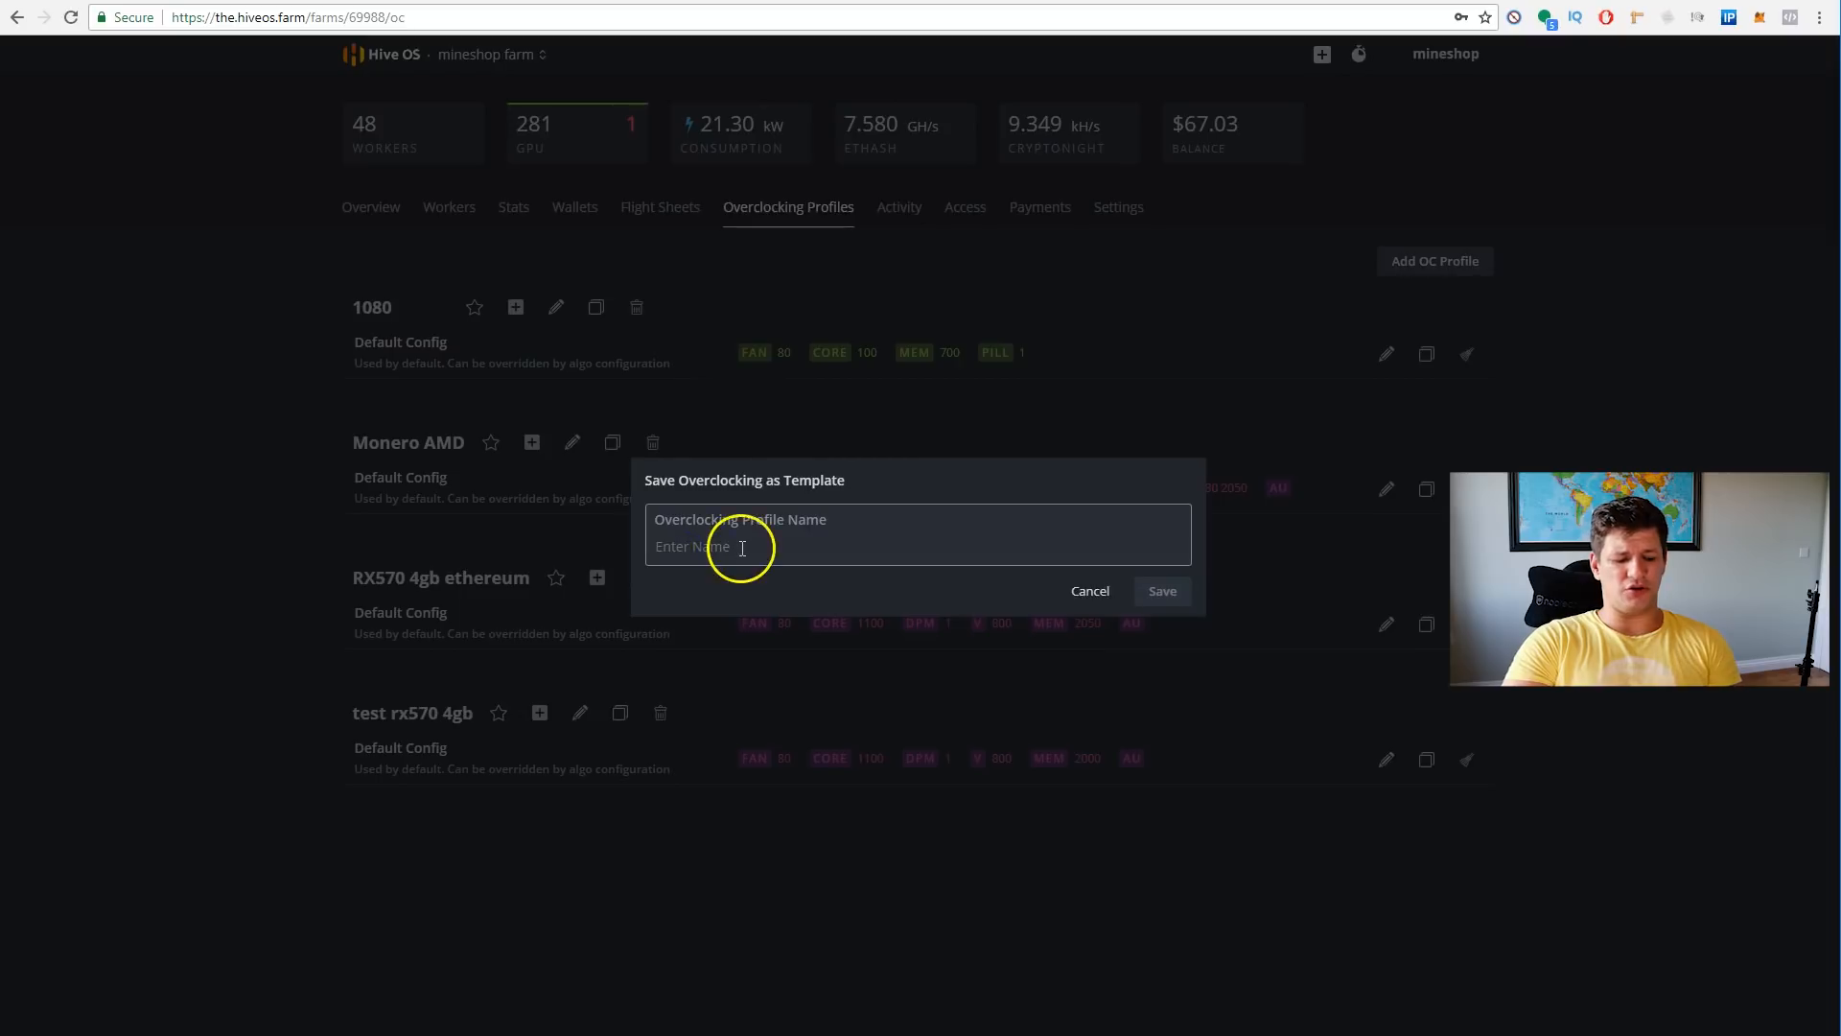
mouse_move(1044, 631)
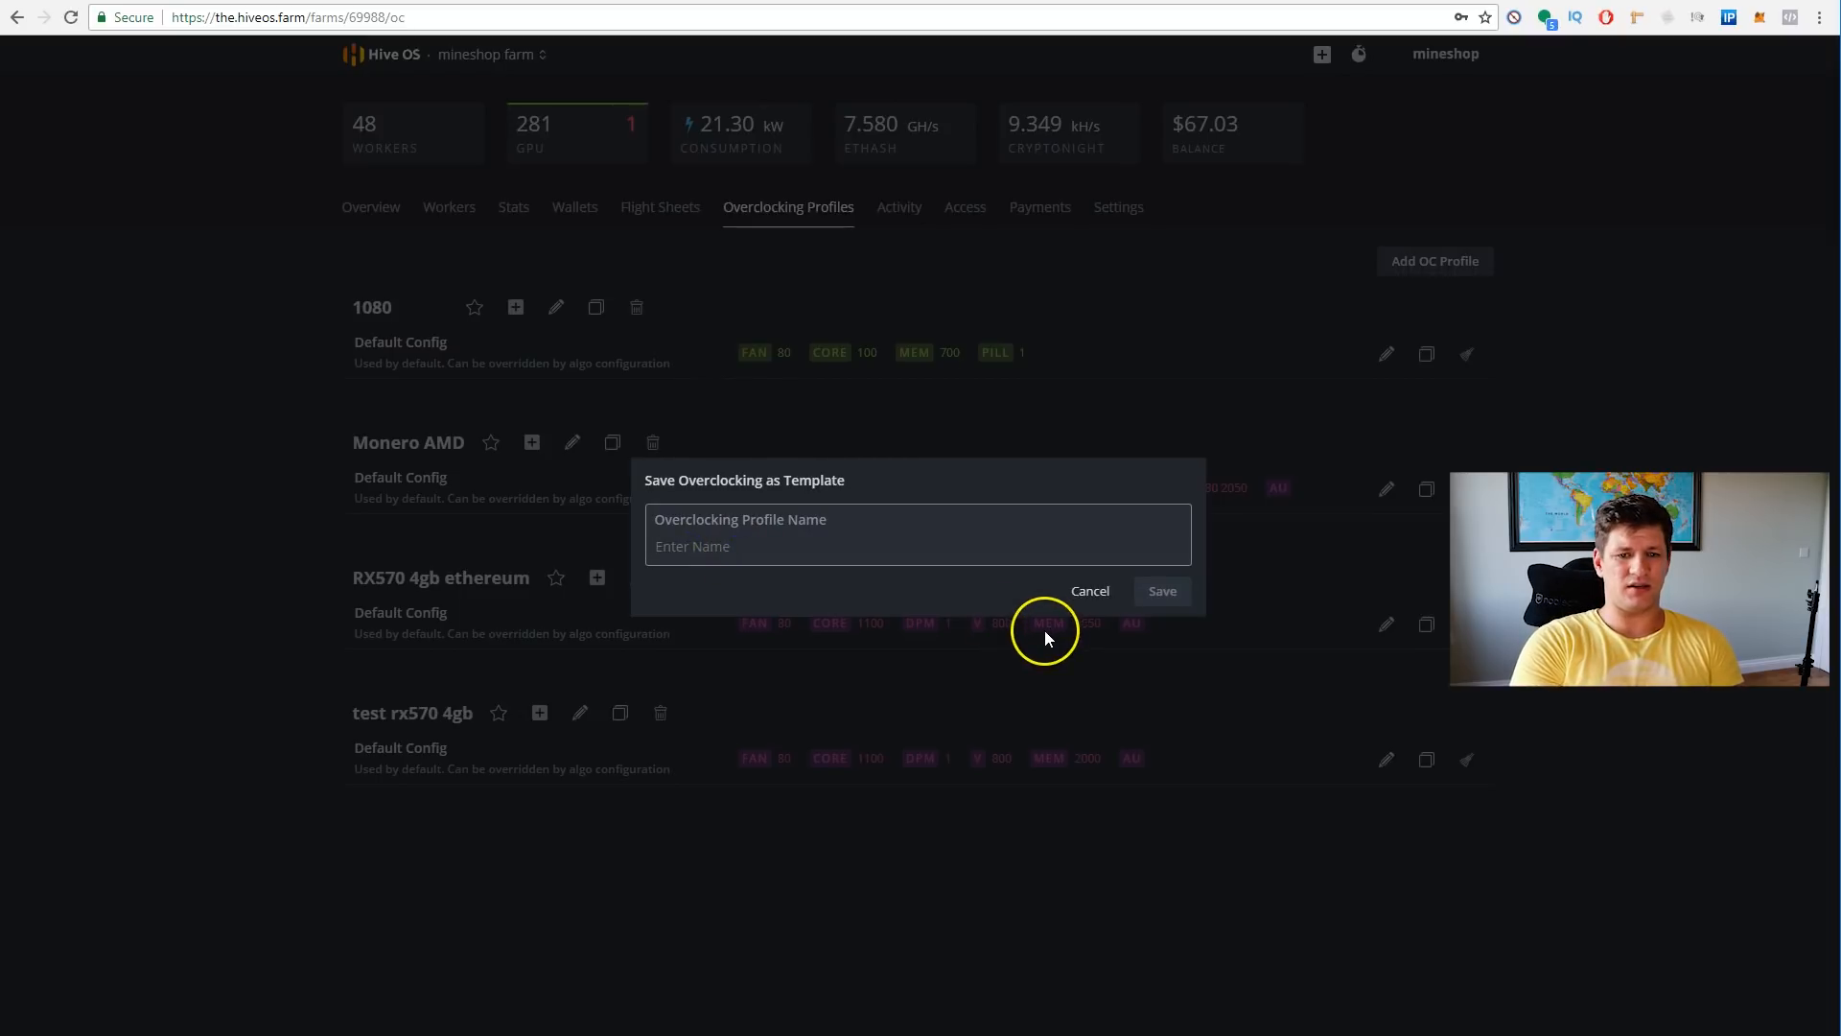
type("test")
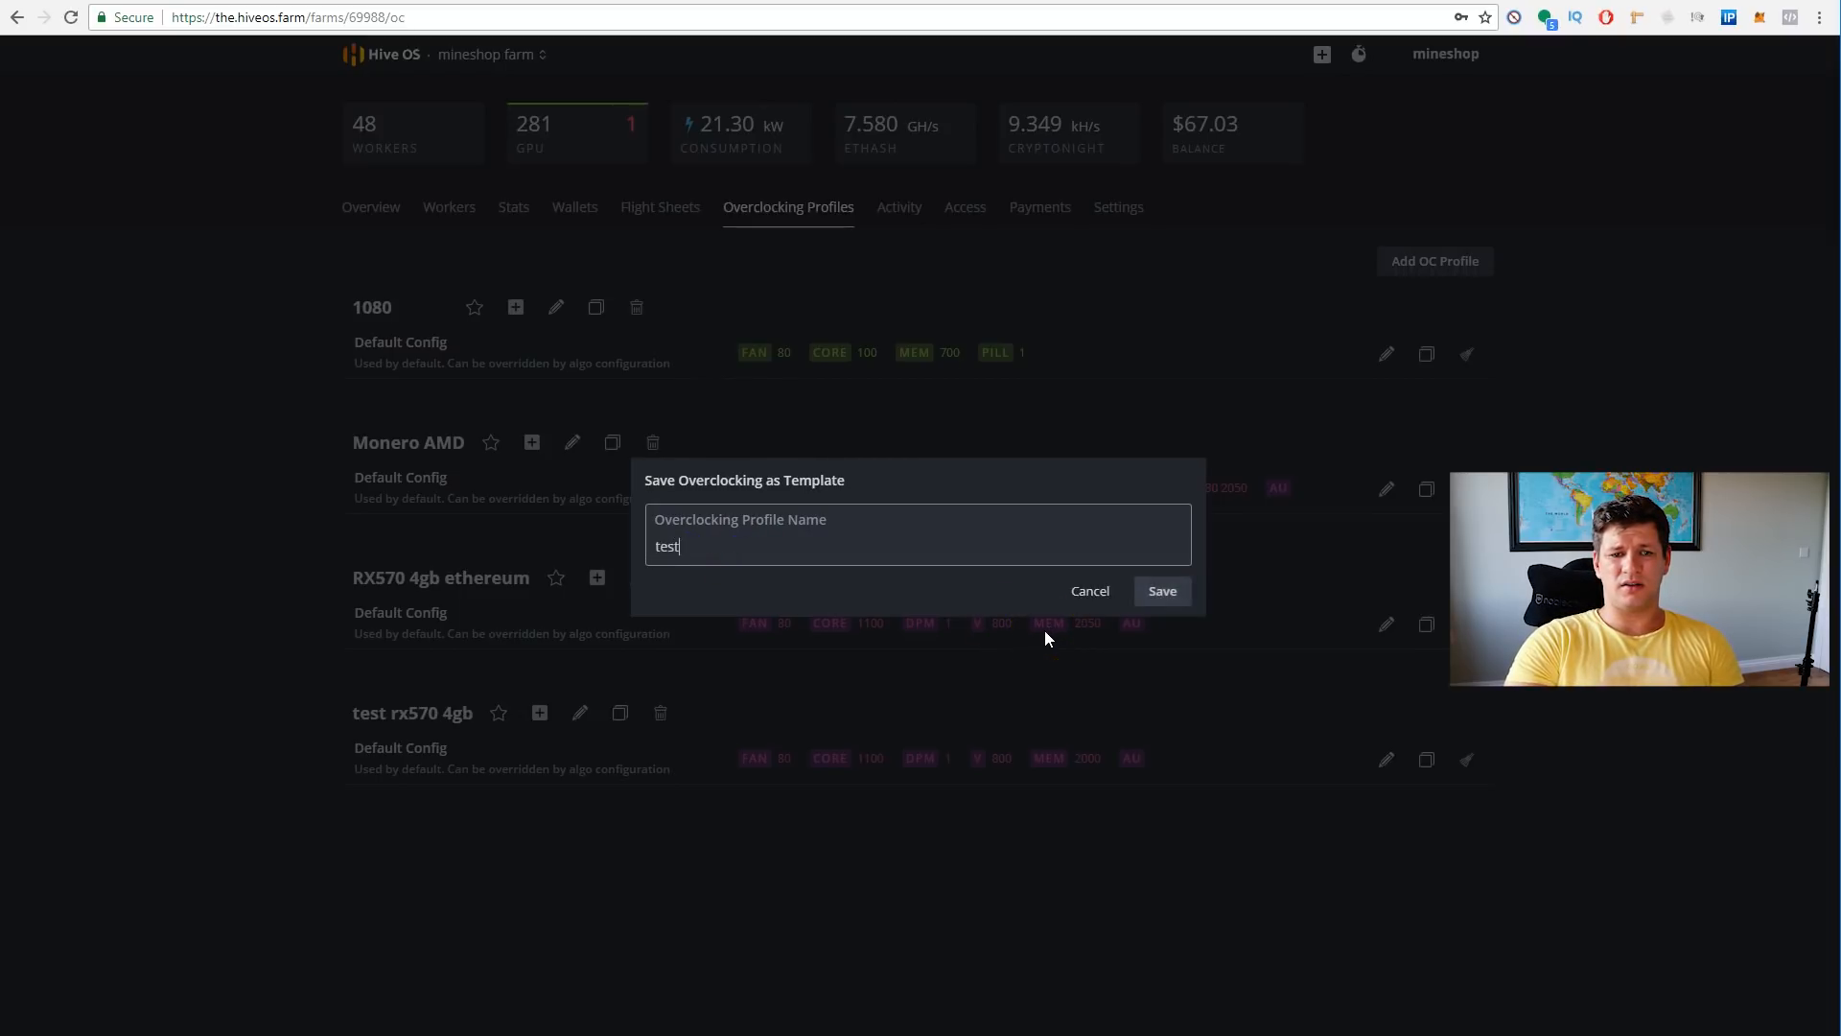
left_click(1163, 591)
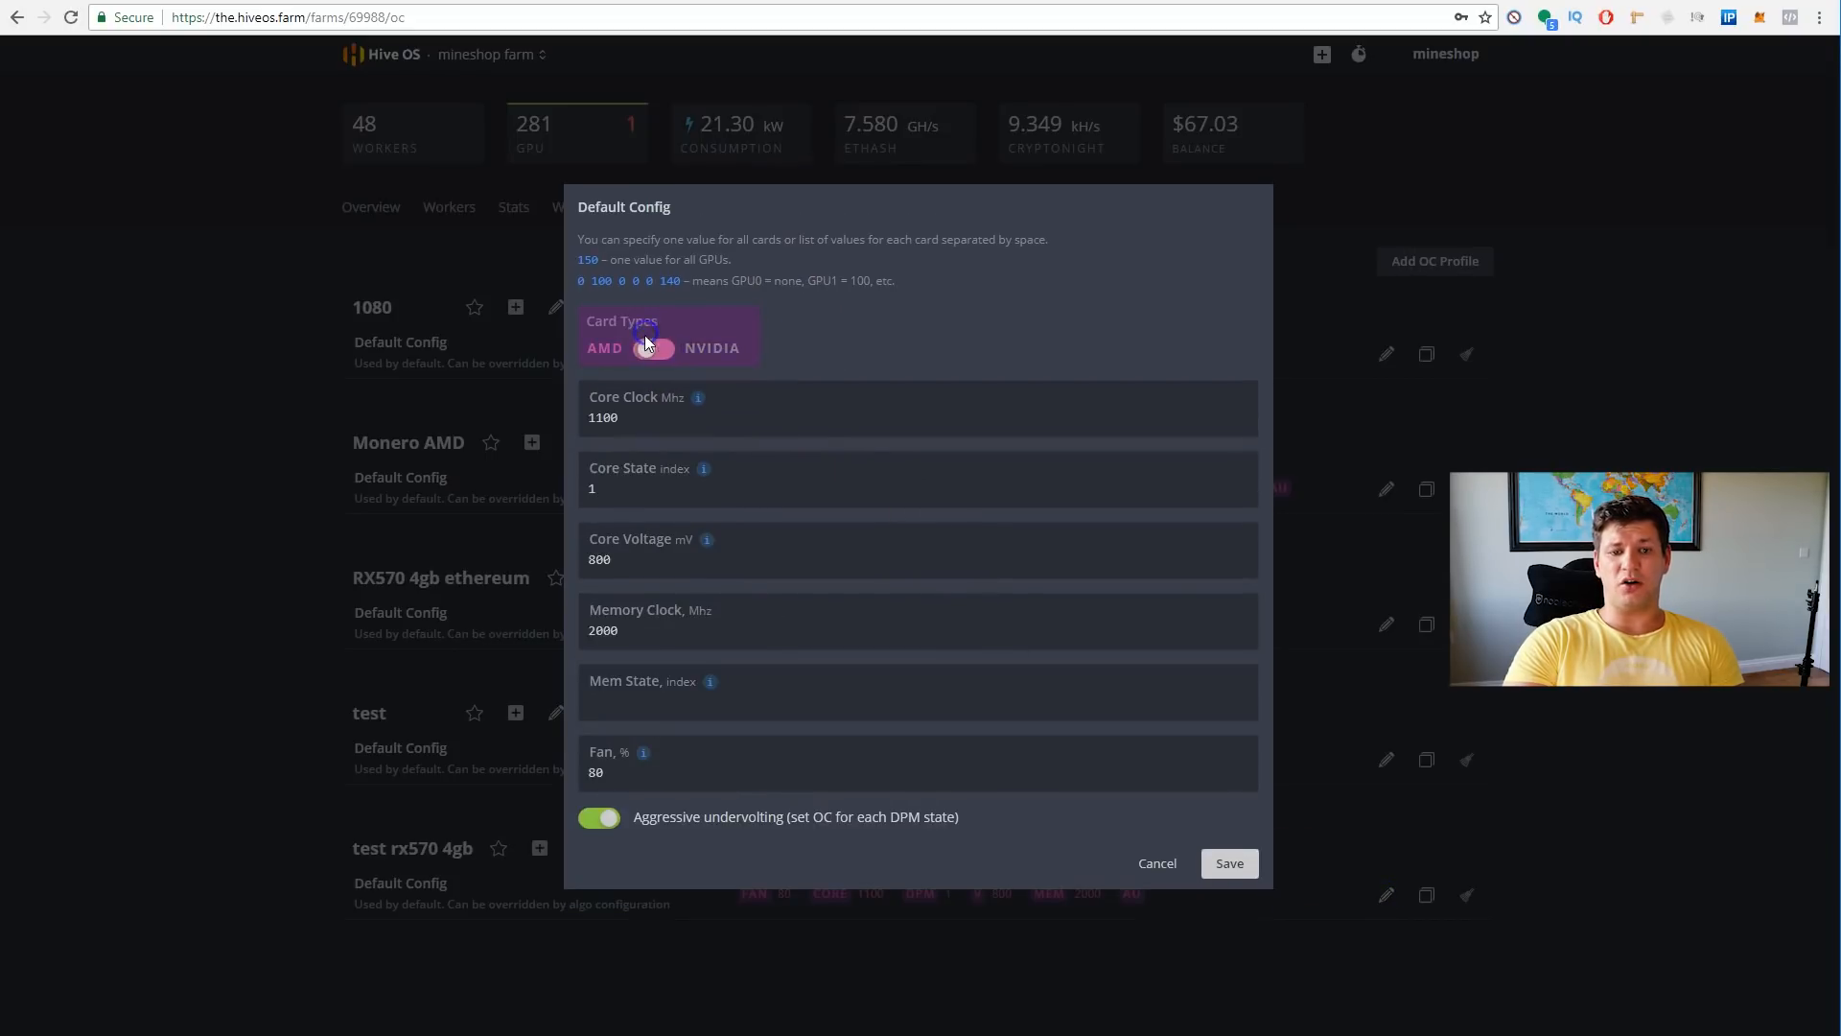
left_click(656, 347)
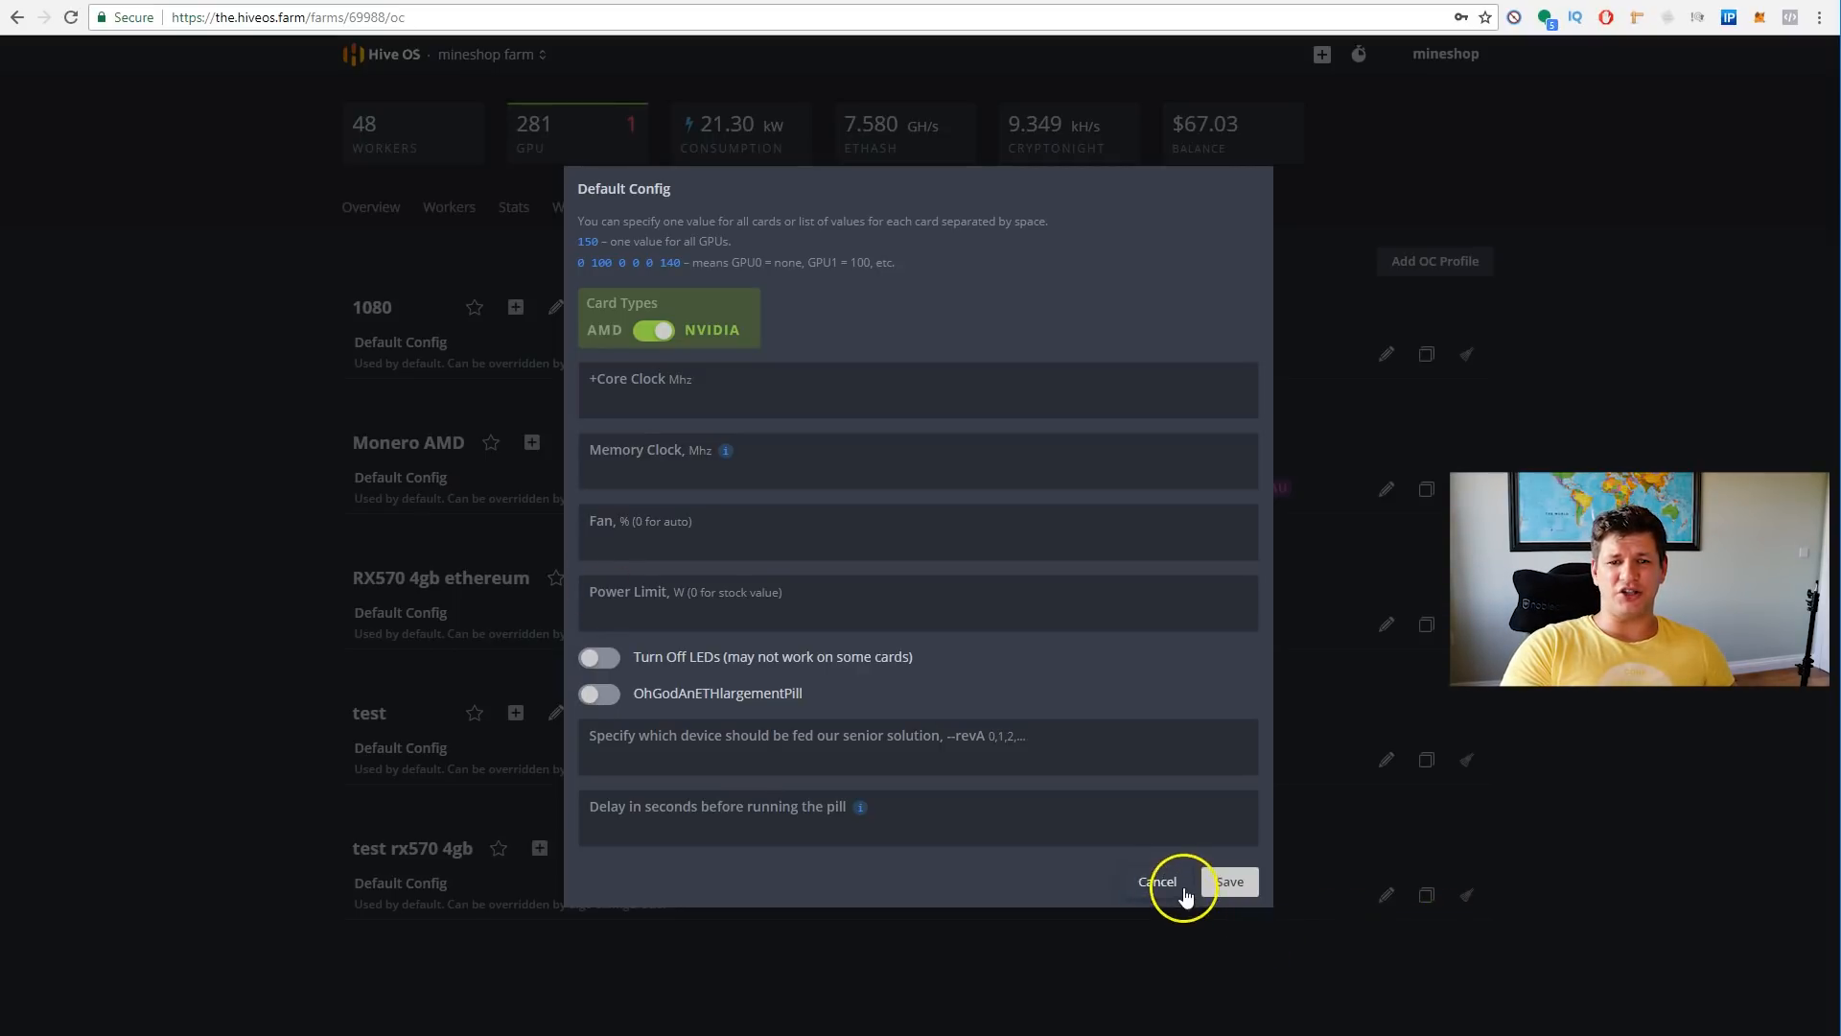
left_click(1157, 882)
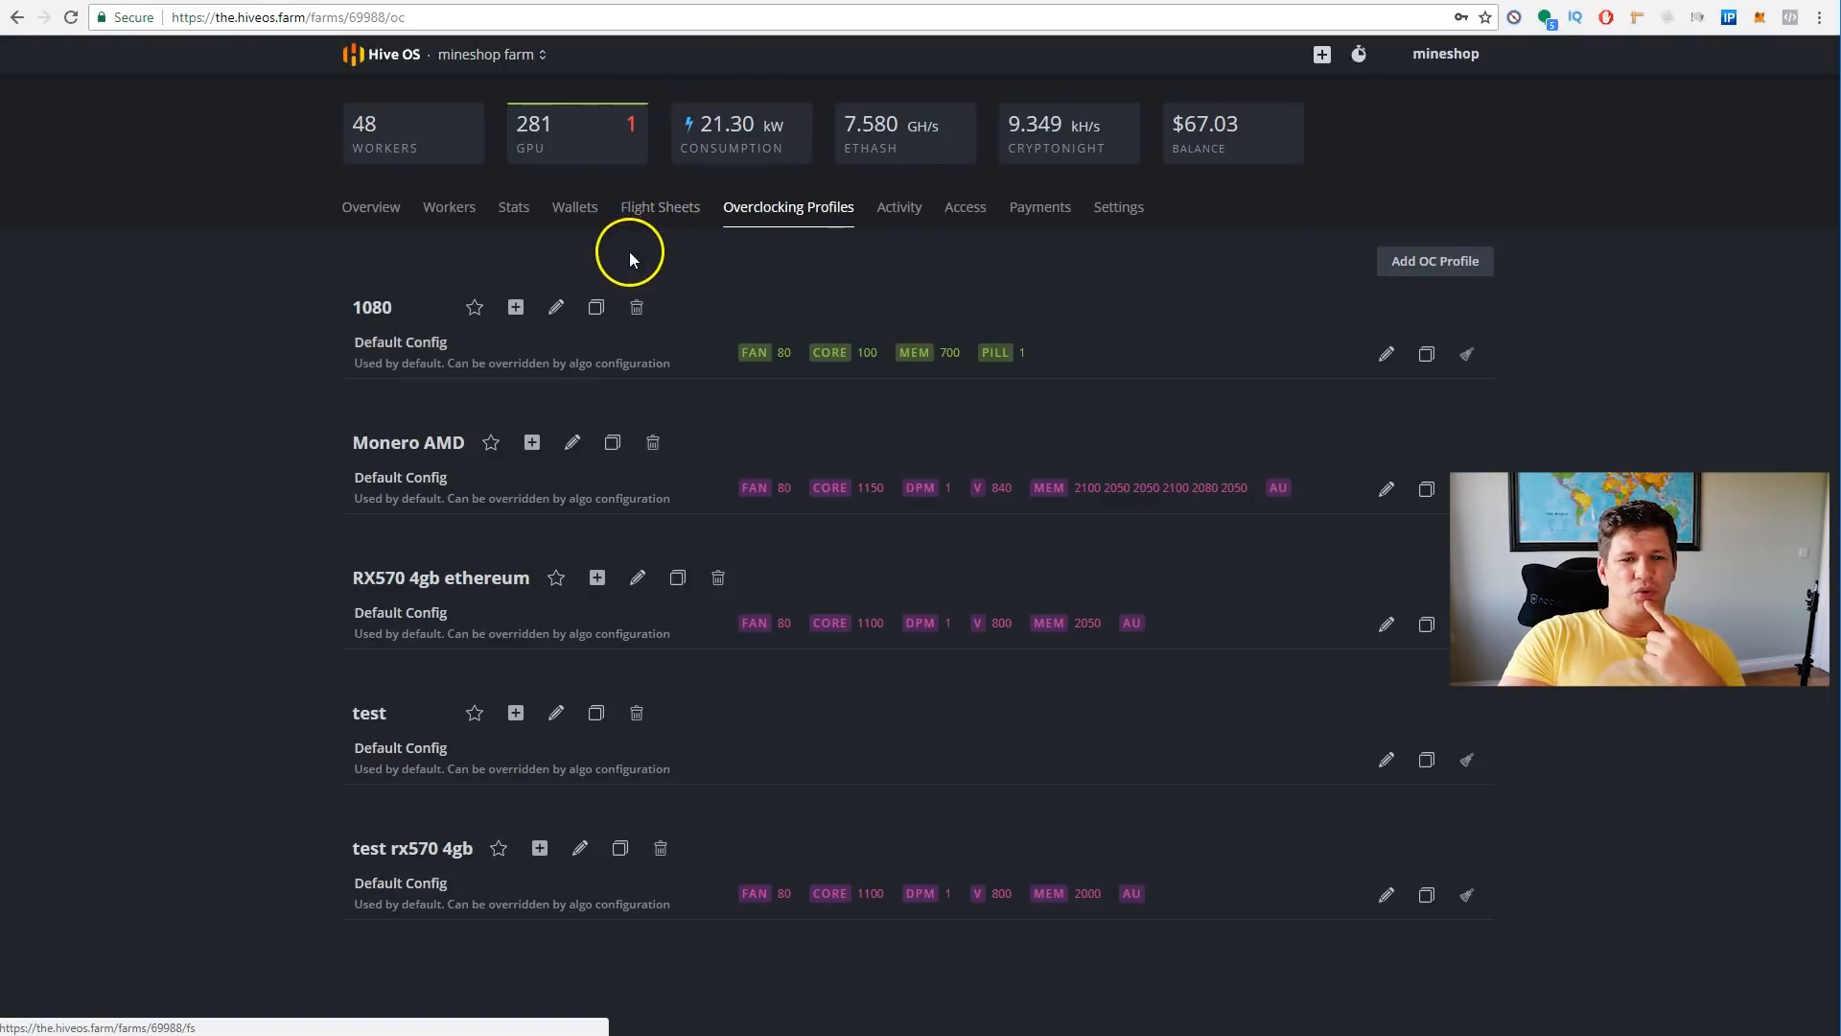
mouse_move(660, 207)
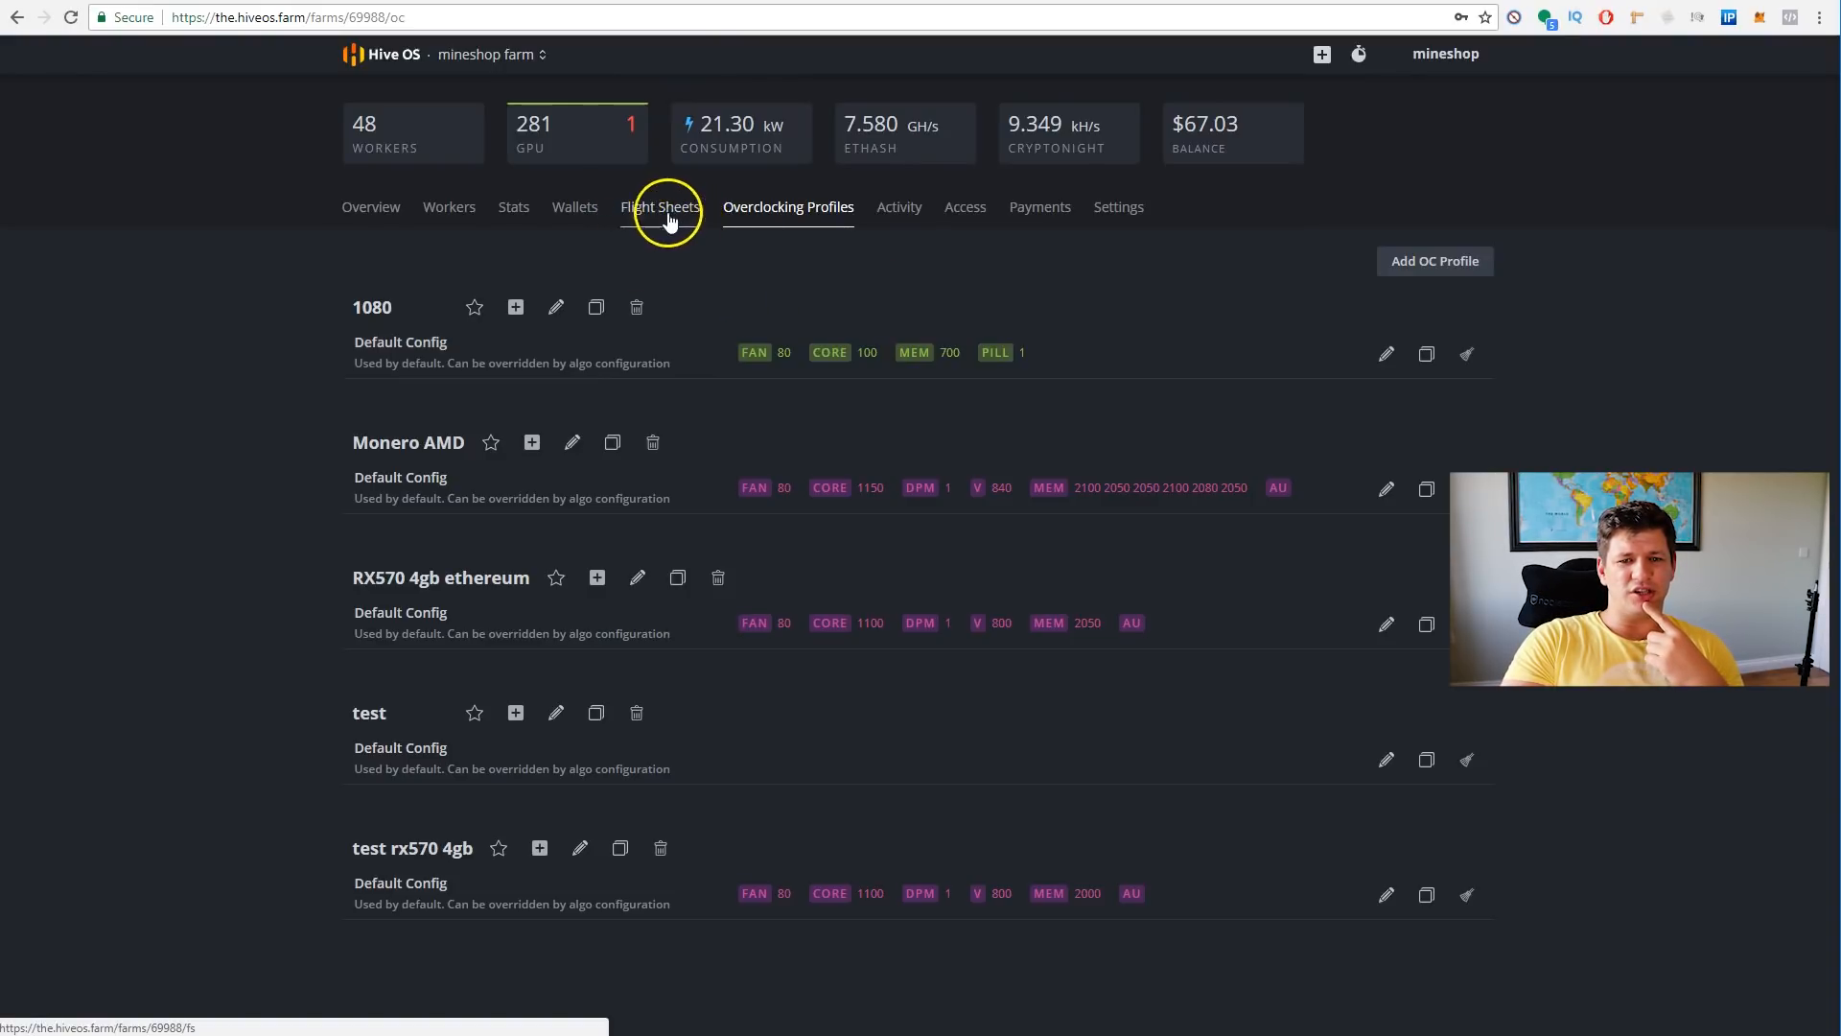
- Revisit Flight Sheets and the farm overview, then return to the Workers list
left_click(660, 207)
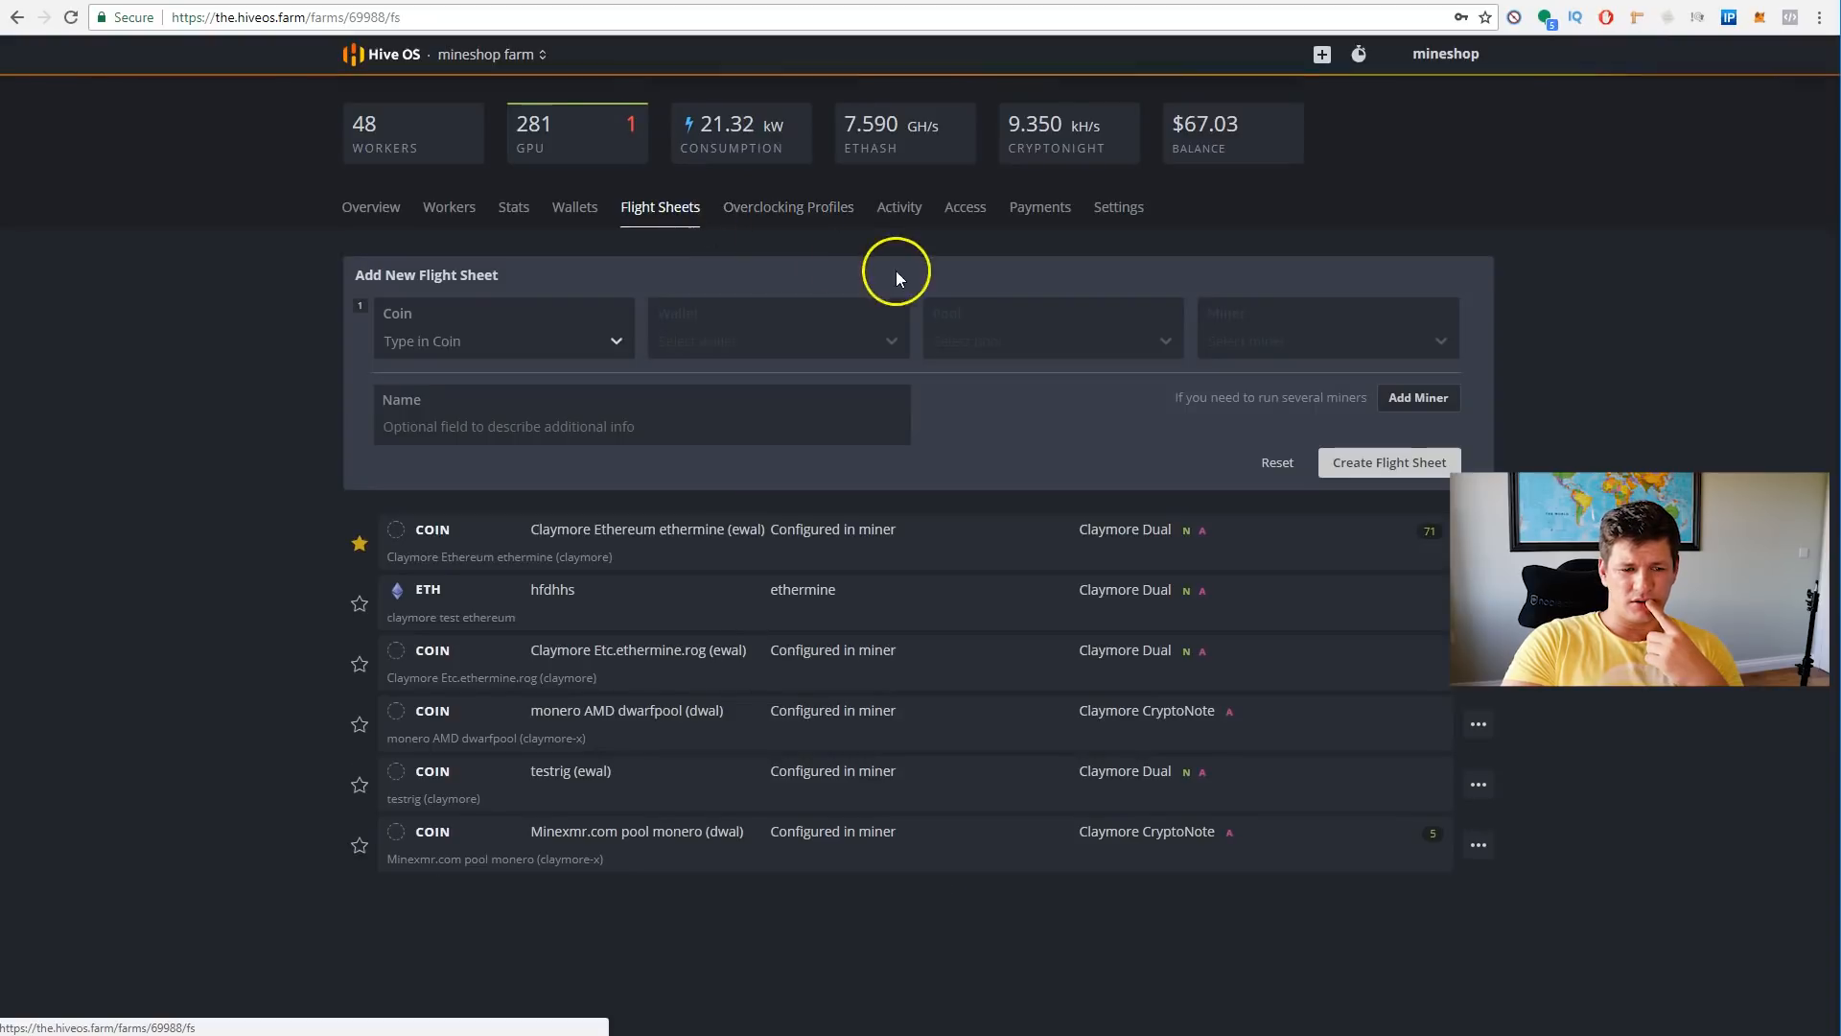
mouse_move(961, 347)
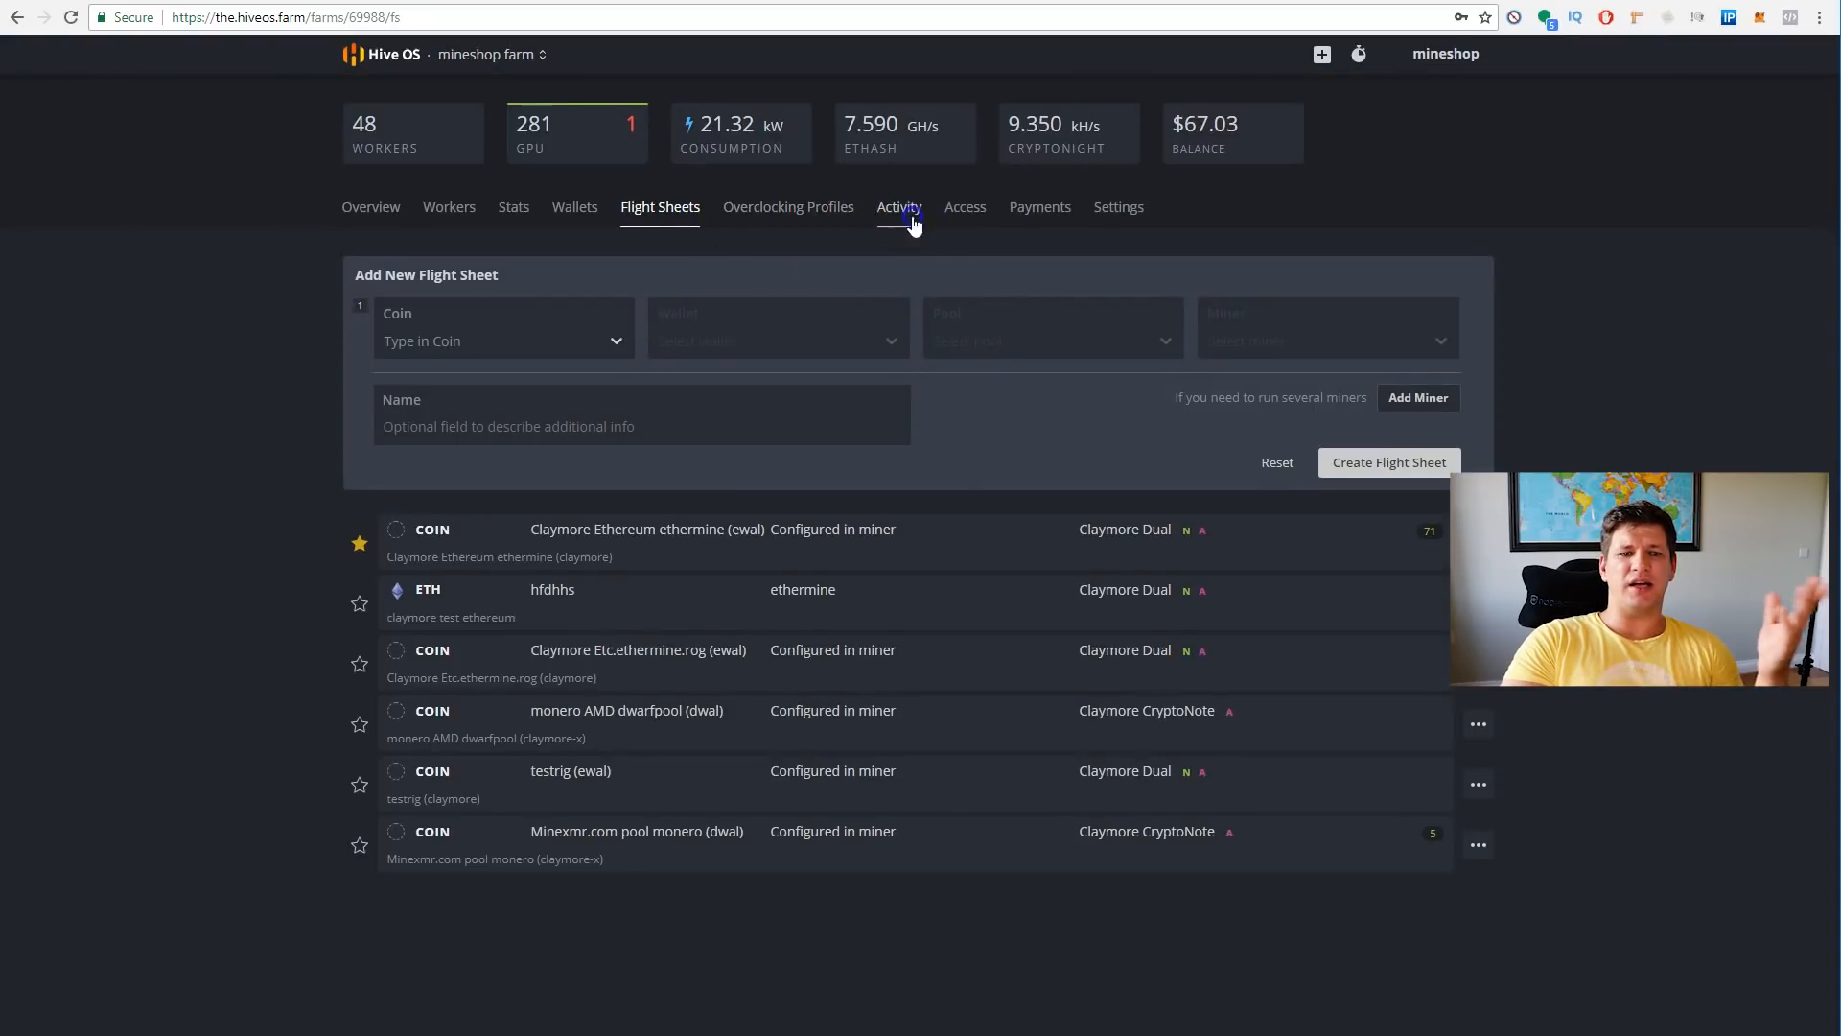
left_click(370, 207)
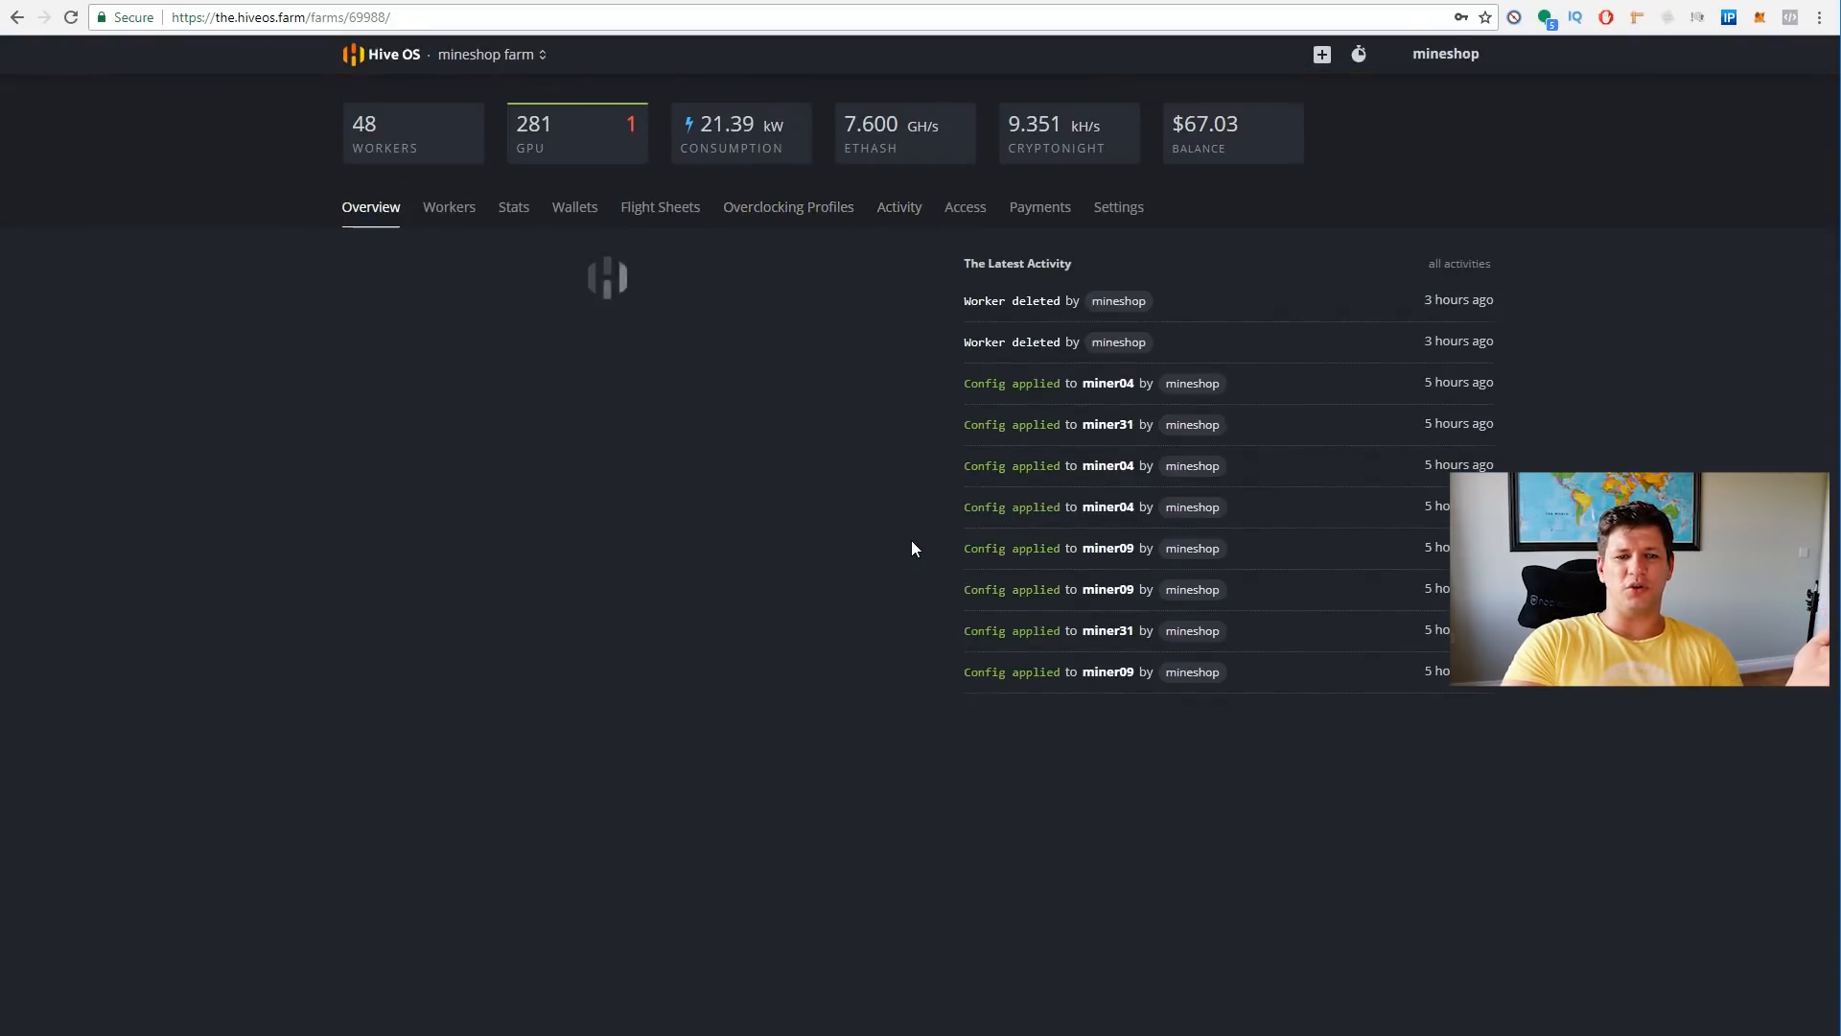
left_click(441, 207)
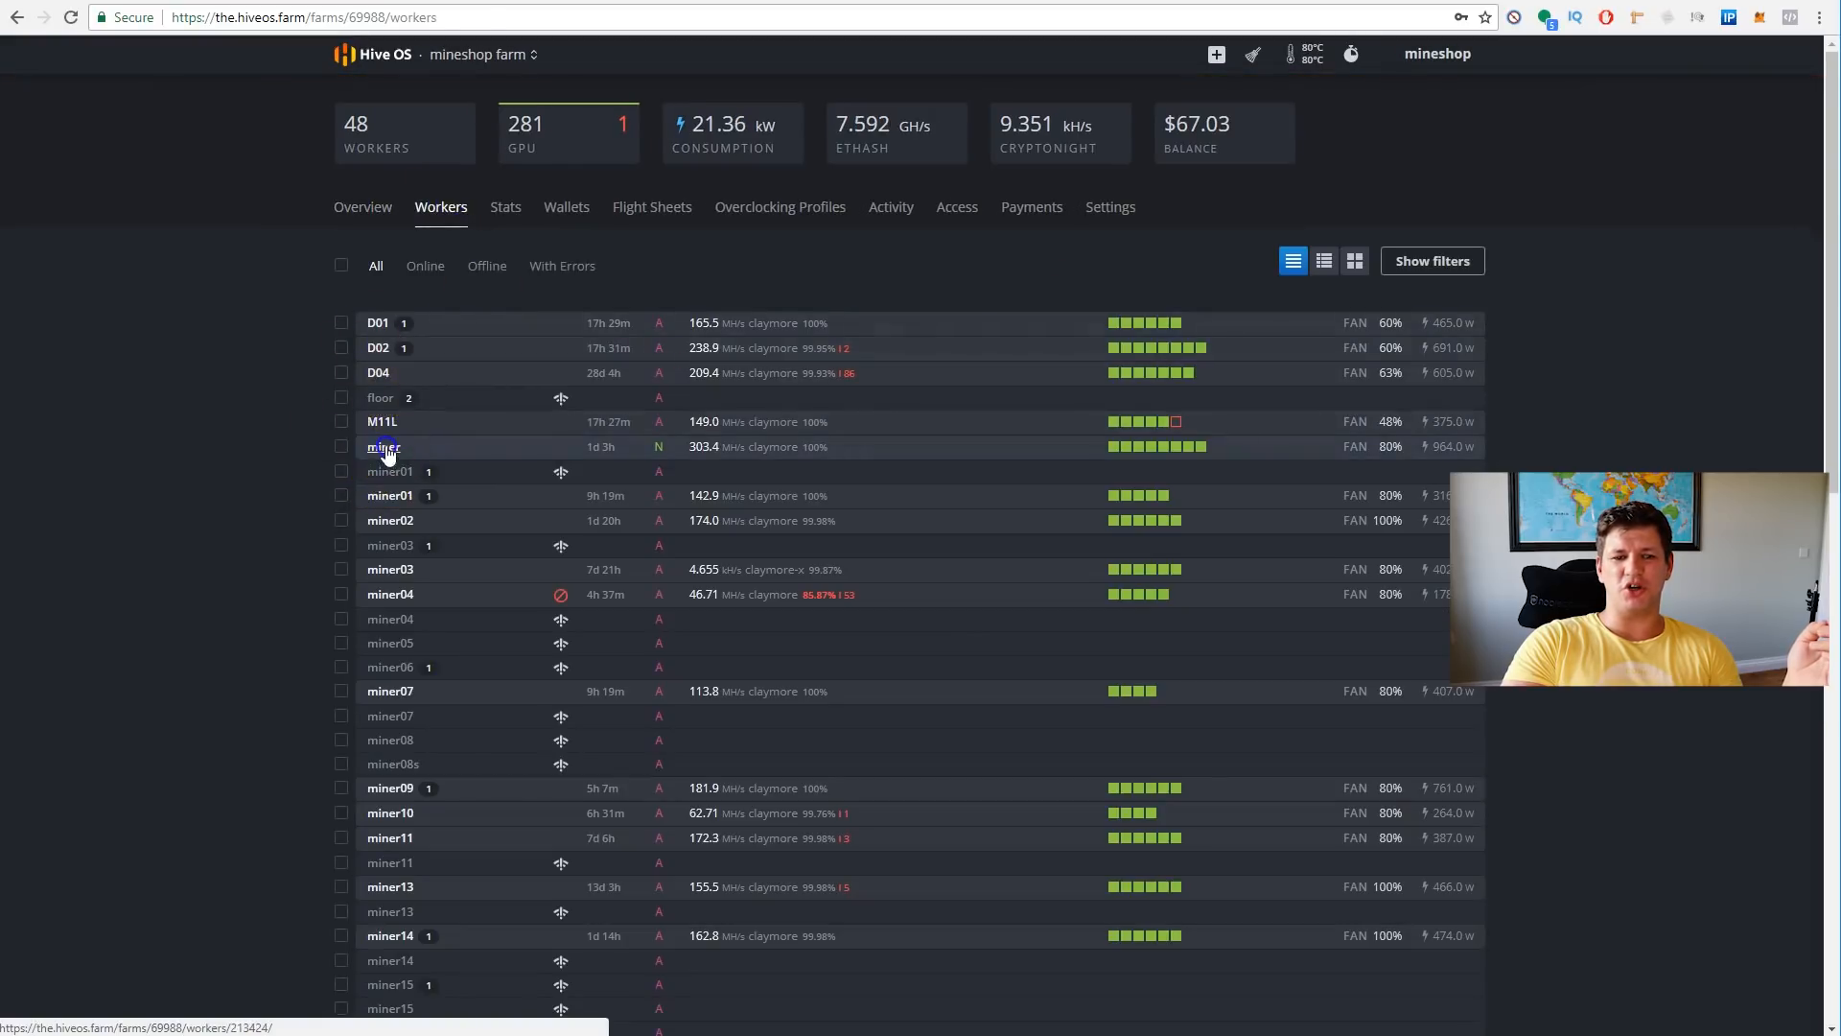
- Open worker 'miner', glance at its Flight Sheet tab, and return to its Overview
left_click(386, 447)
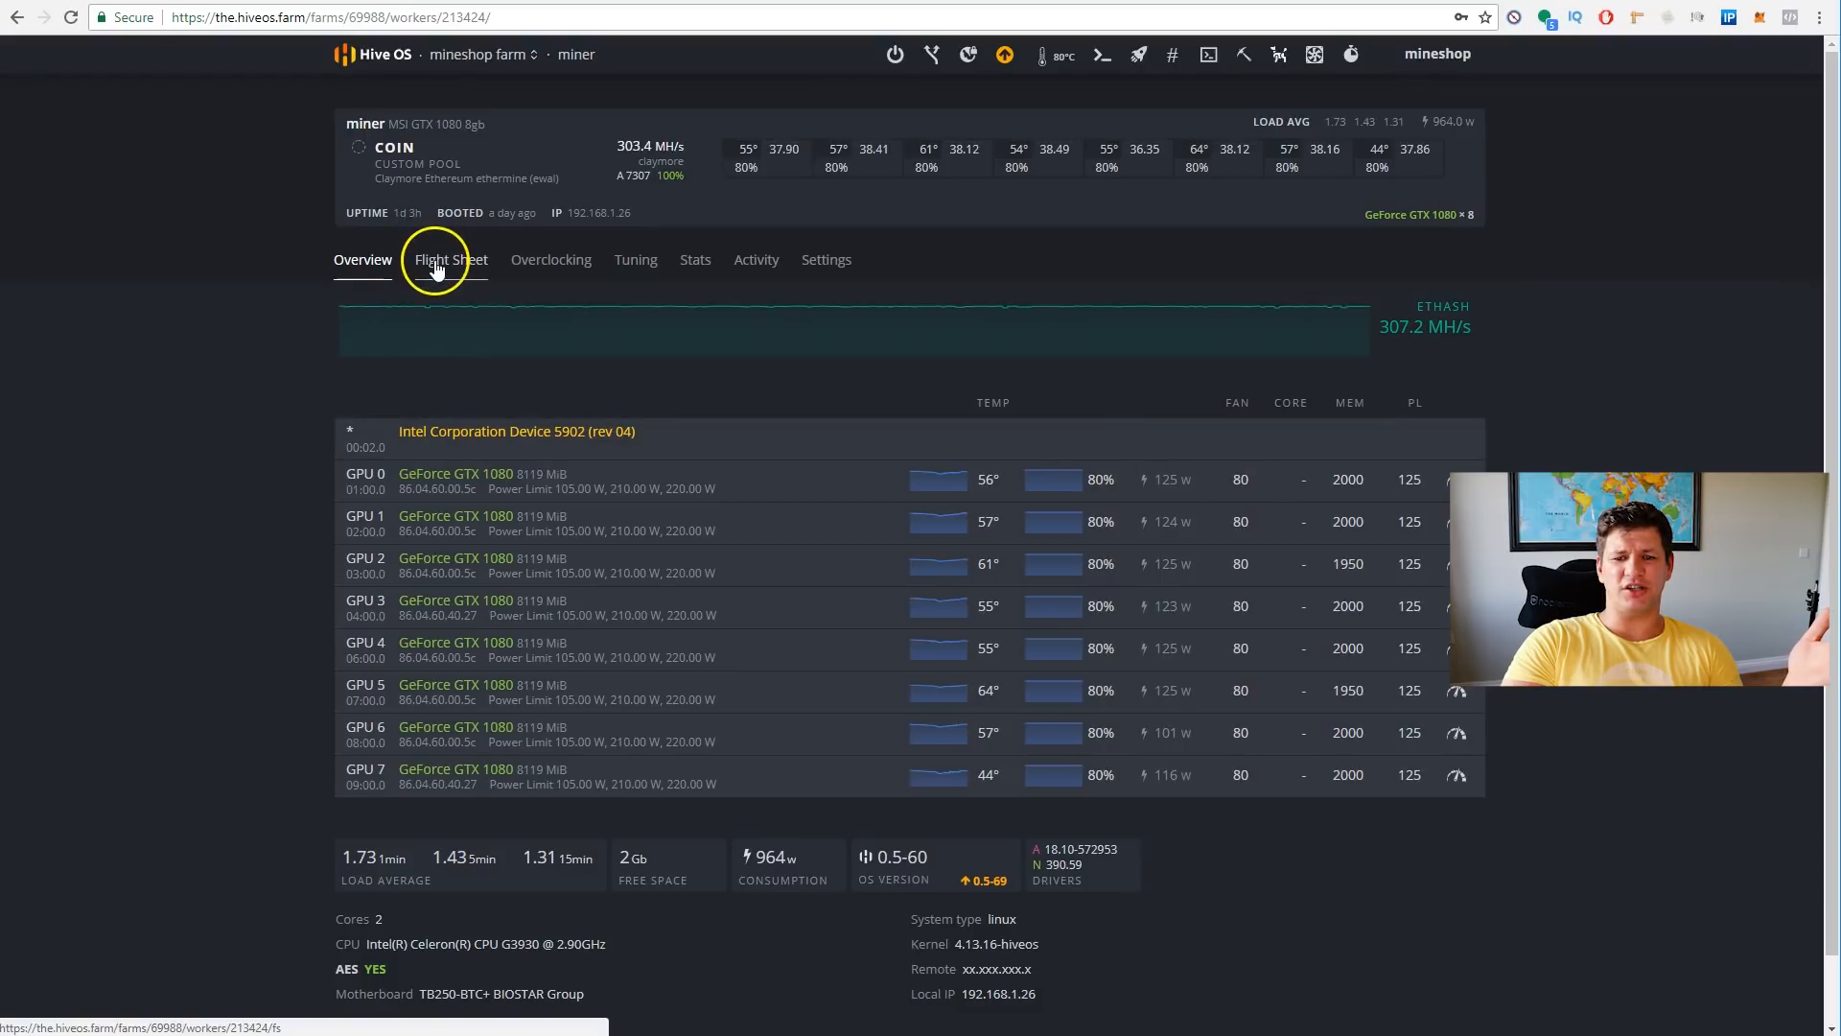
left_click(449, 259)
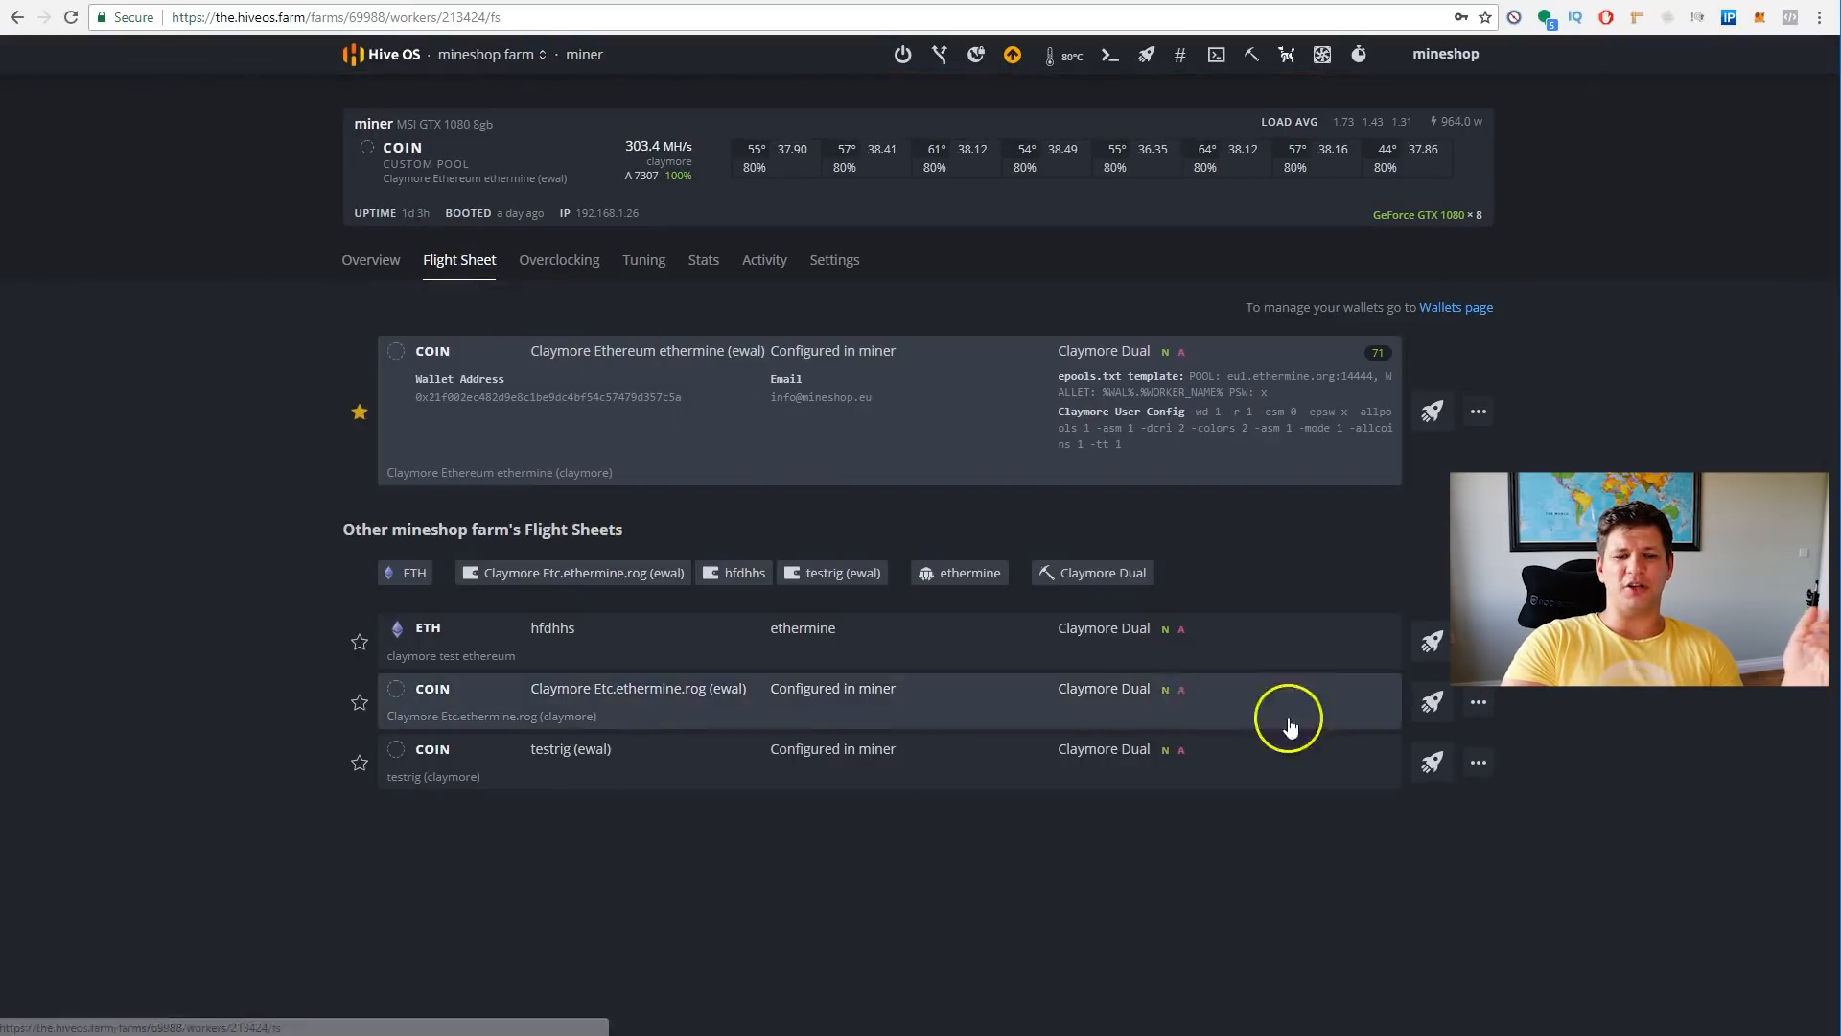
left_click(363, 259)
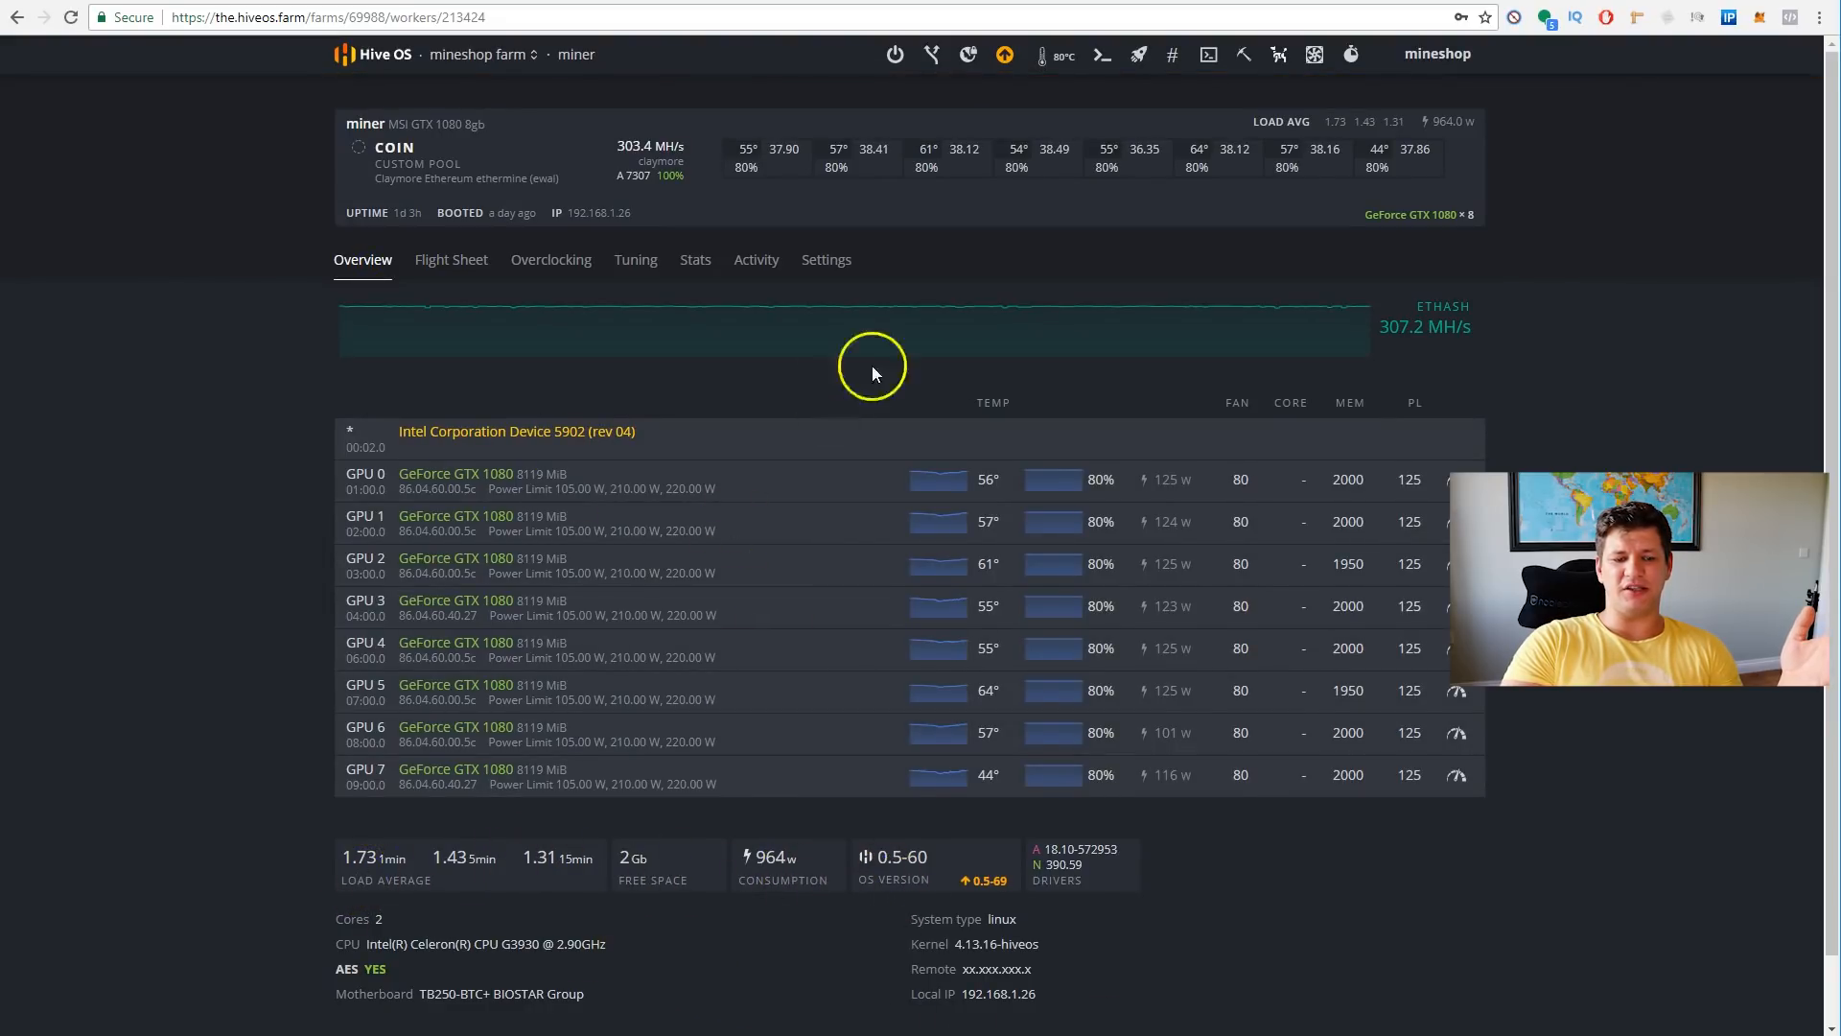
mouse_move(422, 979)
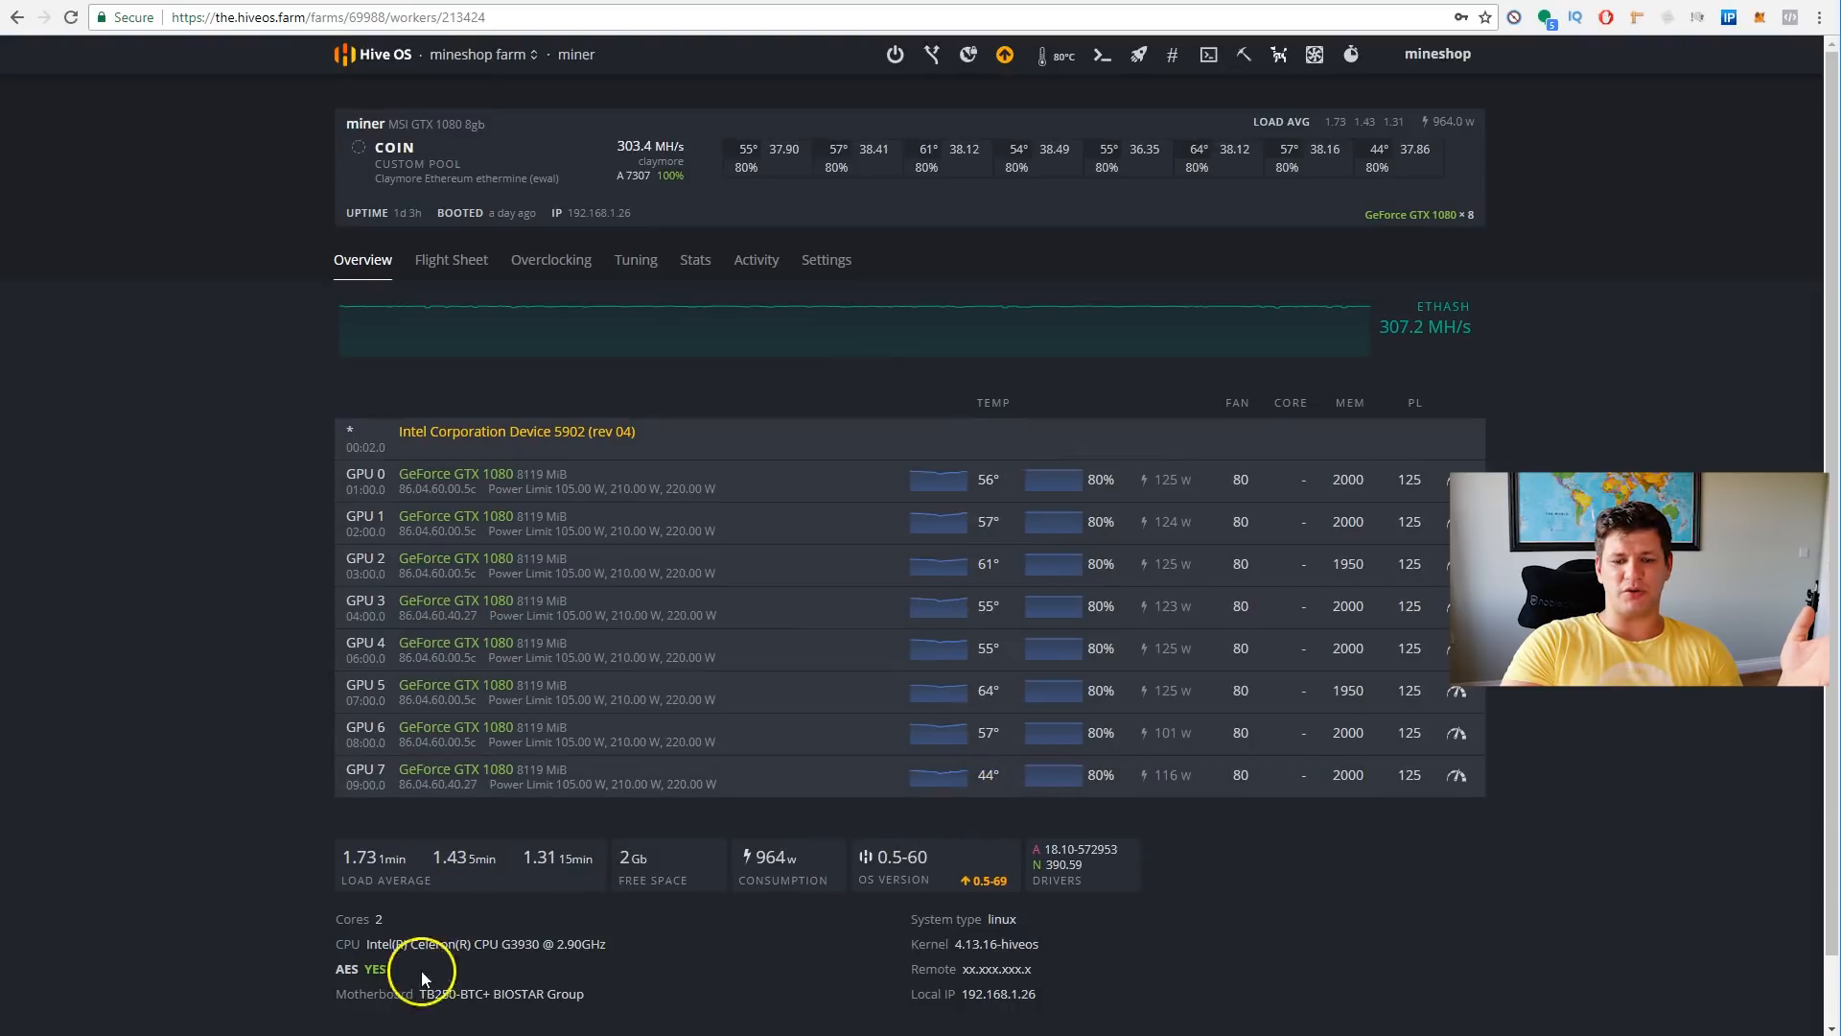
double_click(487, 994)
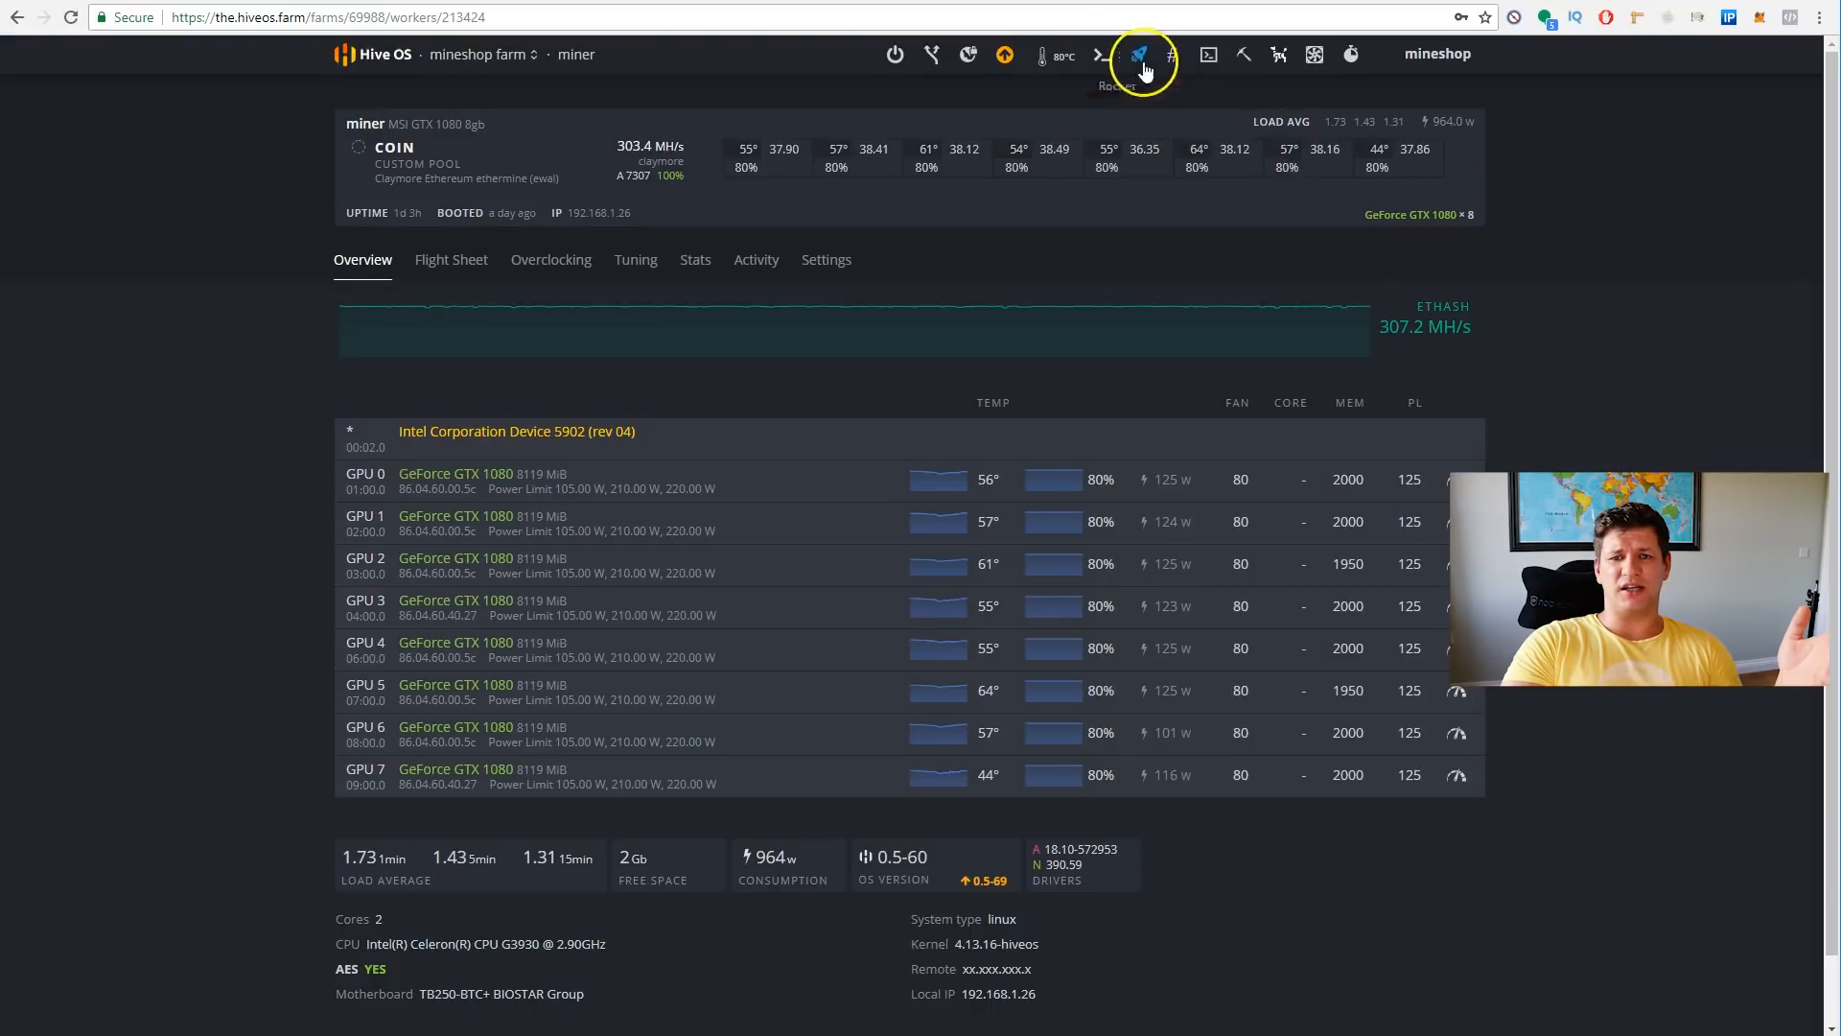
- Review Mirror Select and the power menu without changes, then assign the #ORDERS tag via Edit tags
left_click(1043, 53)
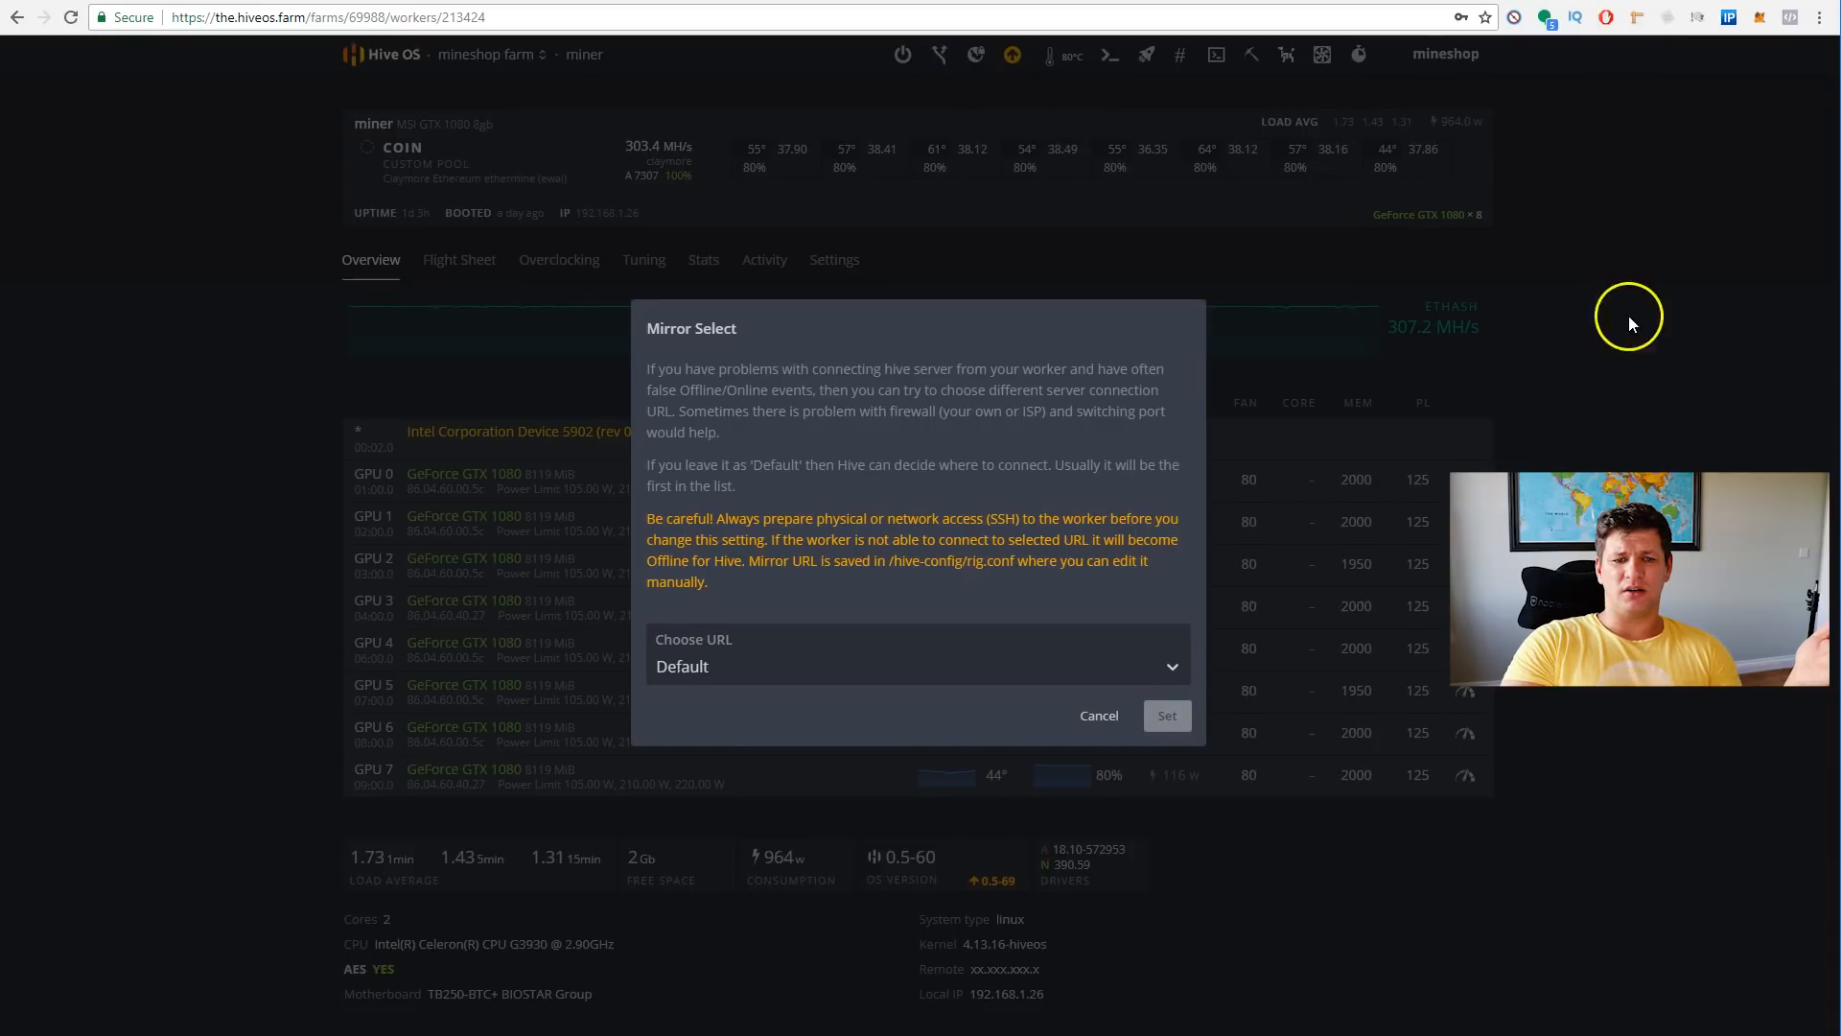
mouse_move(1222, 654)
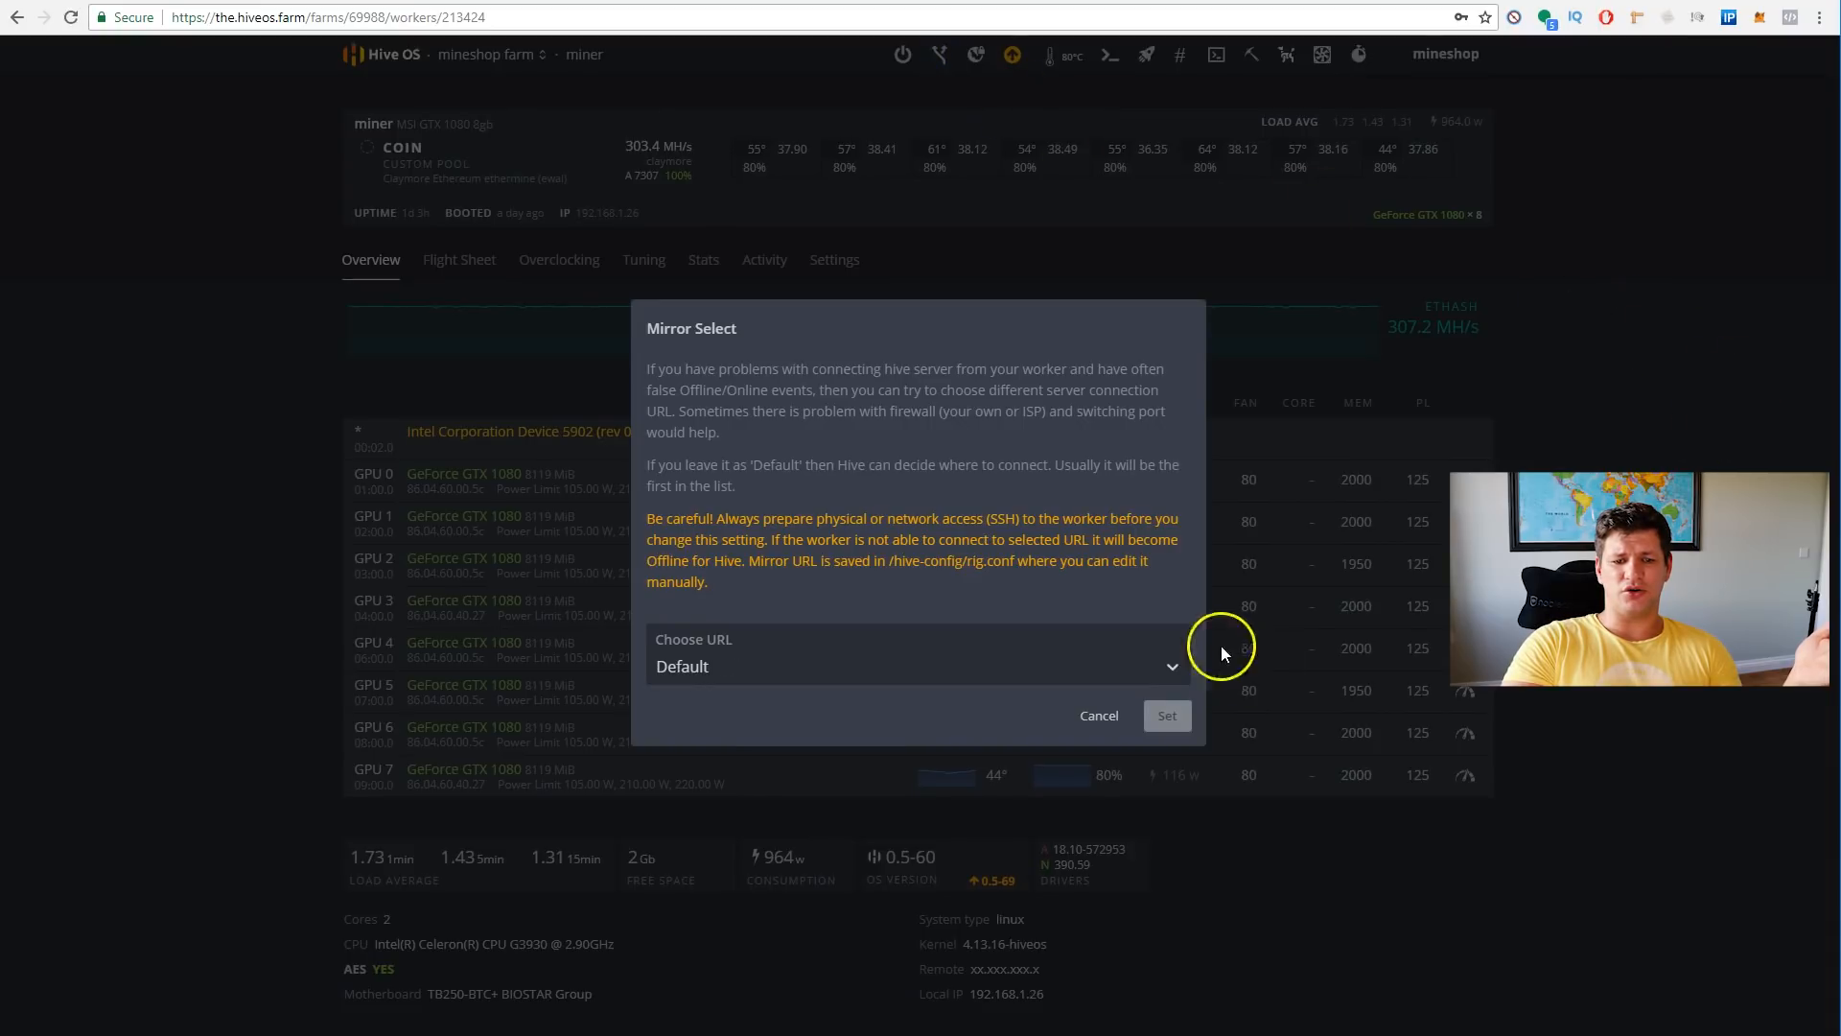
left_click(1098, 716)
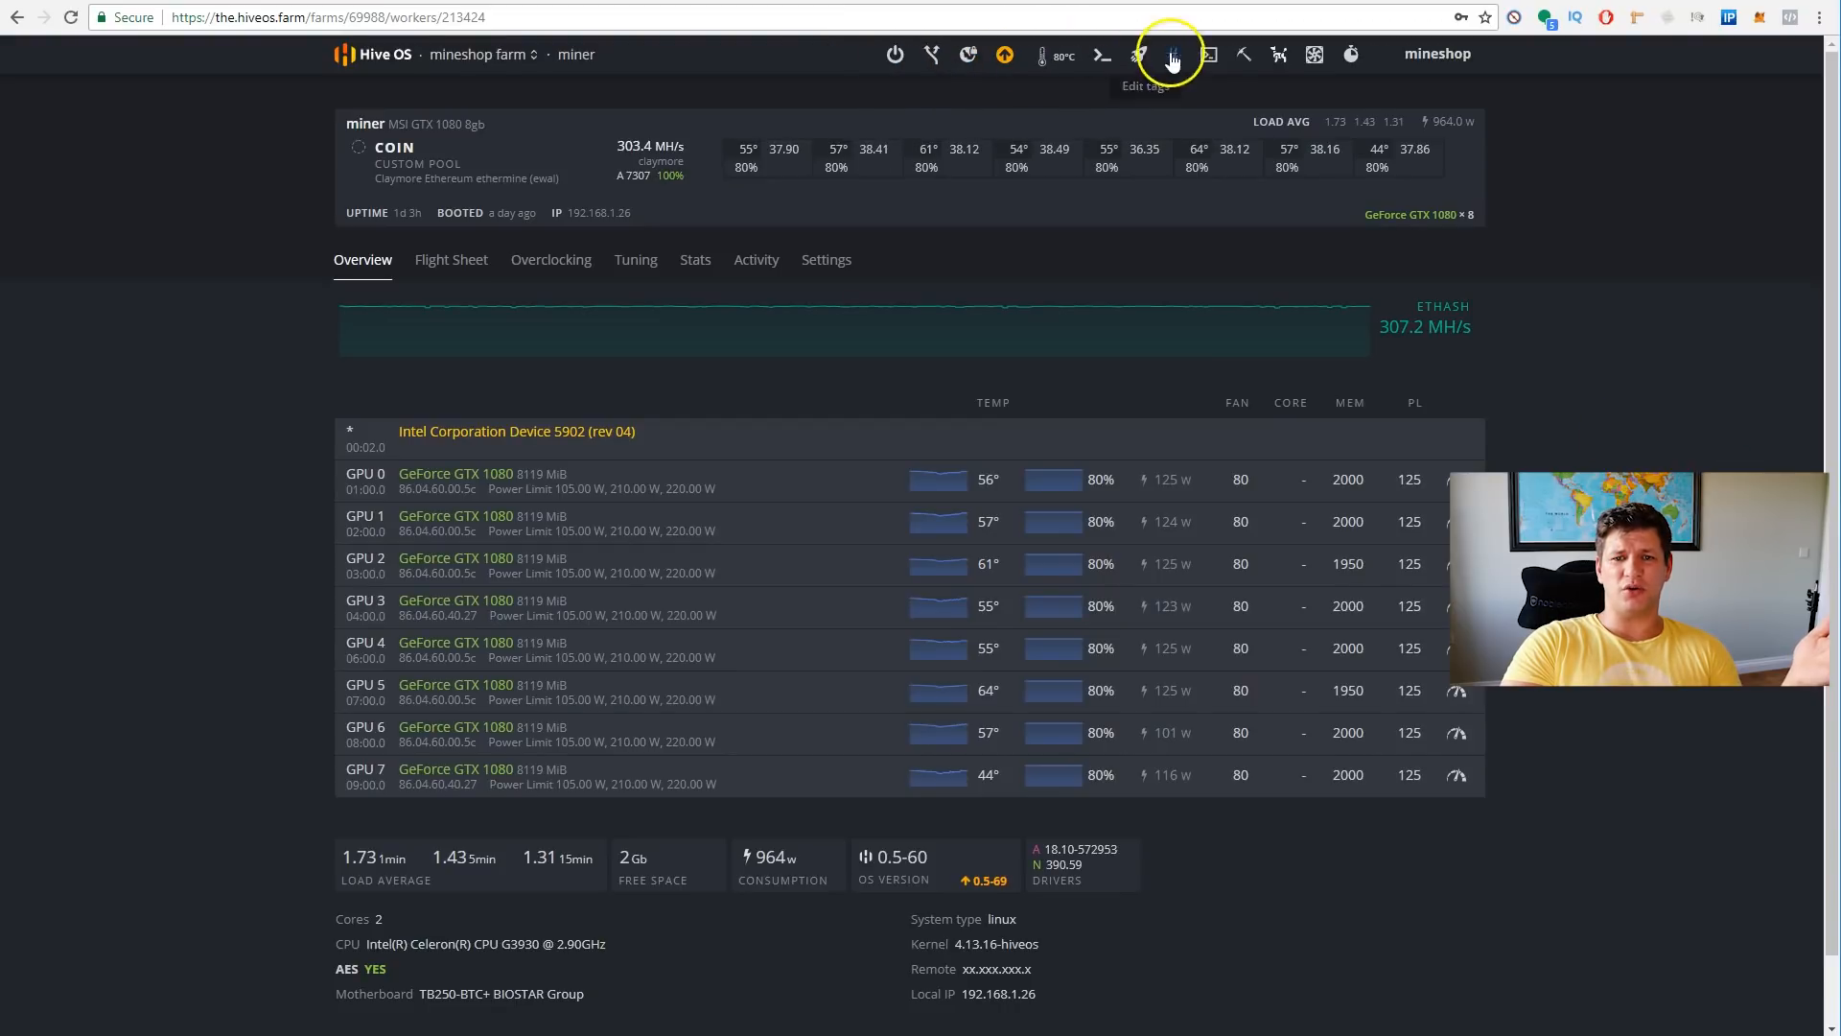
left_click(896, 54)
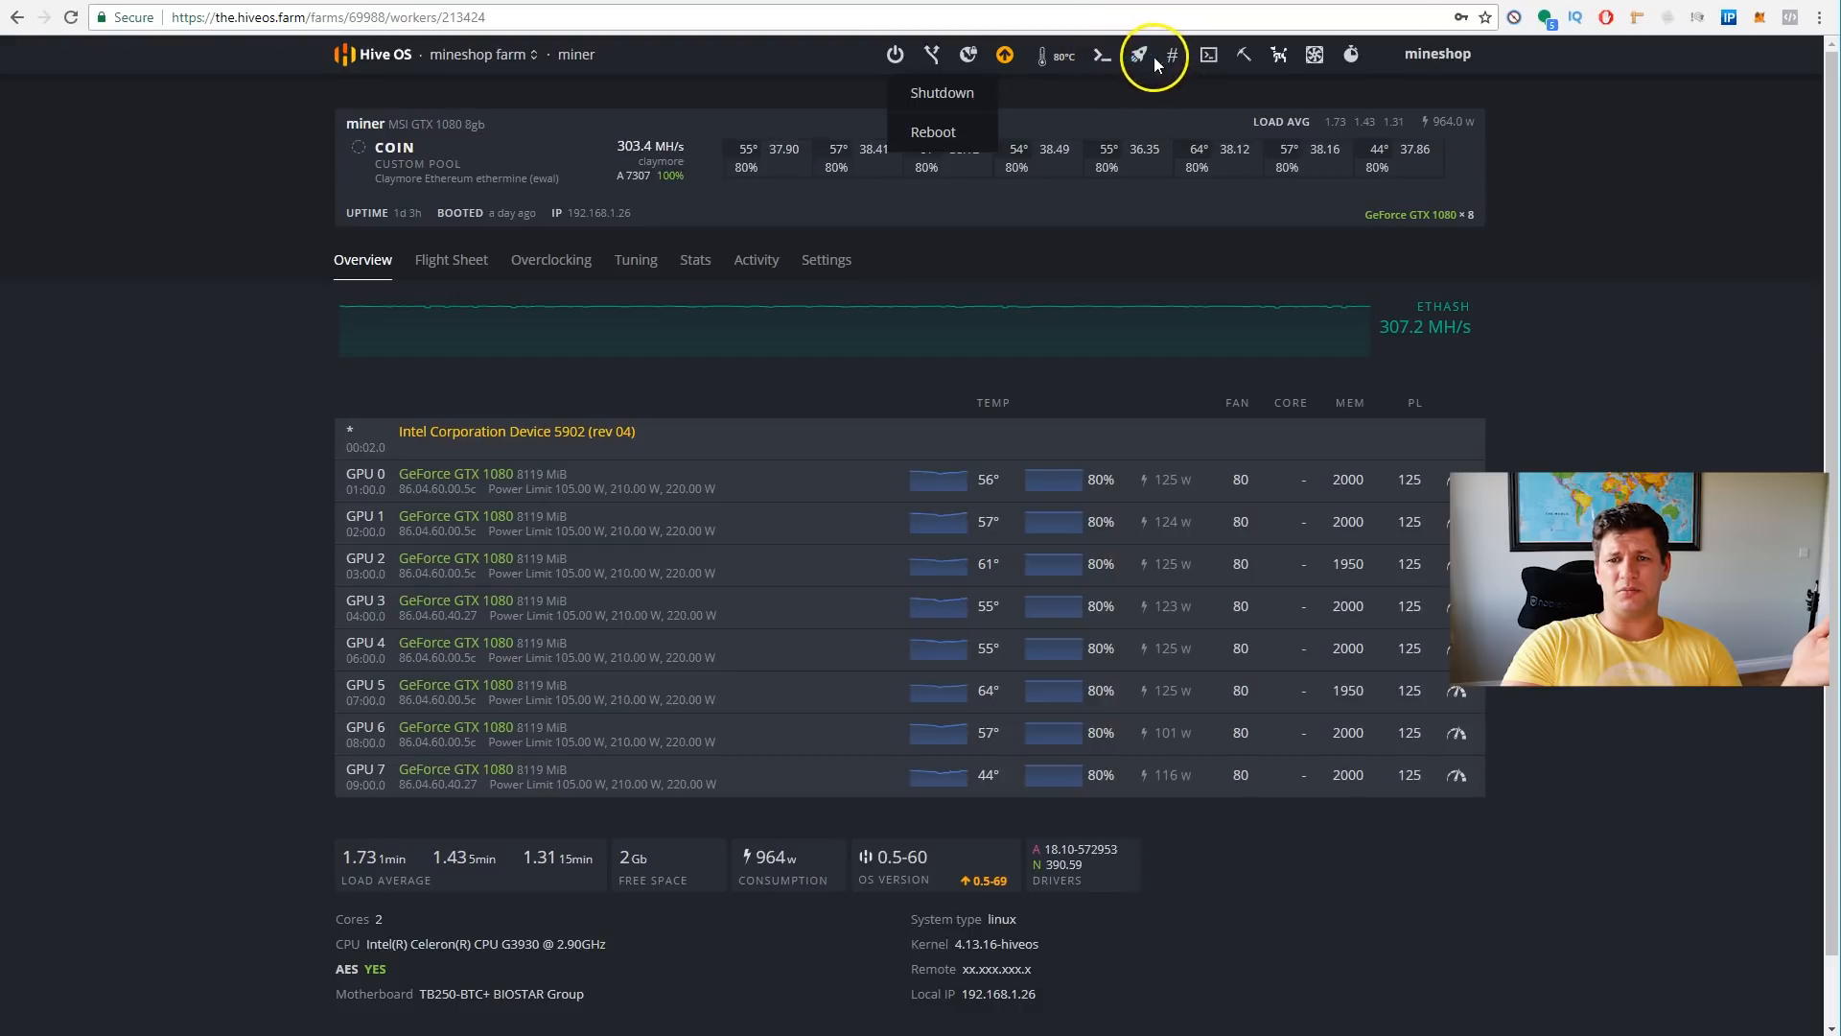
mouse_move(1170, 53)
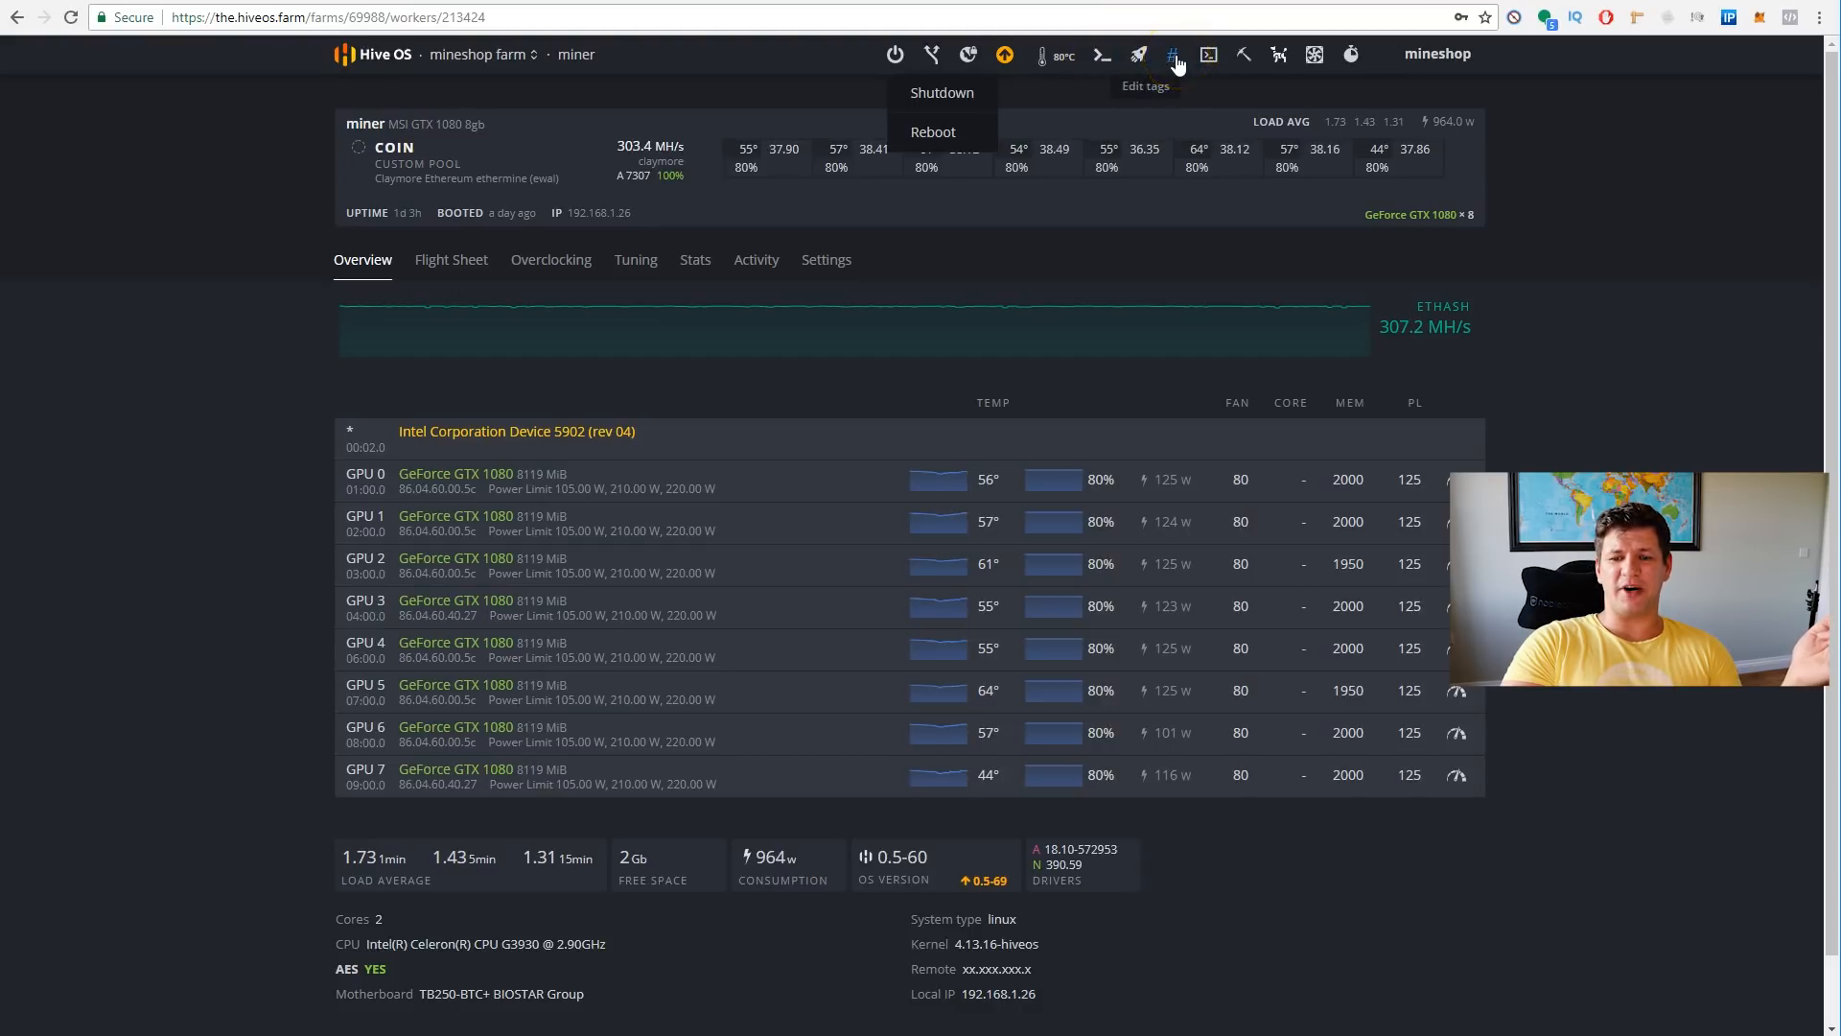
left_click(1170, 54)
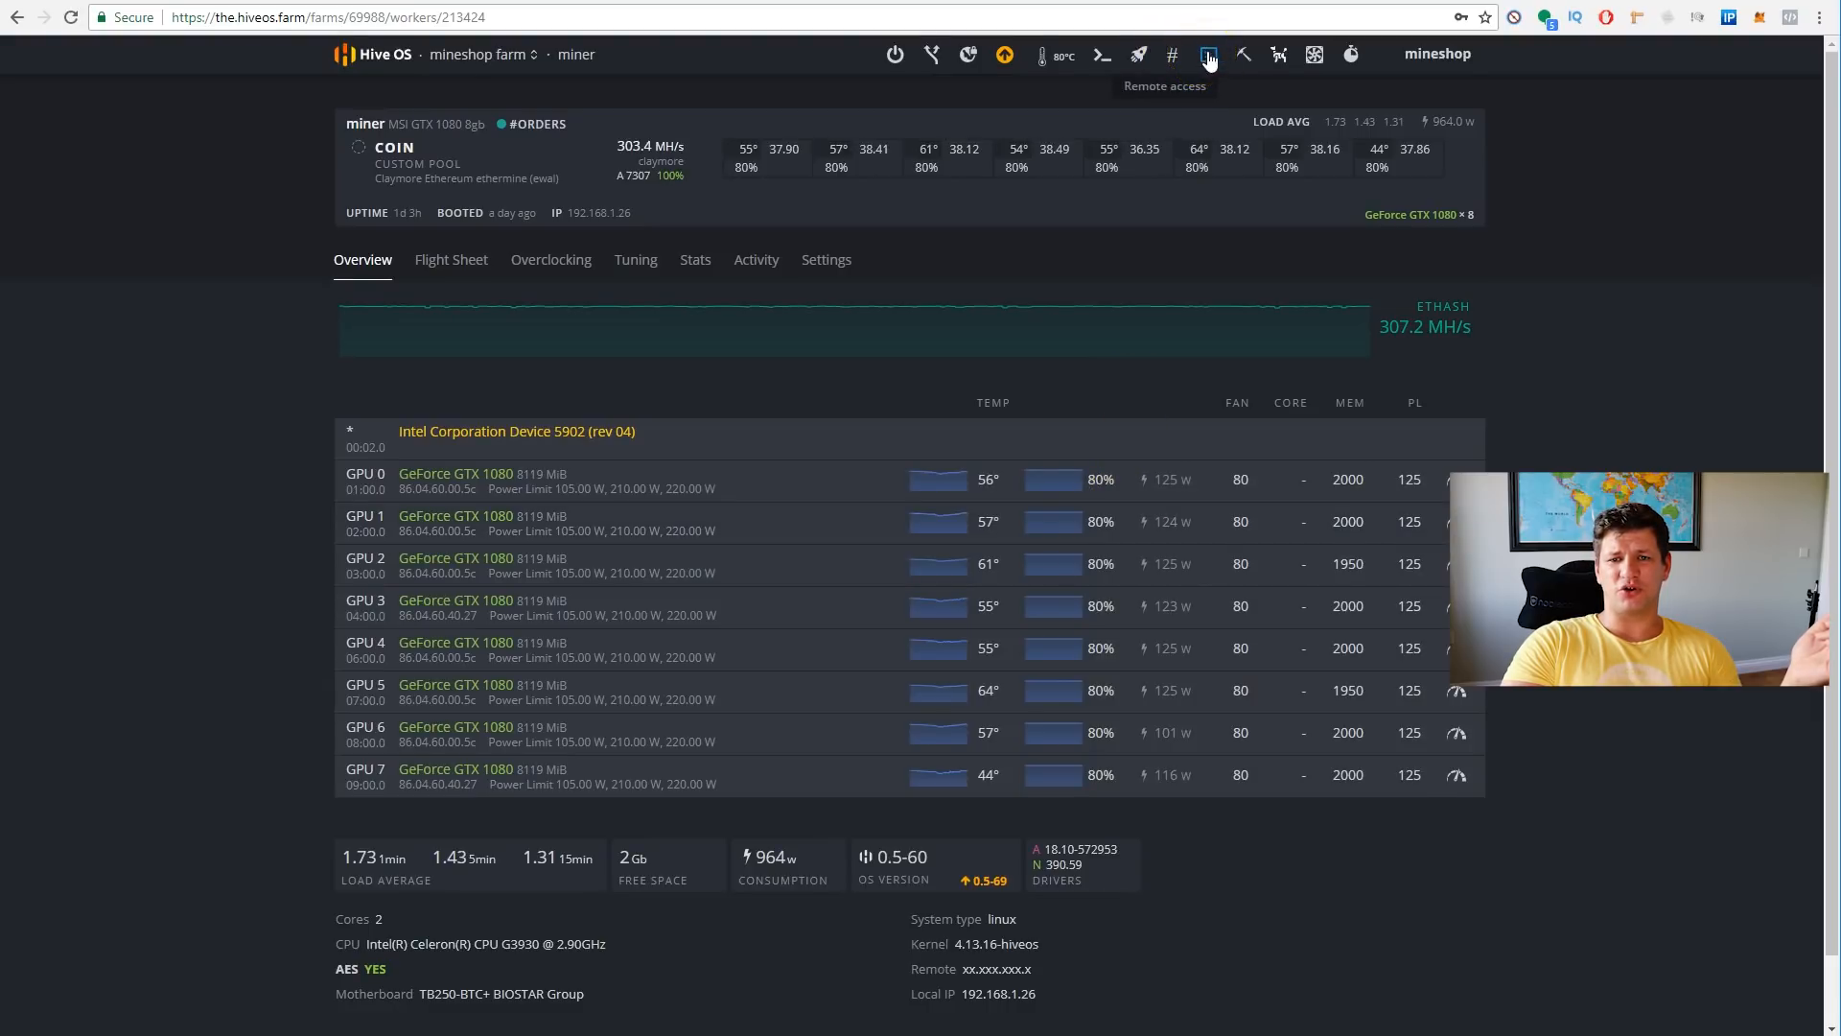
- Review and close the Remote access menu, then bring up the Hashrate Watchdog settings
left_click(1208, 53)
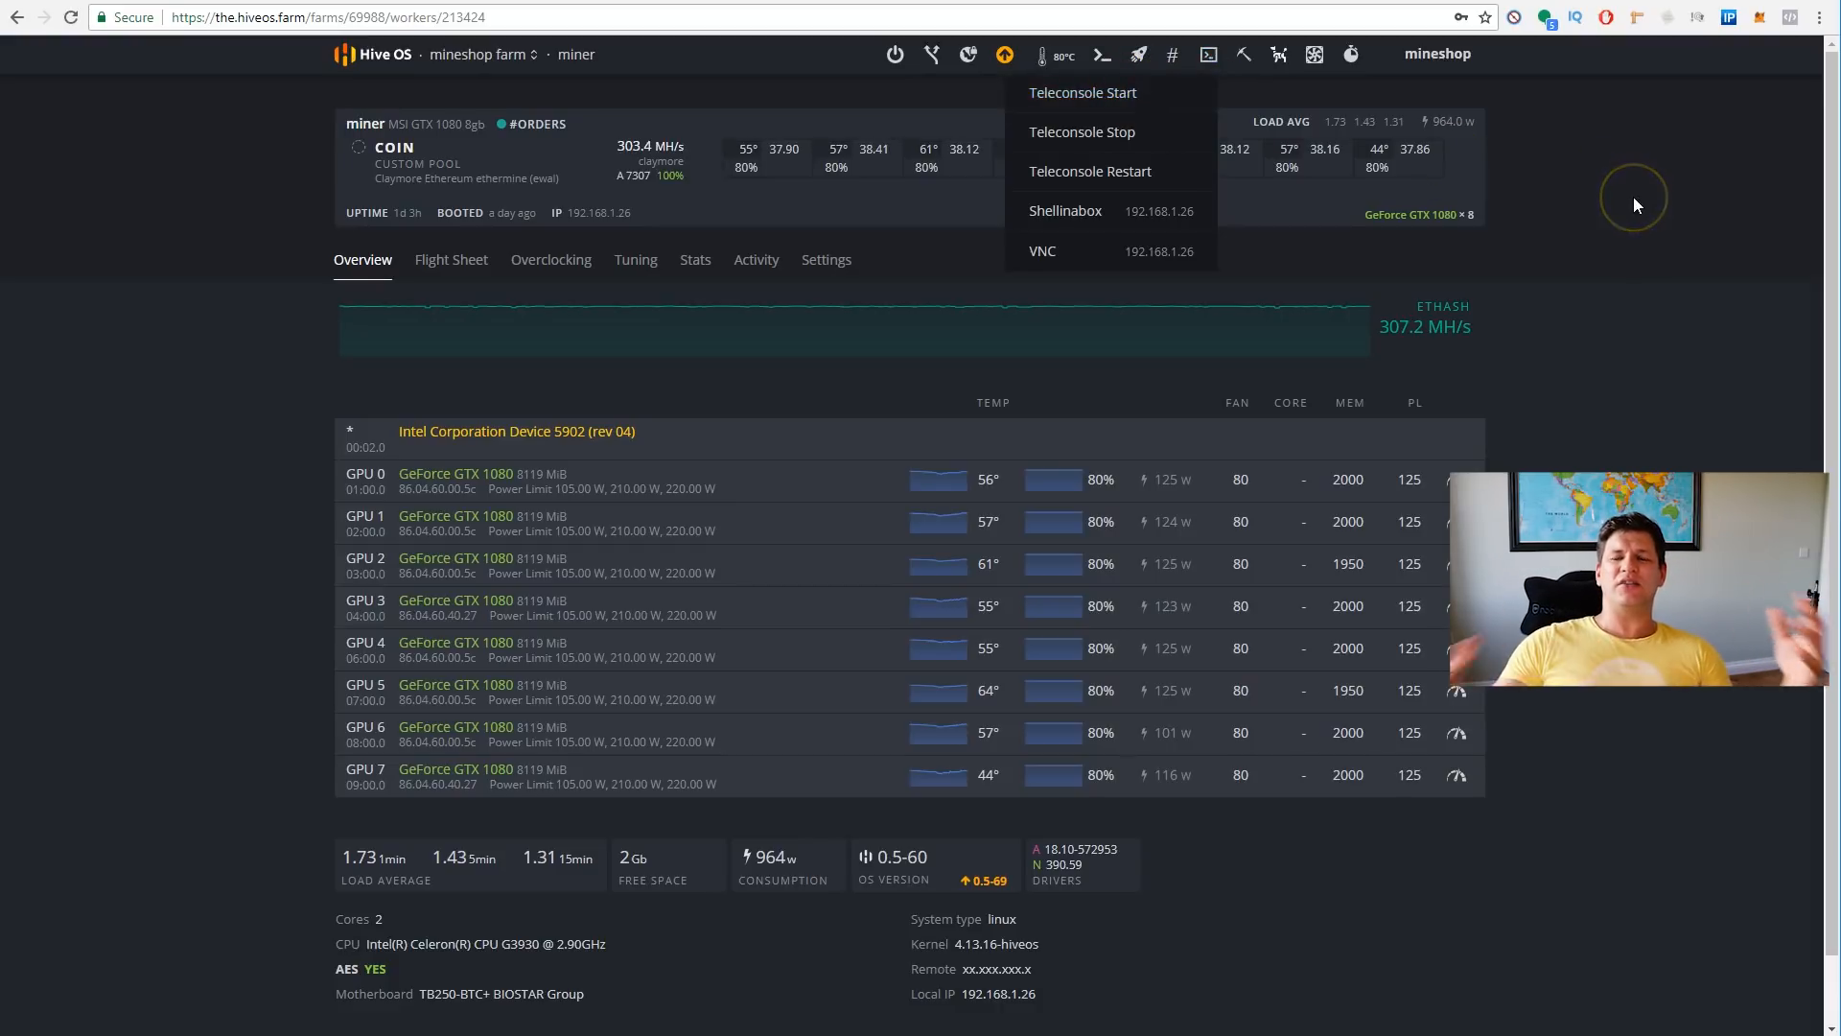
mouse_move(1636, 202)
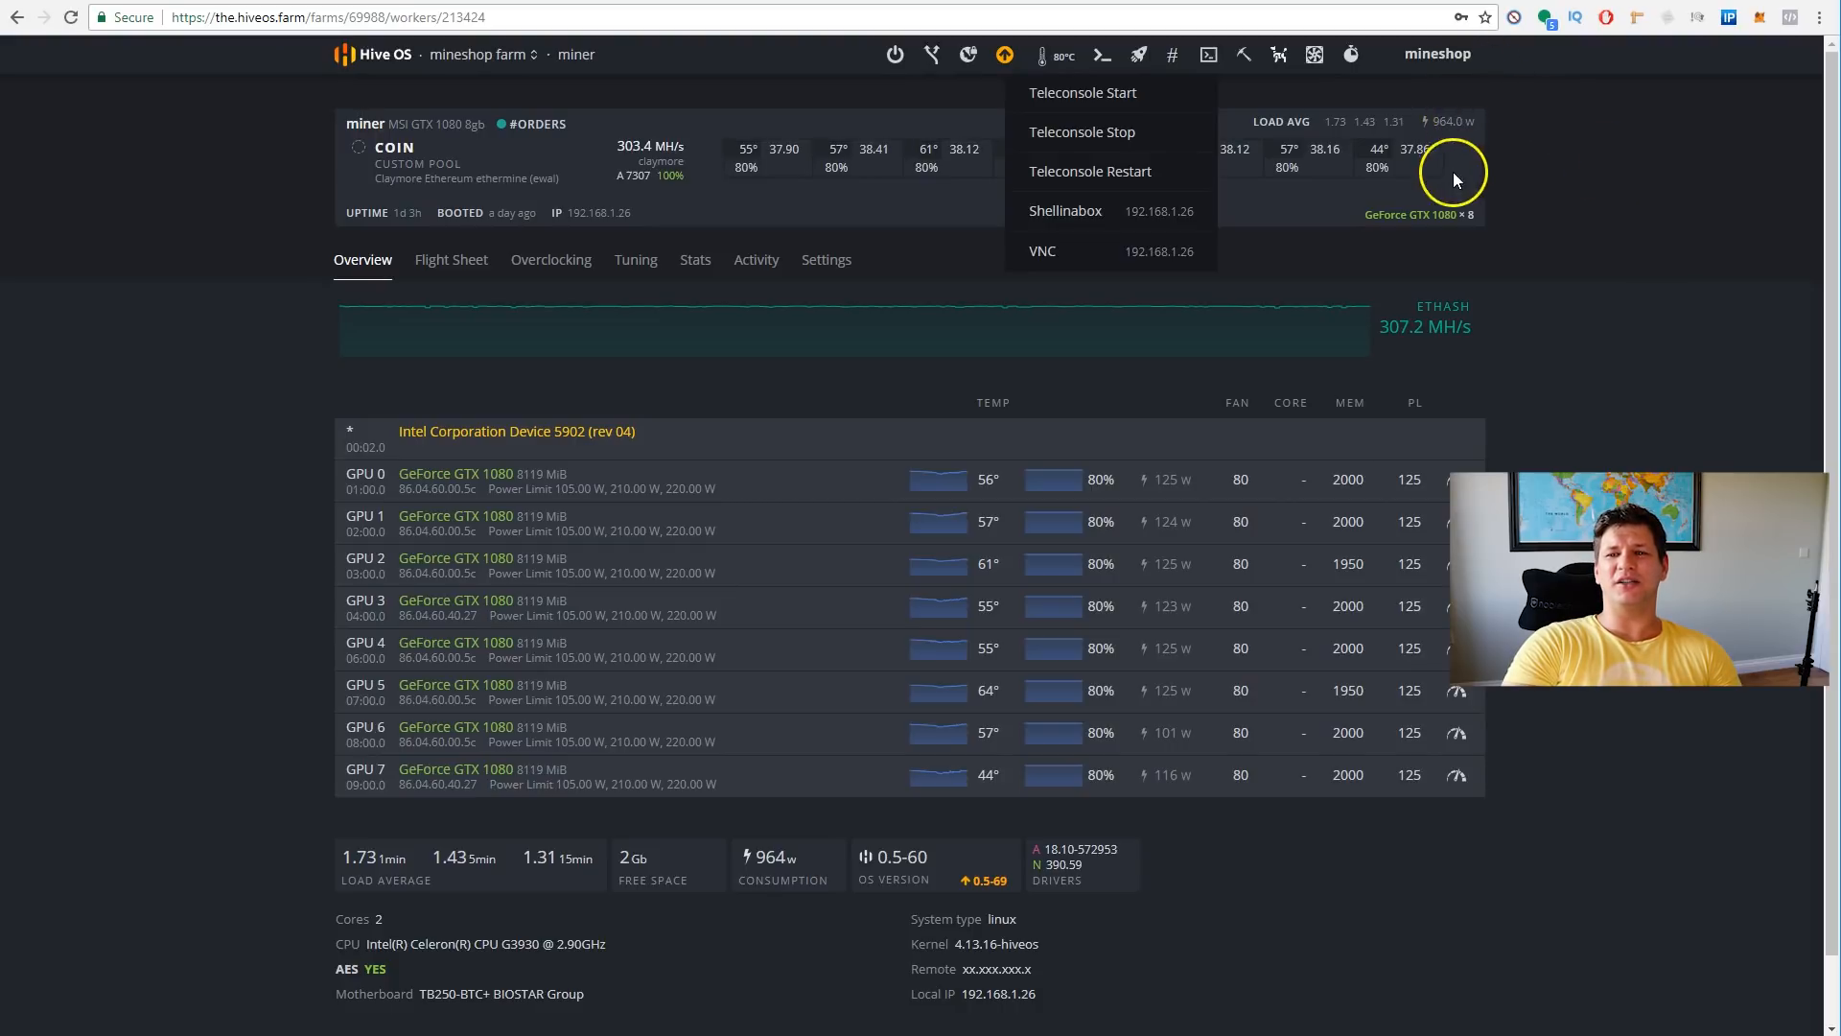
mouse_move(1579, 190)
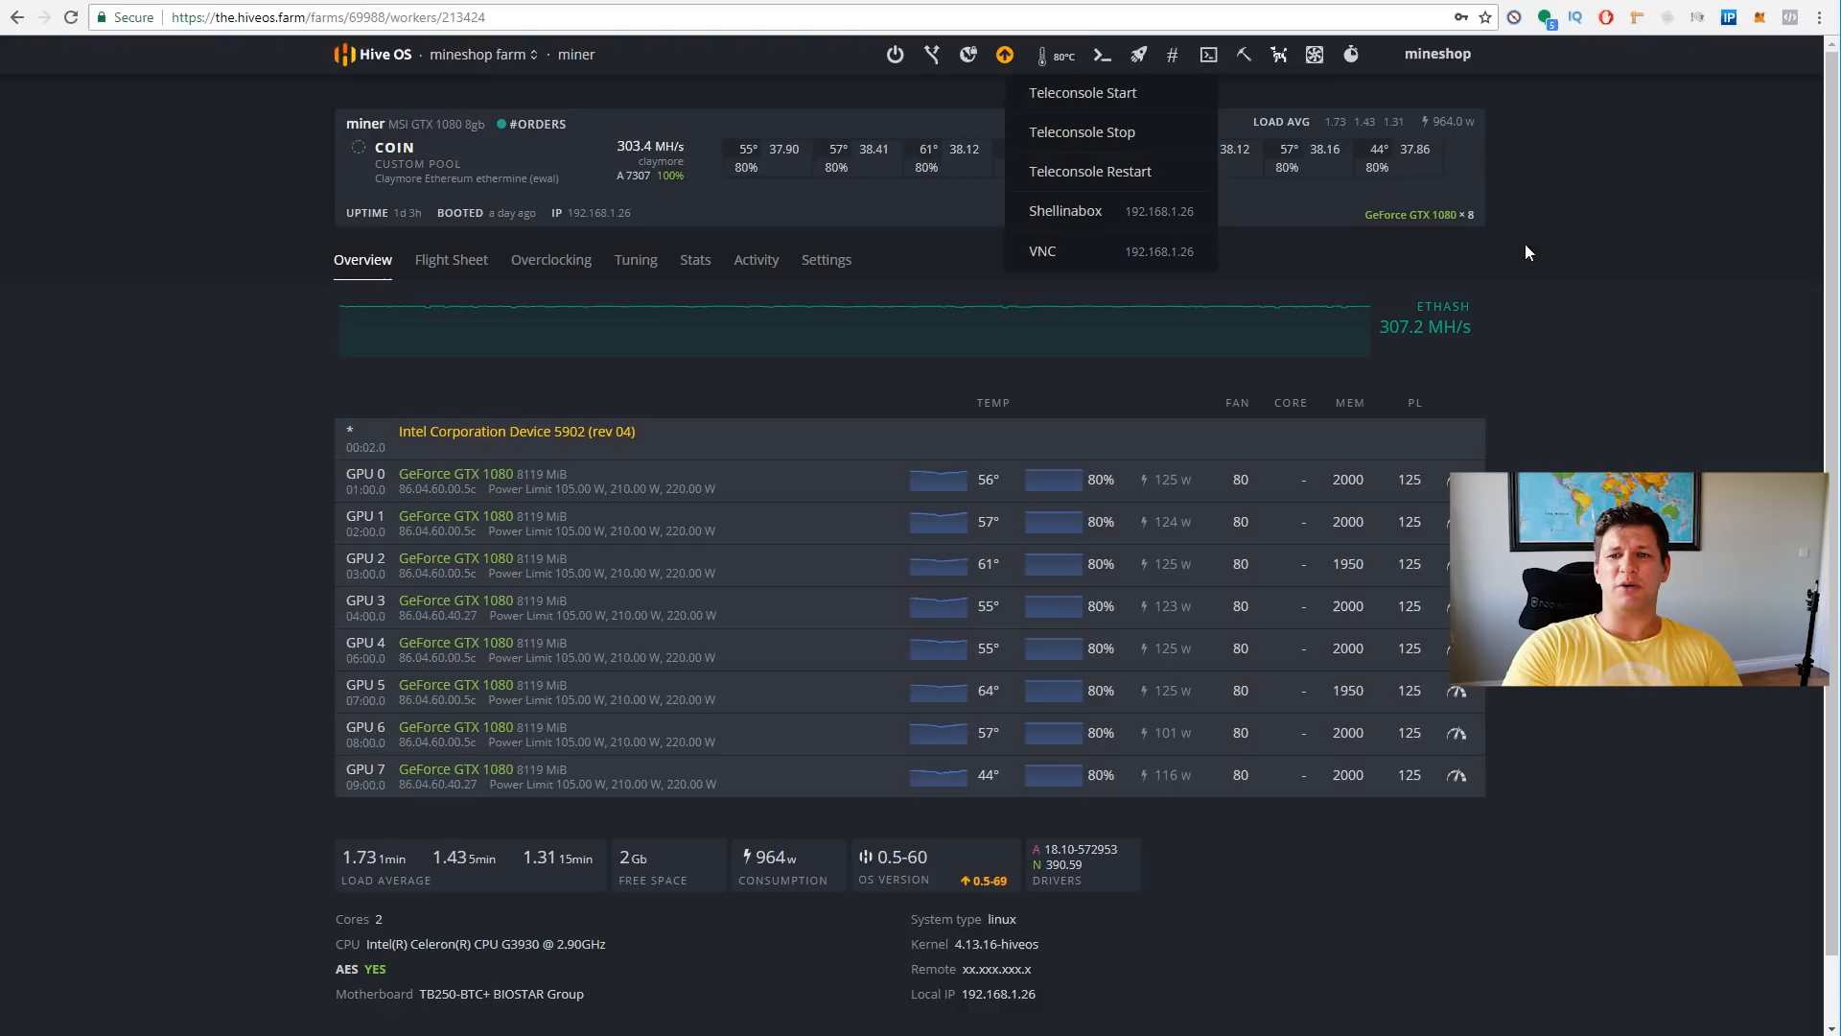
left_click(1277, 54)
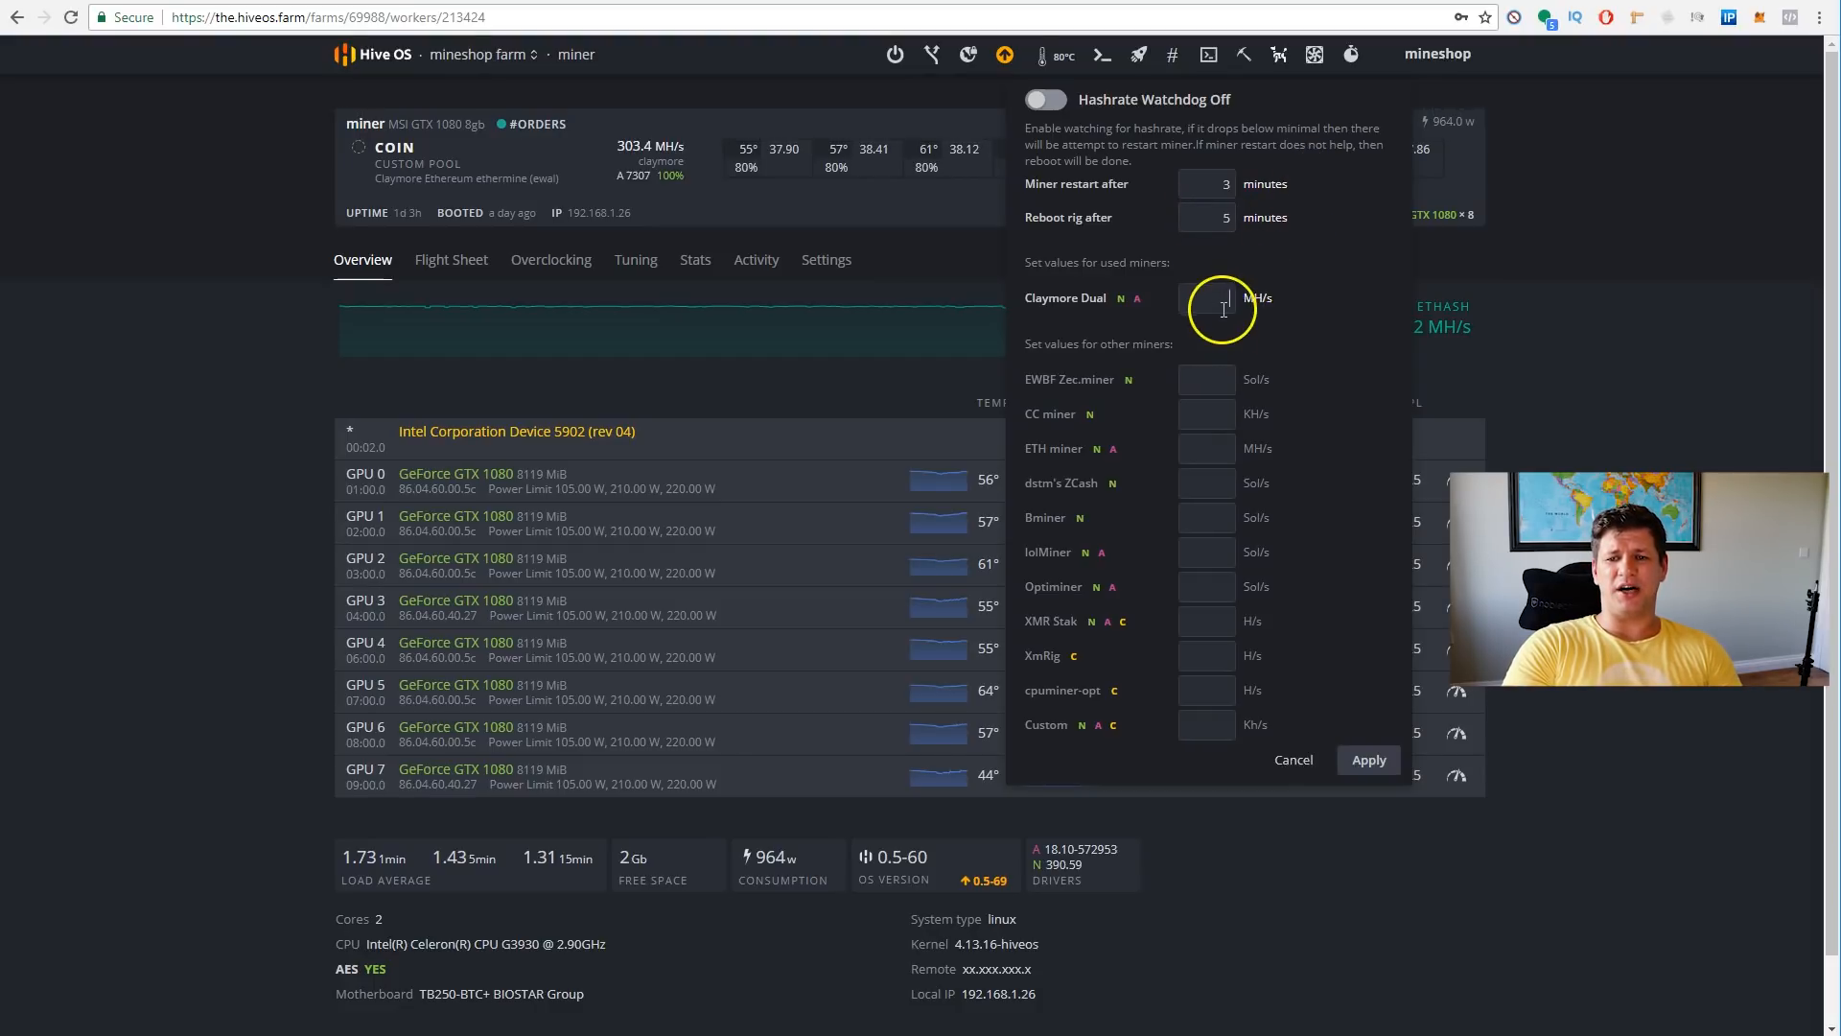
- Enter 300 MH/s as the Claymore Dual minimum hashrate and close the watchdog popup
left_click(1207, 378)
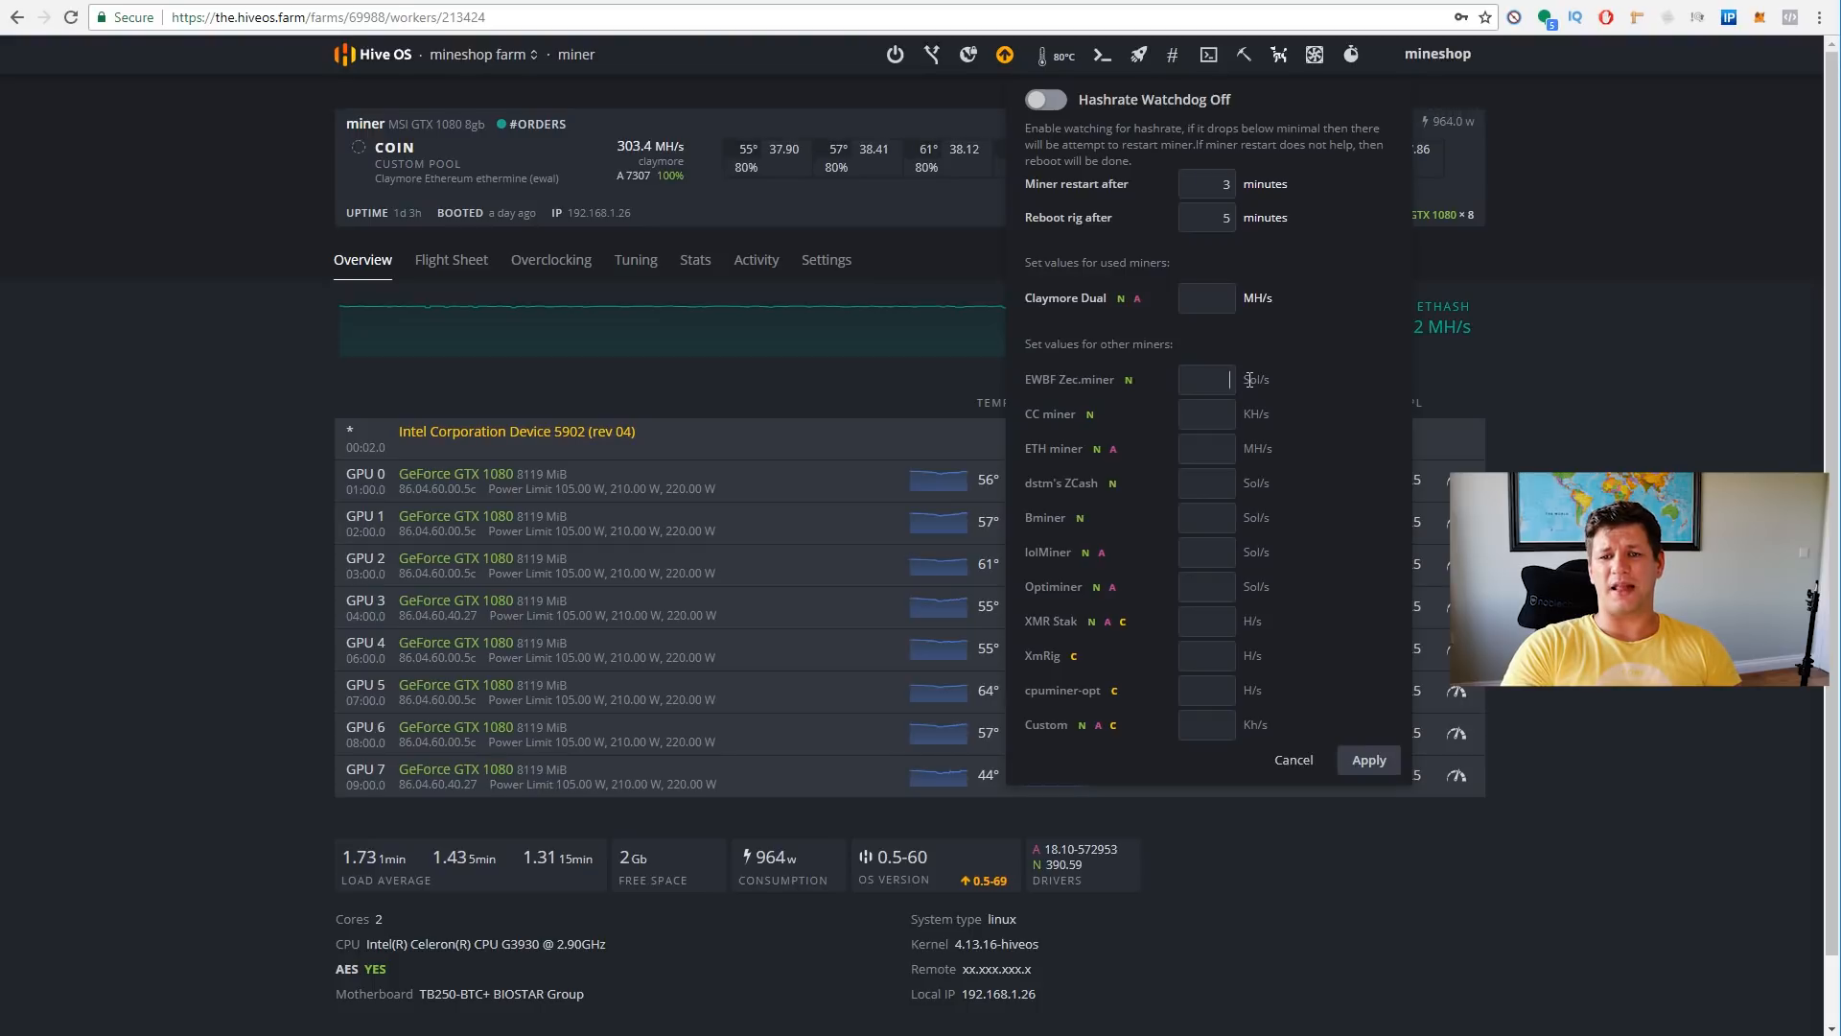
left_click(1207, 298)
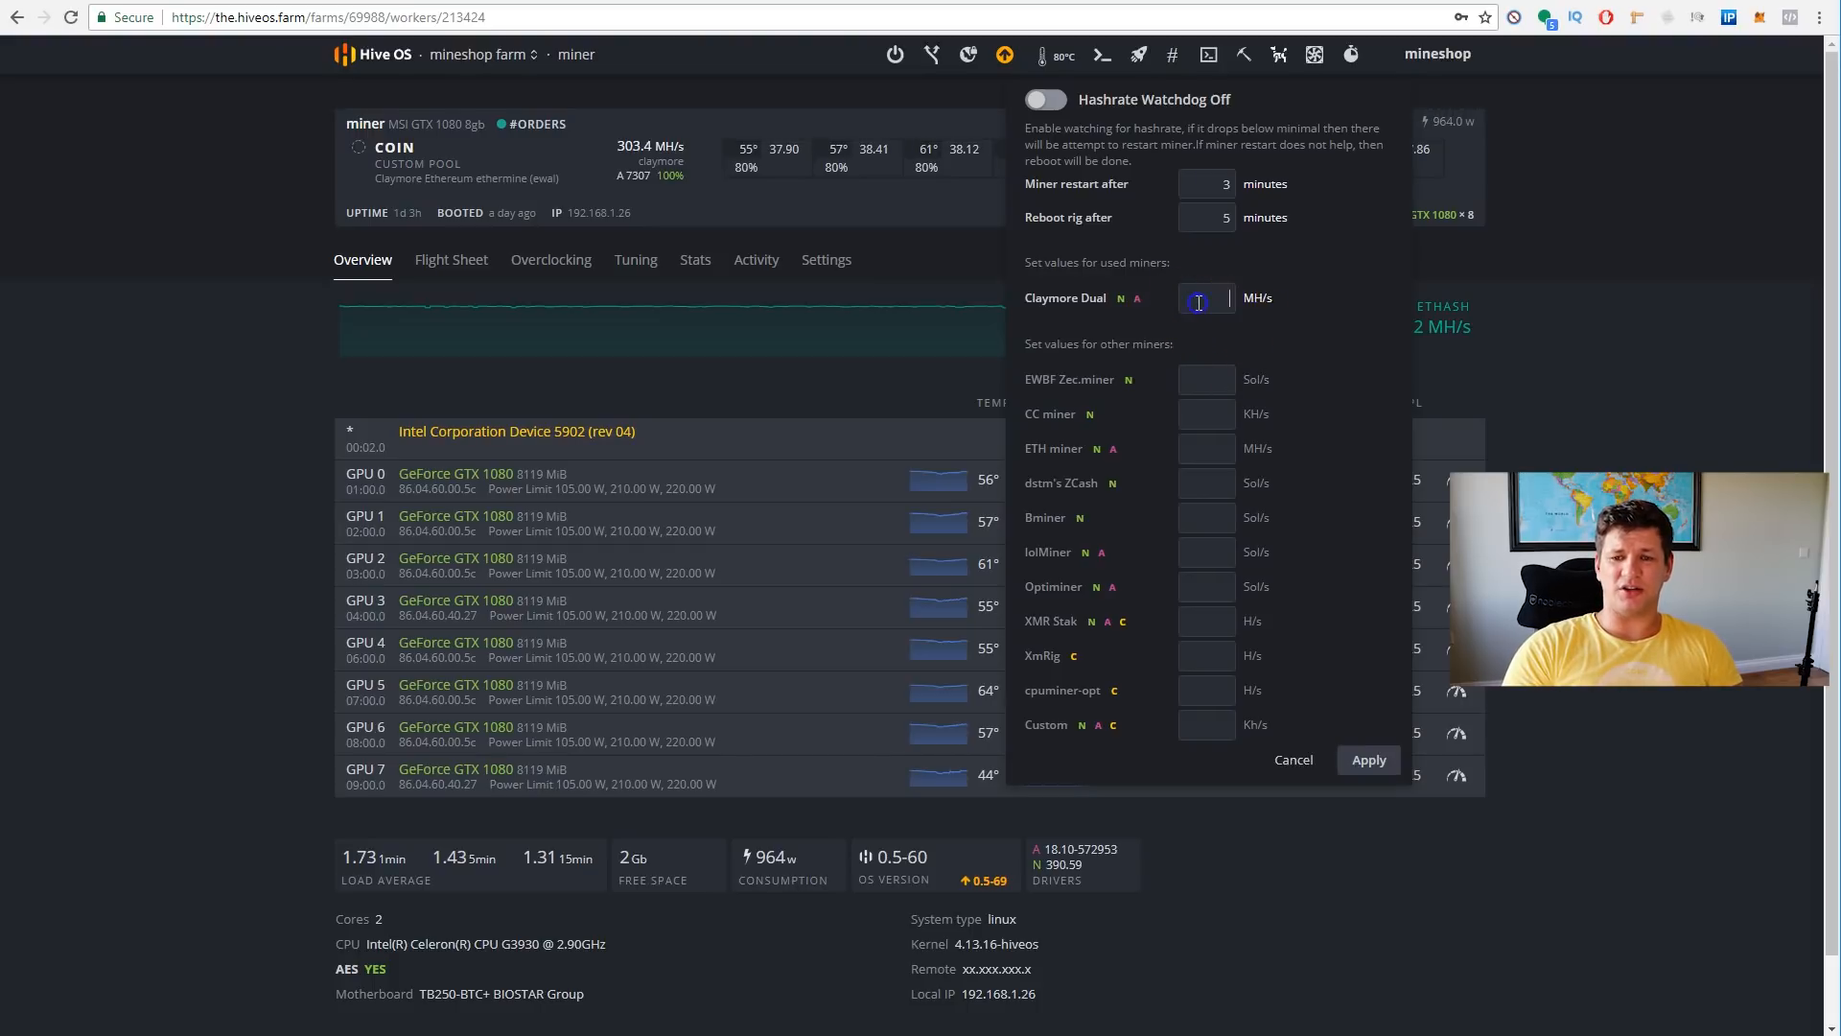
type("300")
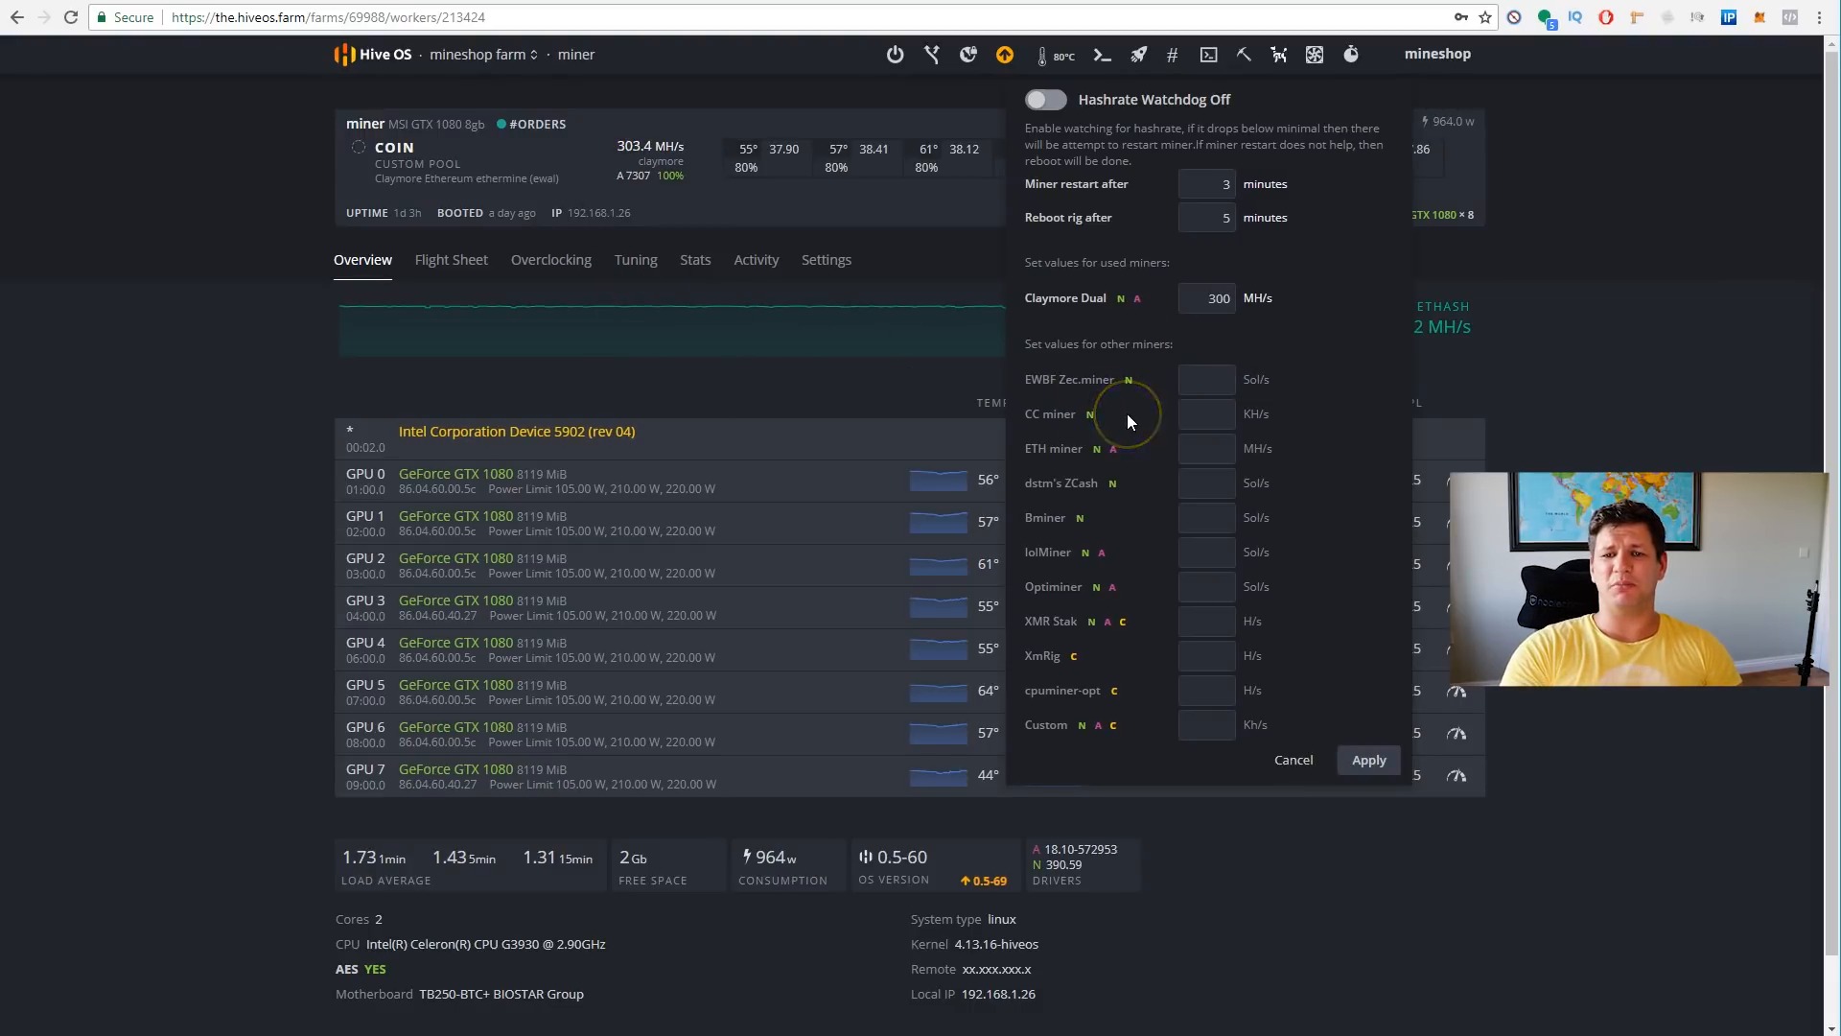
mouse_move(1203, 282)
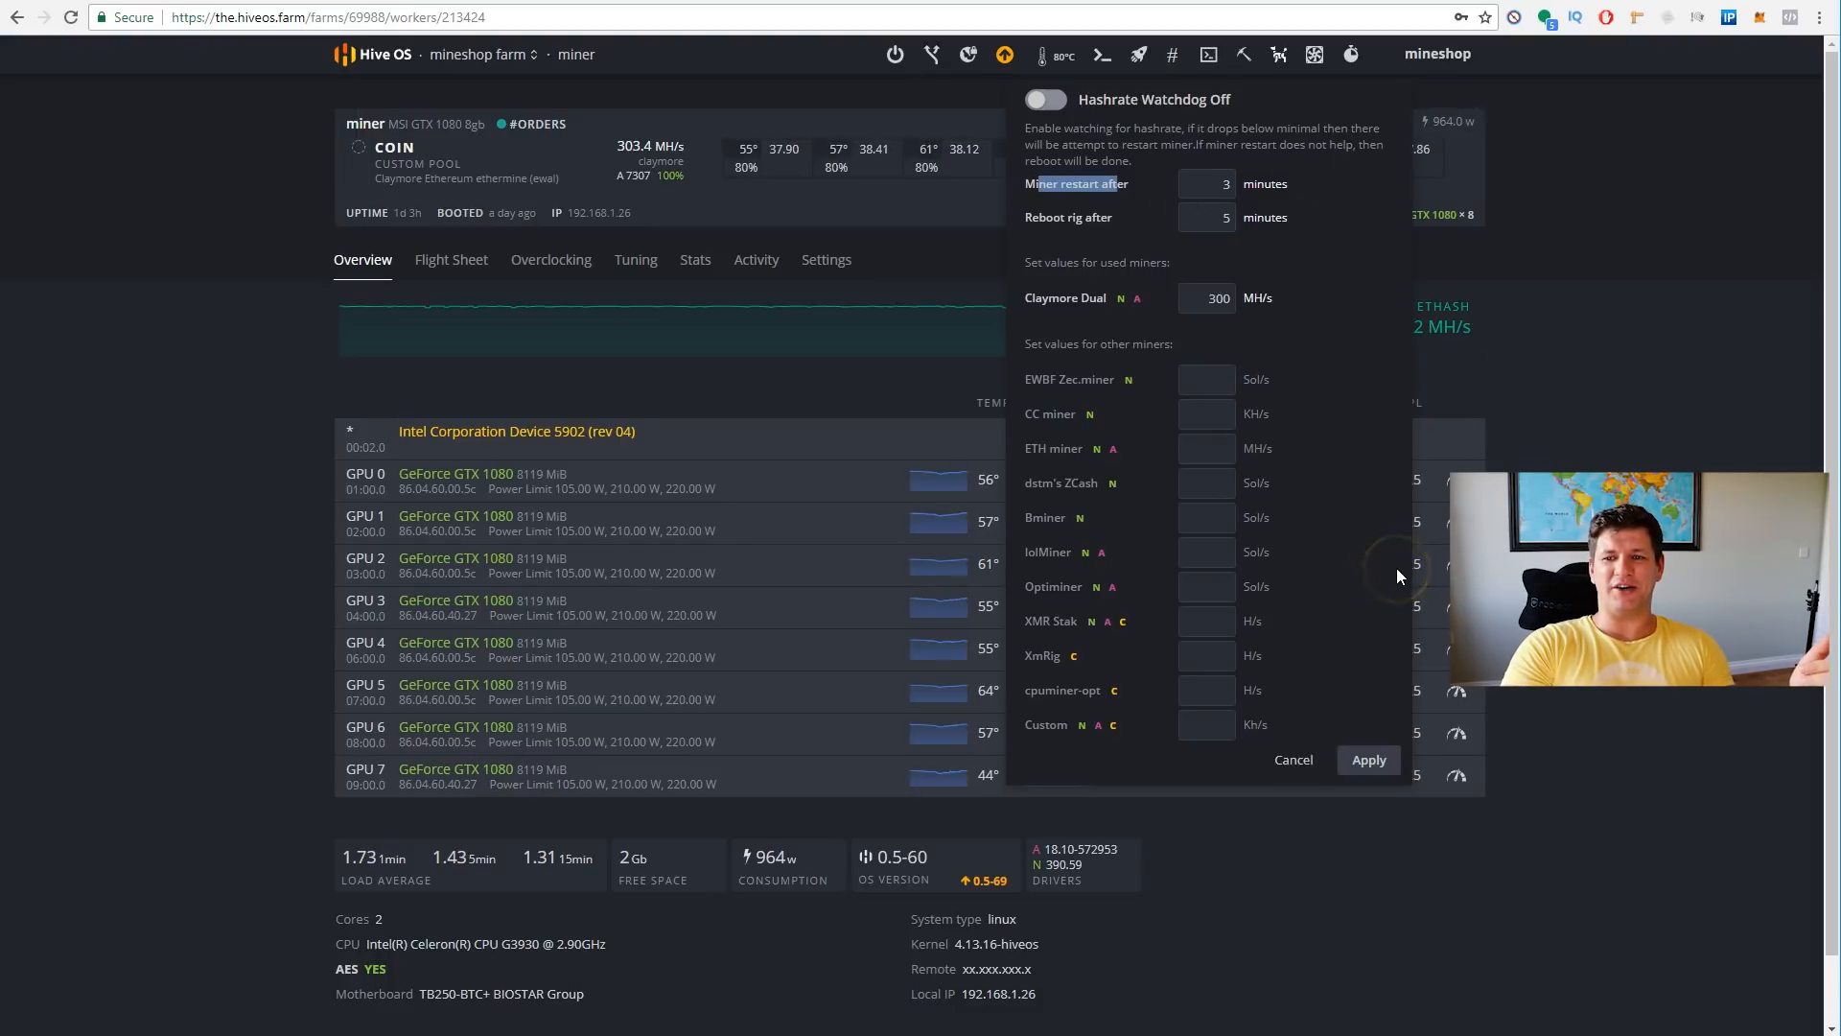
left_click(1293, 760)
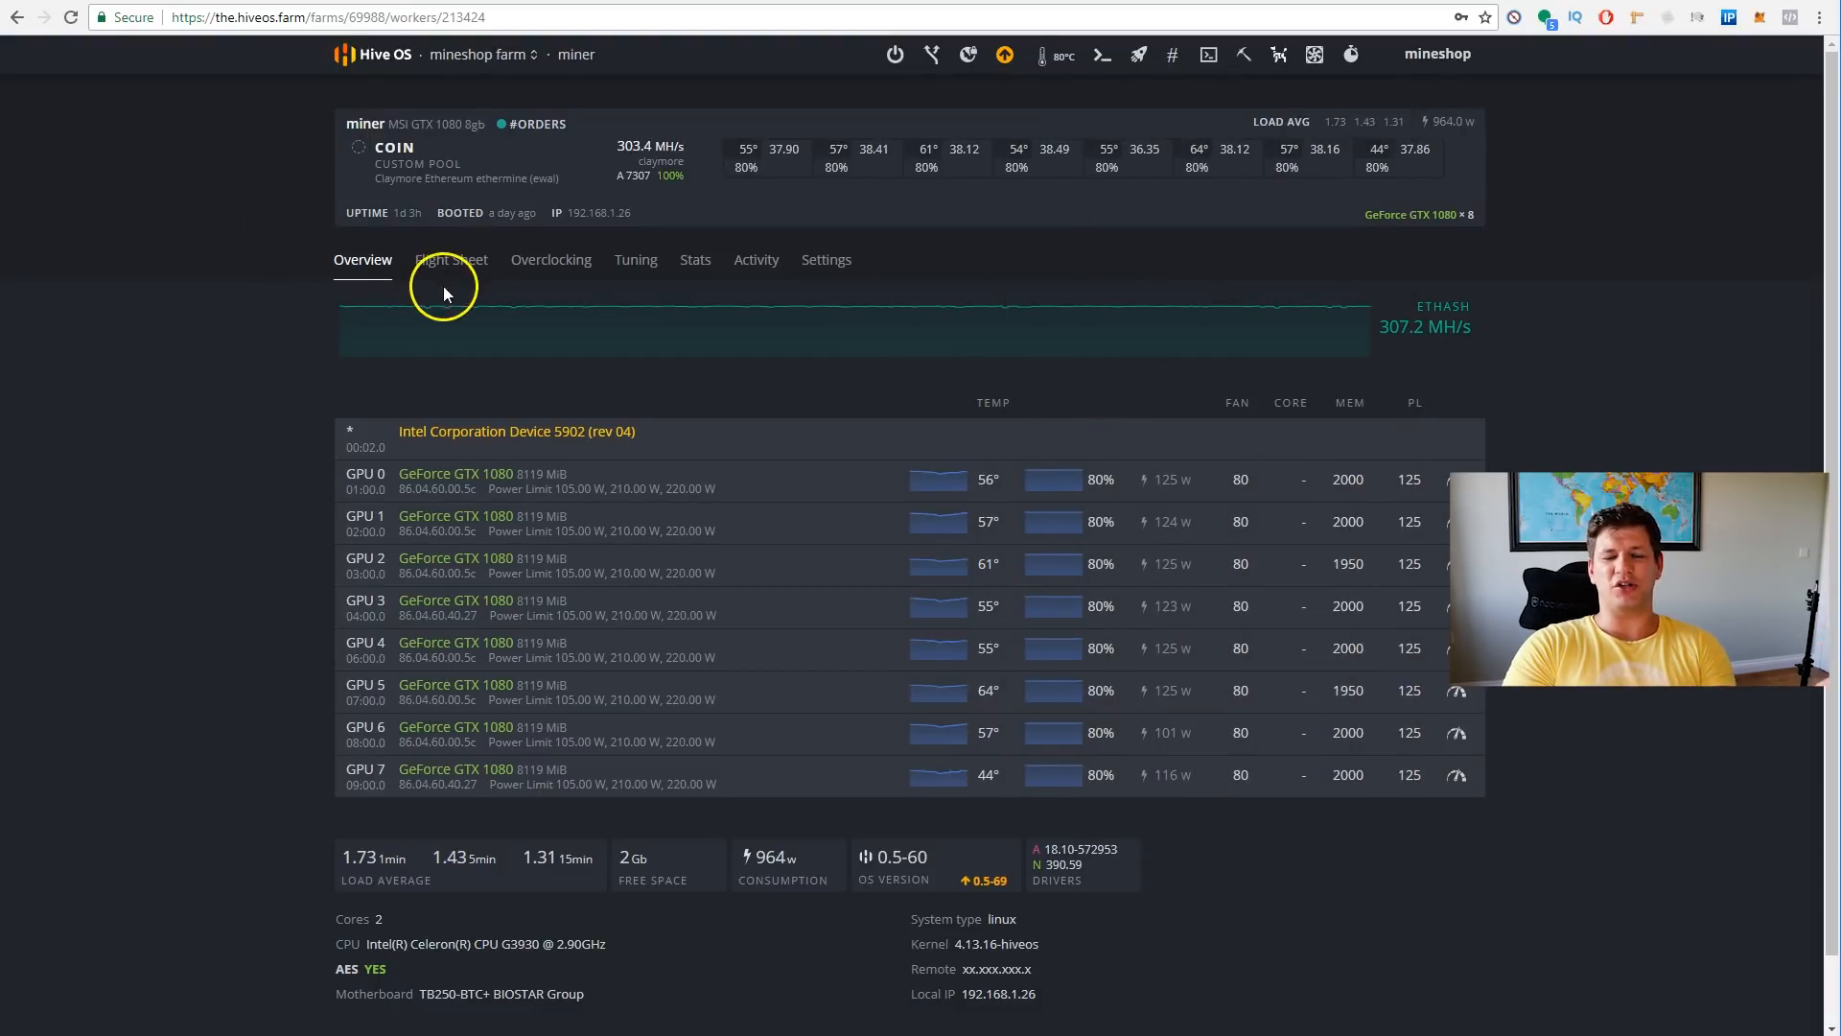
- Browse the worker's Flight Sheet, Overclocking and Tuning tabs in turn, then load the Stats tab
left_click(450, 259)
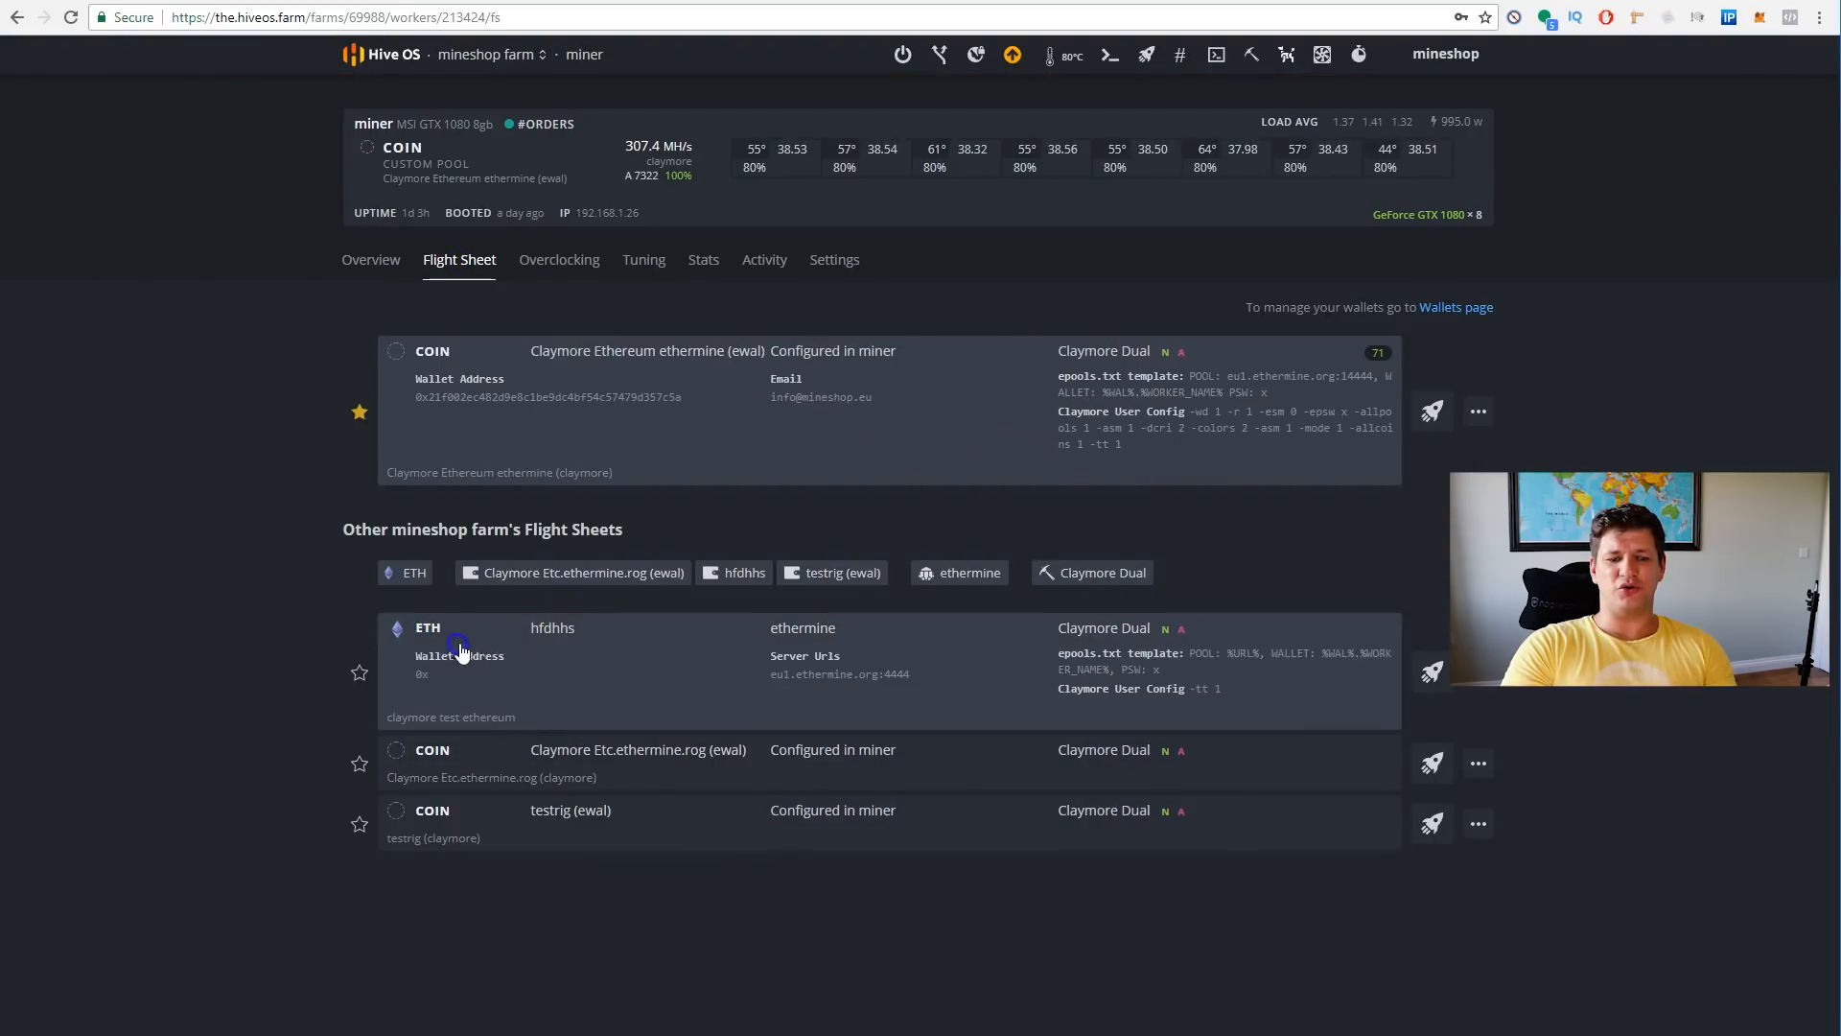
mouse_move(600, 761)
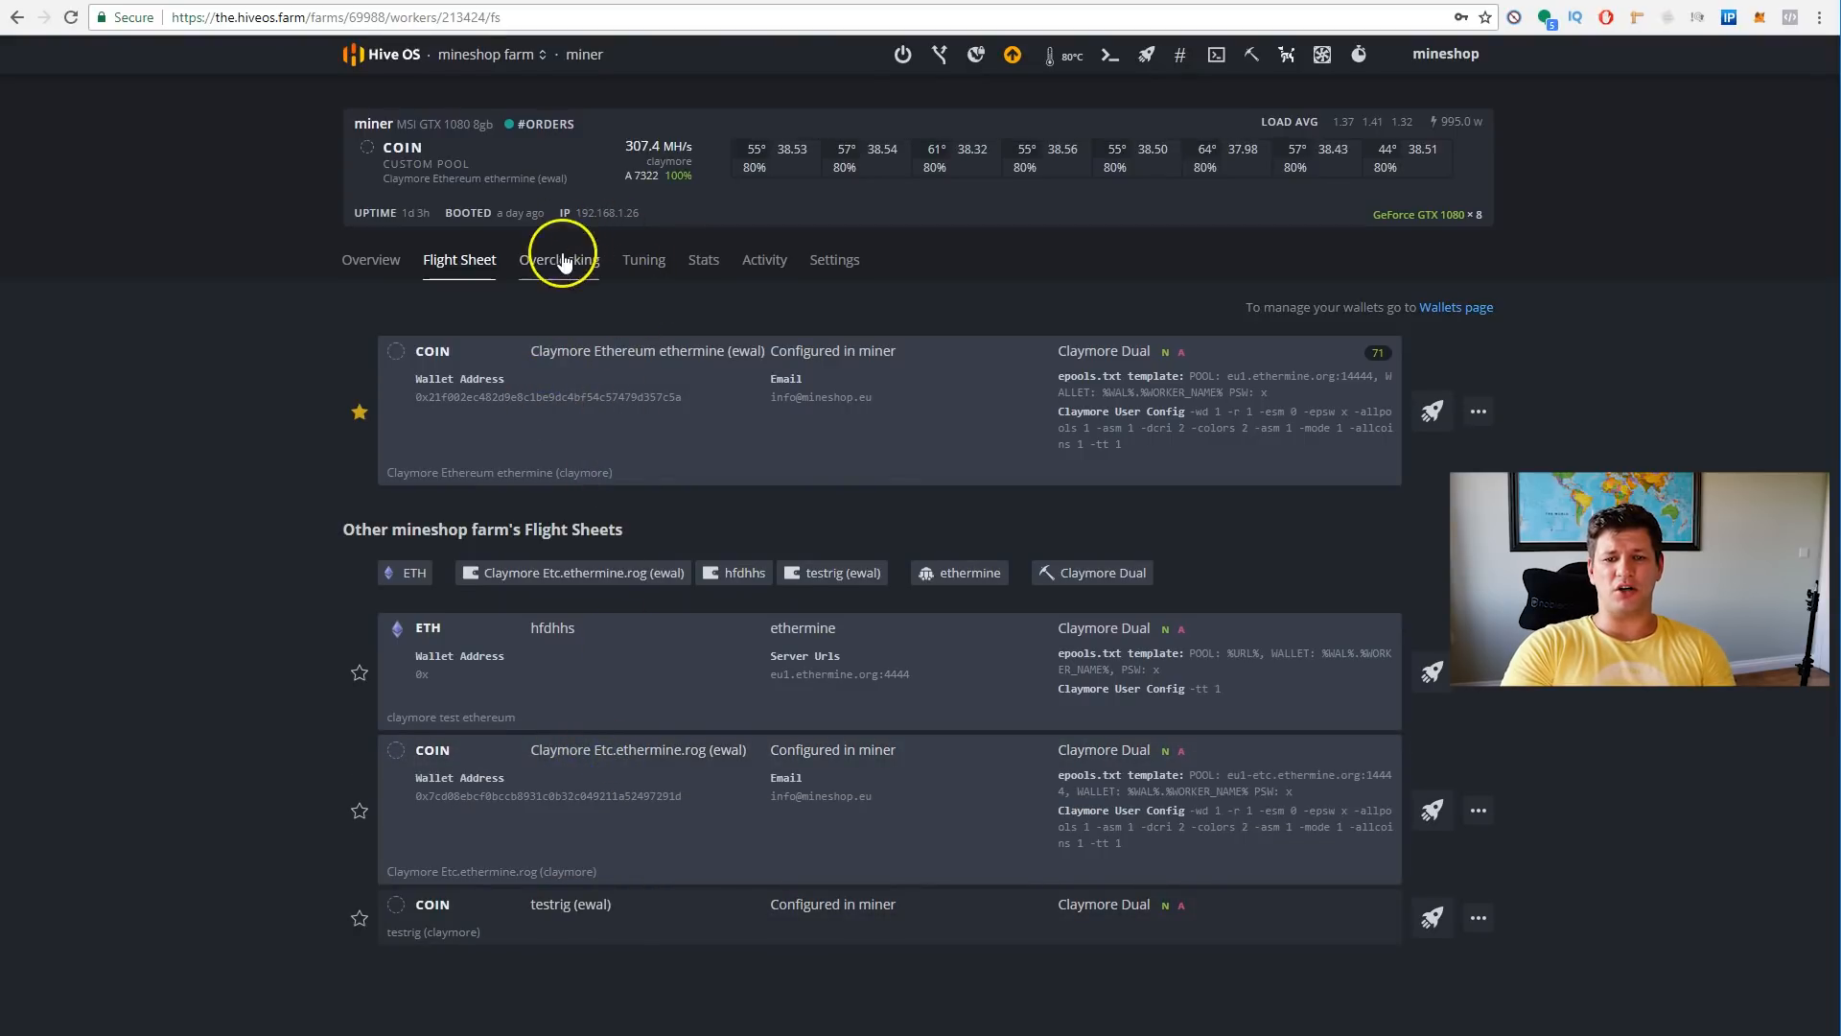
left_click(558, 259)
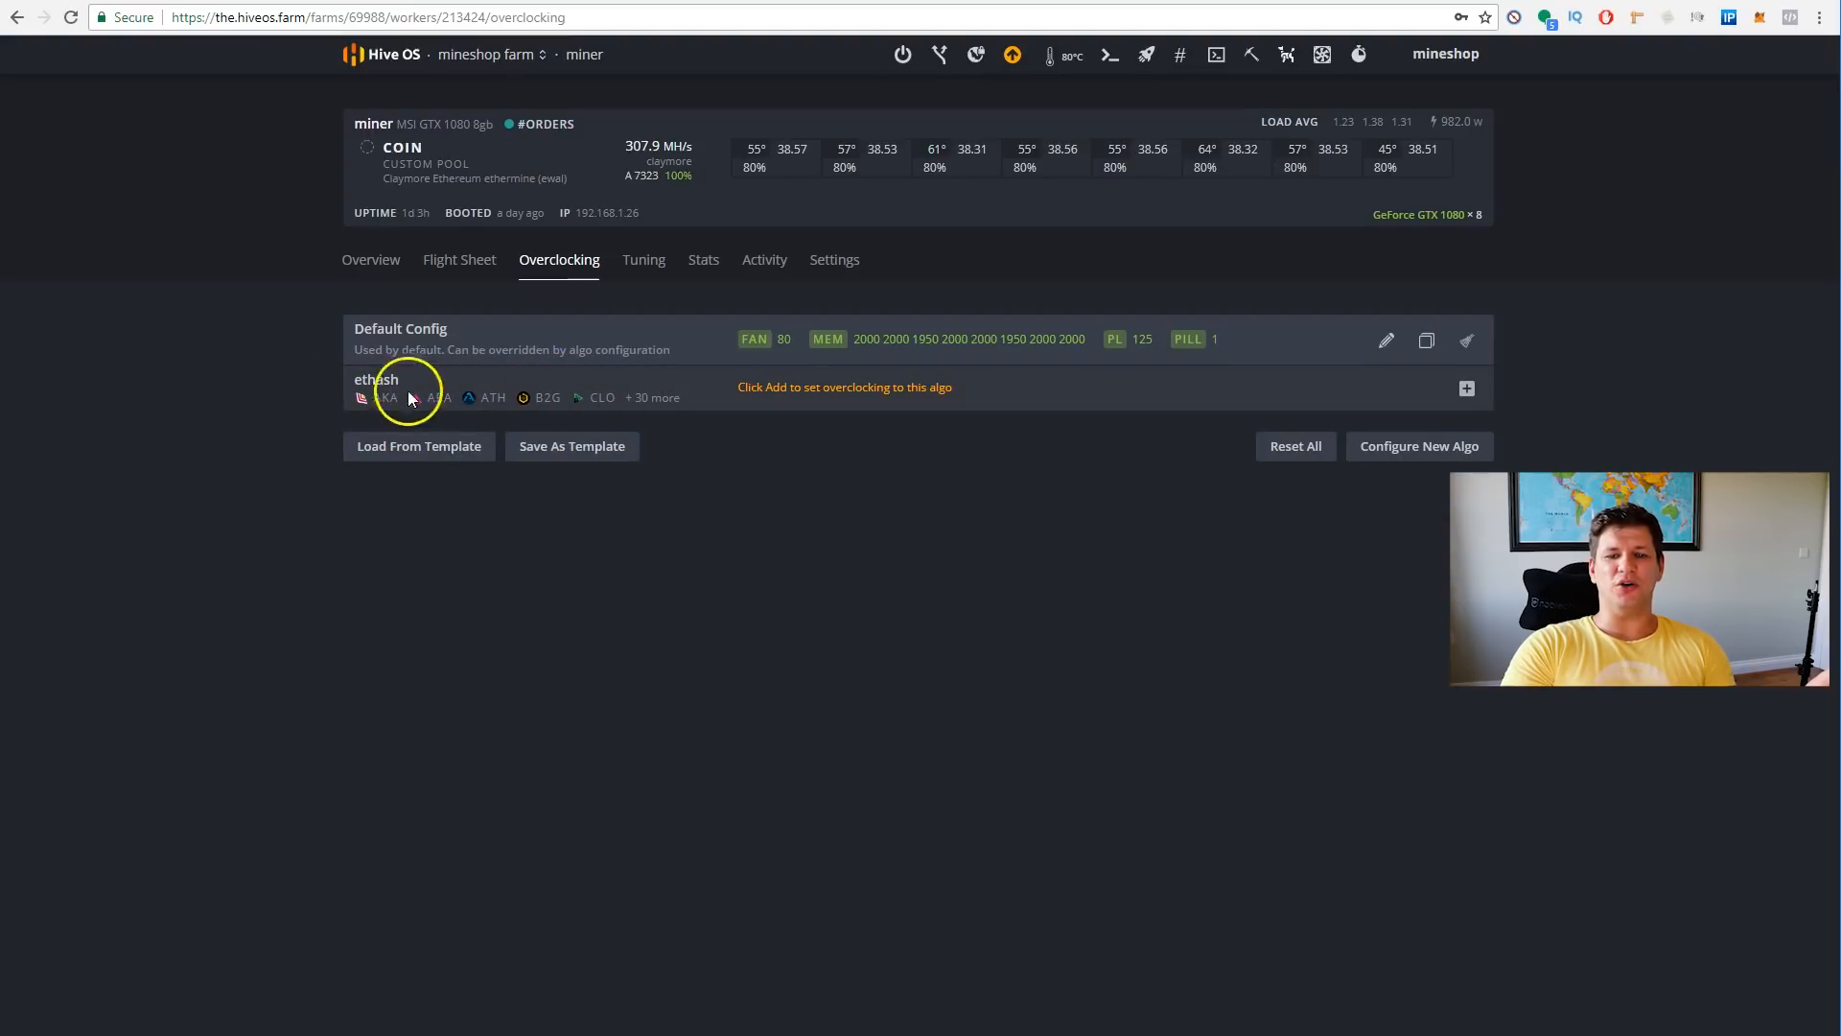
left_click(654, 397)
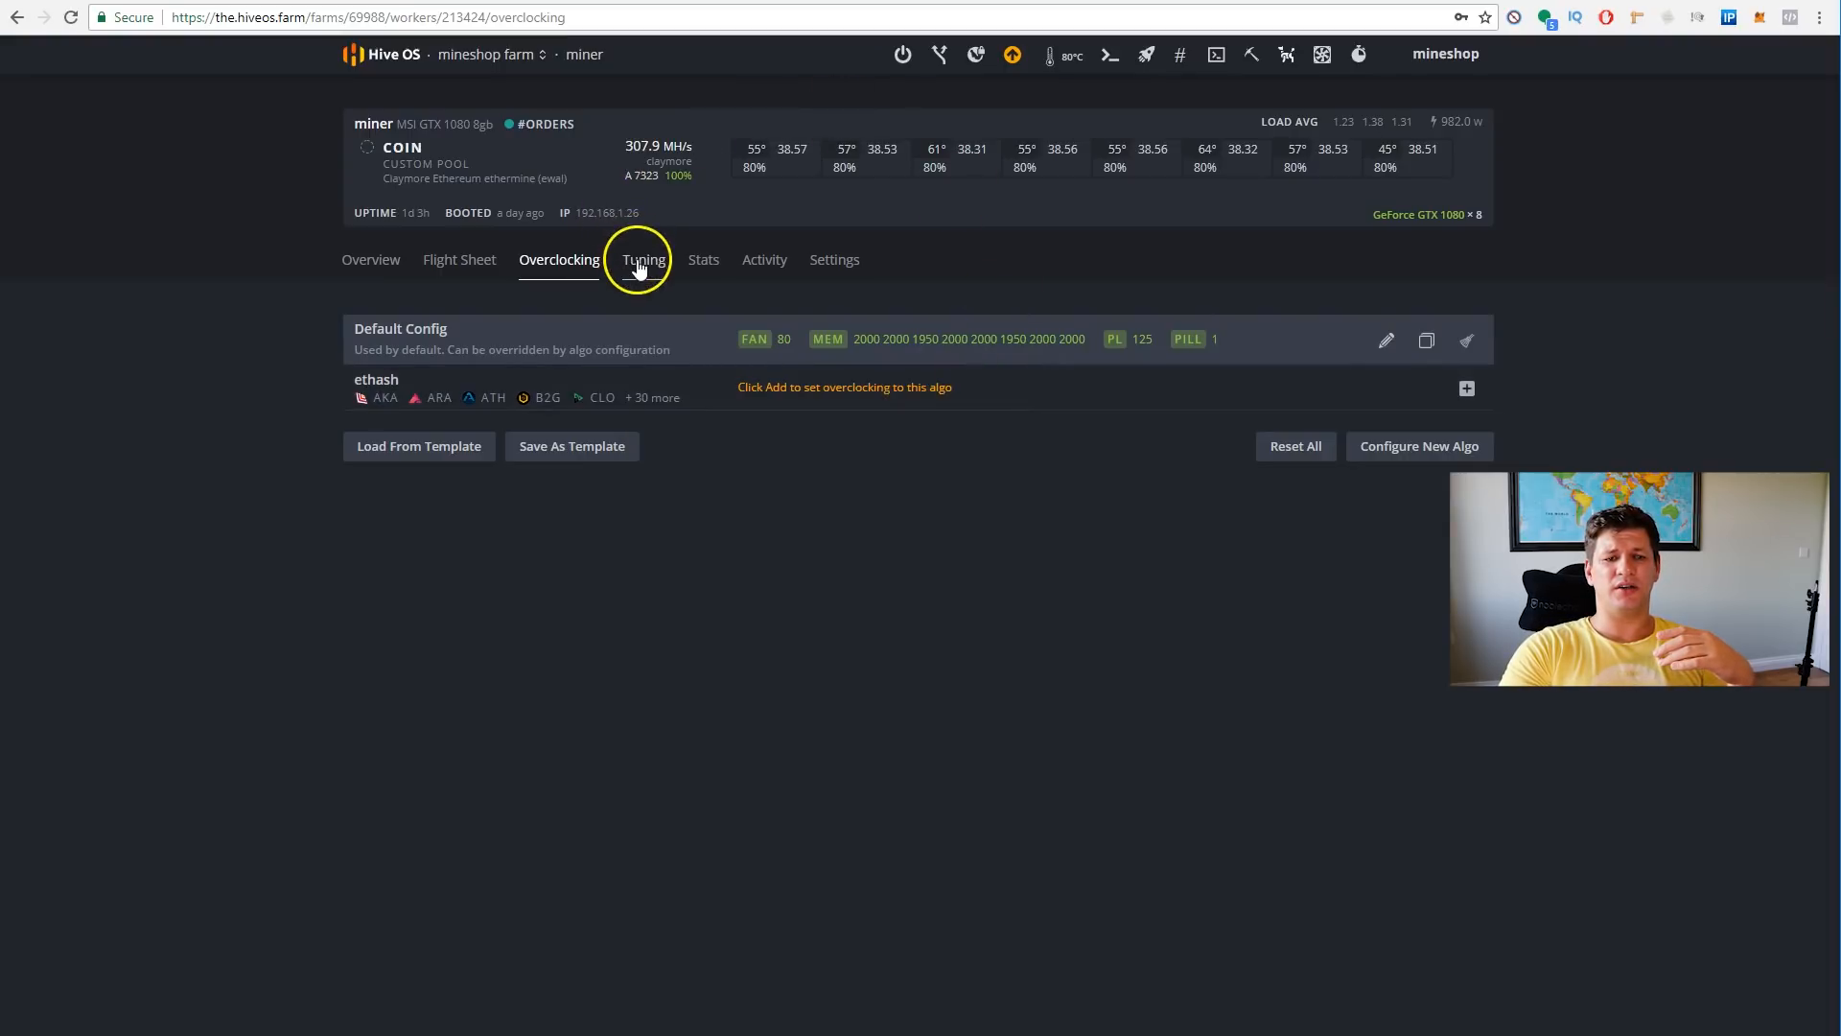
left_click(642, 259)
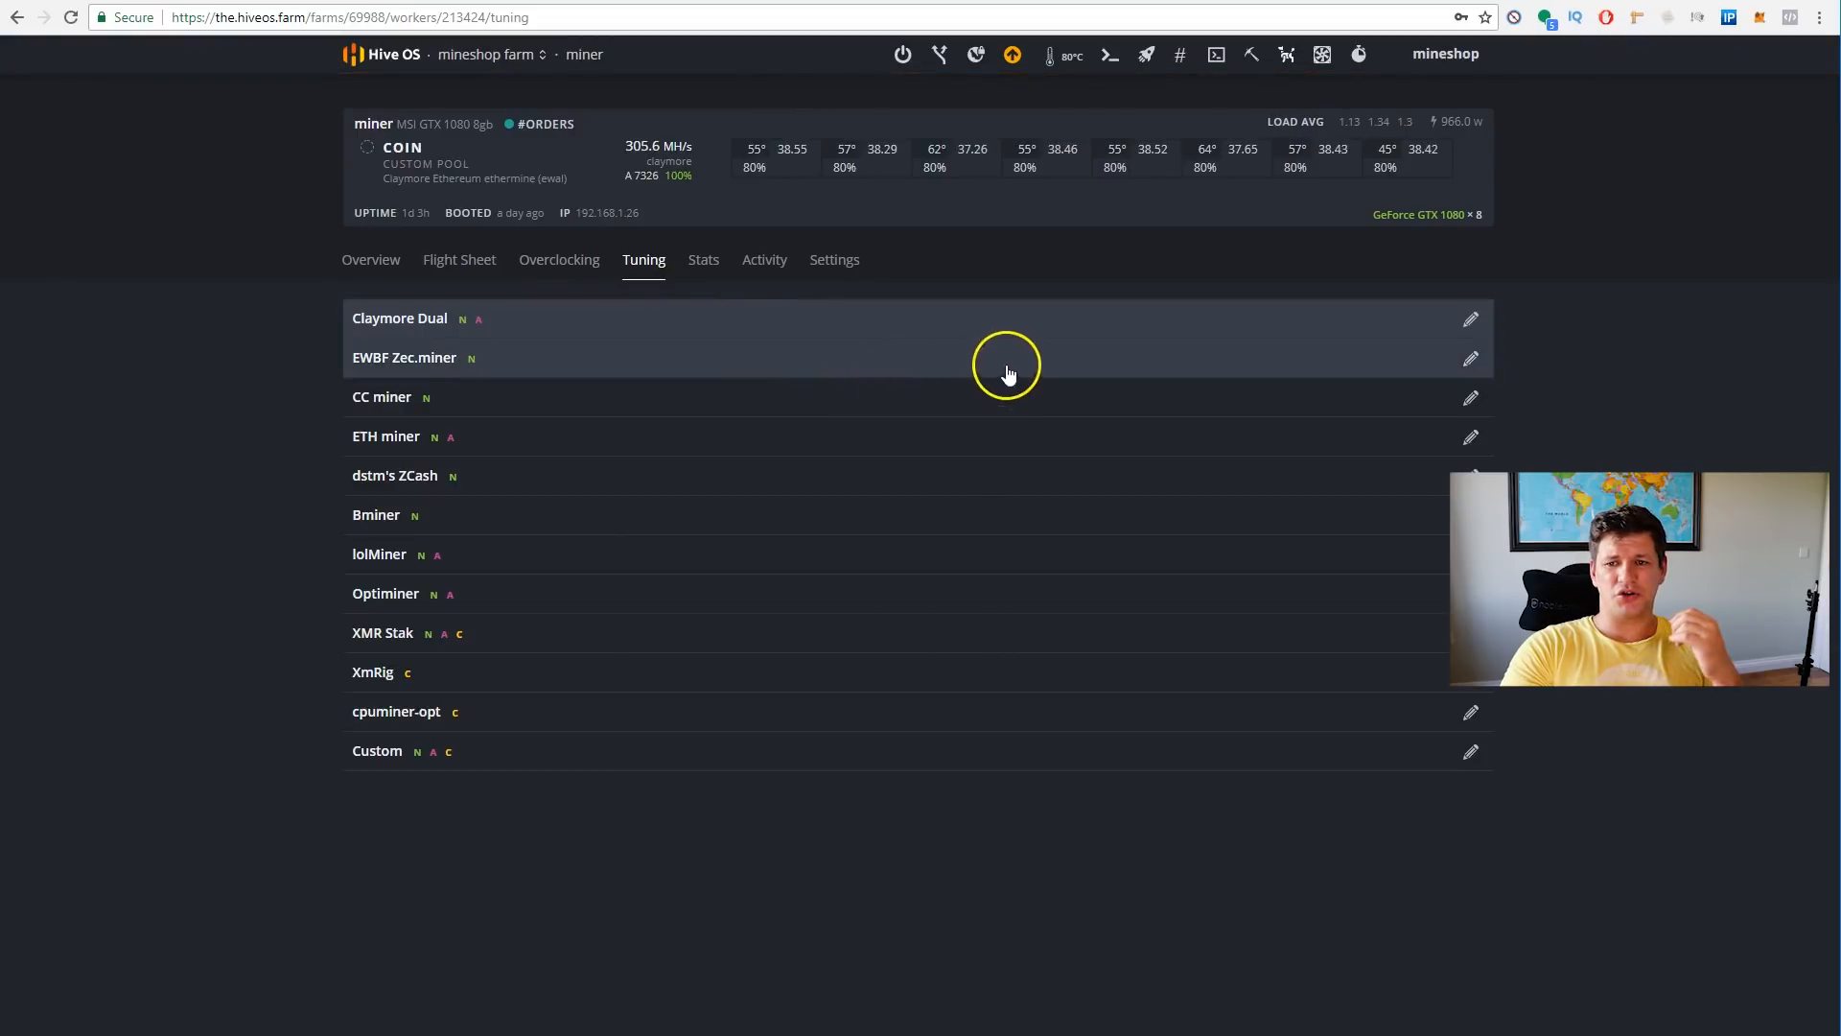
left_click(1472, 318)
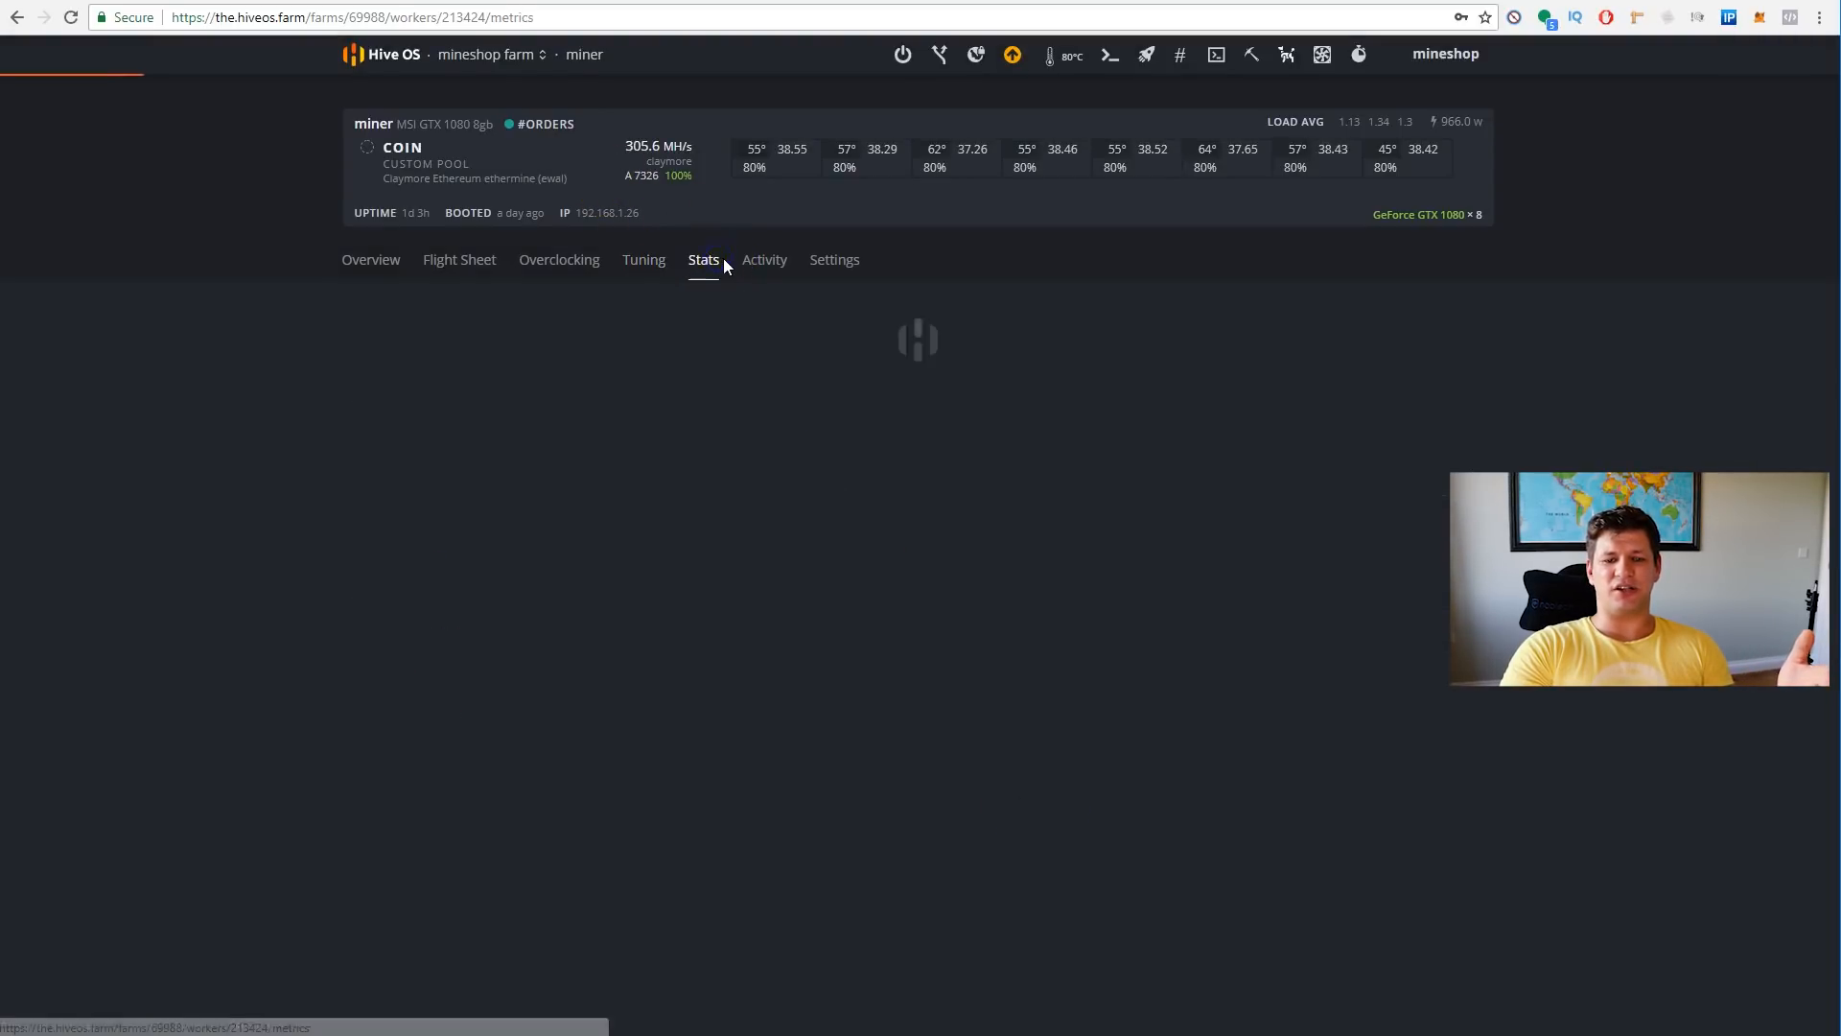
- Review the Stats charts for temperature, fans, hashrate and power, then switch to the Activity log
left_click(704, 259)
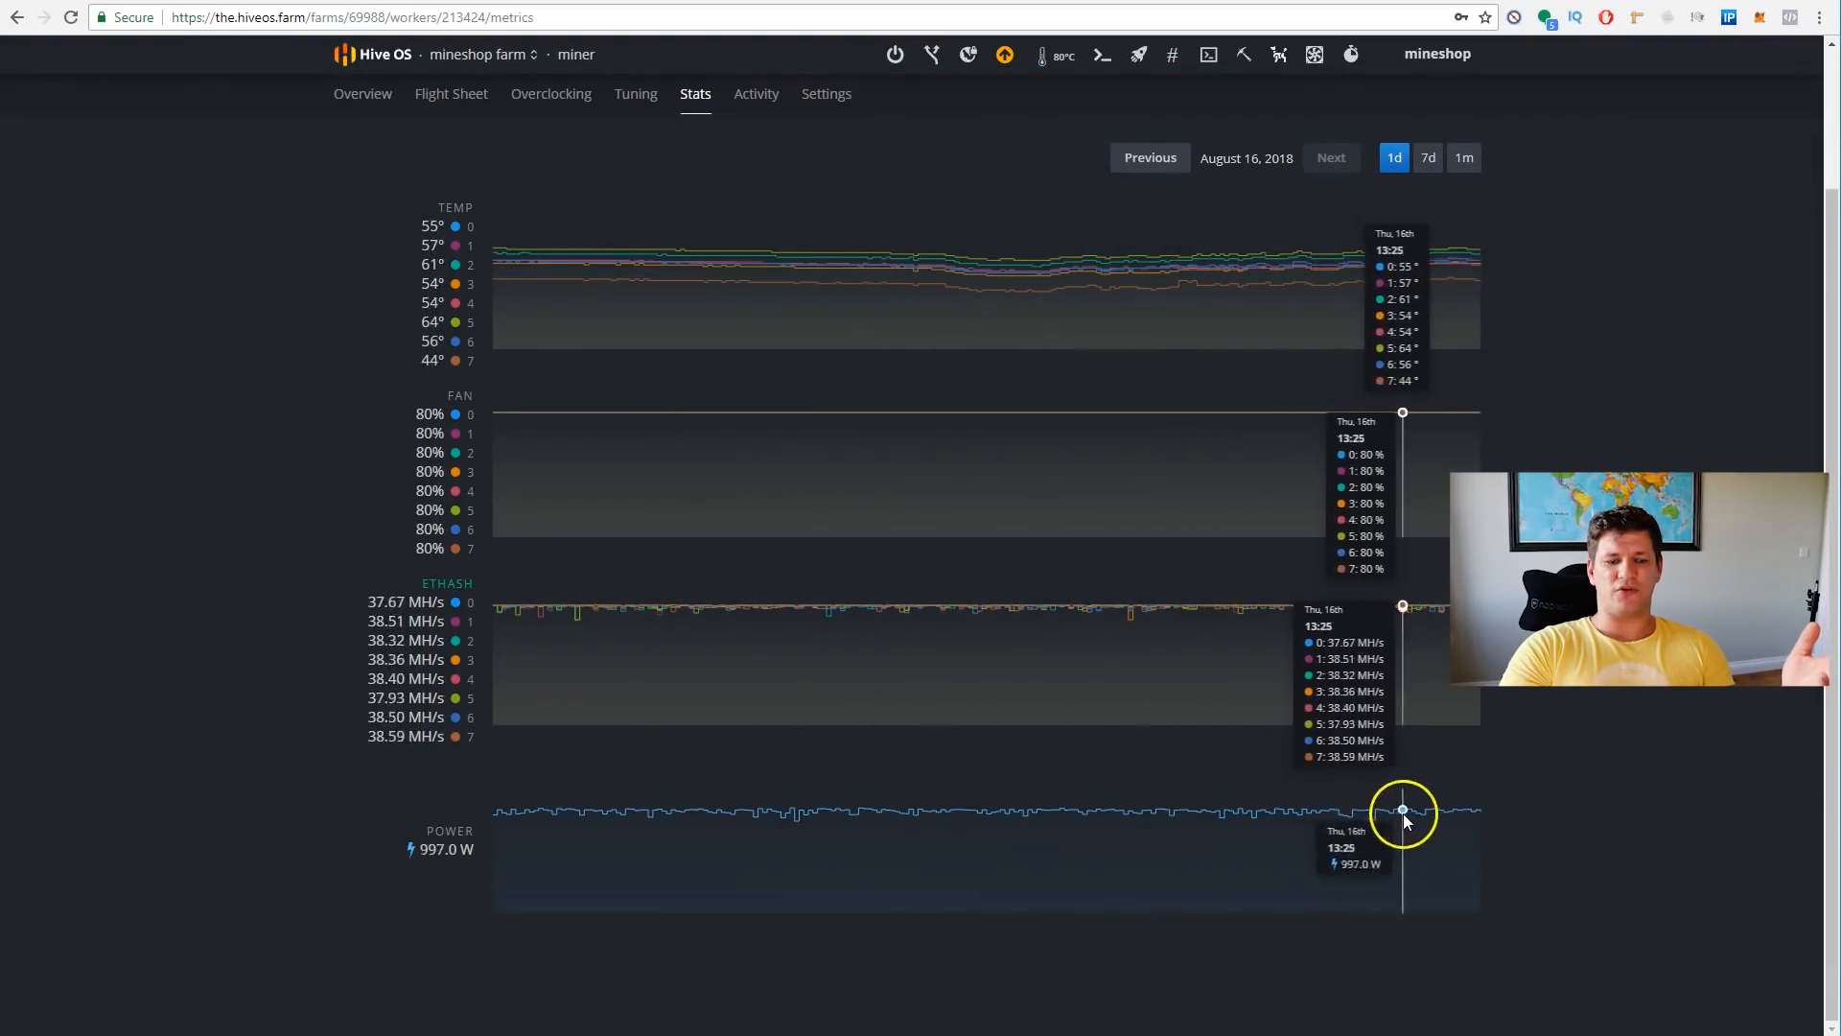
mouse_move(441, 857)
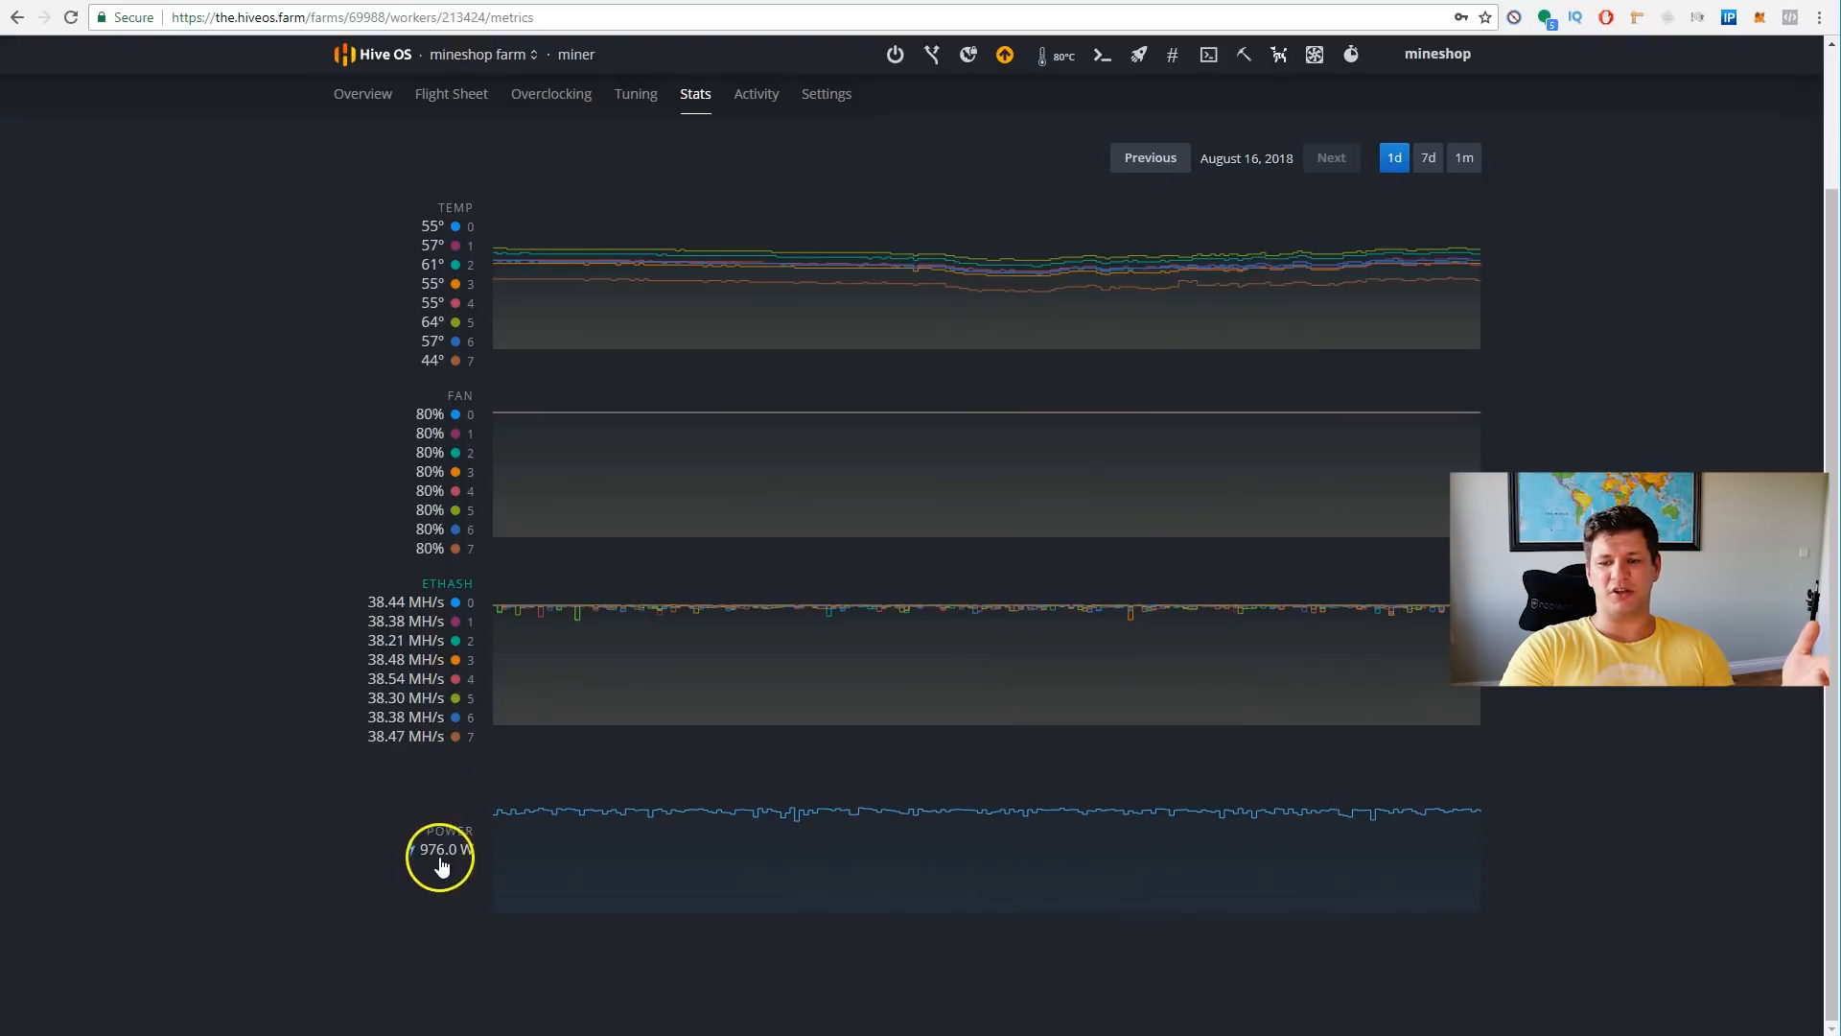
mouse_move(1429, 810)
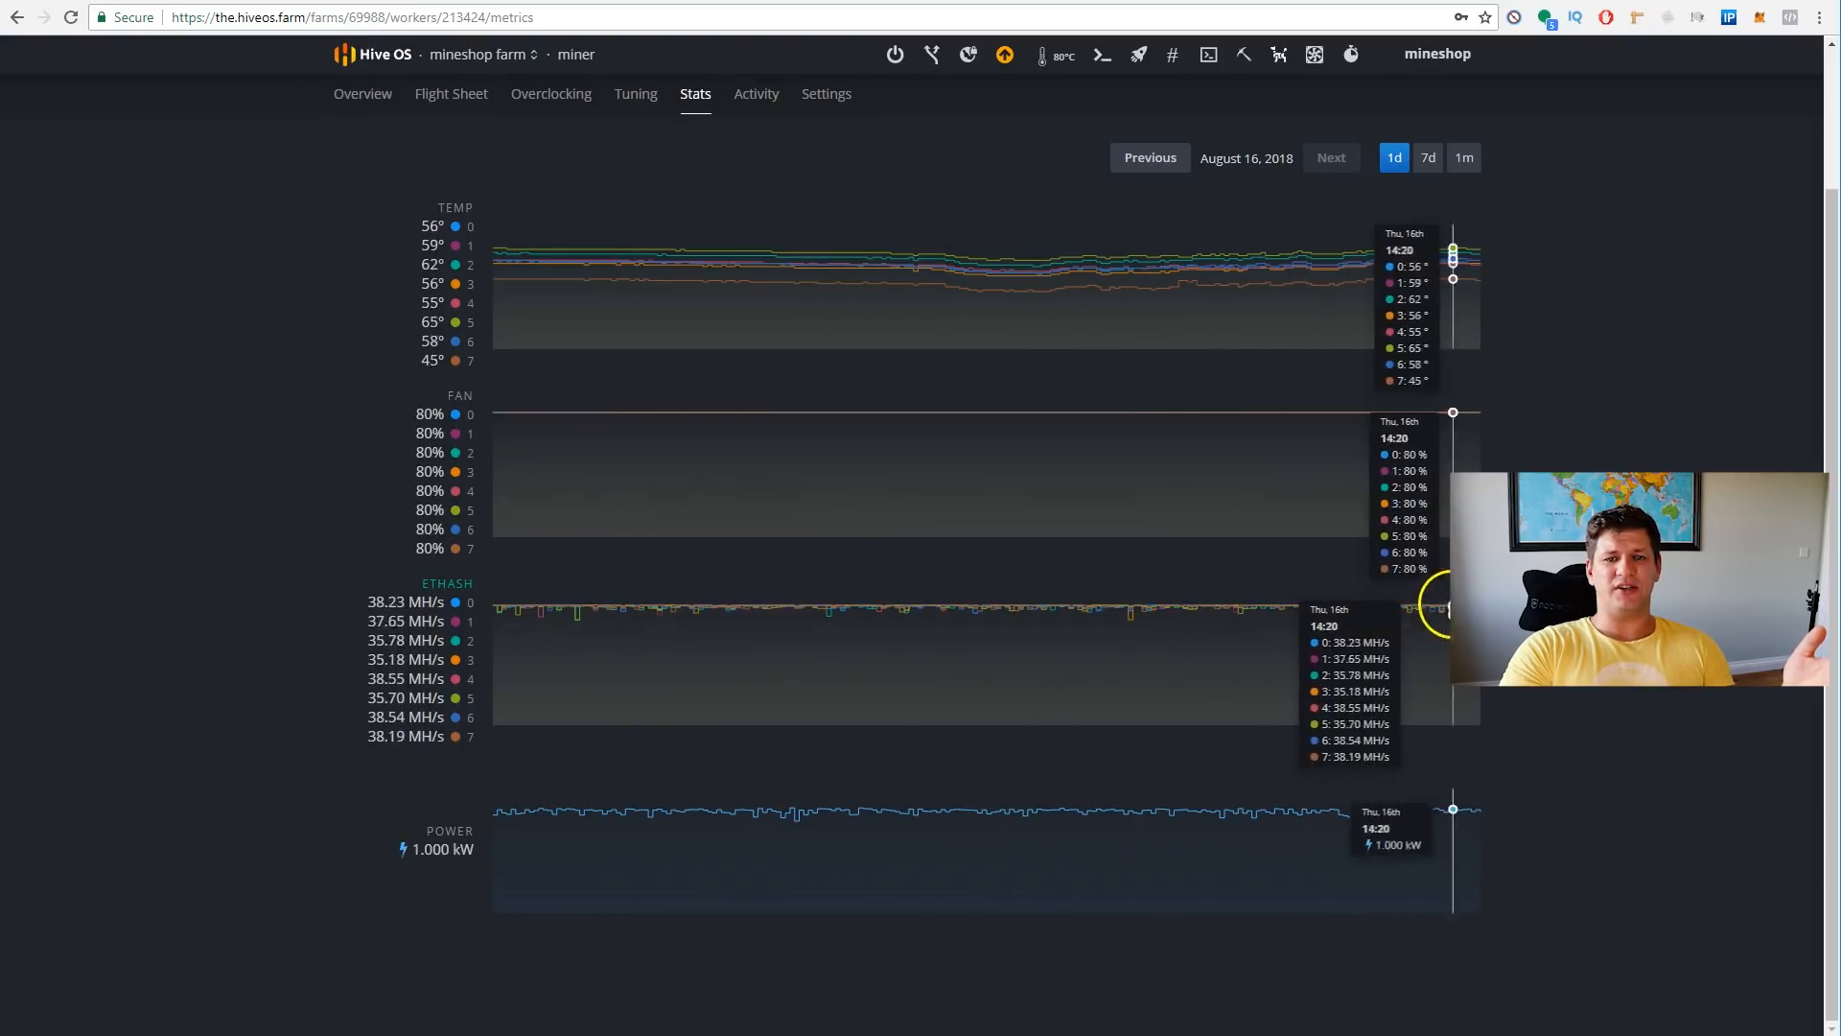
left_click(756, 94)
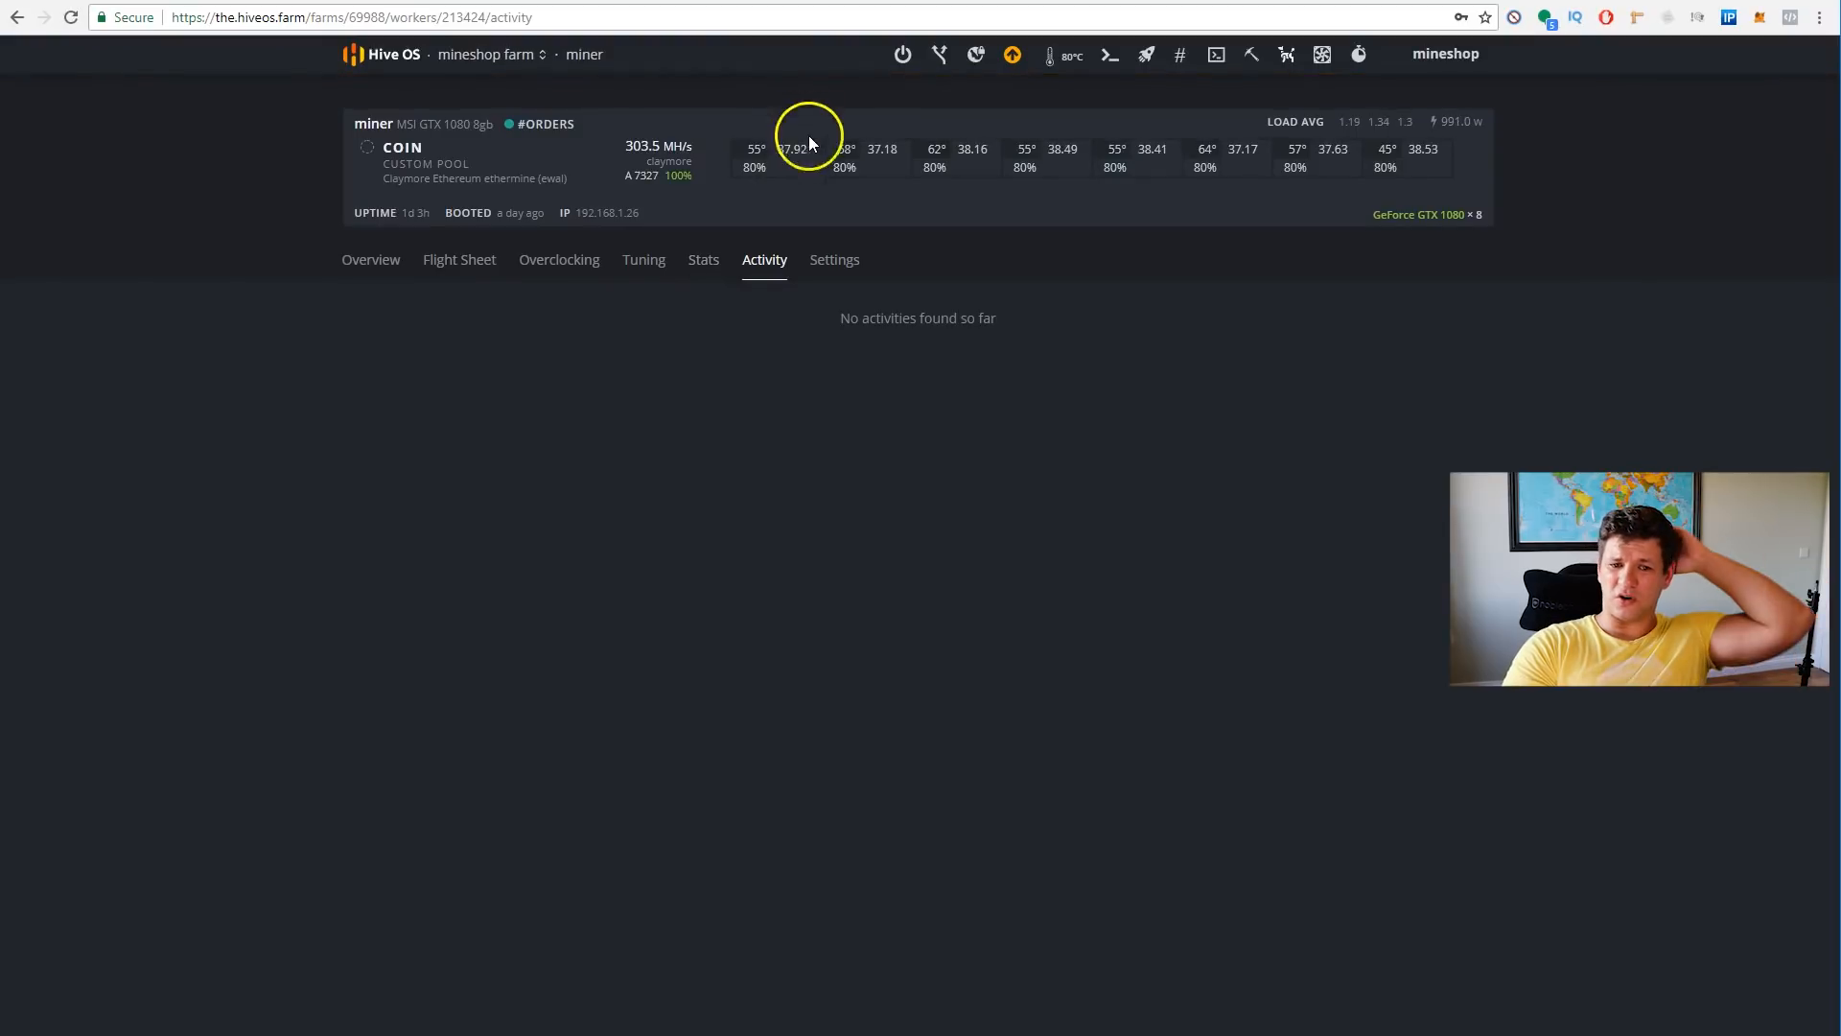
- Scroll through worker 'miner's Settings page
left_click(835, 259)
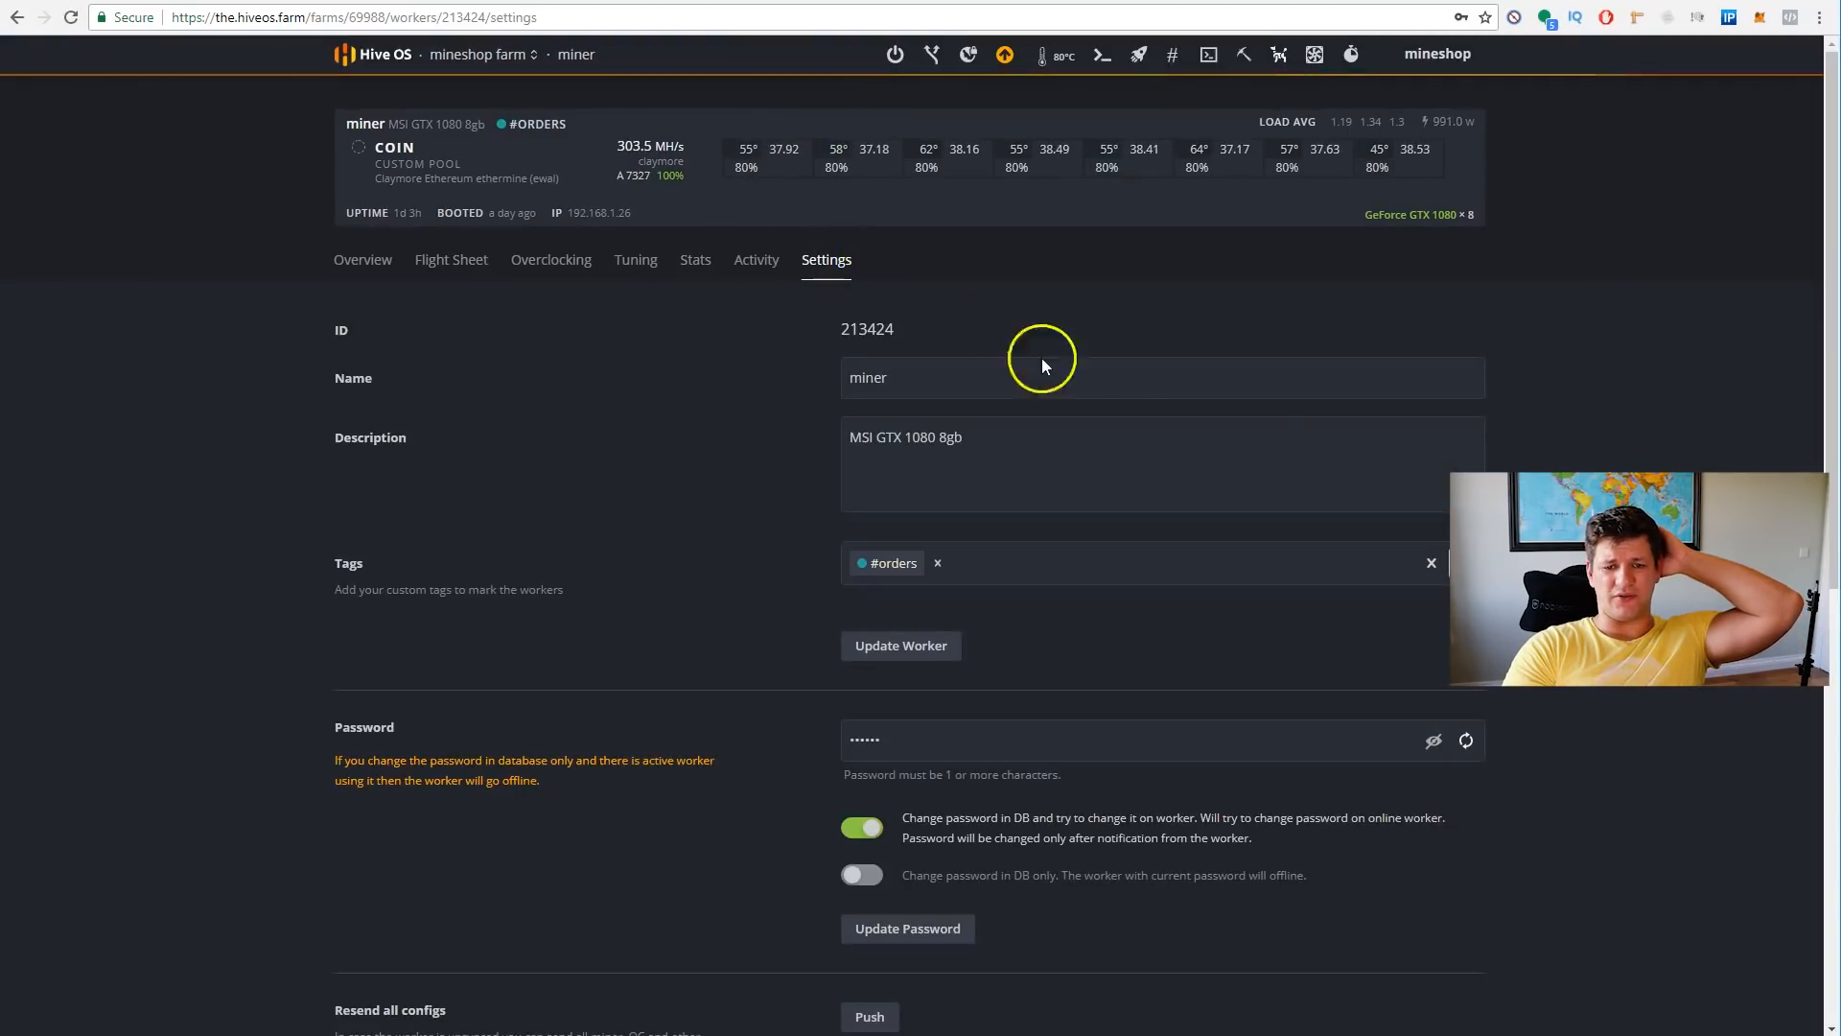
scroll("down", 3)
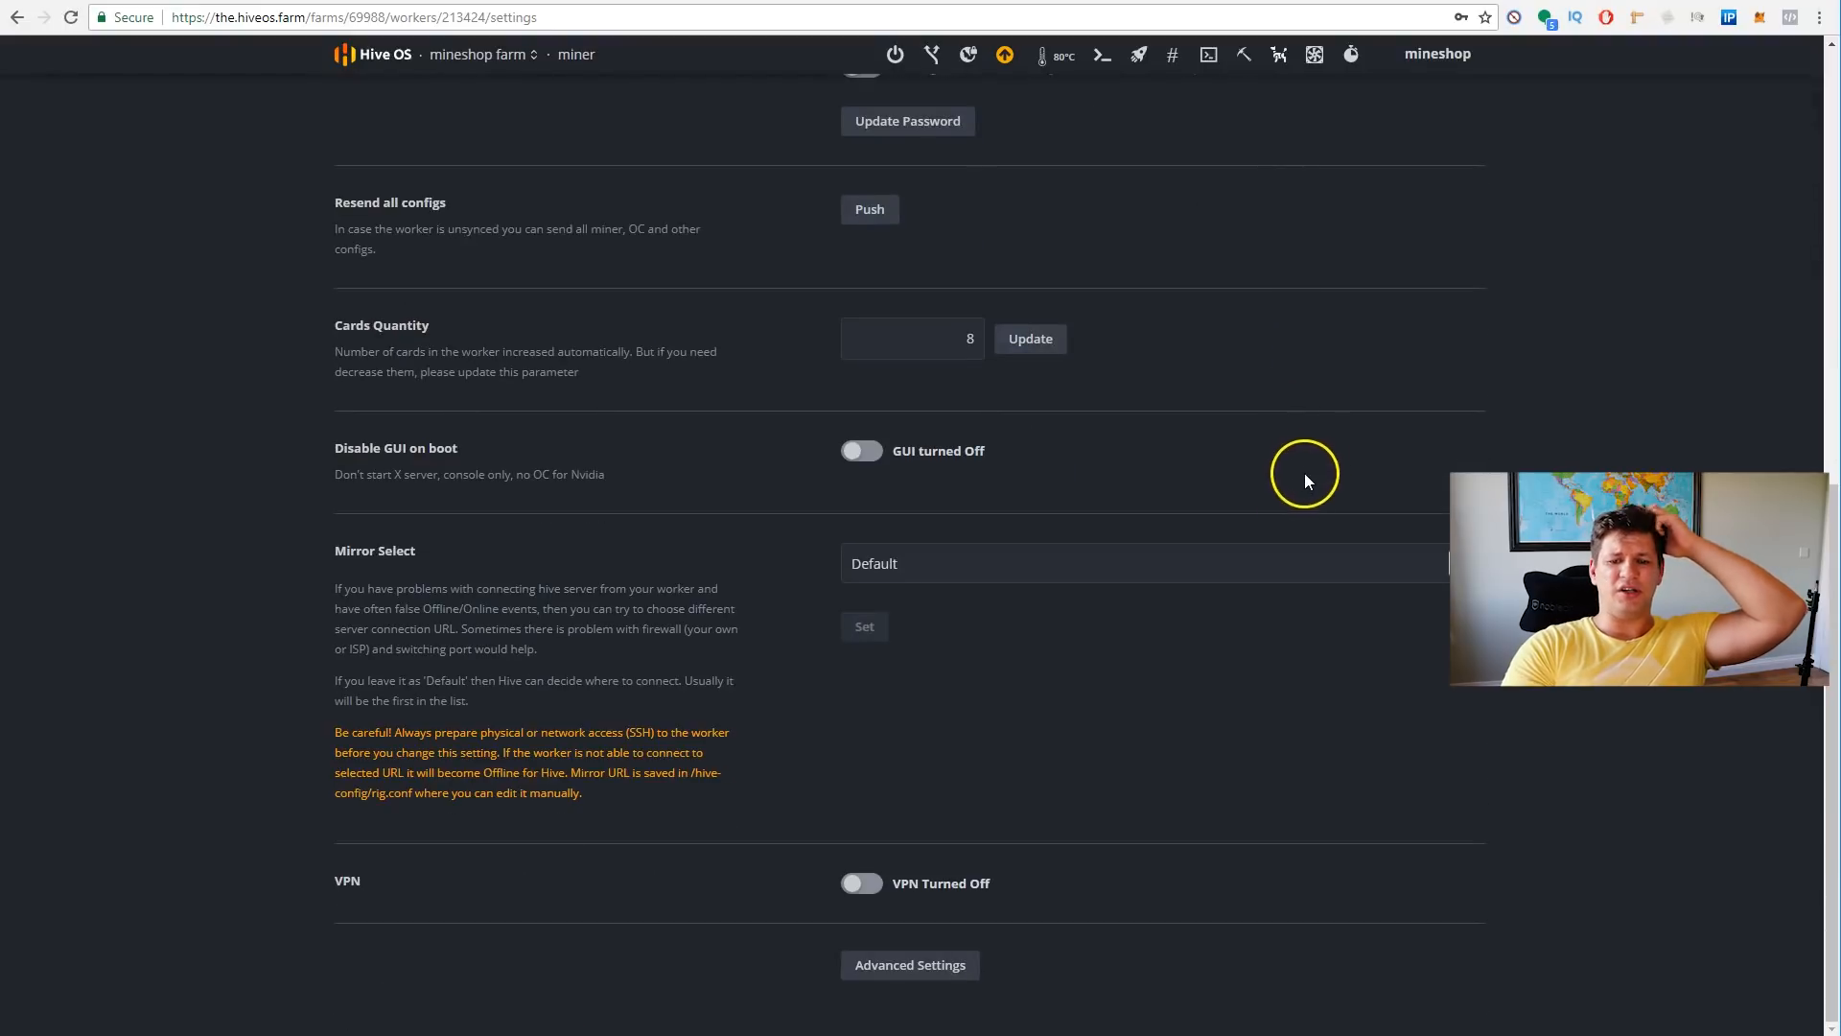
scroll("down", 3)
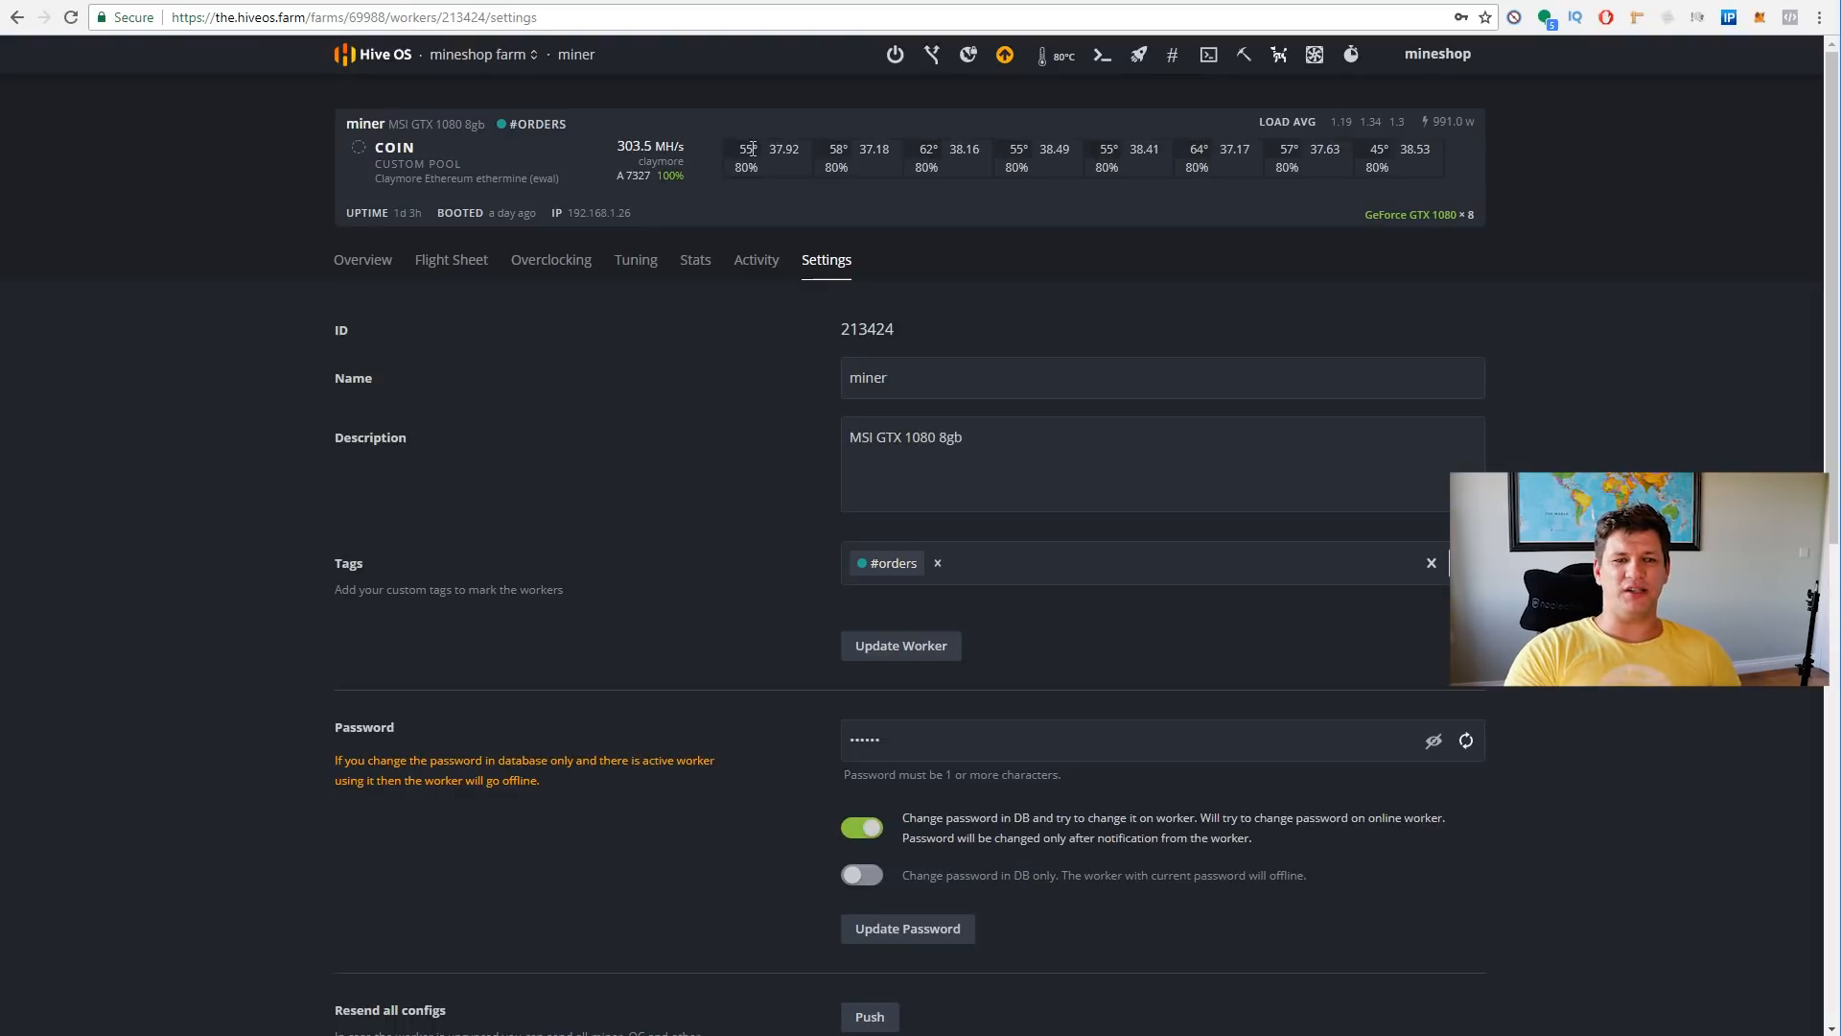
- Return to the mineshop farm's workers list via the header farm dropdown
left_click(482, 54)
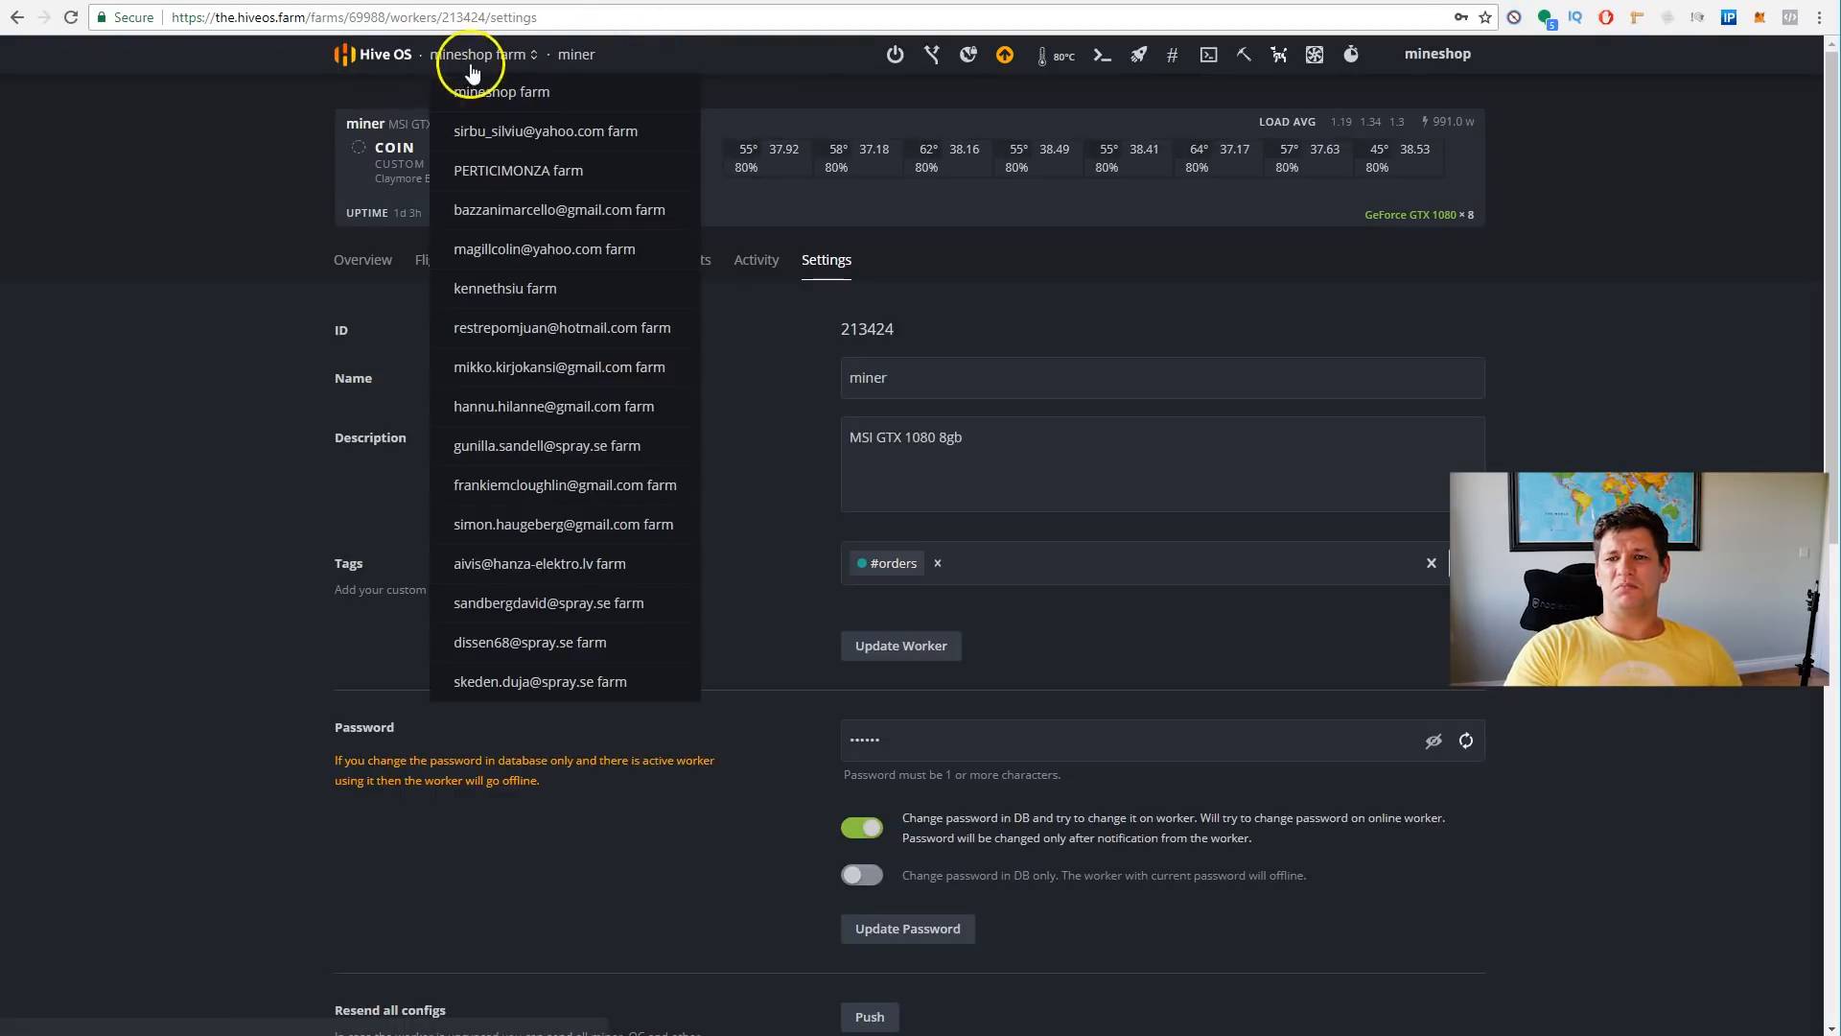
left_click(501, 90)
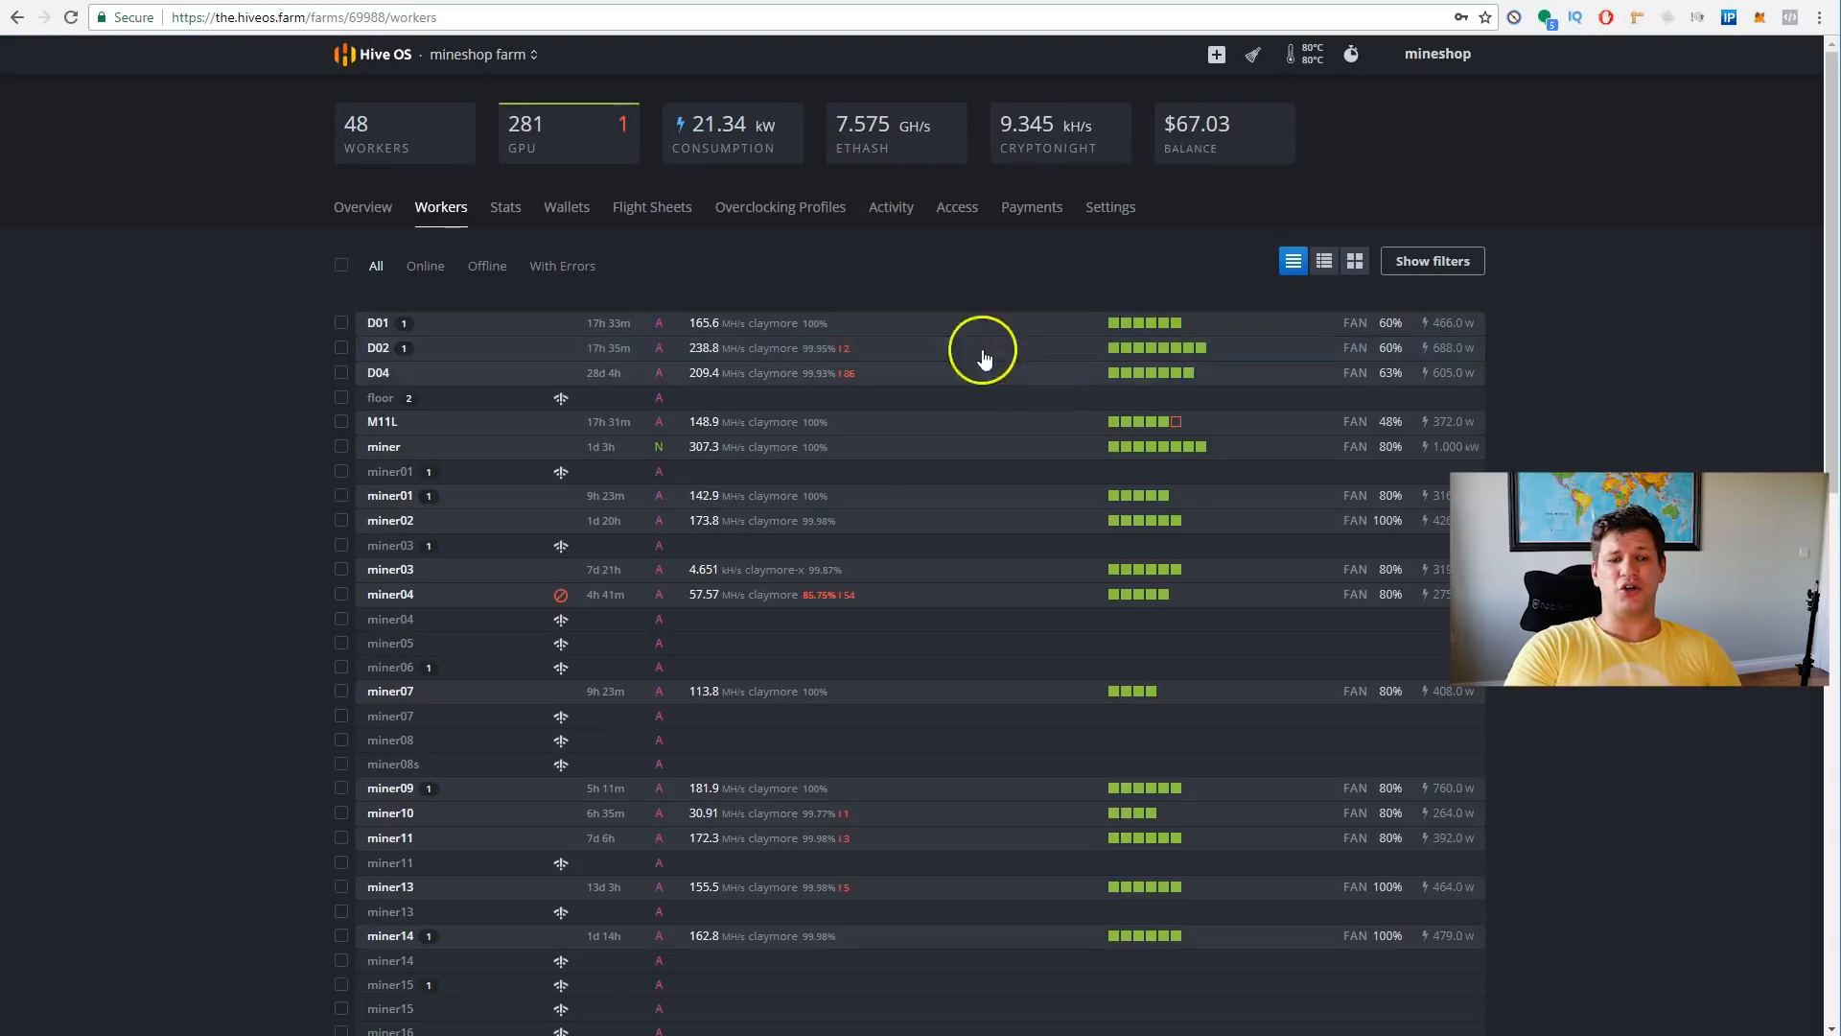
- Open miner01's Overclocking page and check the Download VBIOS dialog, cancelling it
left_click(390, 495)
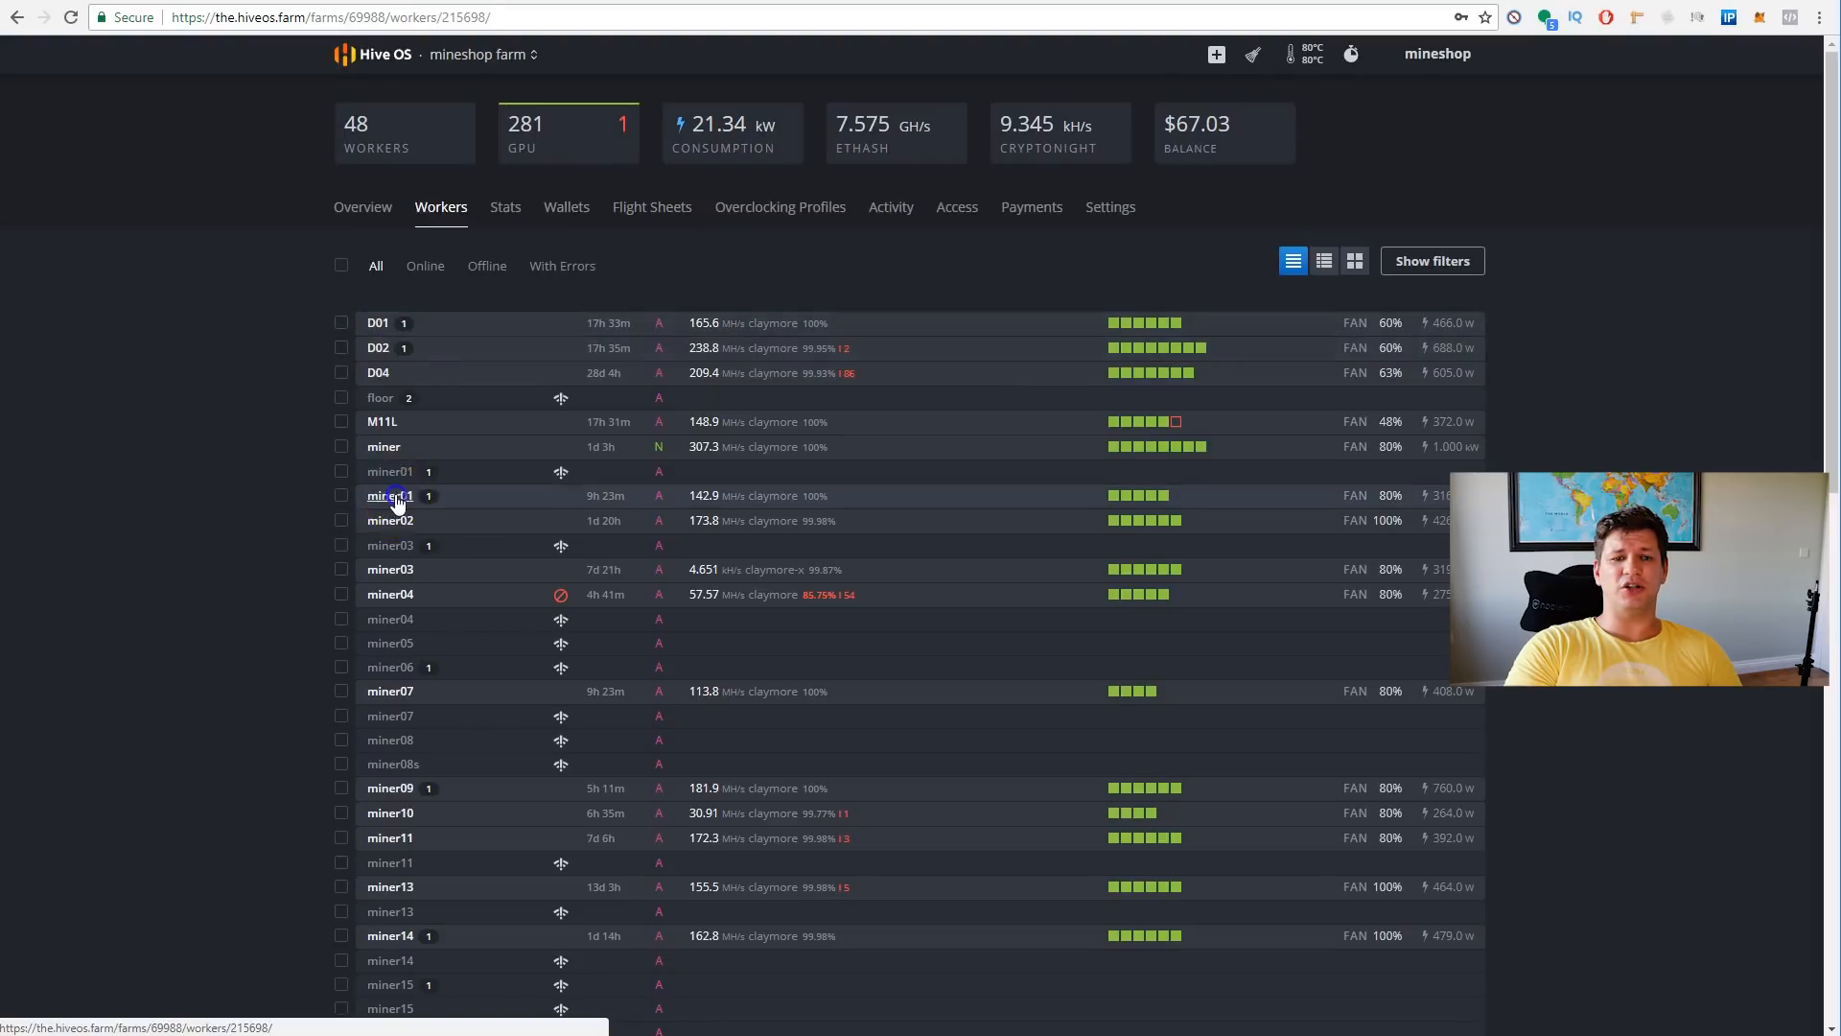
left_click(390, 494)
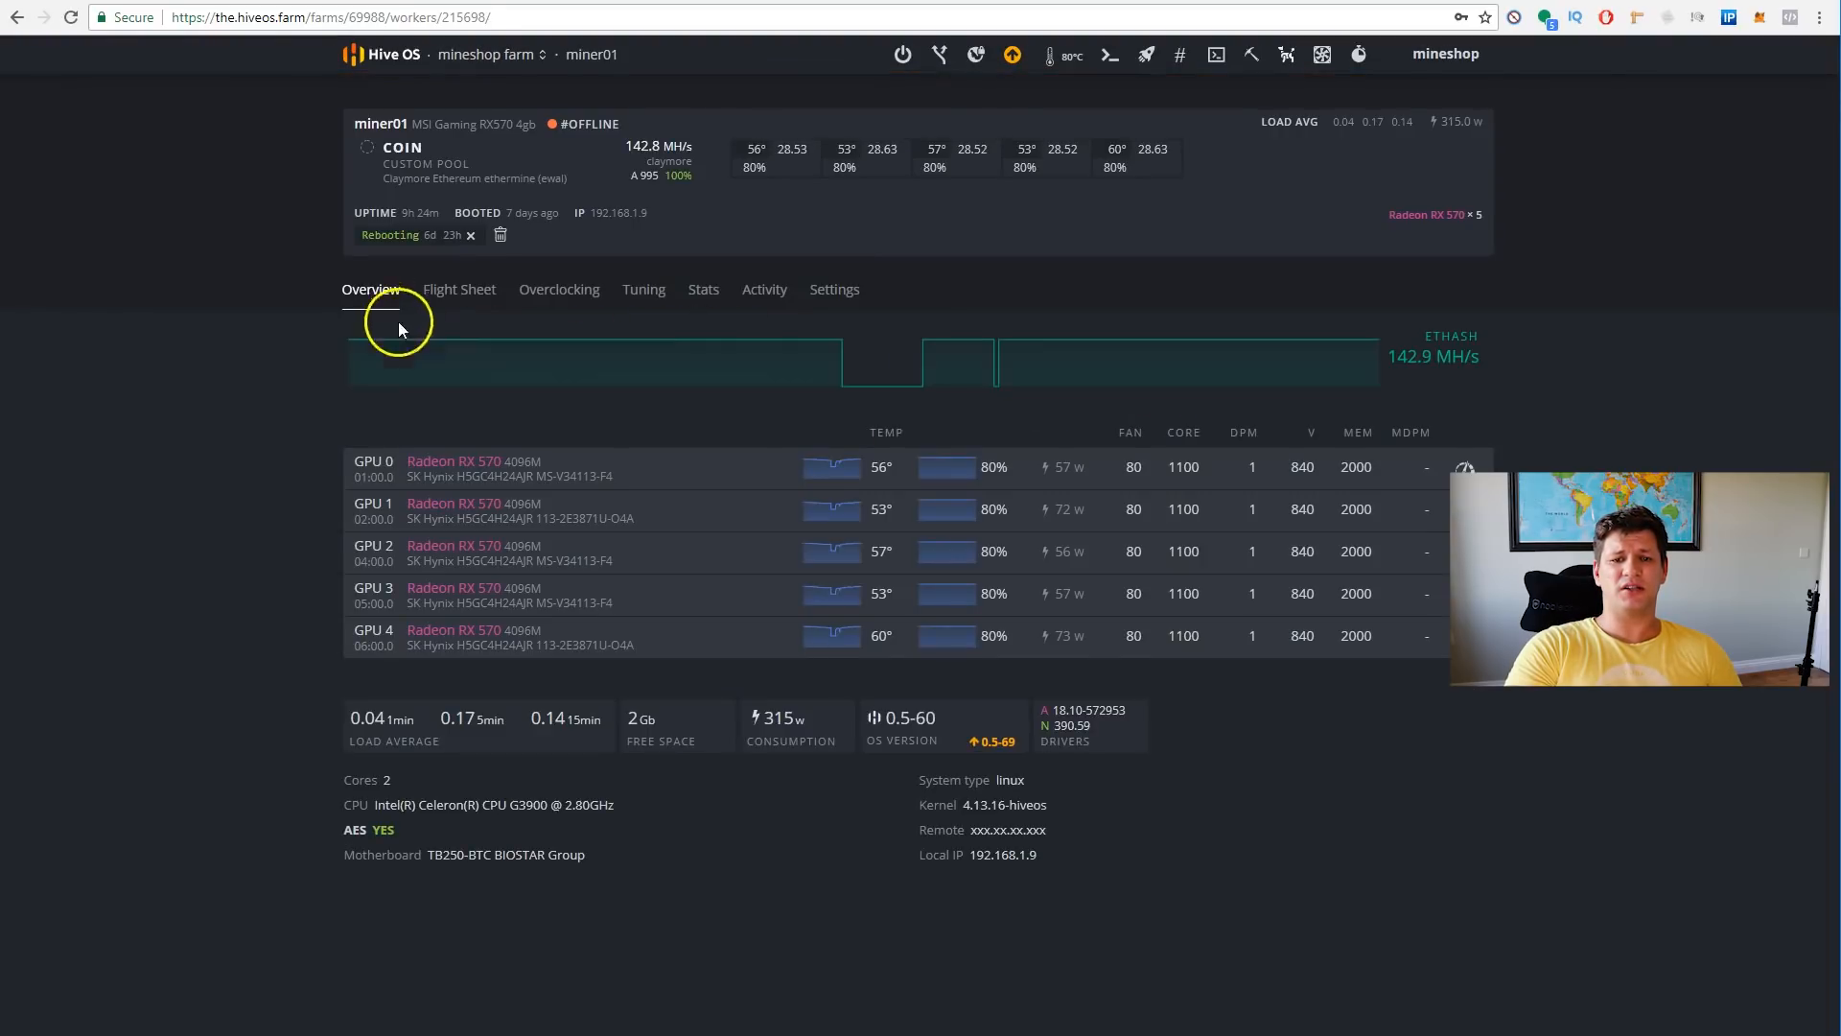
mouse_move(559, 399)
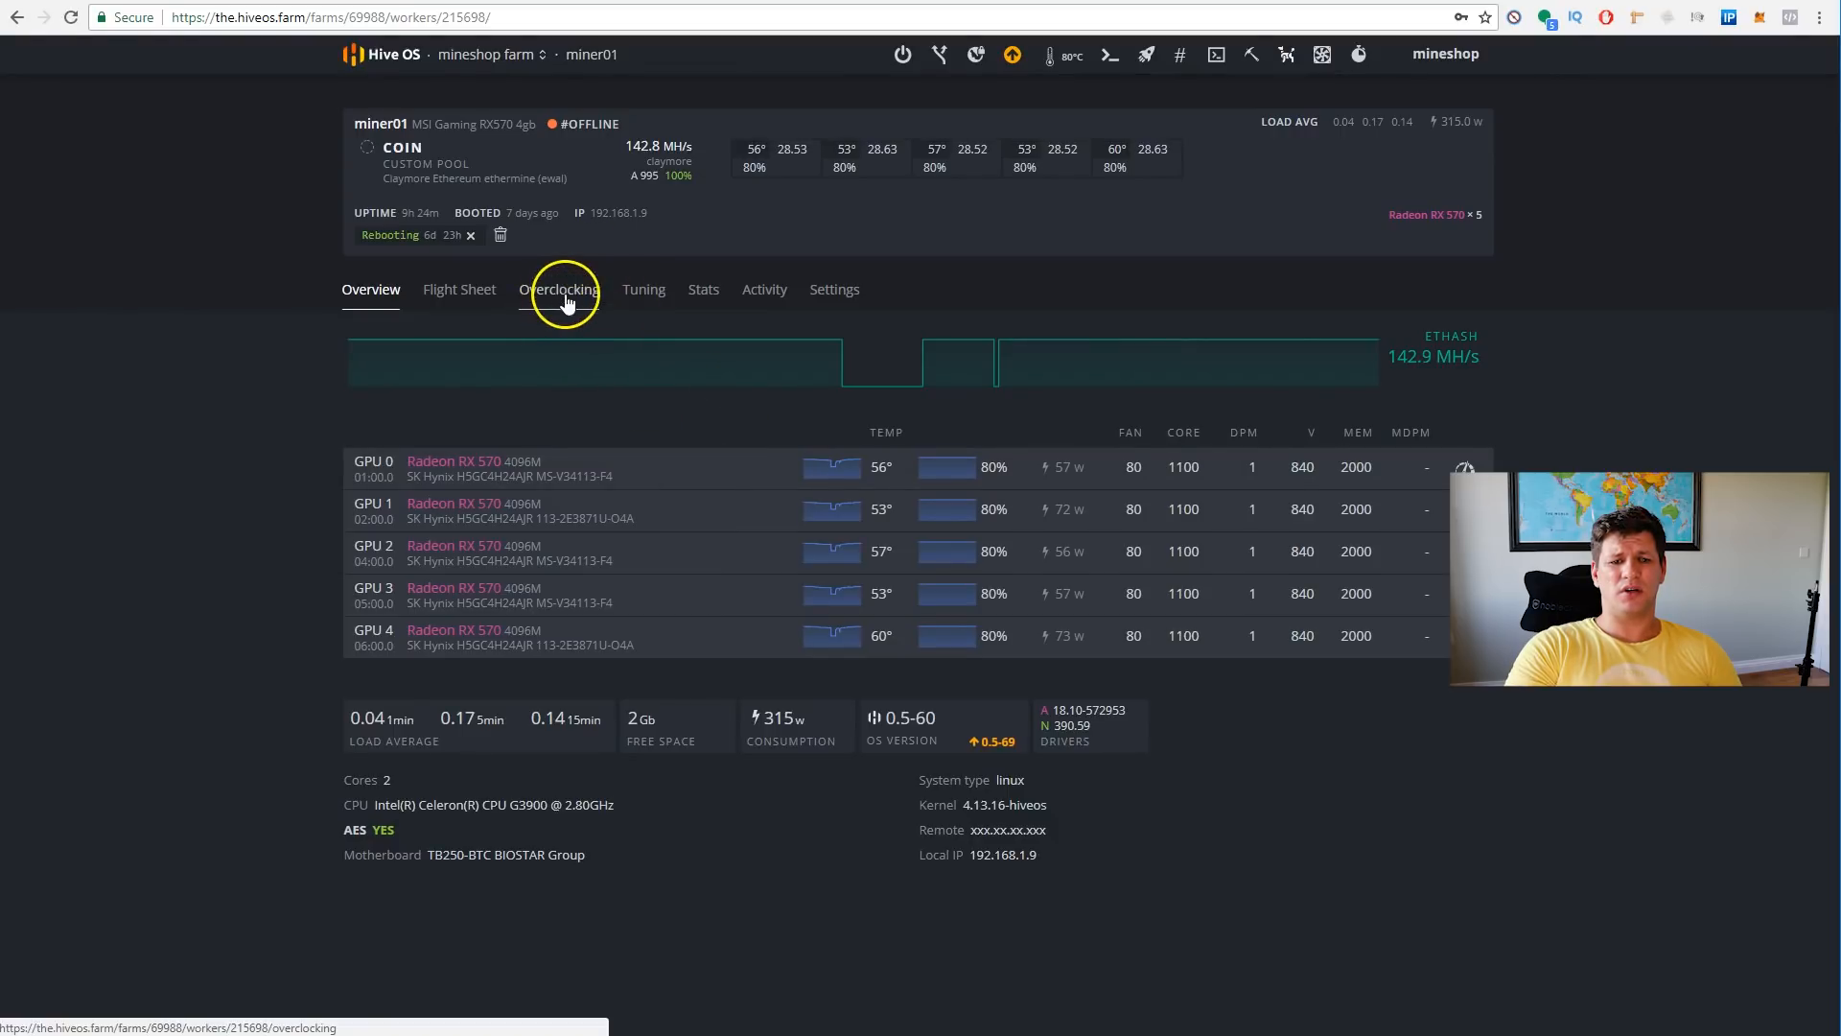
left_click(558, 290)
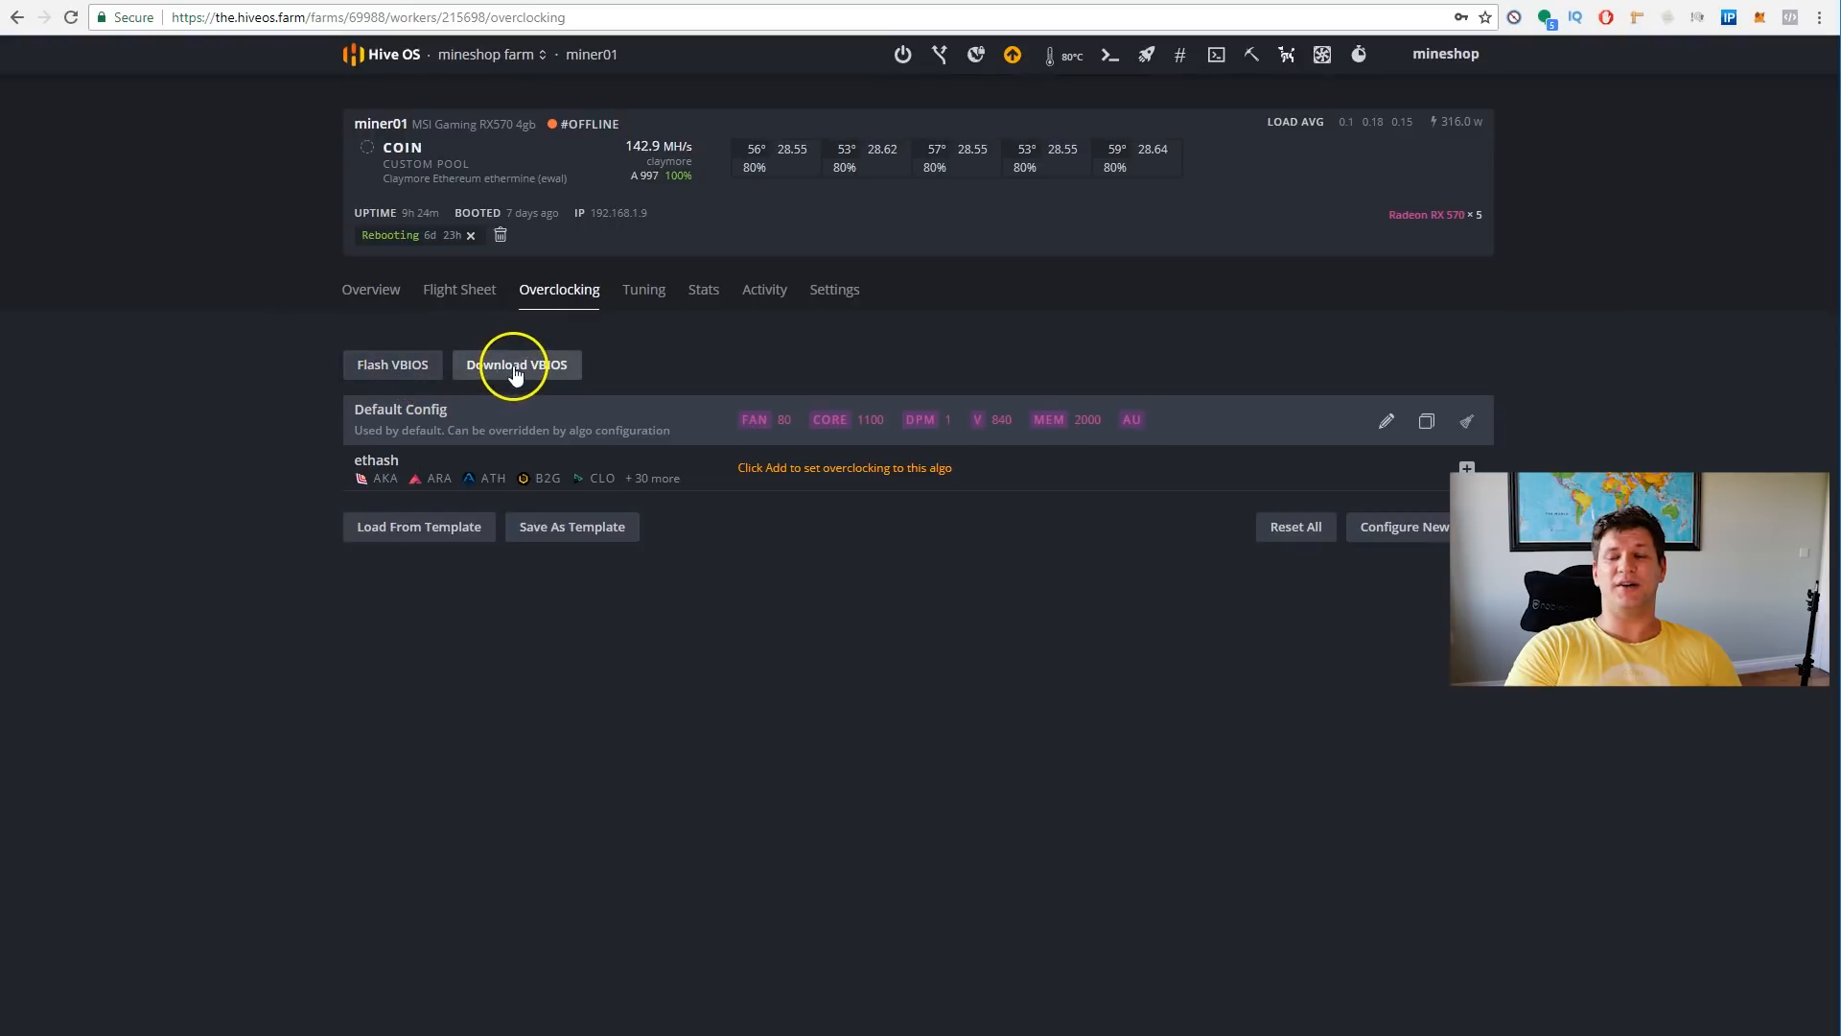
left_click(516, 365)
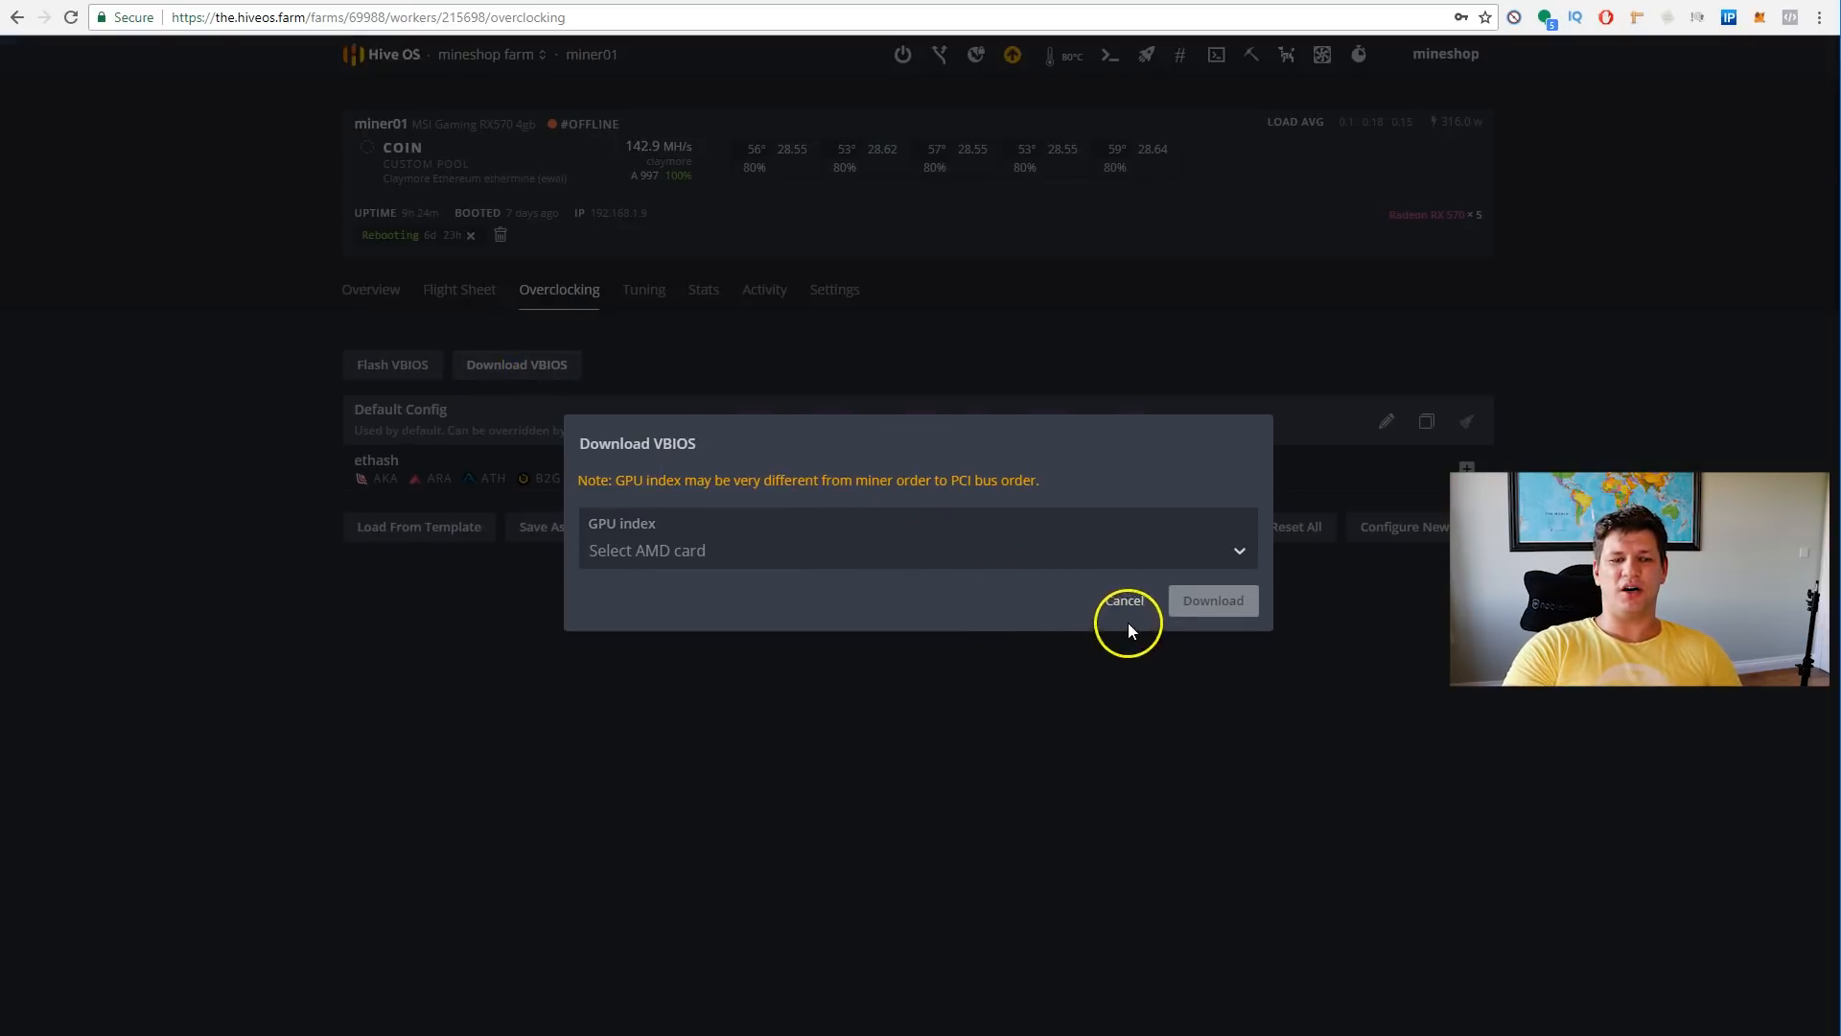
left_click(1122, 600)
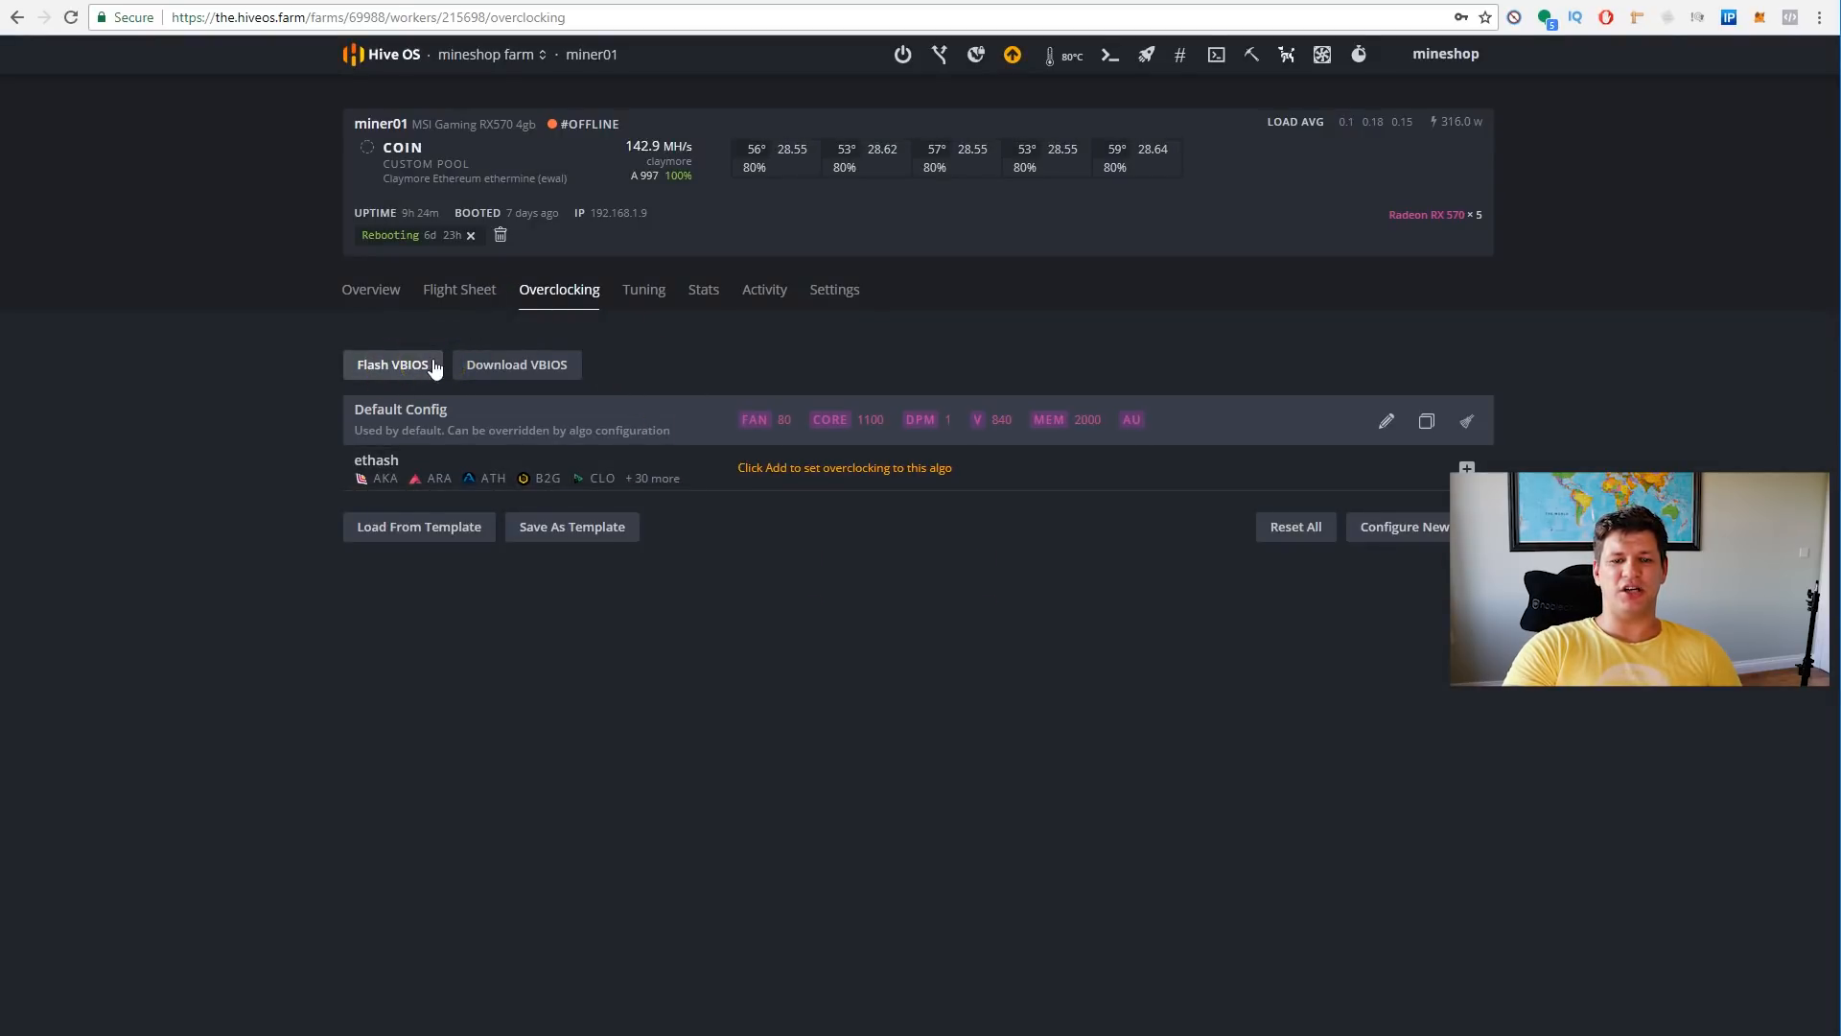
- Bring up the Flash VBIOS dialog and expand its GPU index list
left_click(391, 364)
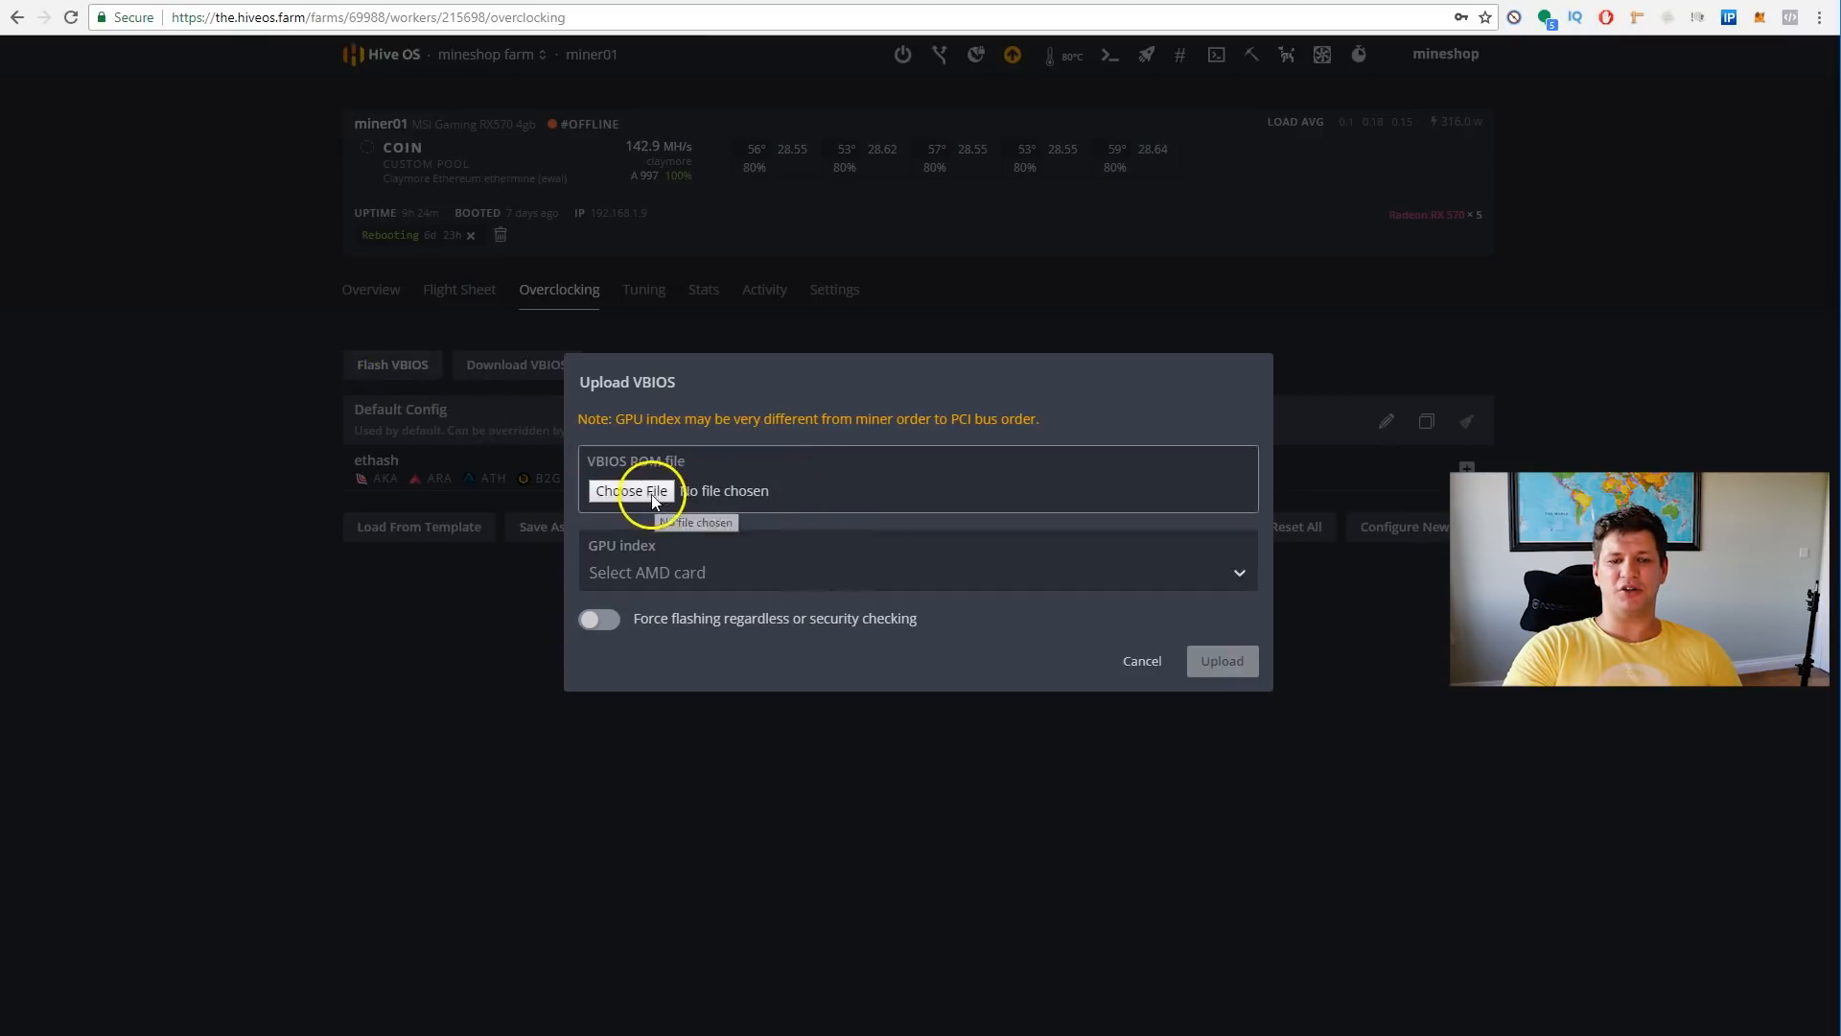
left_click(917, 572)
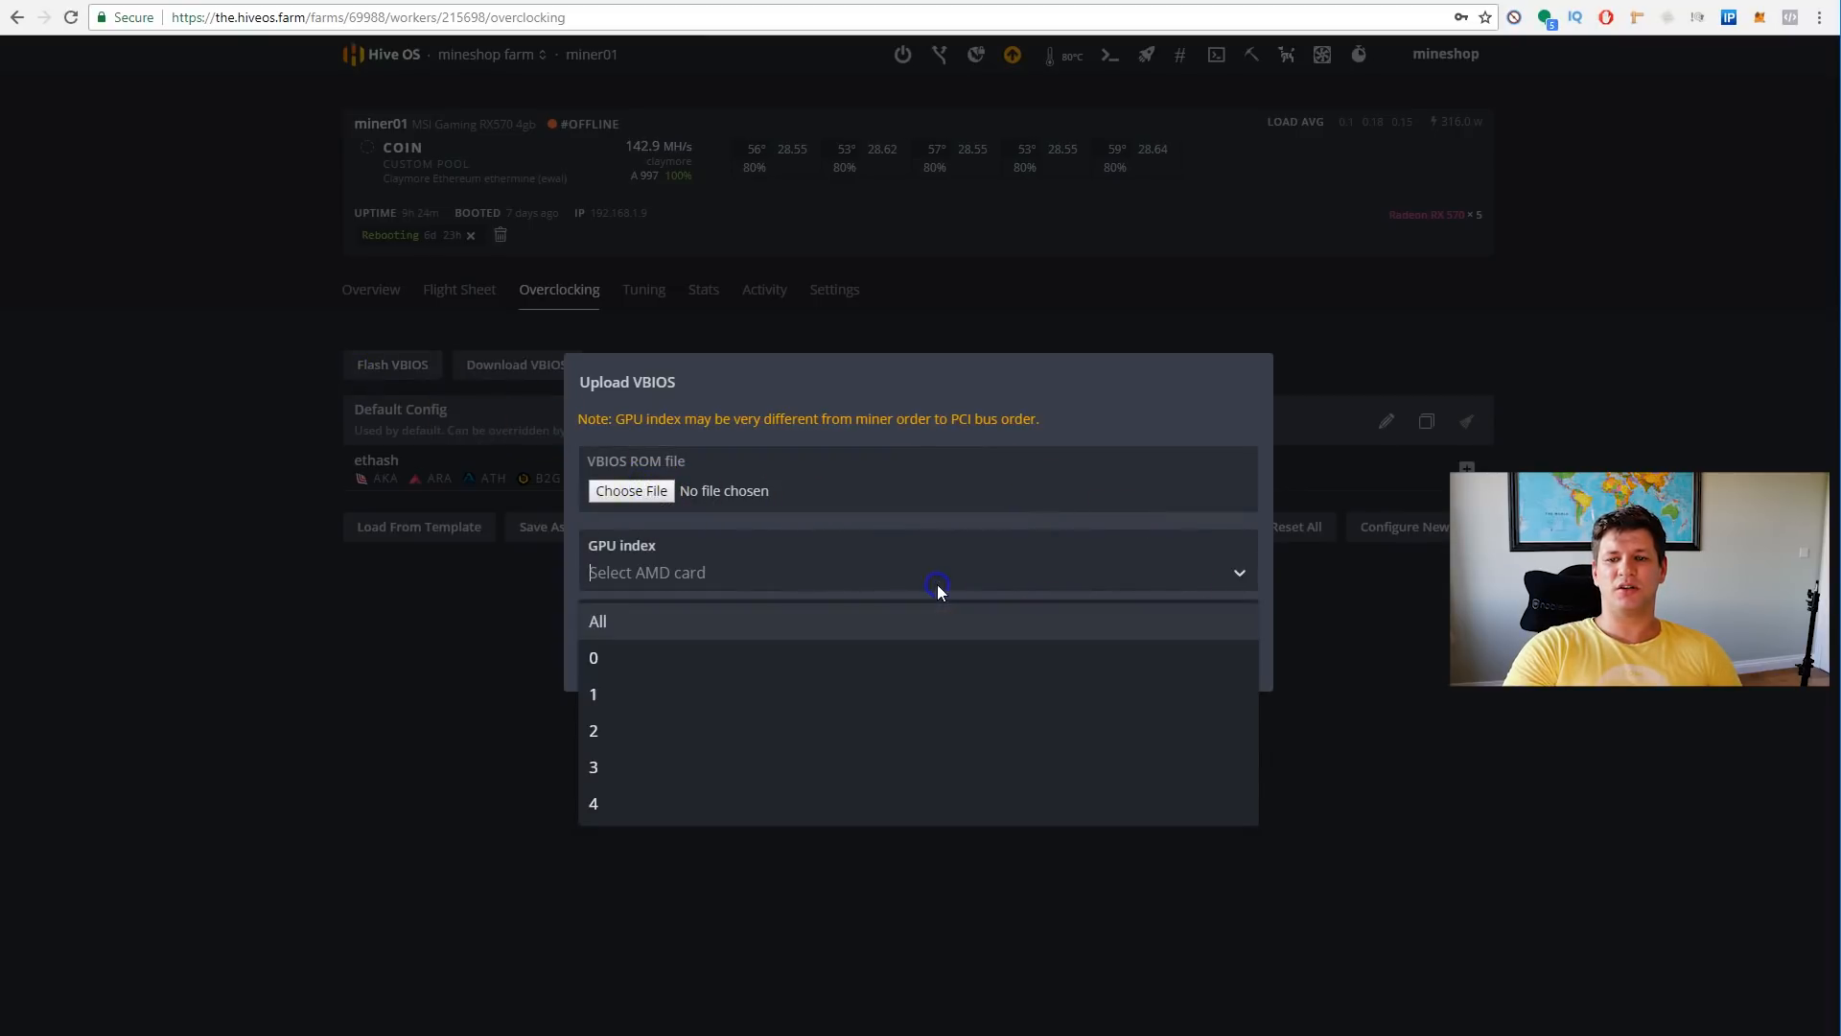